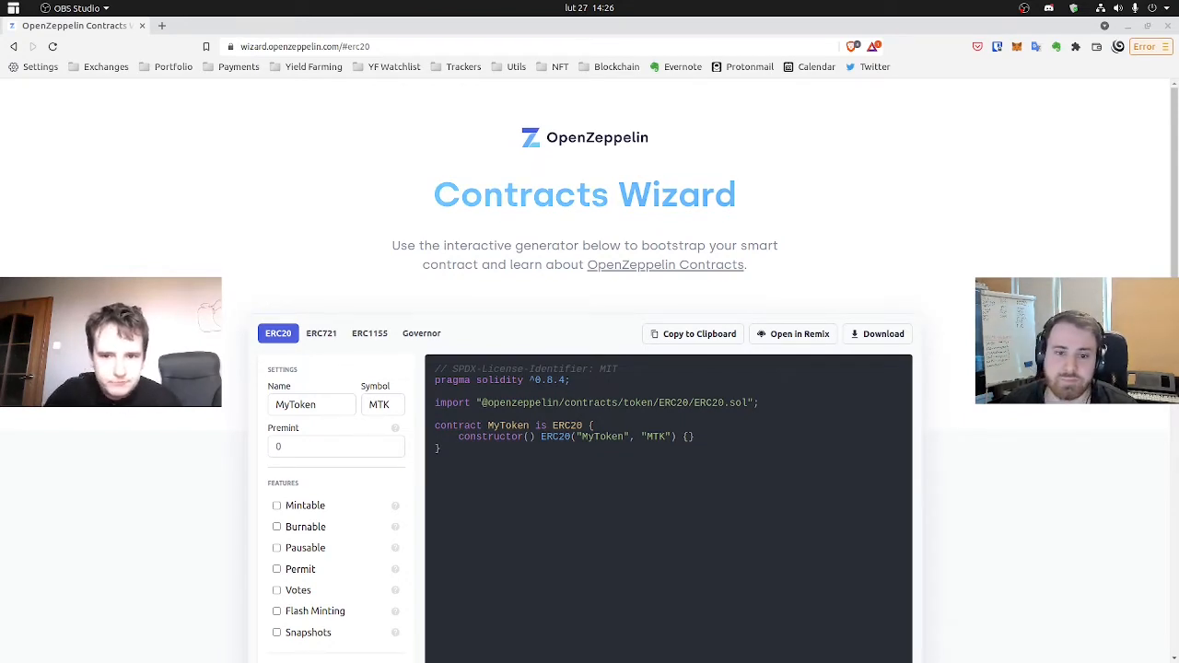
Replace the default MyToken/MTK with token name Currency and symbol CRC
scroll(down, 3)
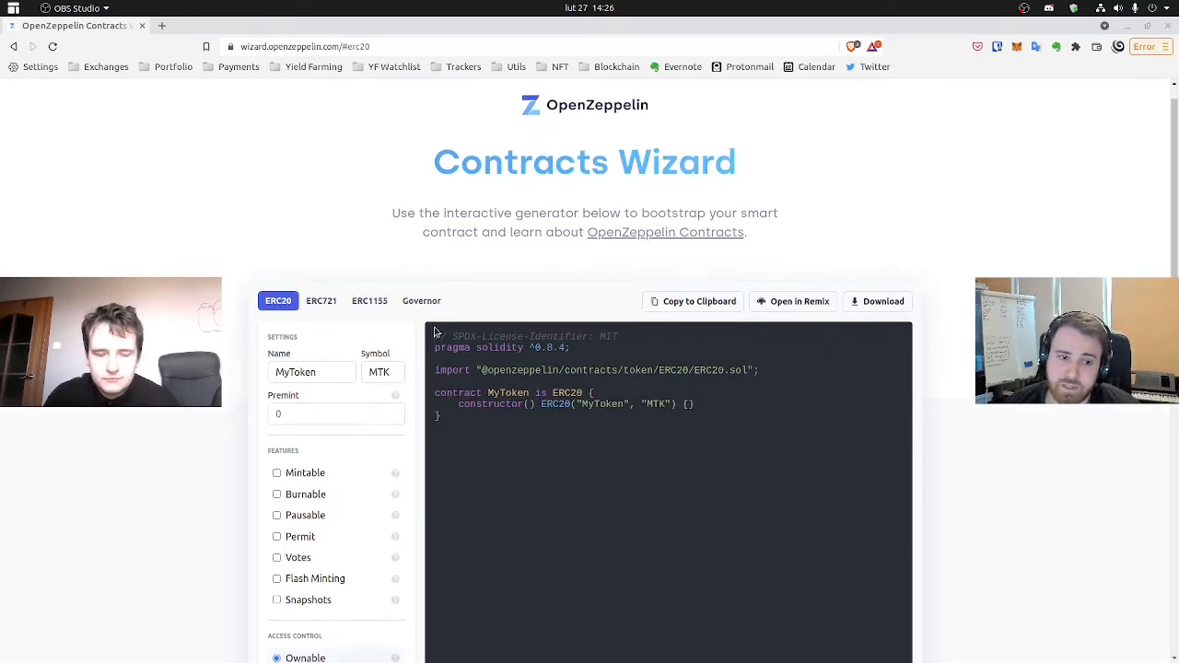
scroll(down, 3)
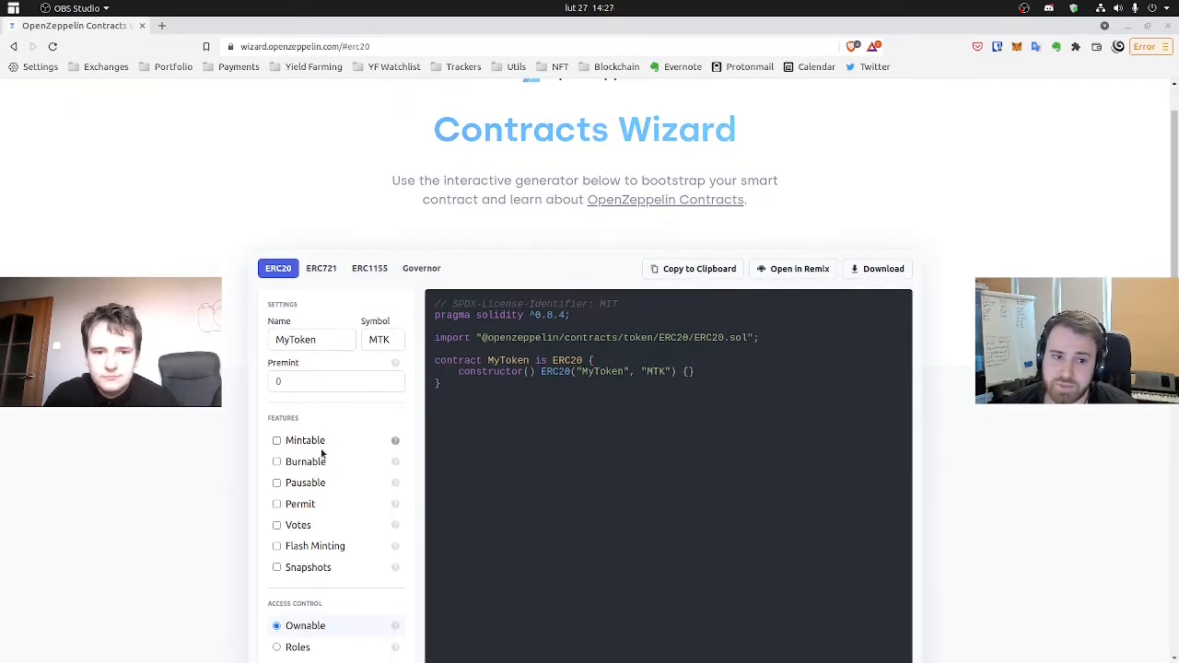
scroll(up, 3)
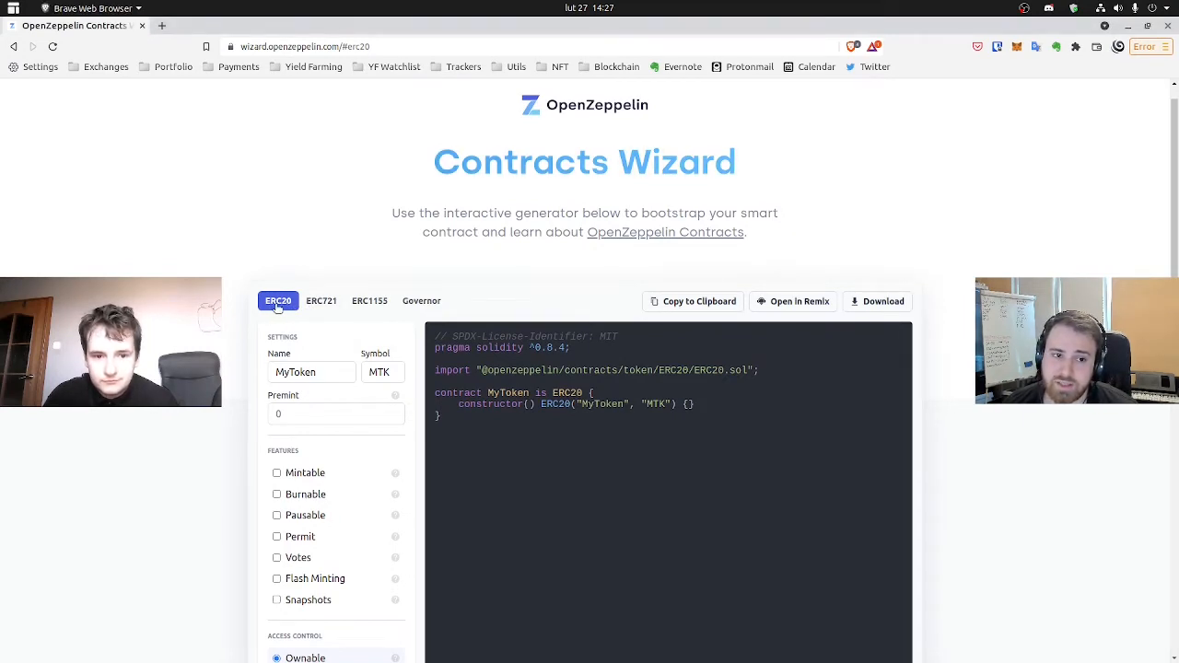
scroll(down, 3)
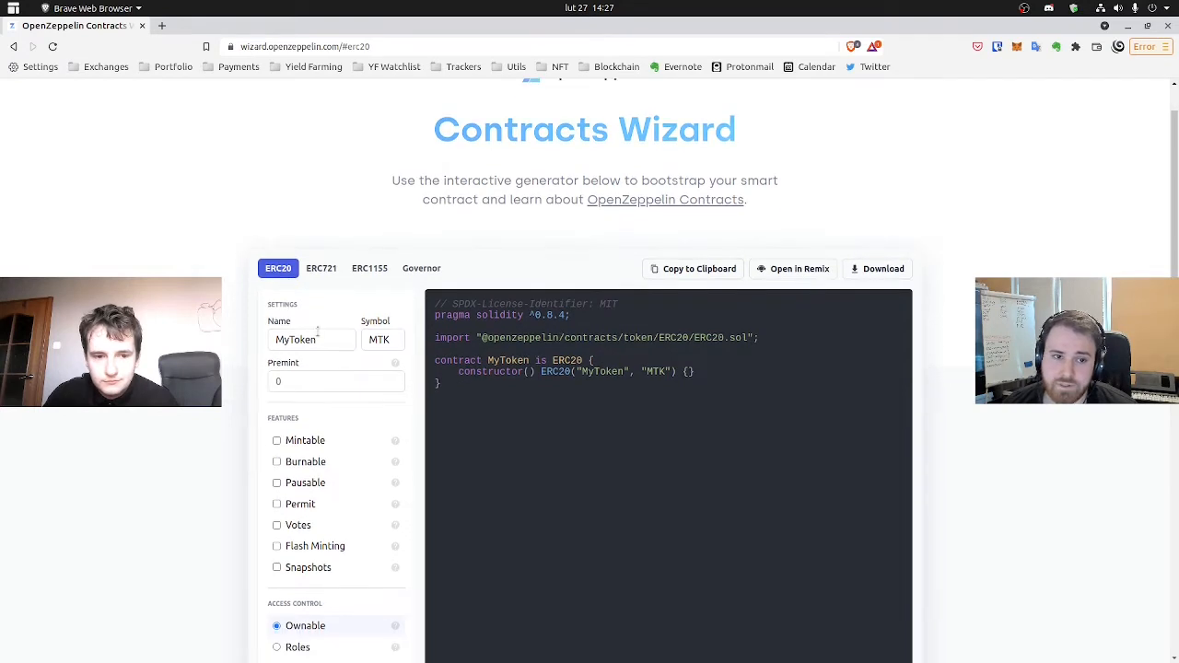
double_click(294, 340)
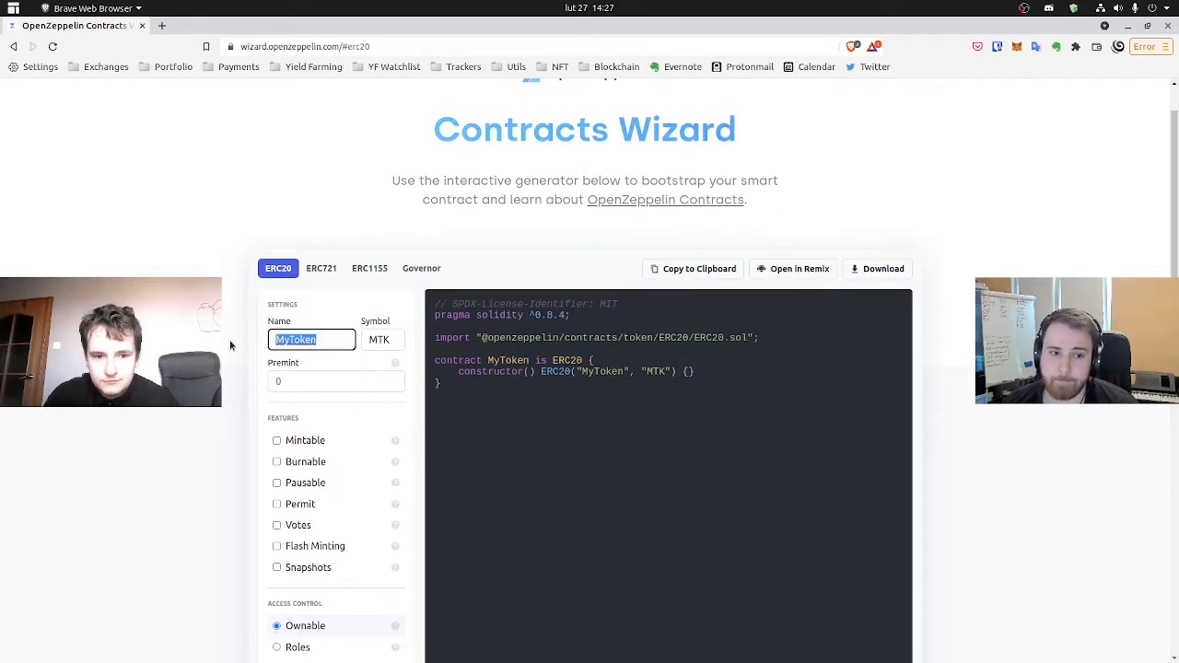
text(Currenc)
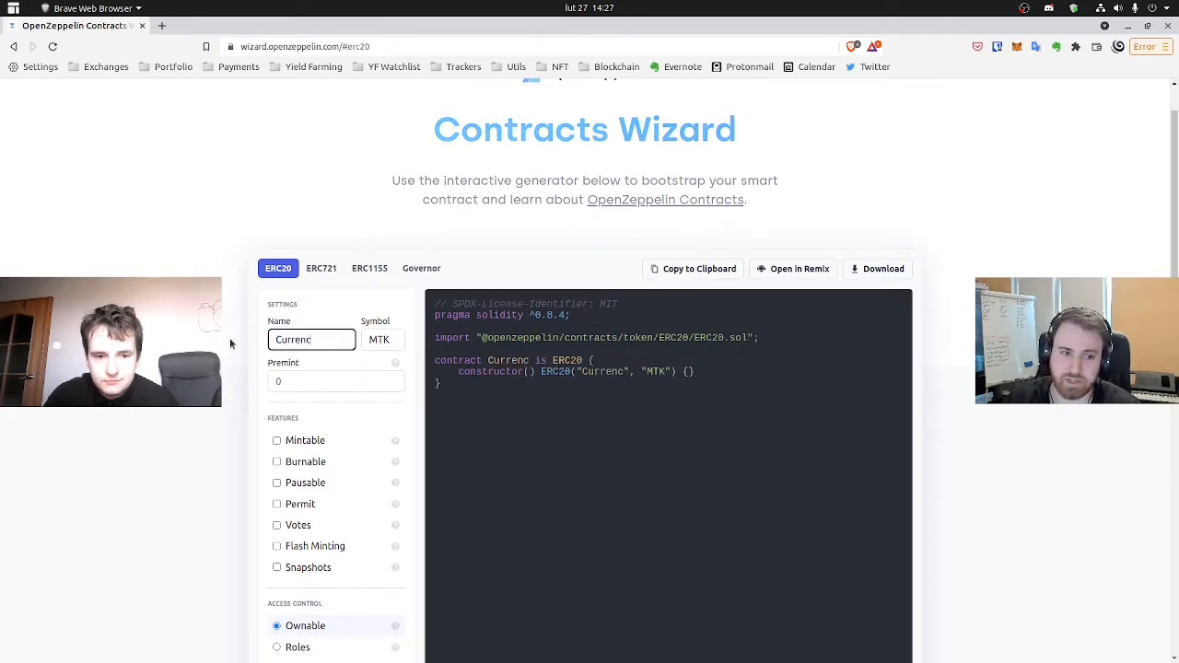
text(CC)
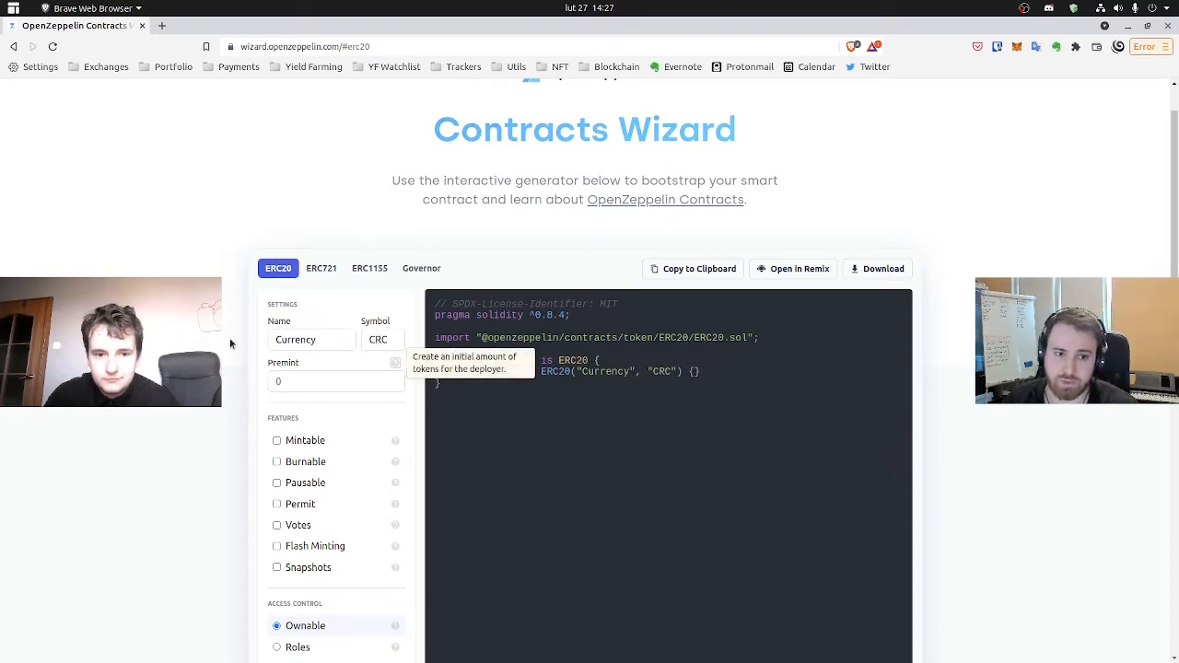
Enter 10000 in the Premint field so the constructor mints to the deployer
click(336, 382)
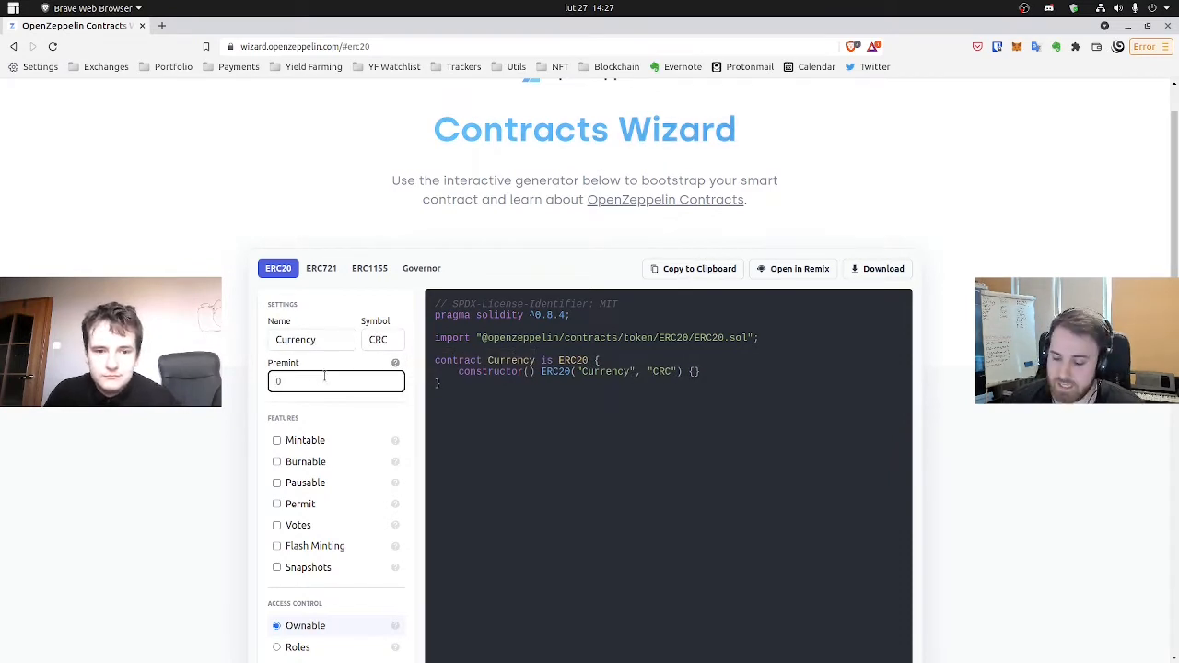
text(10000)
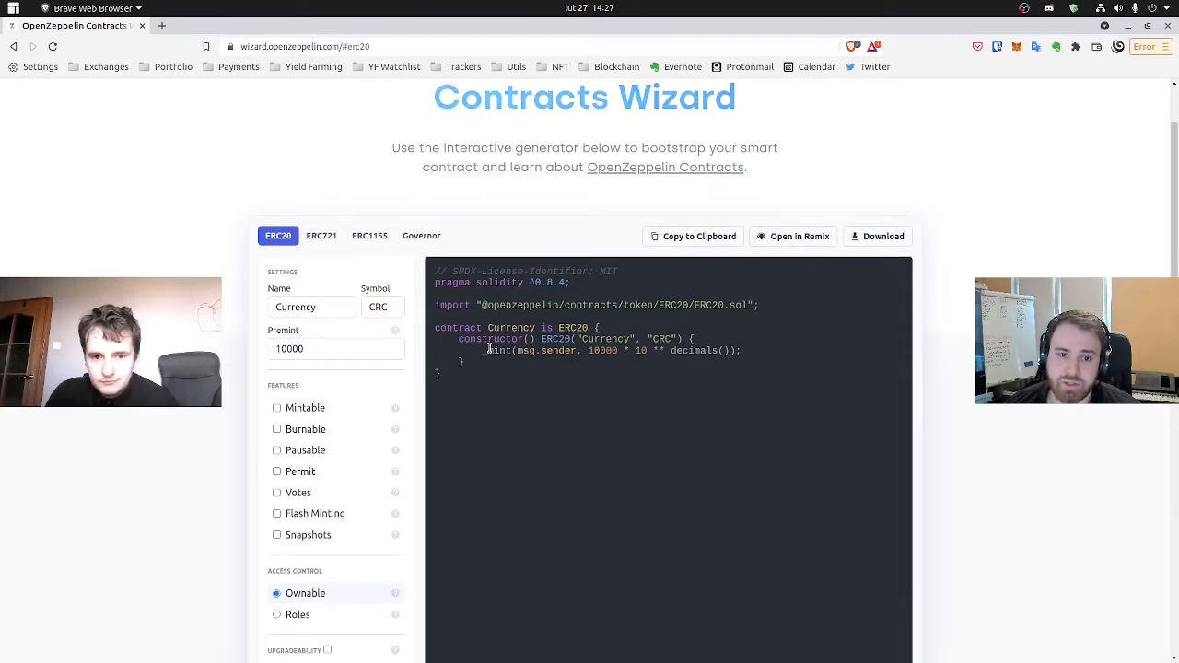
scroll(down, 3)
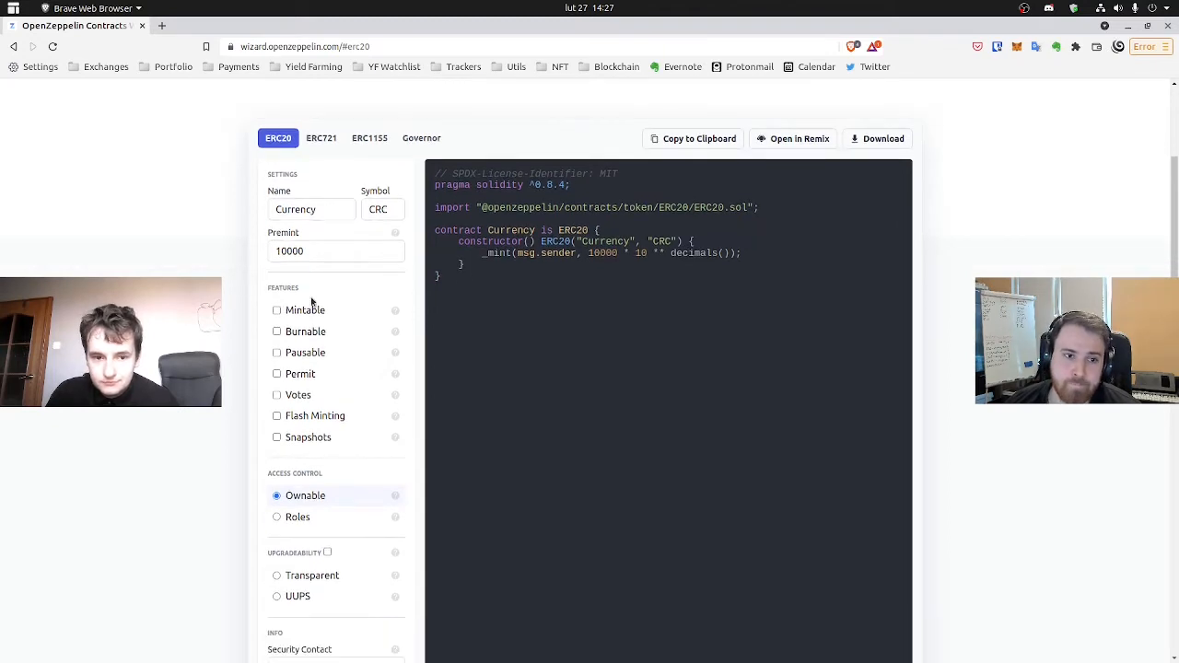
double_click(282, 287)
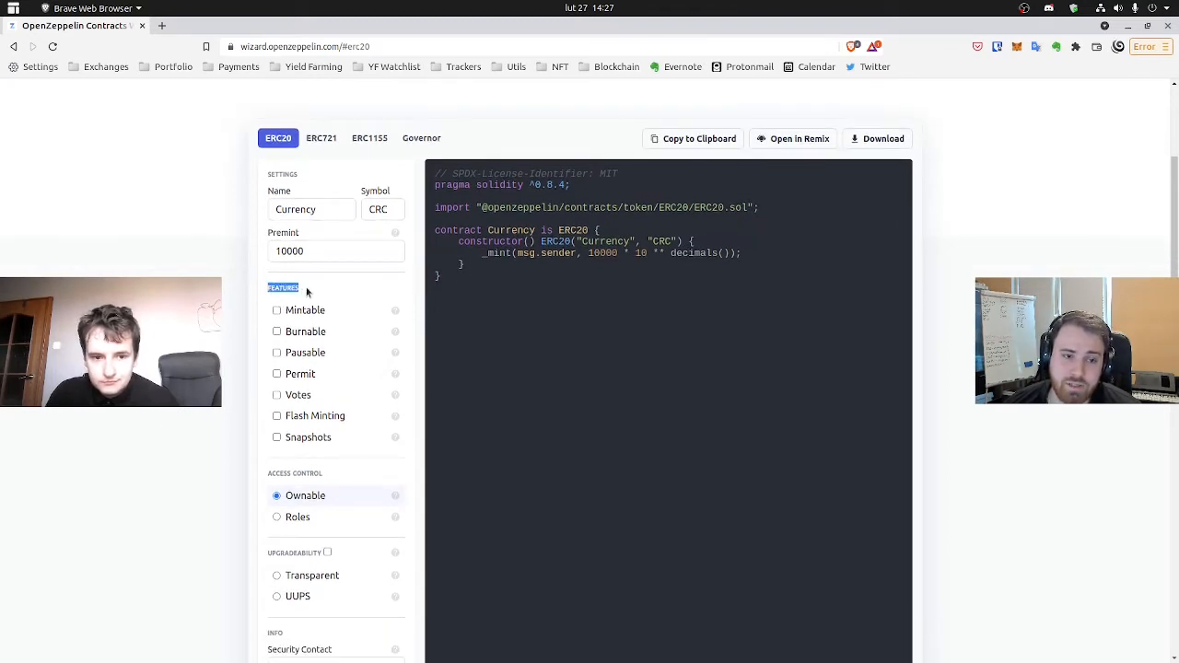
mouse_move(305, 309)
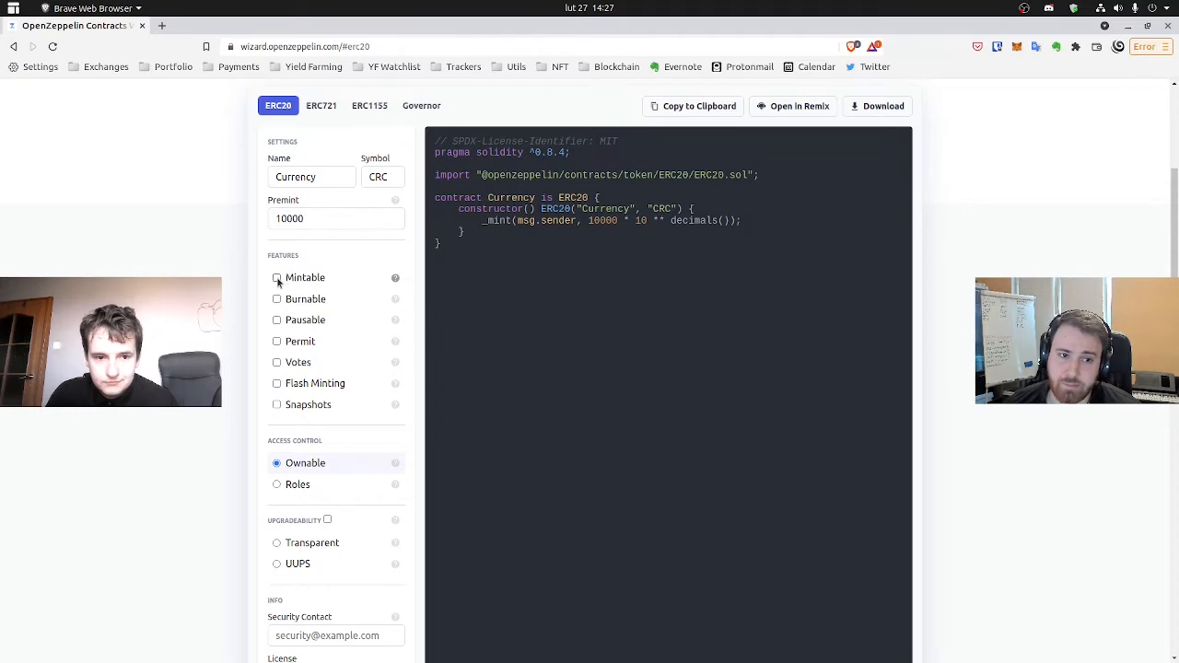
Tick Mintable, Burnable and Pausable, confirming the 10000 premint amount
click(276, 278)
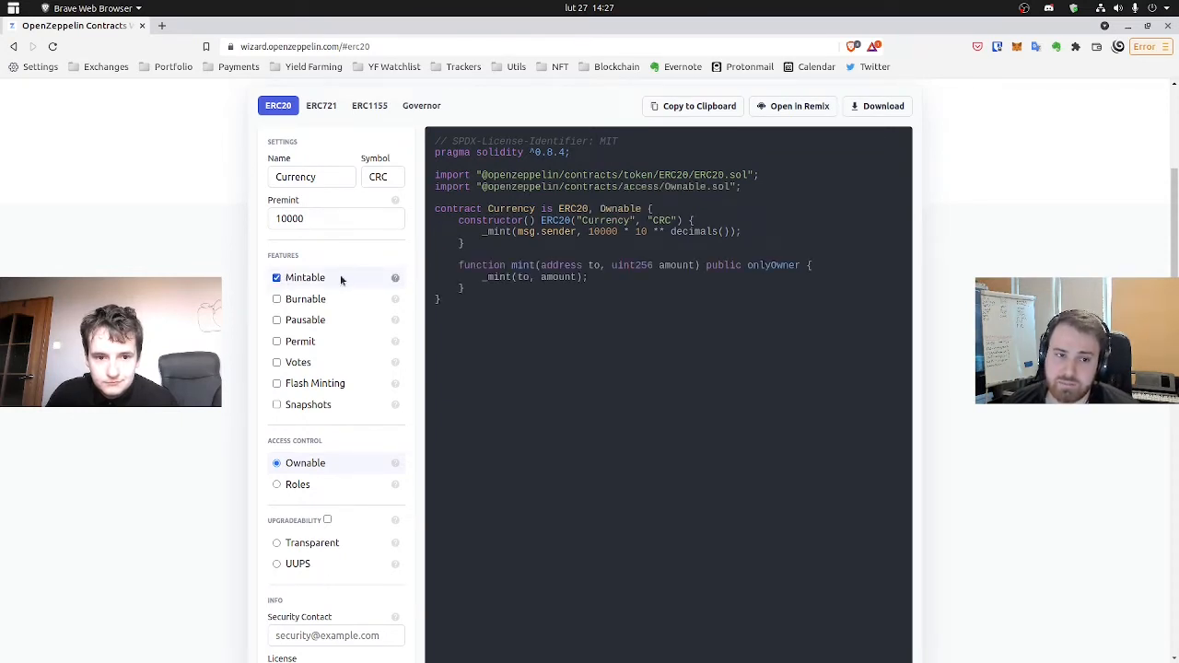
mouse_move(338, 209)
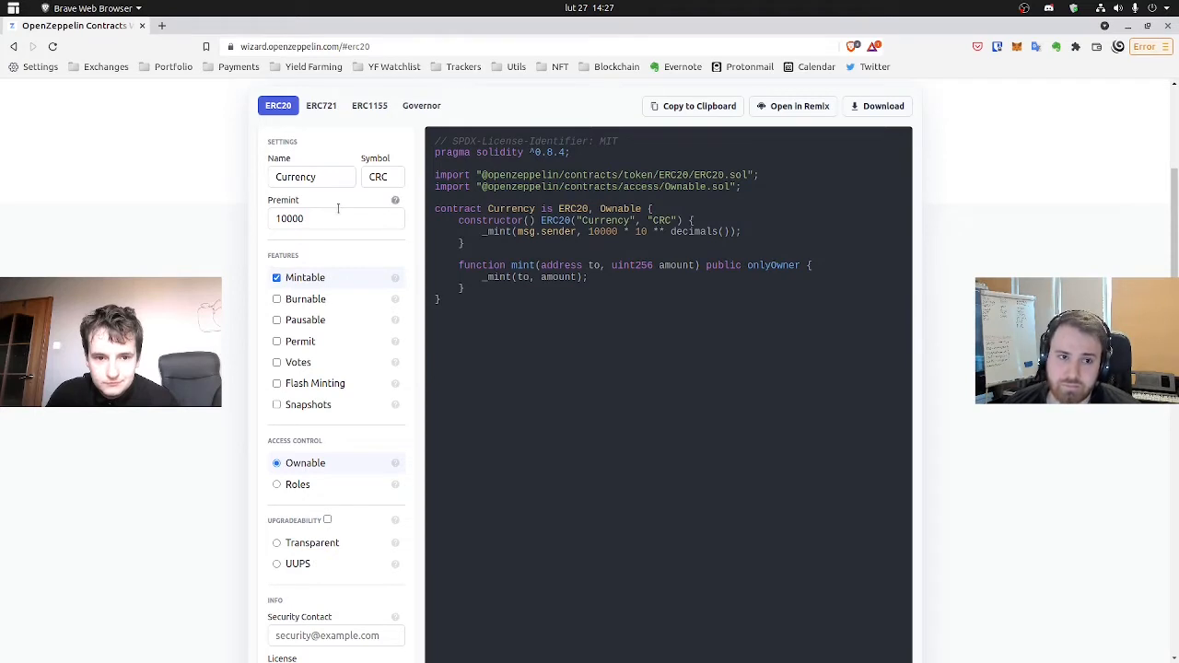
click(336, 218)
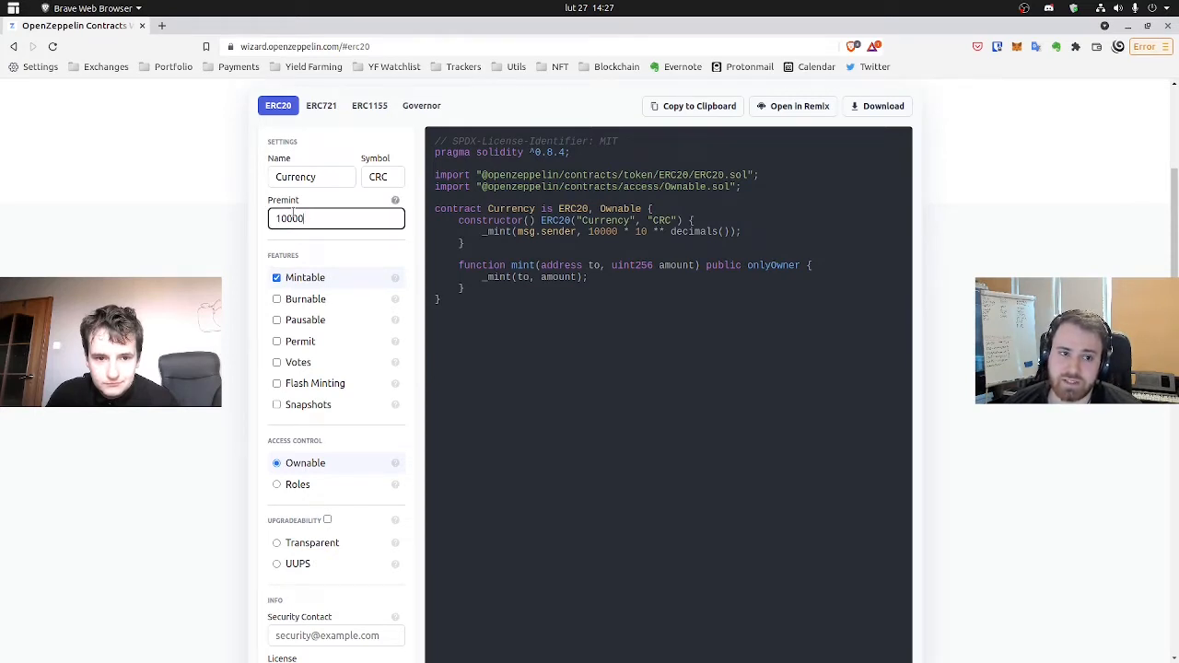
triple_click(335, 219)
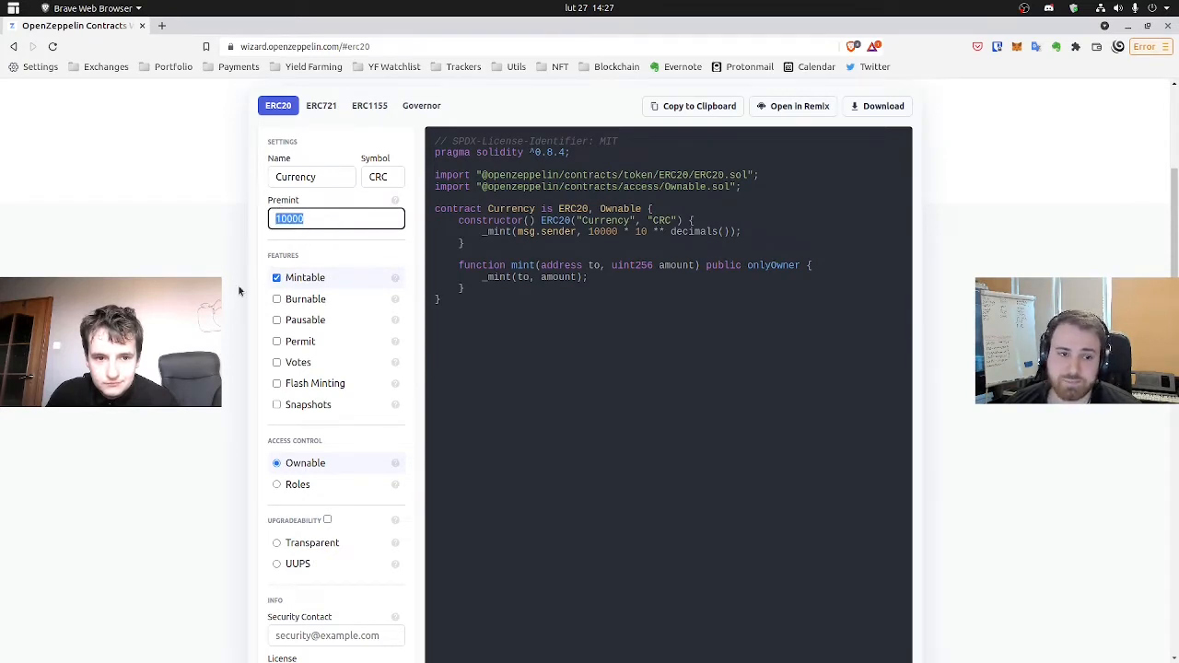
scroll(down, 3)
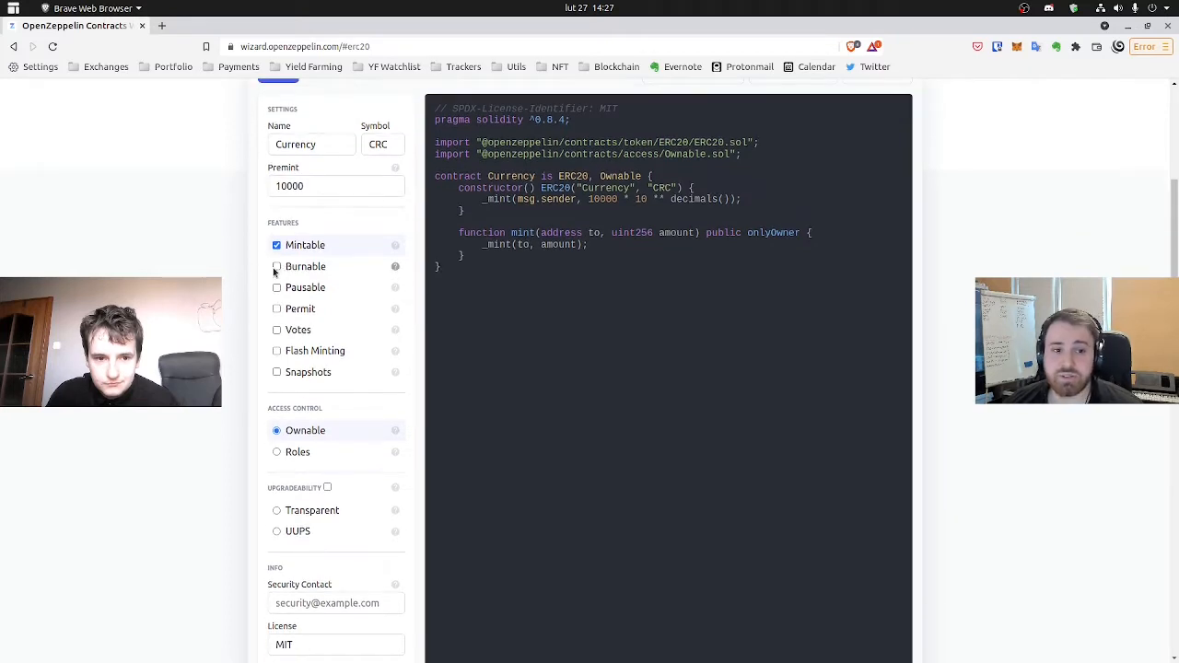
click(276, 282)
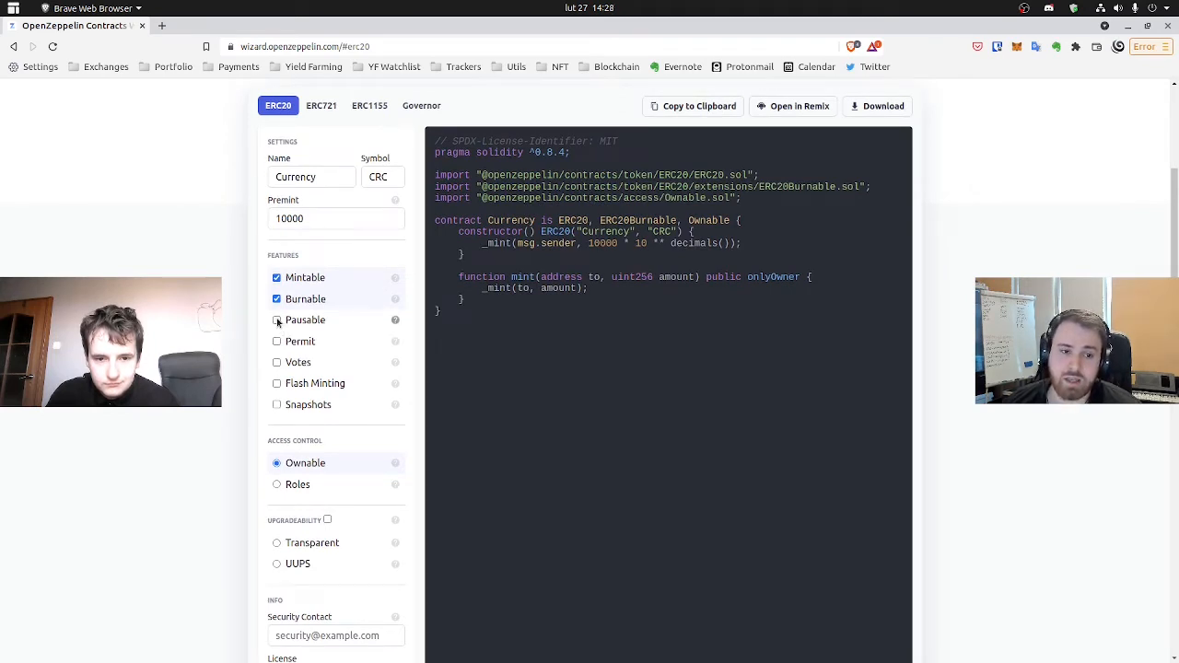
click(276, 319)
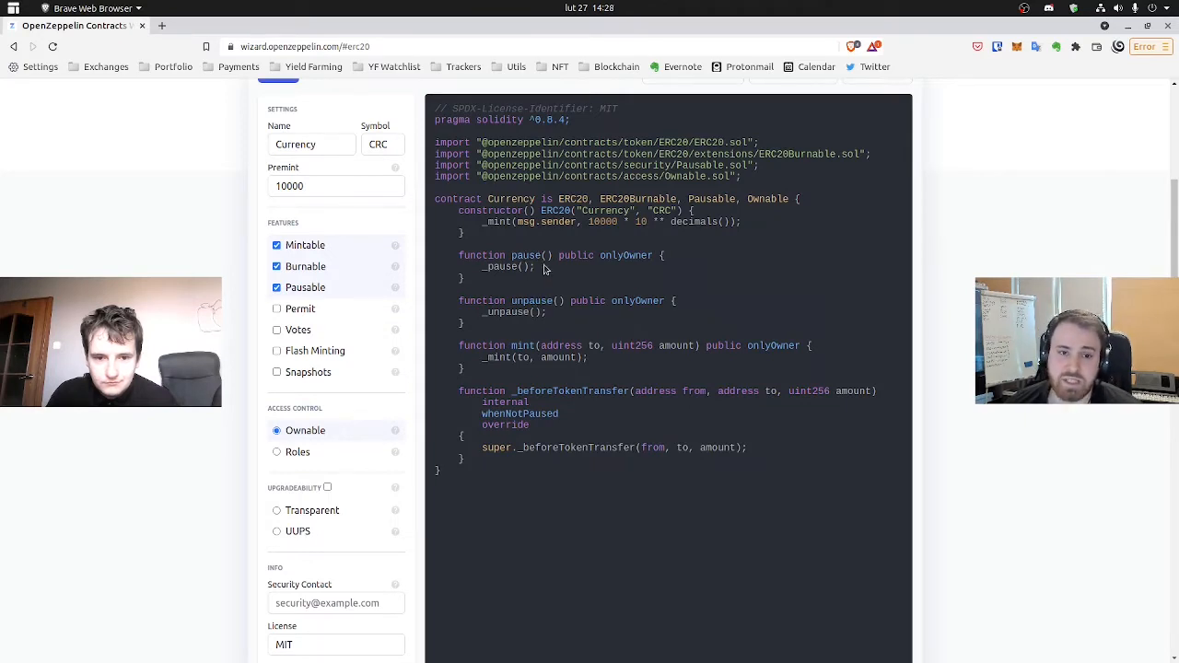
scroll(down, 3)
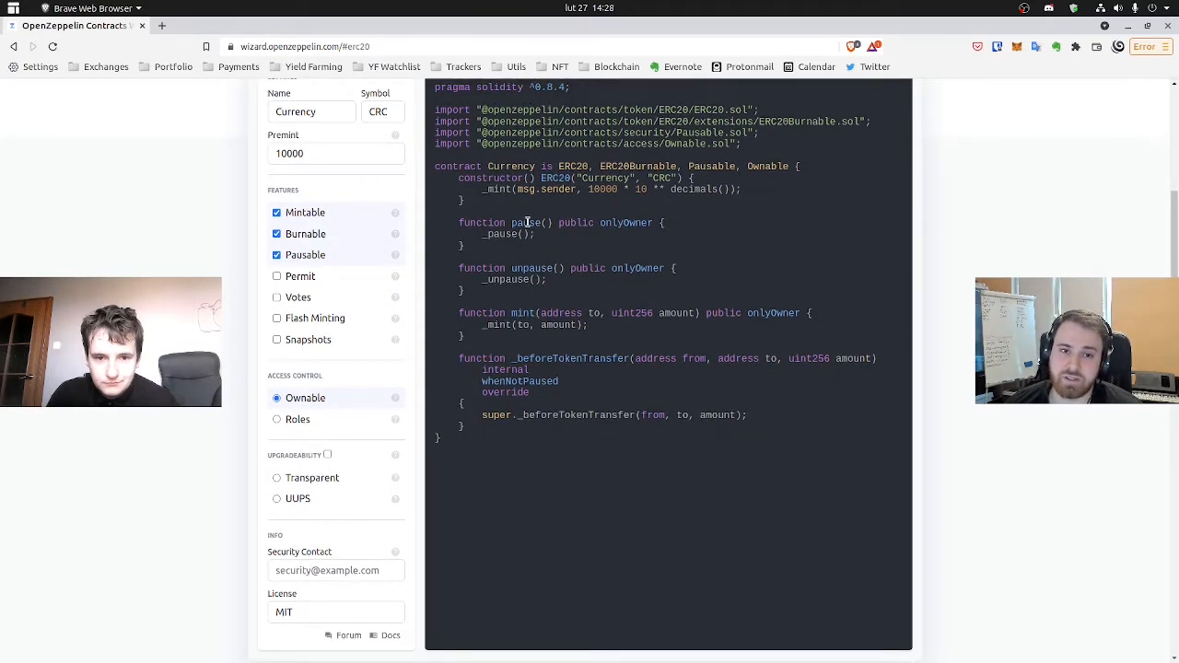
mouse_move(468, 307)
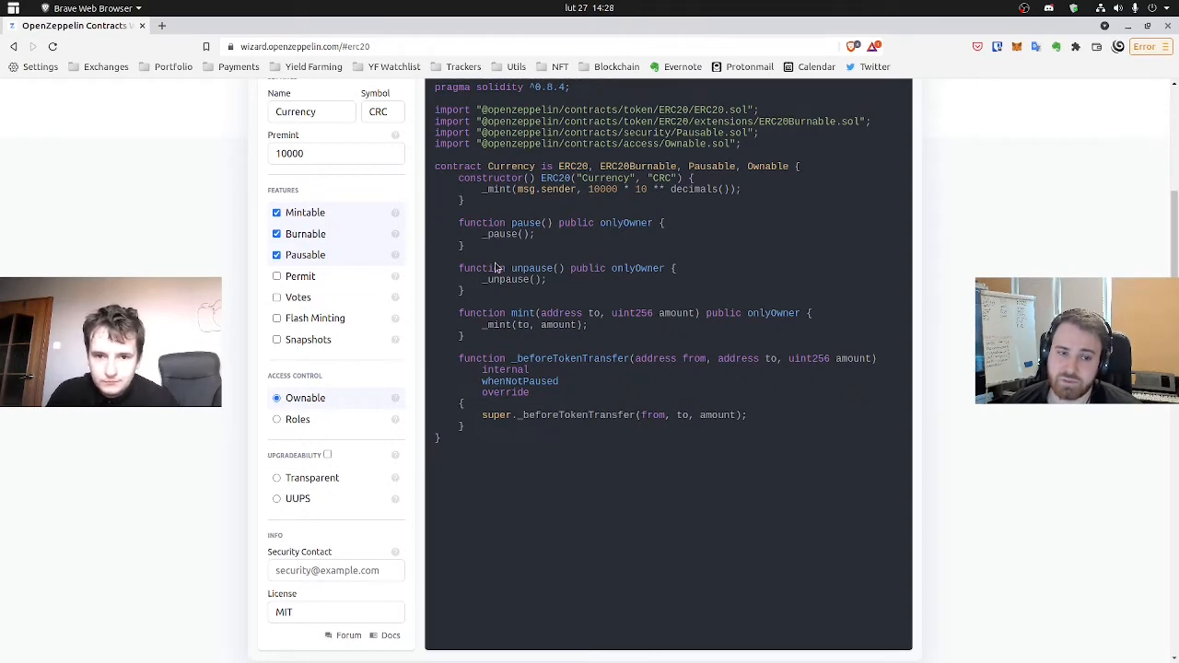
scroll(down, 3)
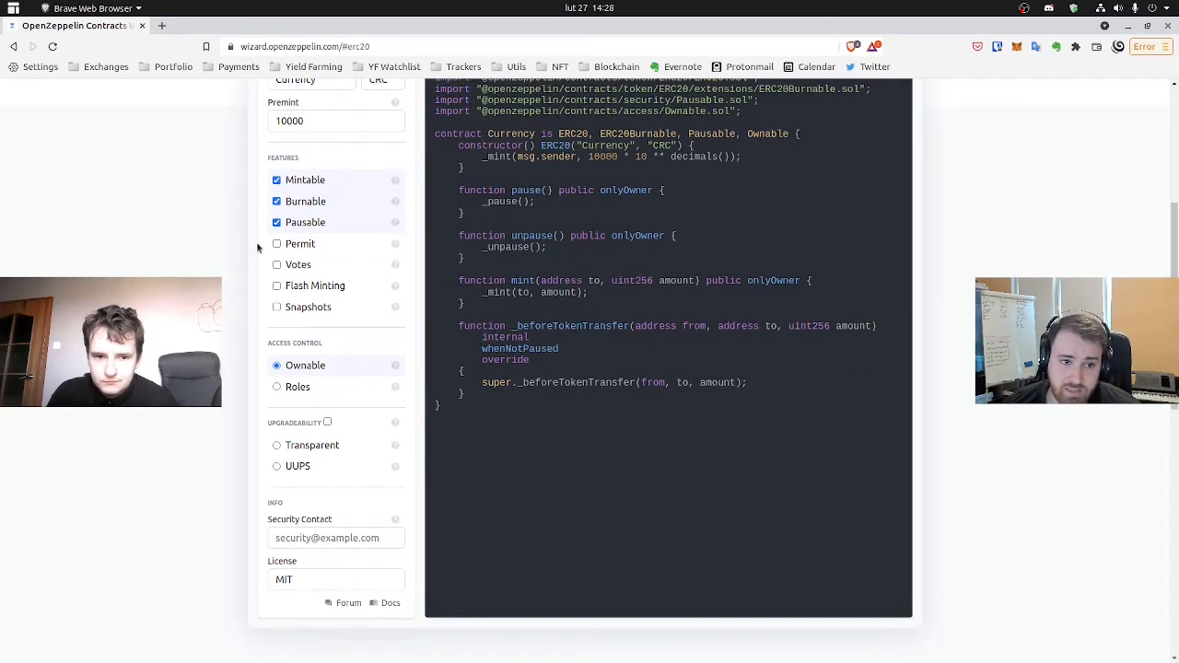
mouse_move(362, 310)
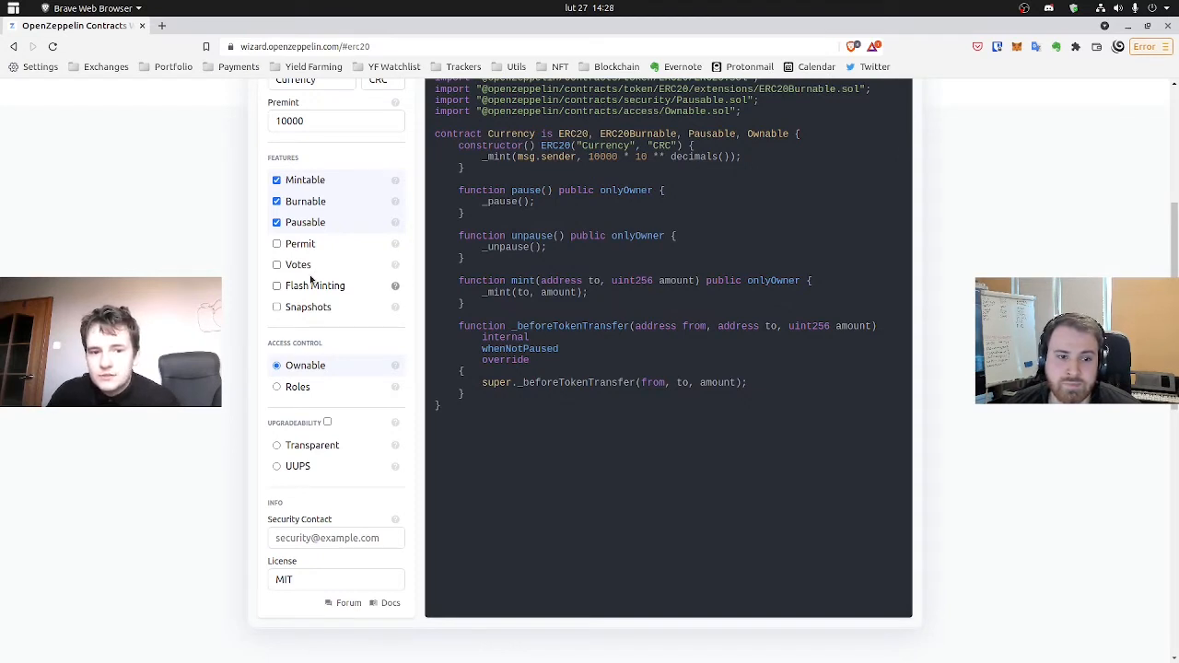
mouse_move(391, 347)
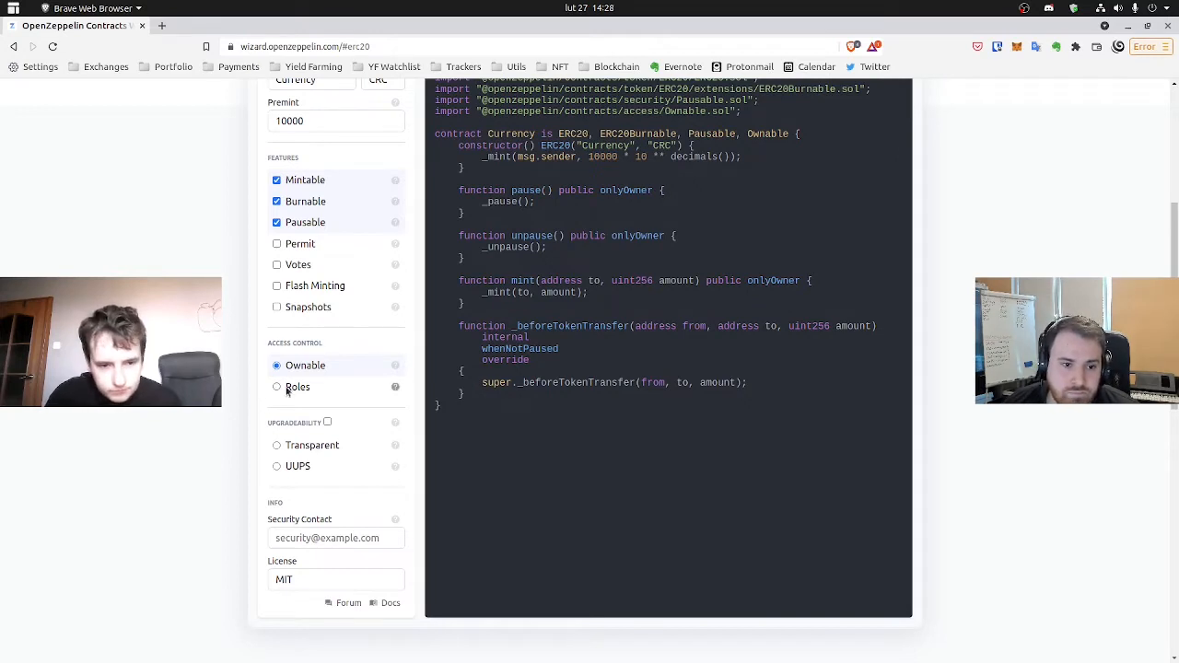
Select Roles under Access Control to grant PAUSER_ROLE and MINTER_ROLE
click(277, 386)
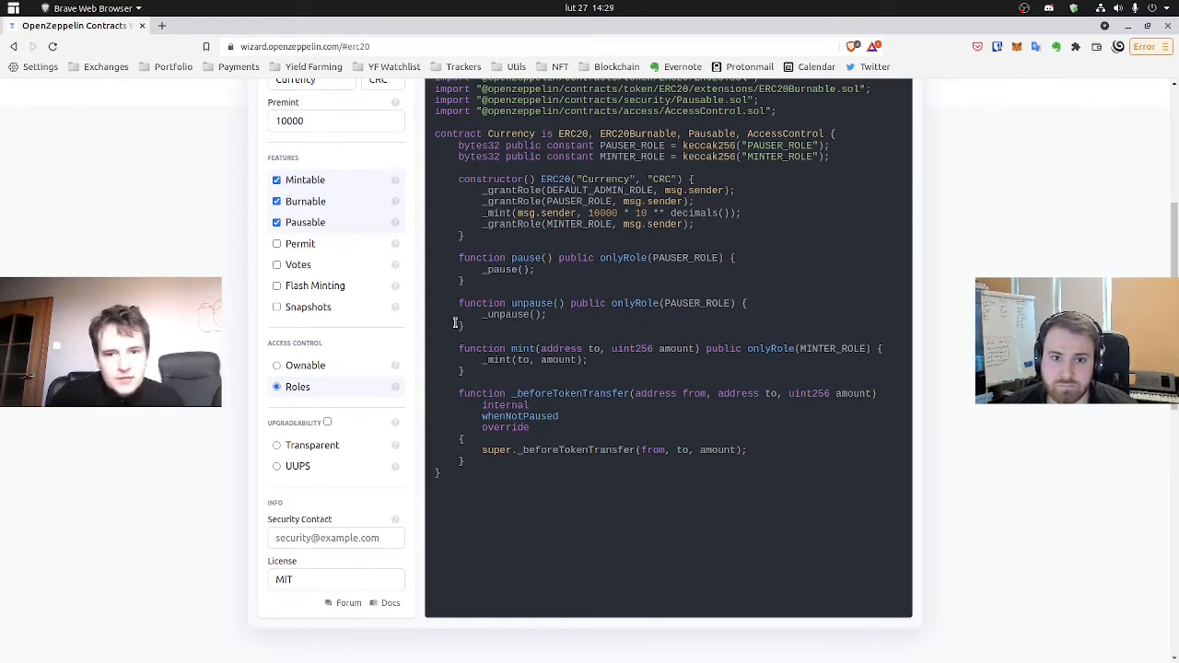
mouse_move(345, 400)
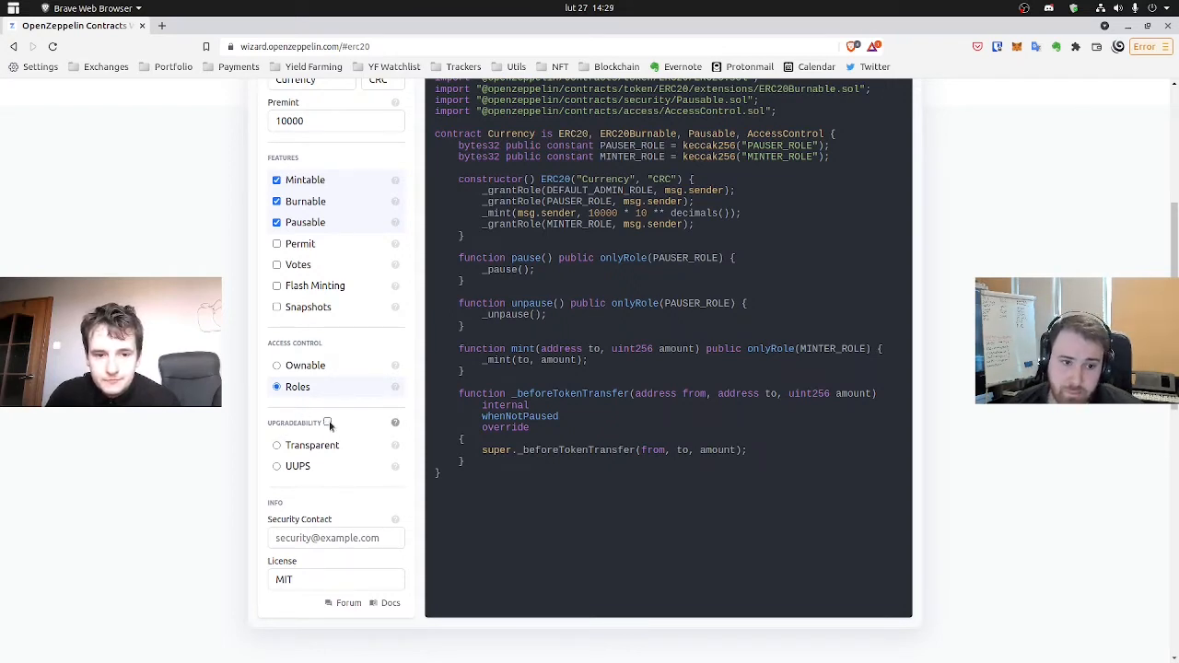
click(328, 423)
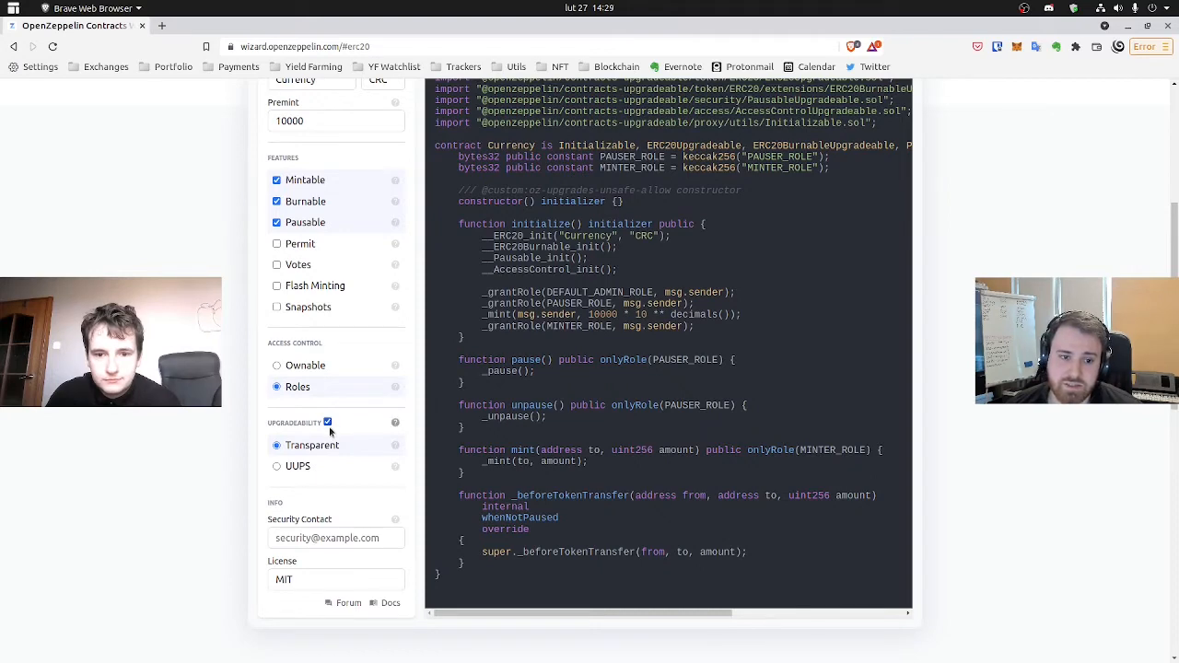
click(328, 422)
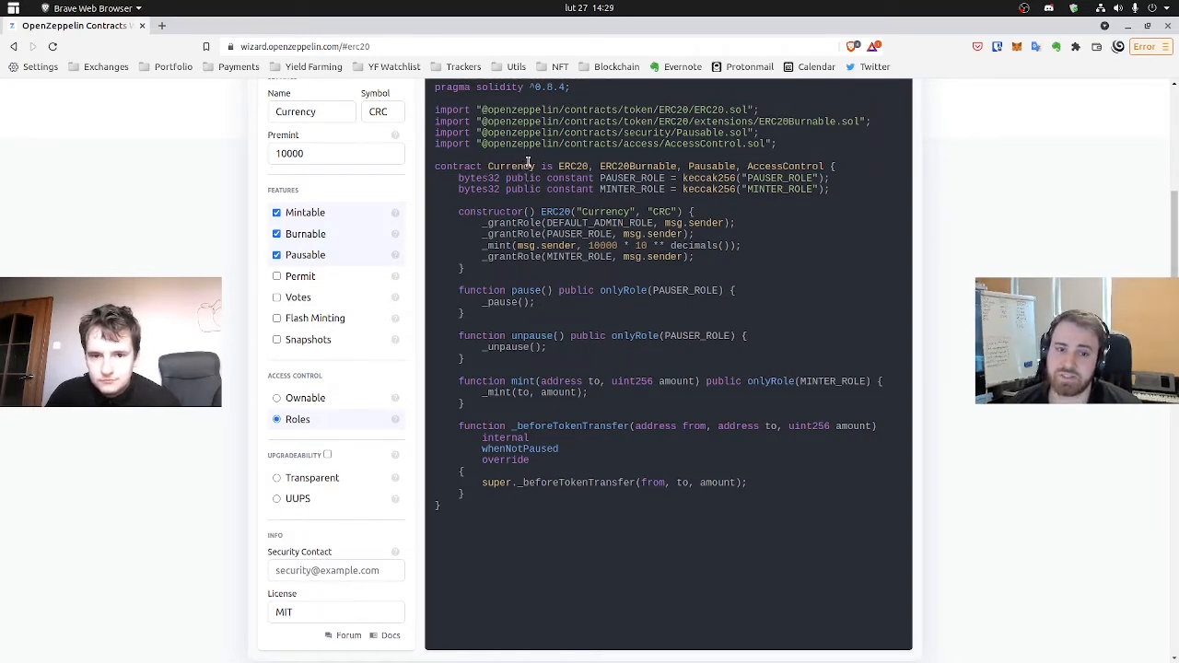
scroll(down, 3)
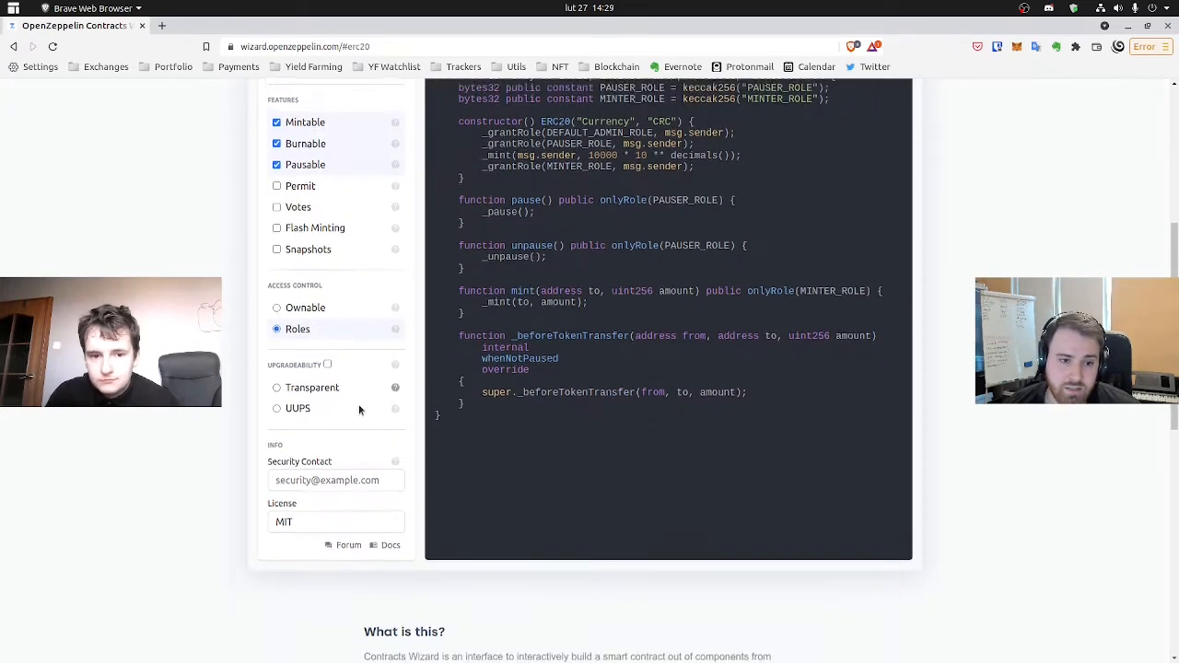
scroll(up, 3)
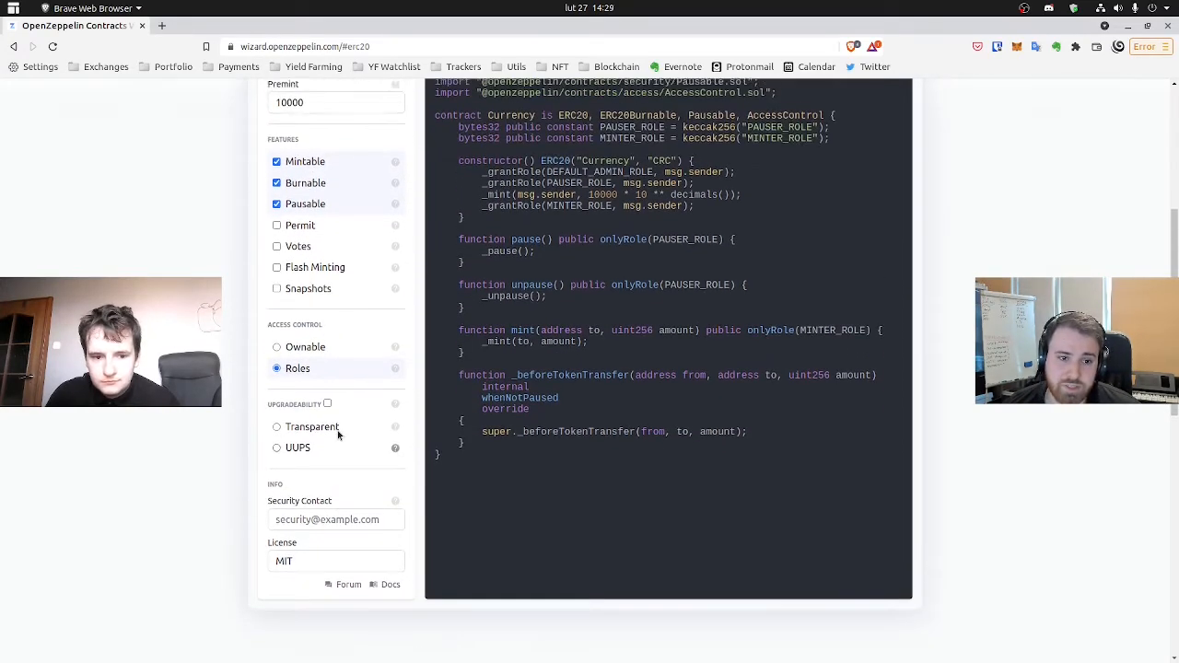
scroll(up, 3)
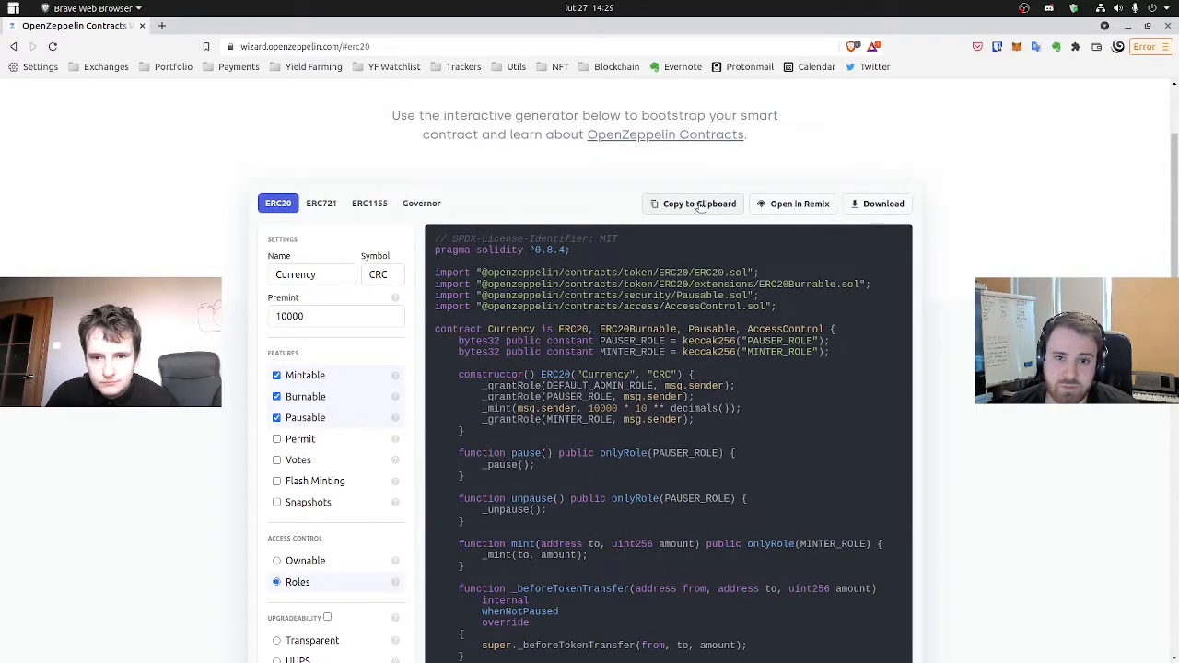
scroll(down, 3)
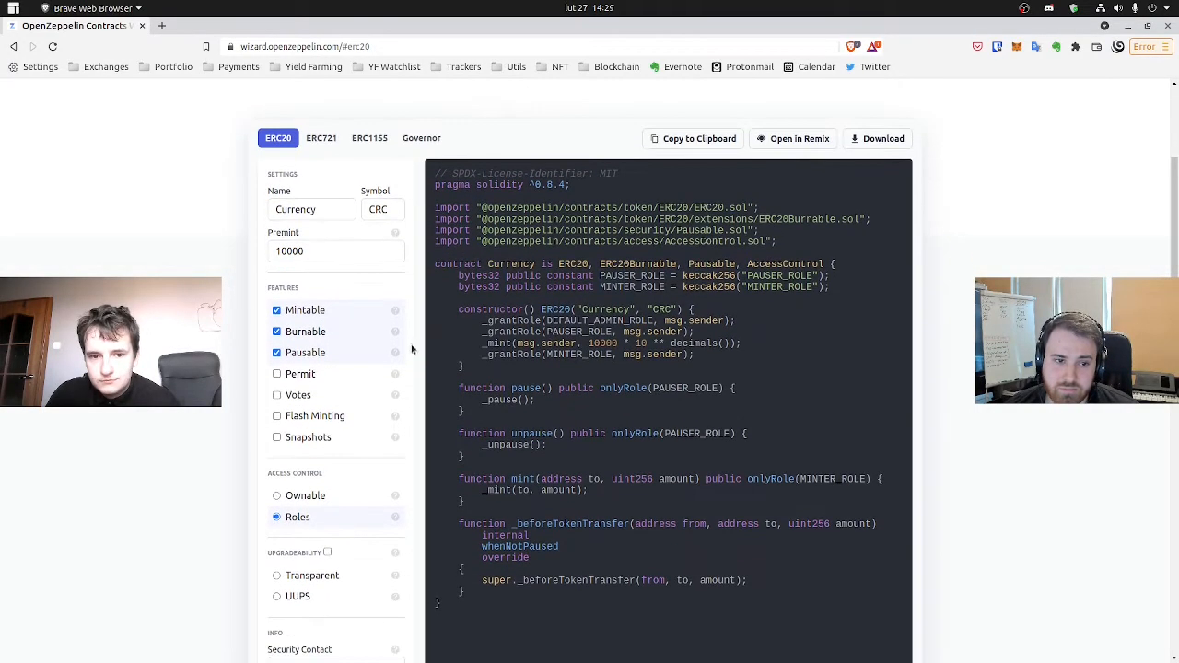
scroll(up, 3)
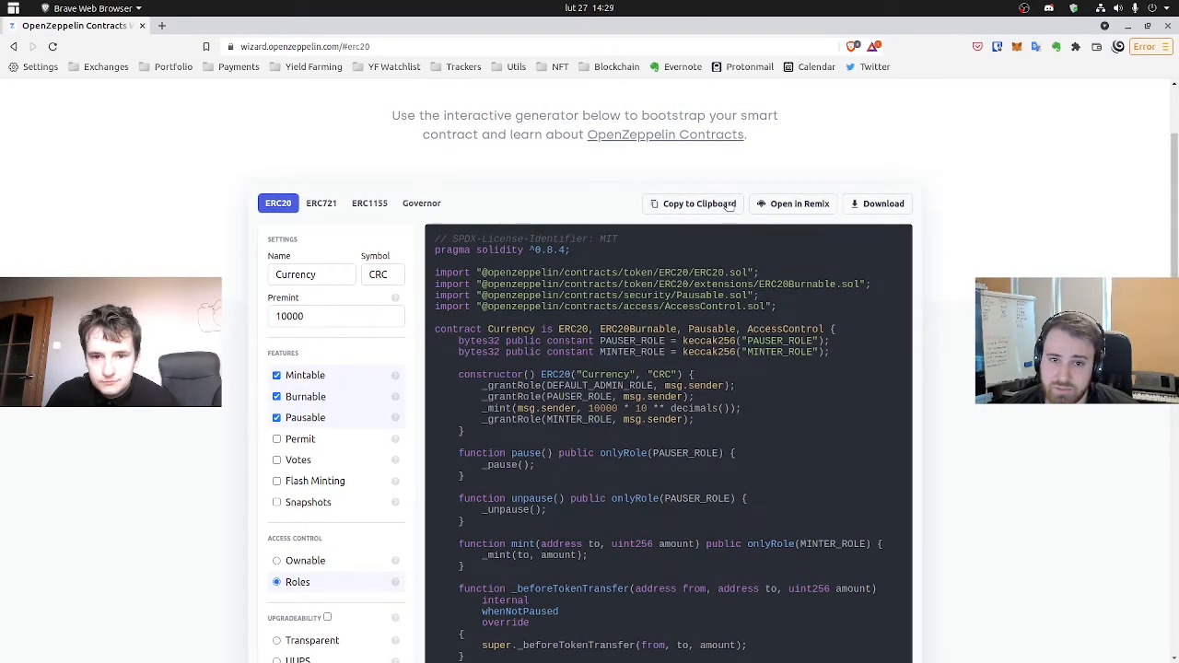
mouse_move(755, 236)
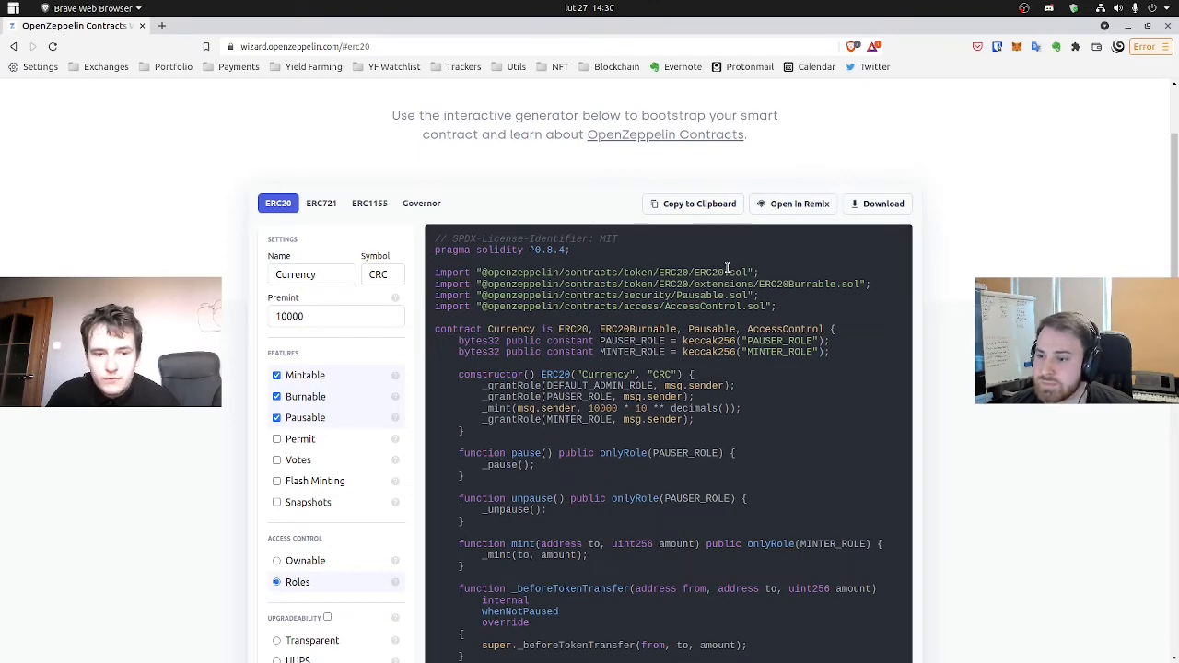
scroll(down, 3)
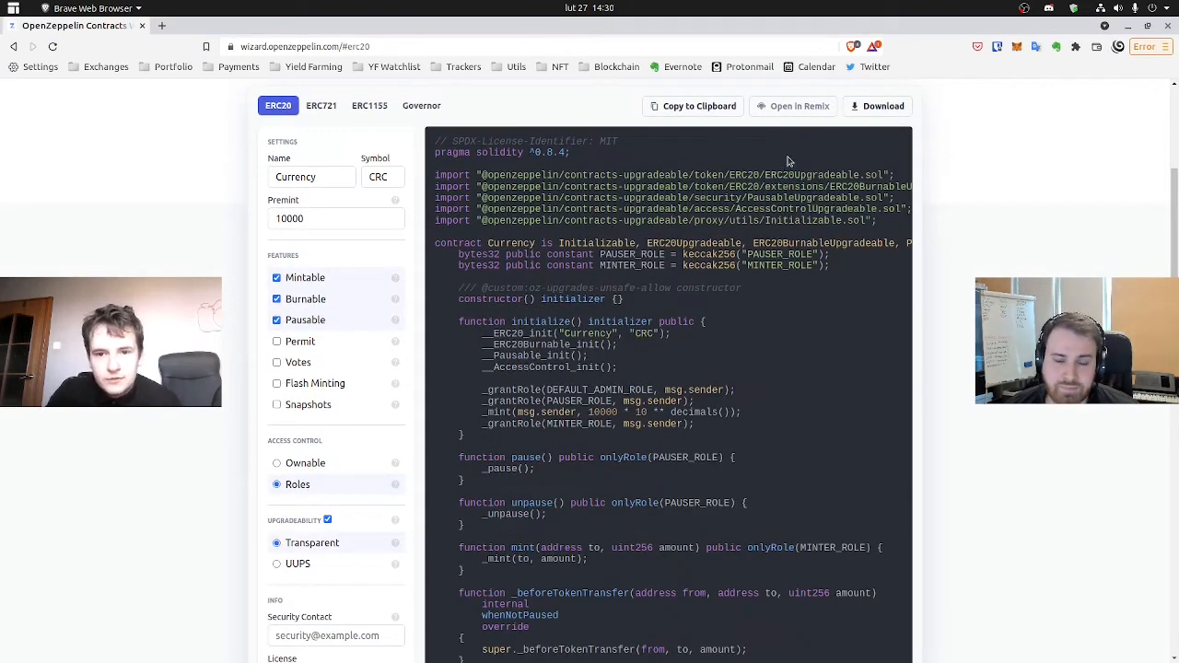
click(793, 106)
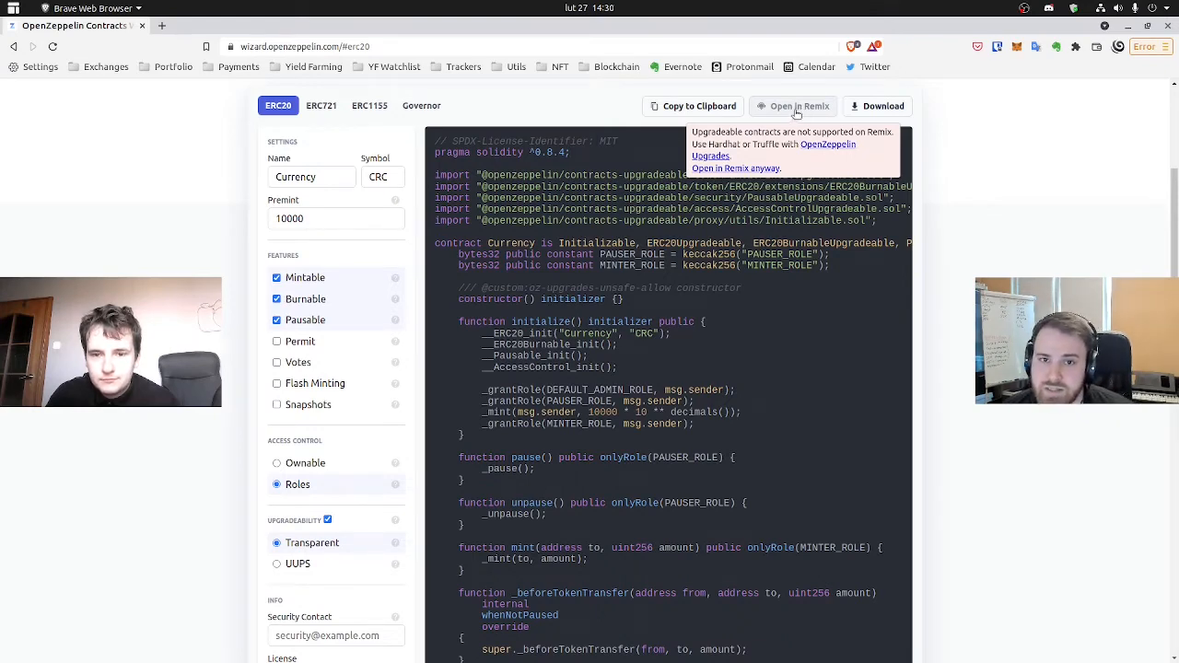
click(327, 521)
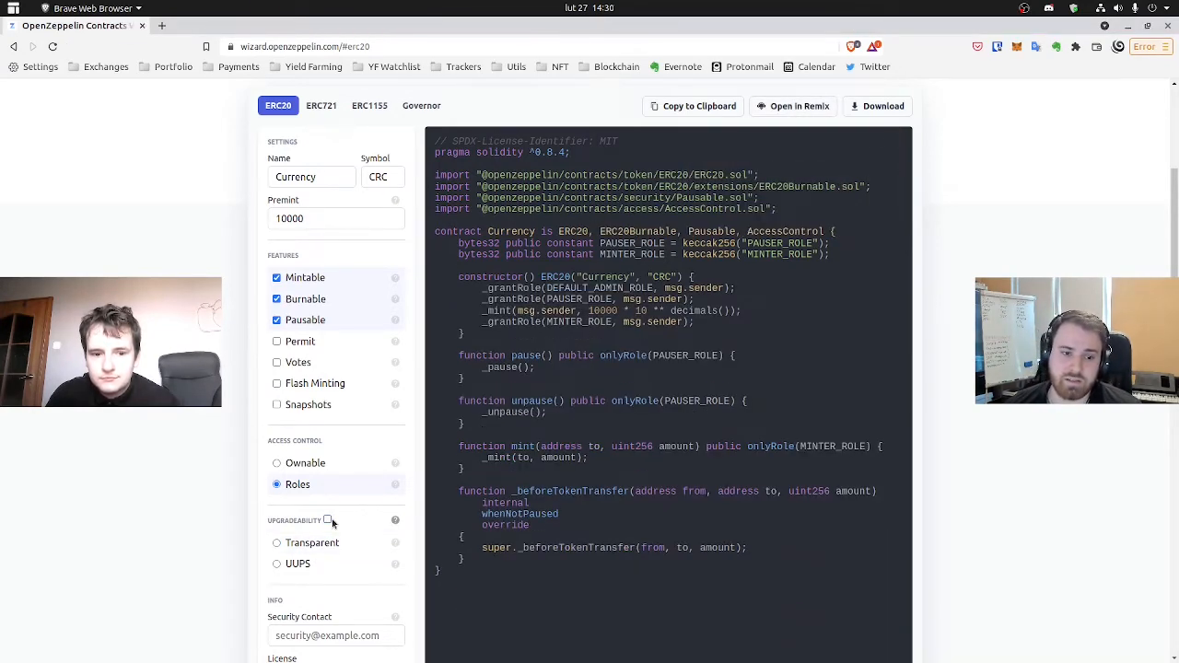
scroll(up, 3)
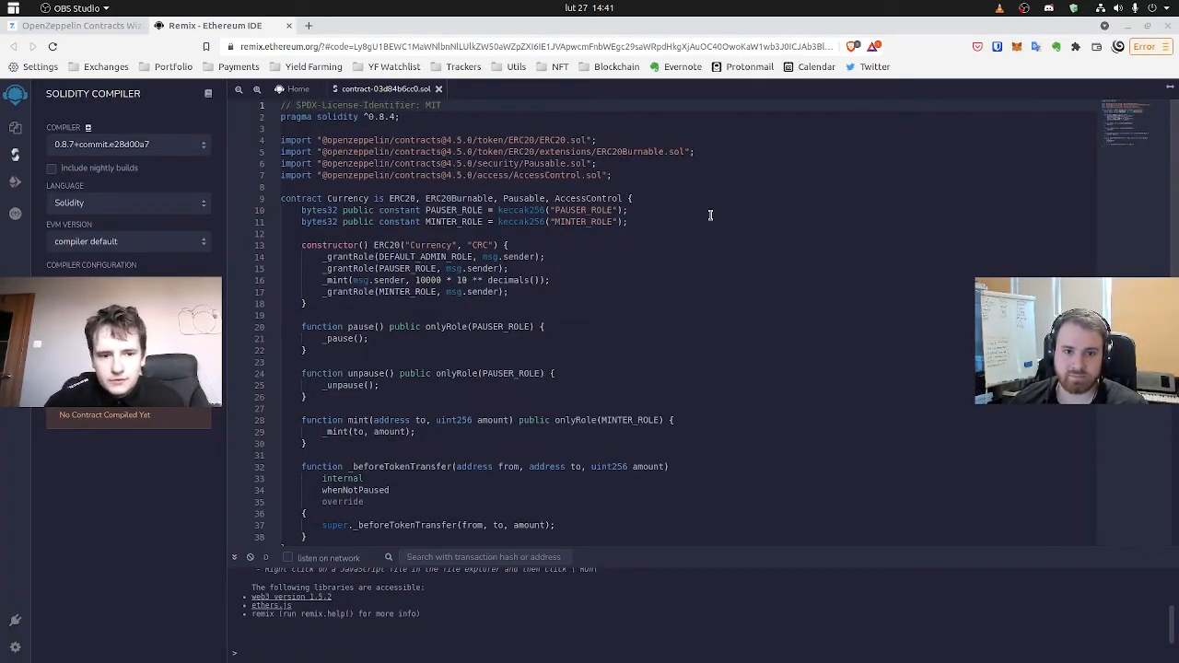
mouse_move(704, 220)
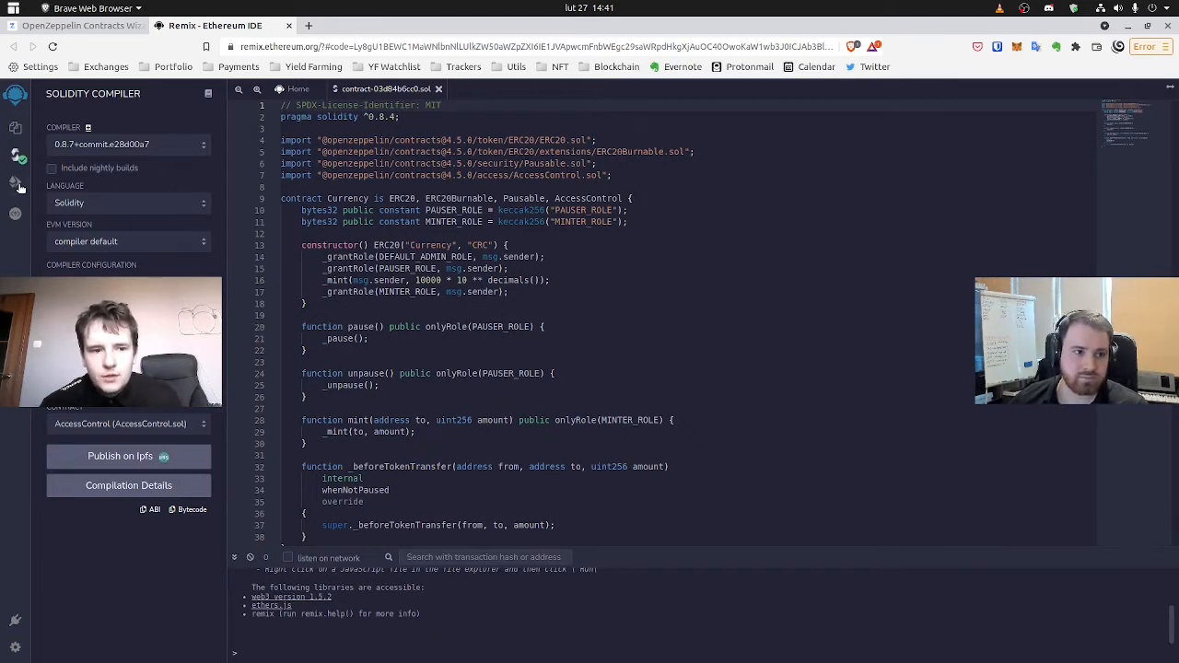
Deploy Currency to Rinkeby via Injected Web3, dismiss the IPFS report, and expand its functions
click(15, 182)
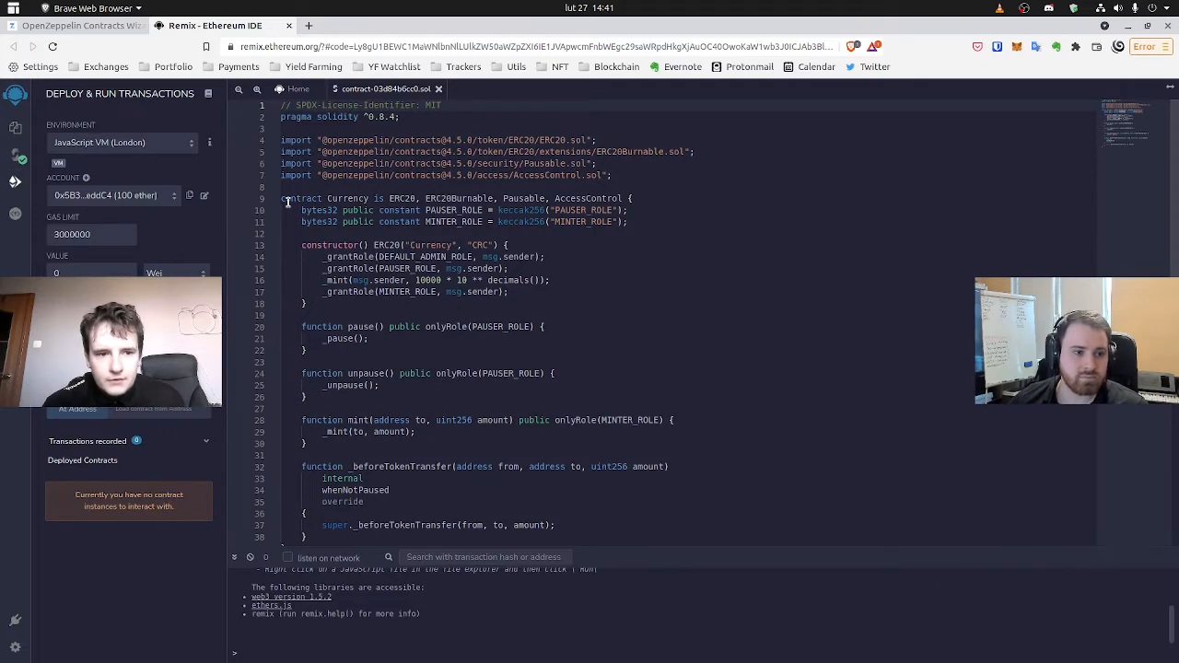
mouse_move(281, 203)
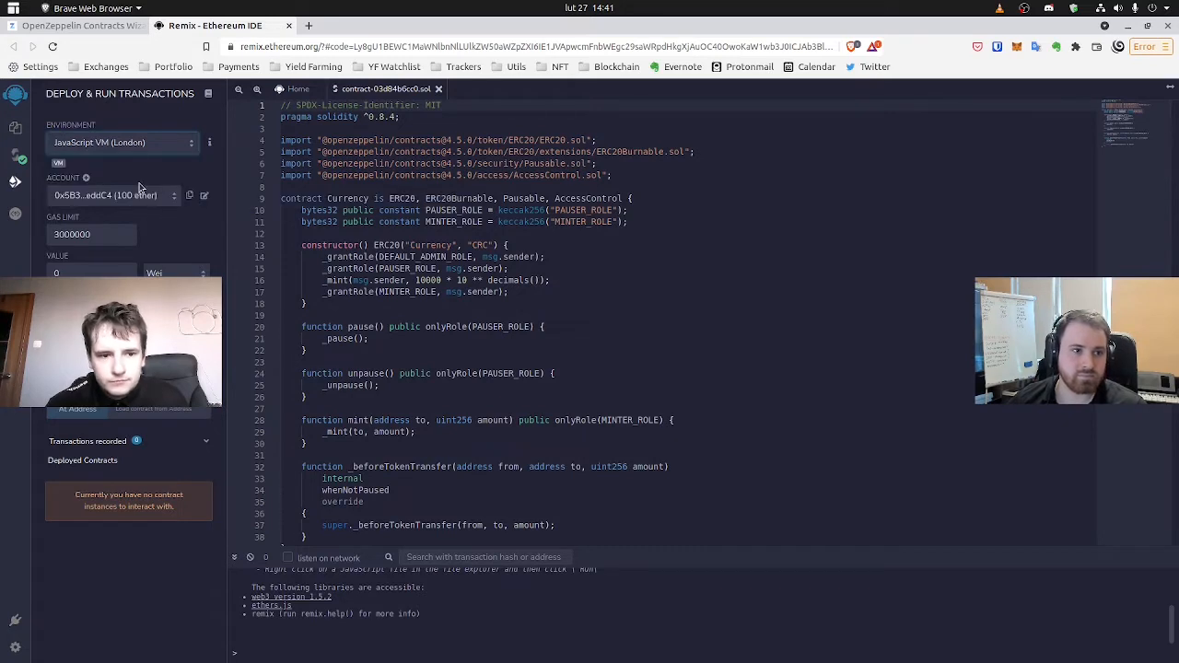
click(120, 142)
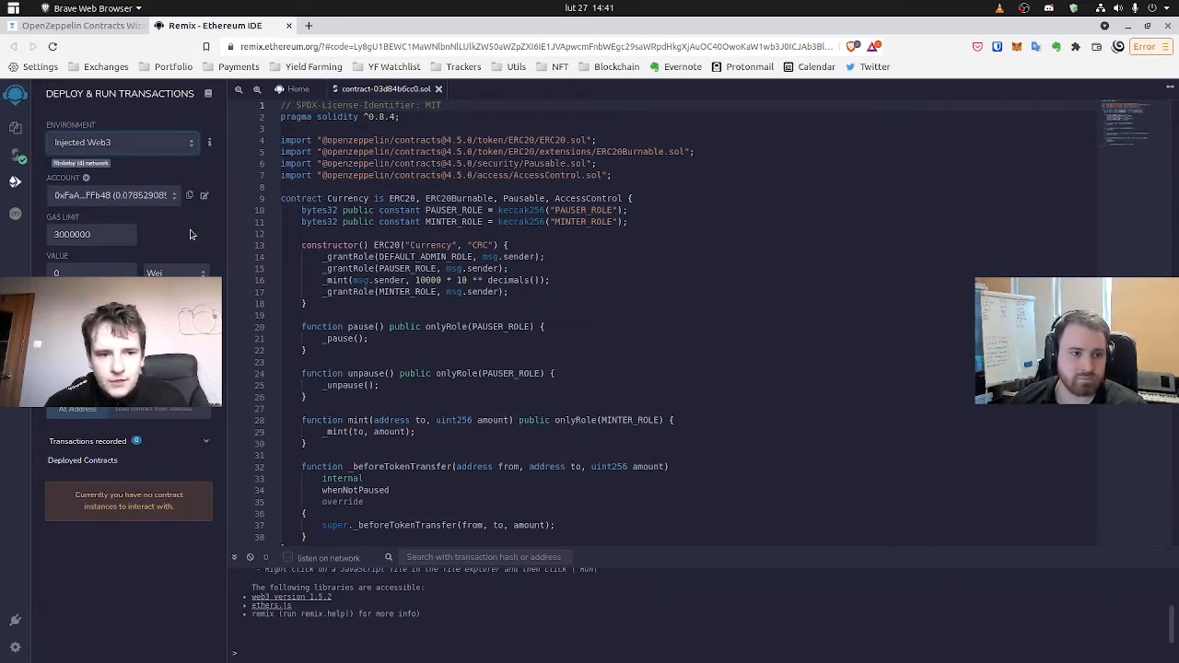
mouse_move(163, 207)
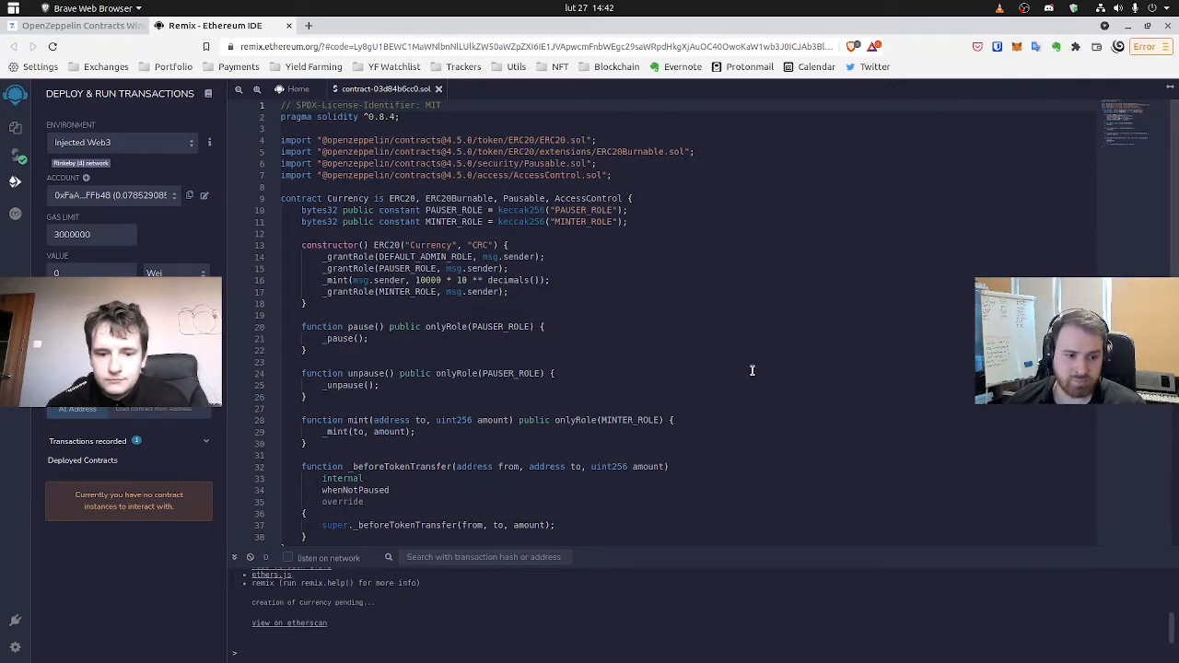
mouse_move(832, 243)
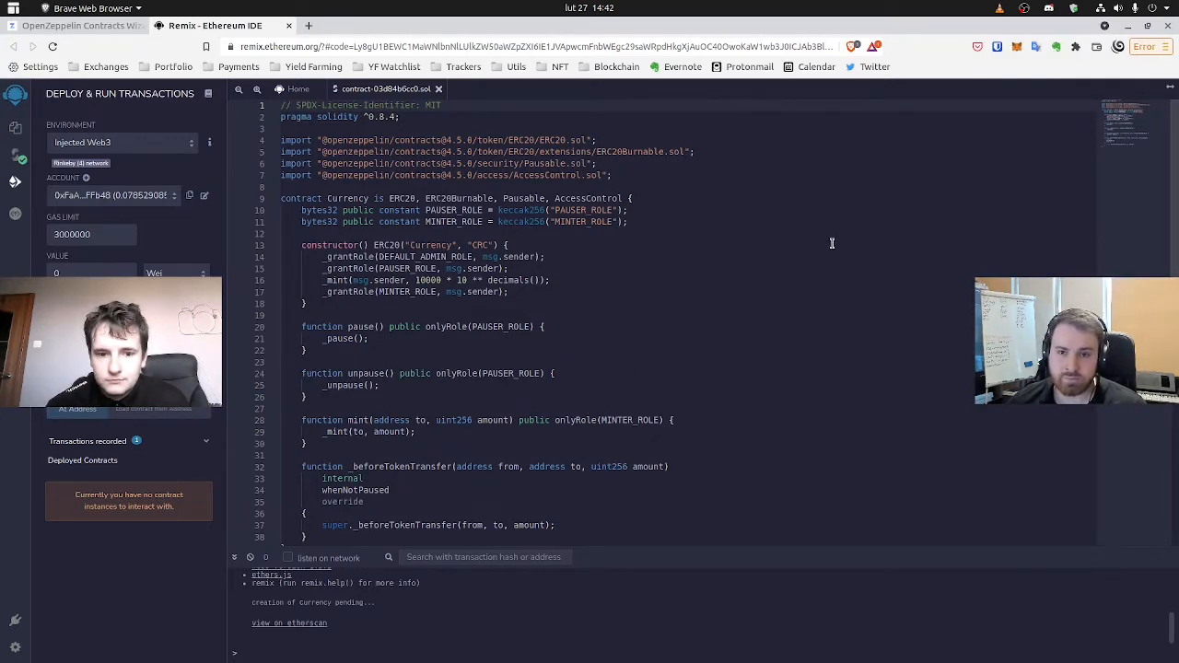
mouse_move(906, 208)
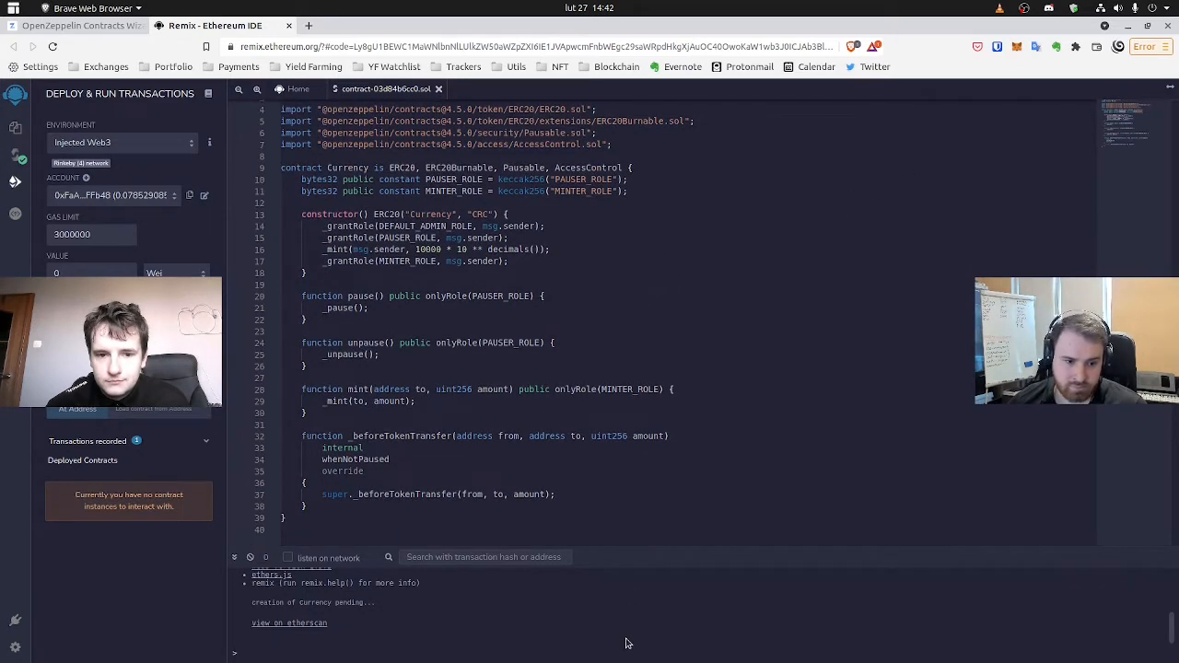
mouse_move(502, 608)
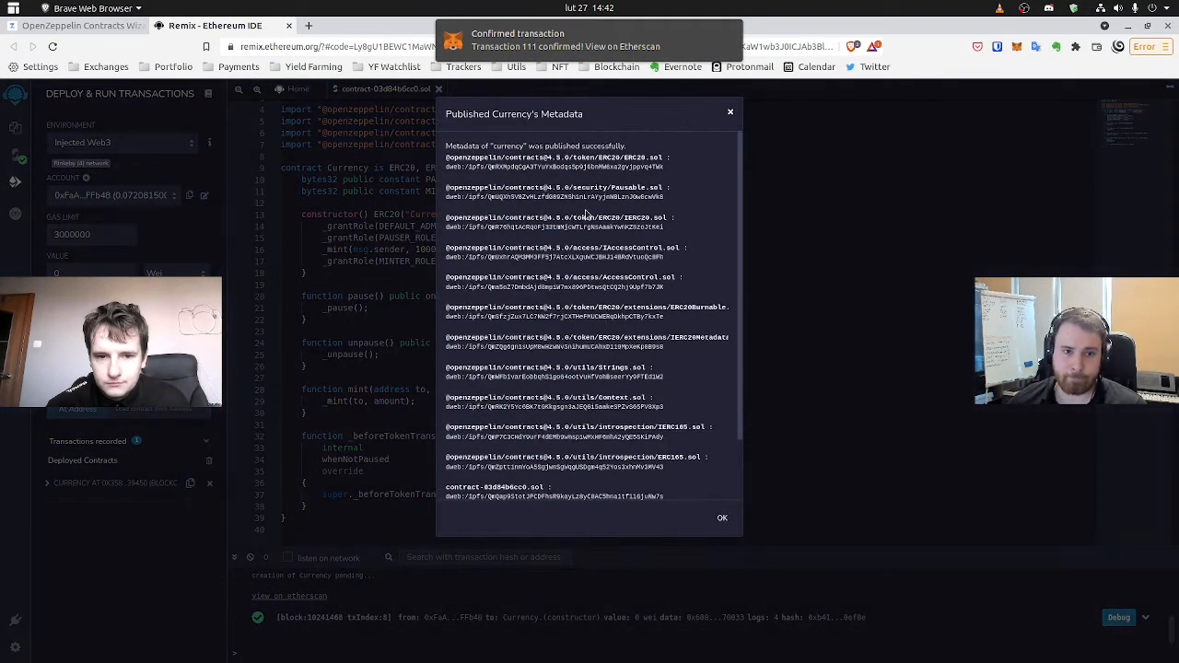
click(723, 518)
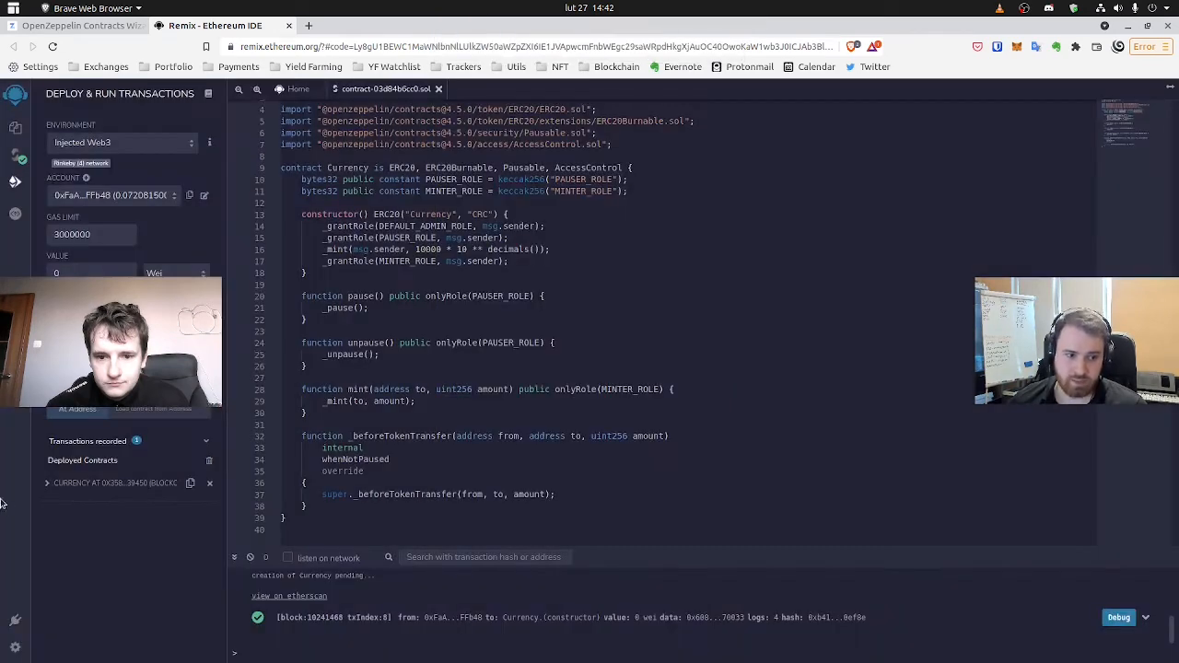
click(47, 482)
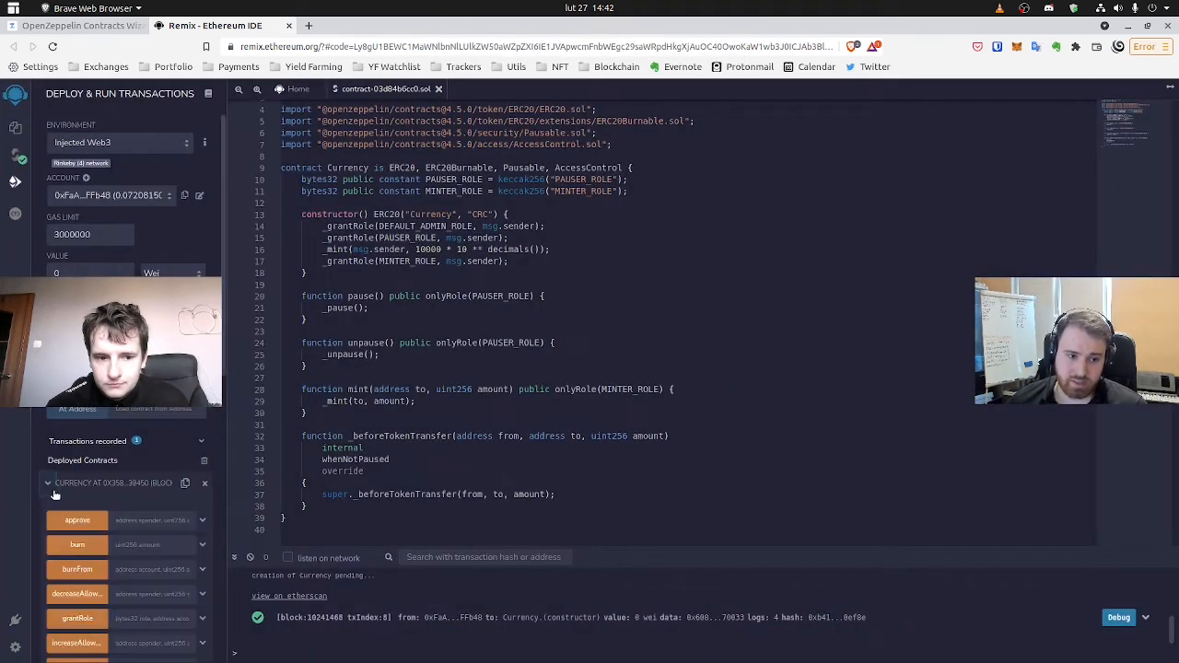
scroll(down, 3)
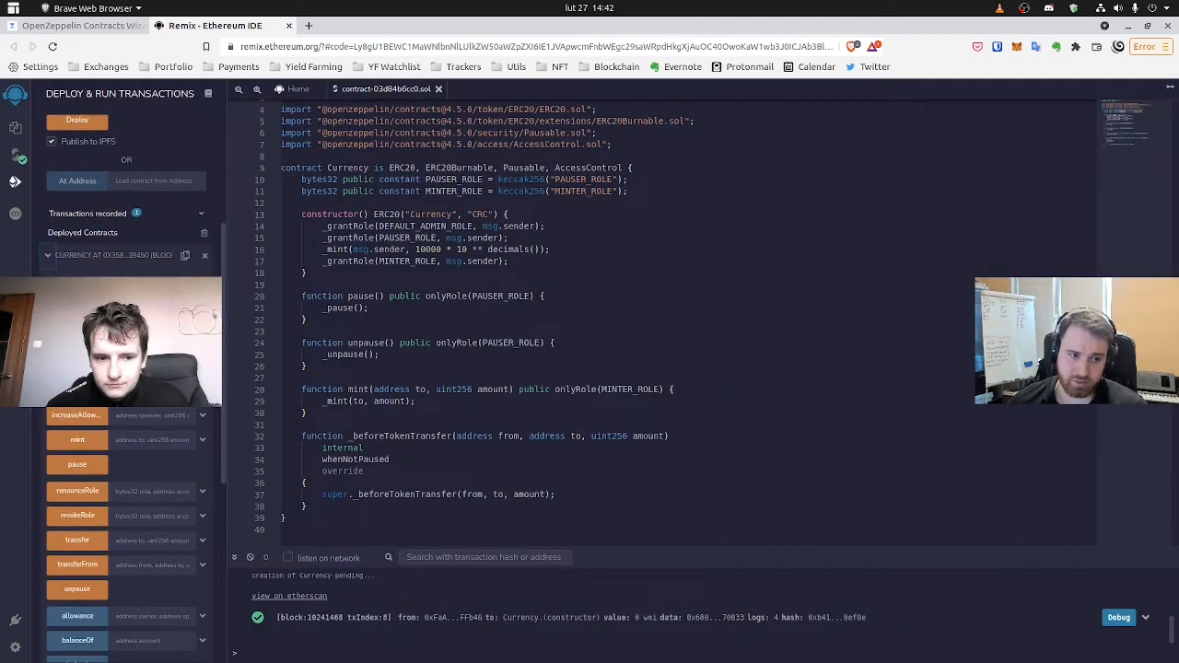
mouse_move(118, 588)
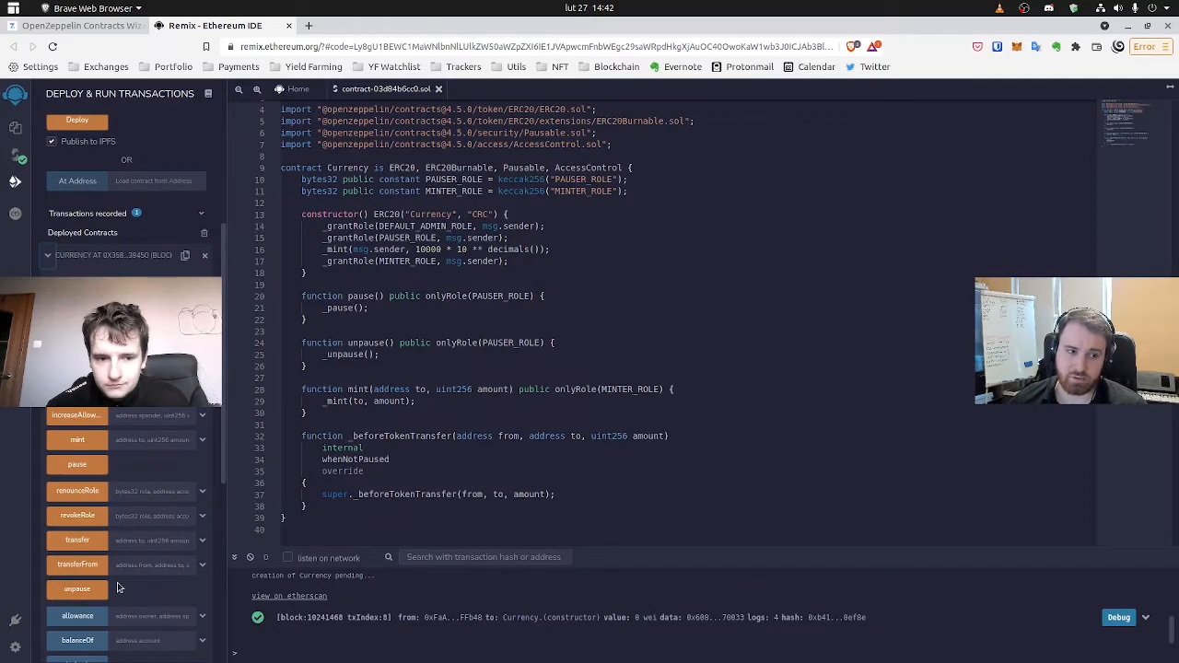
scroll(down, 3)
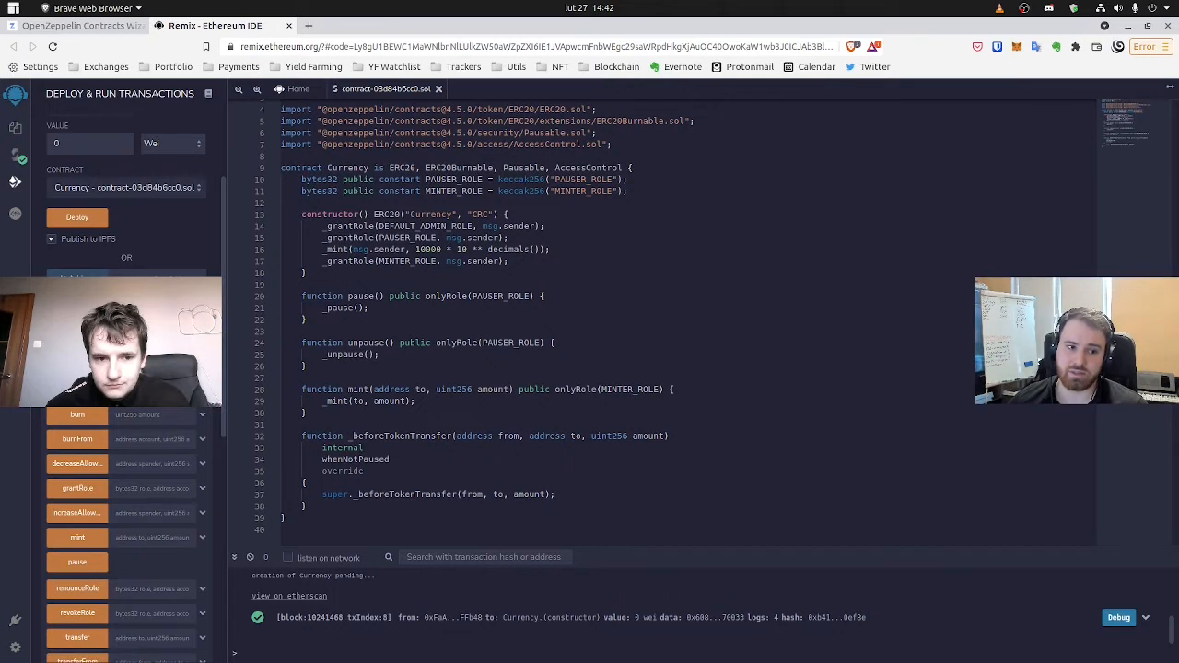
mouse_move(37, 223)
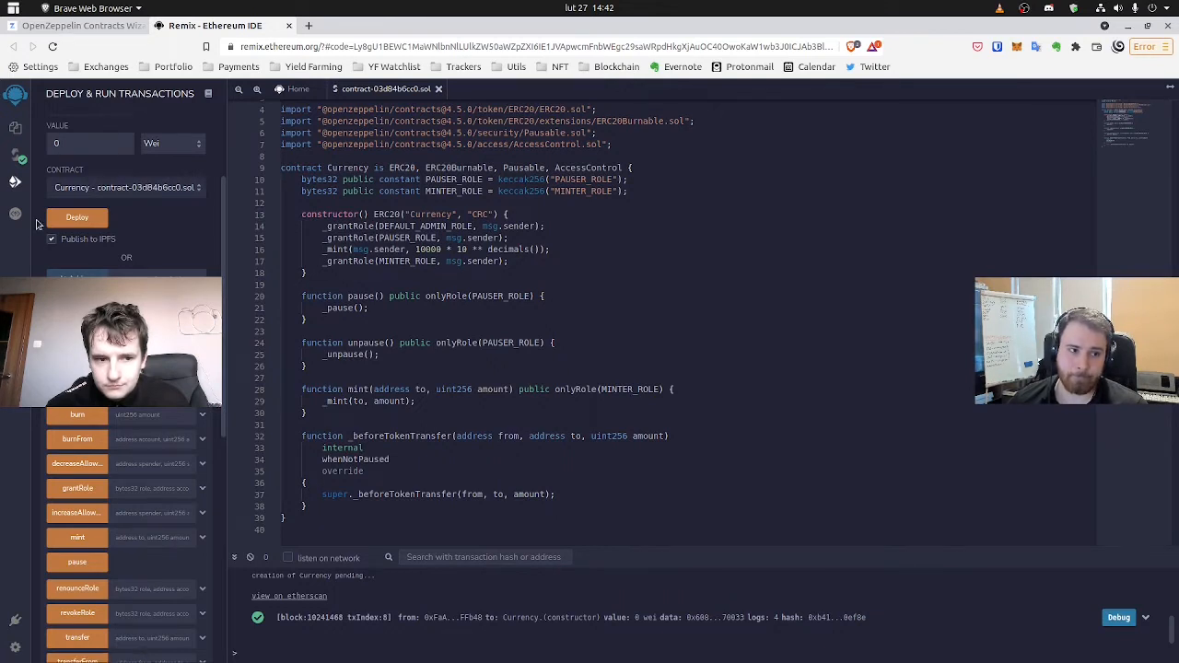
Search the Plugin Manager for 'sour' and open the Sourcify plugin
click(14, 214)
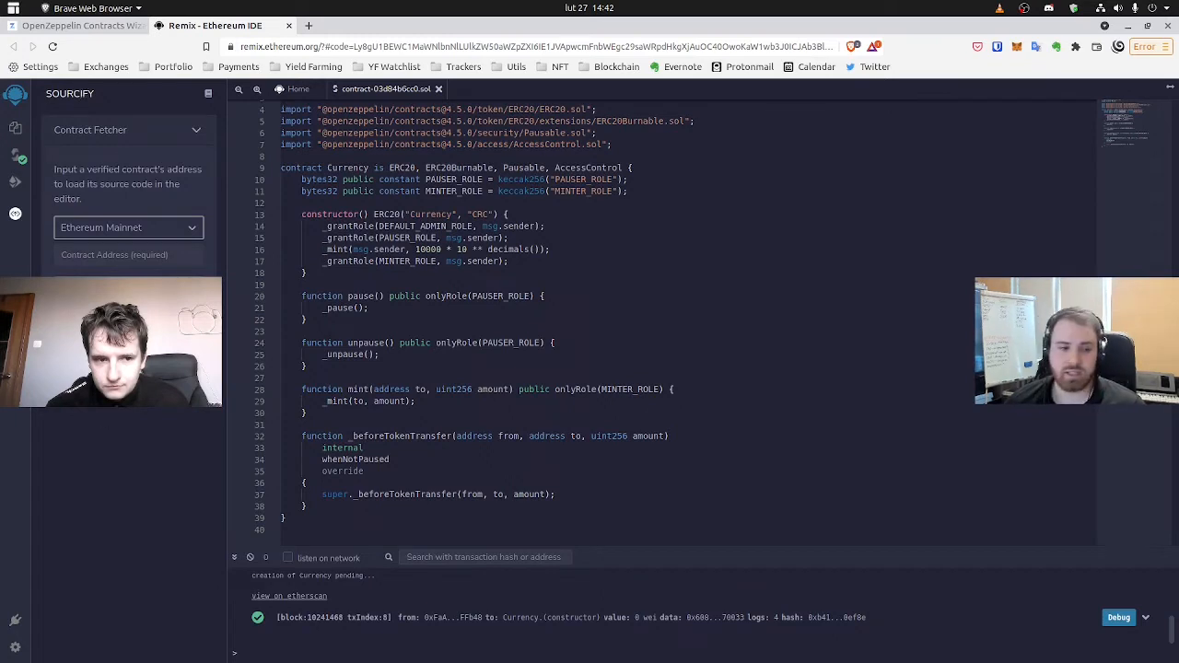
mouse_move(15, 620)
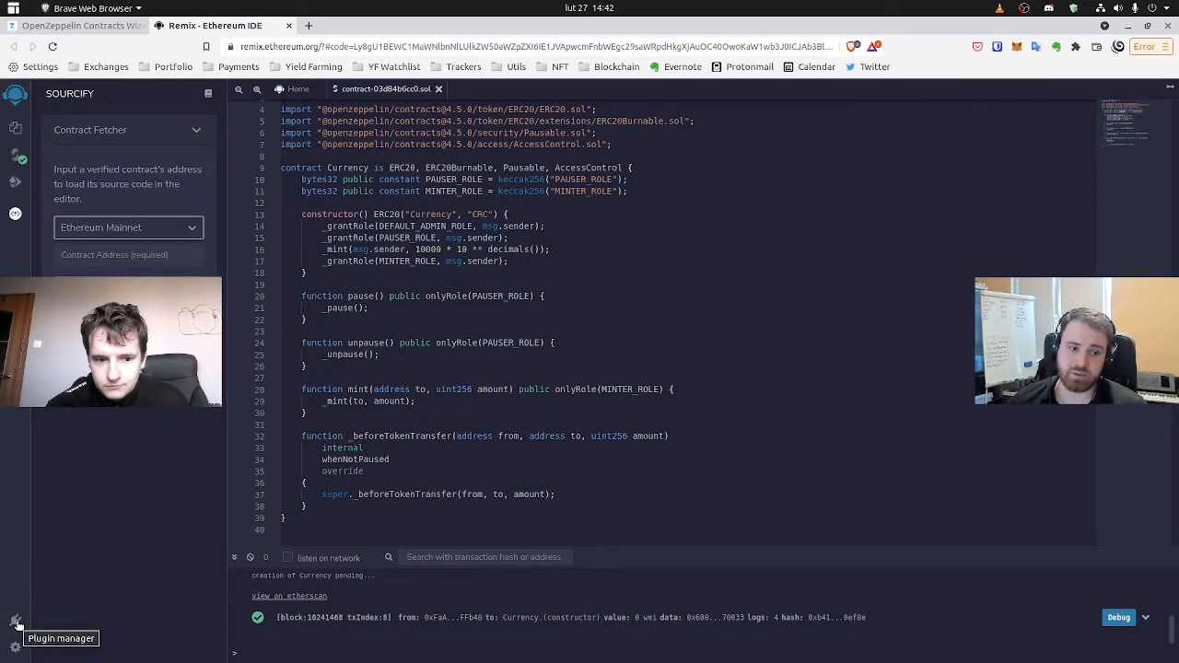
click(15, 621)
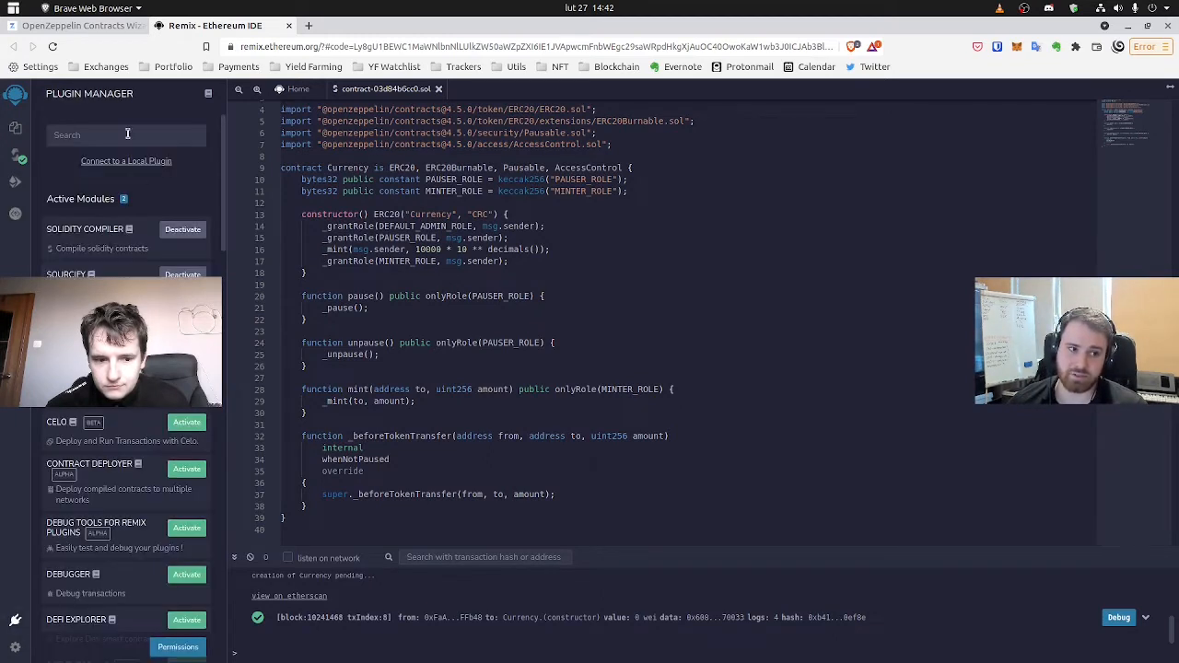
text(s)
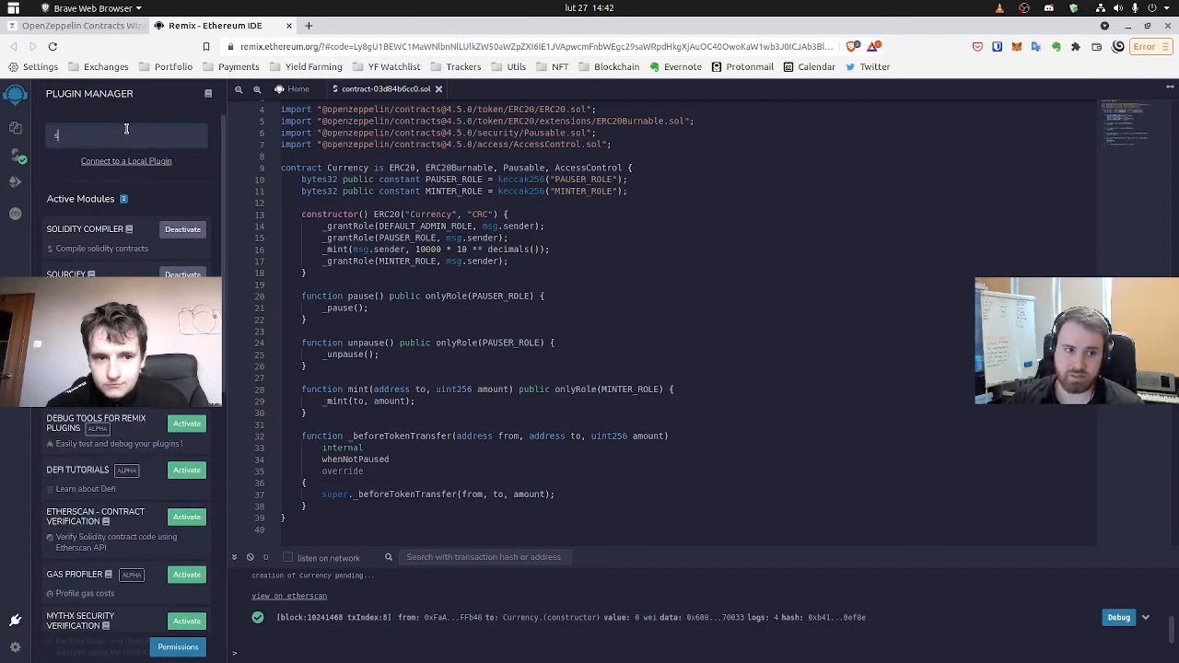
text(our)
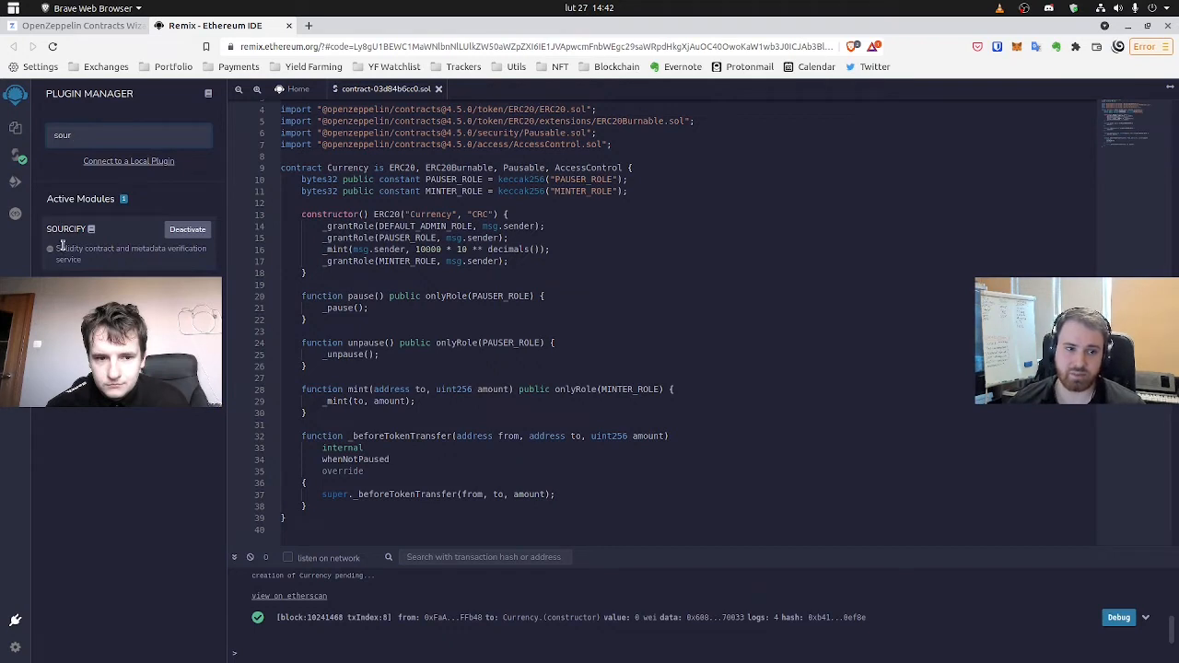
click(15, 214)
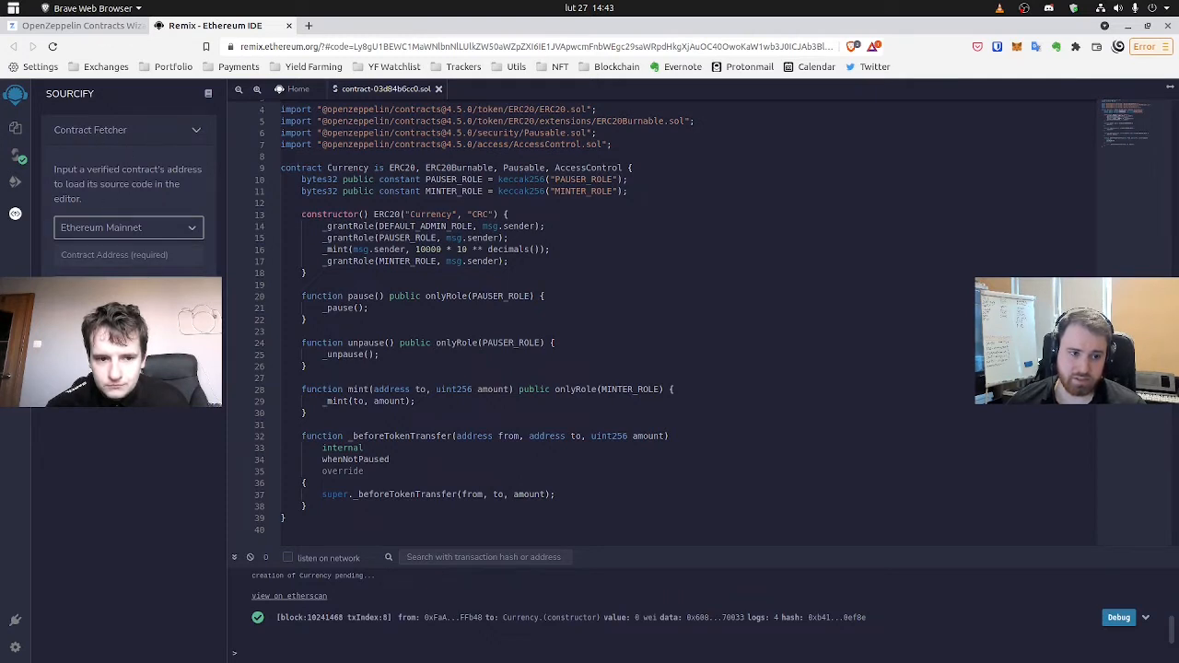
Run Sourcify's Verifier on the Rinkeby Currency address, which reports it already verified
click(126, 160)
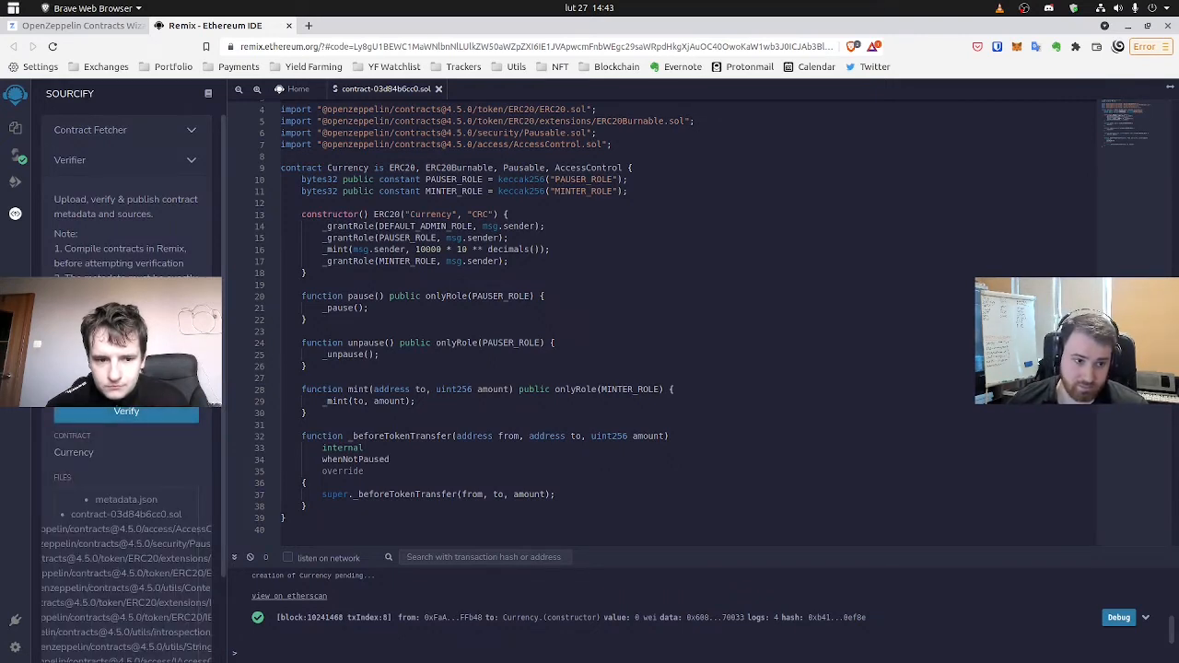
mouse_move(126, 411)
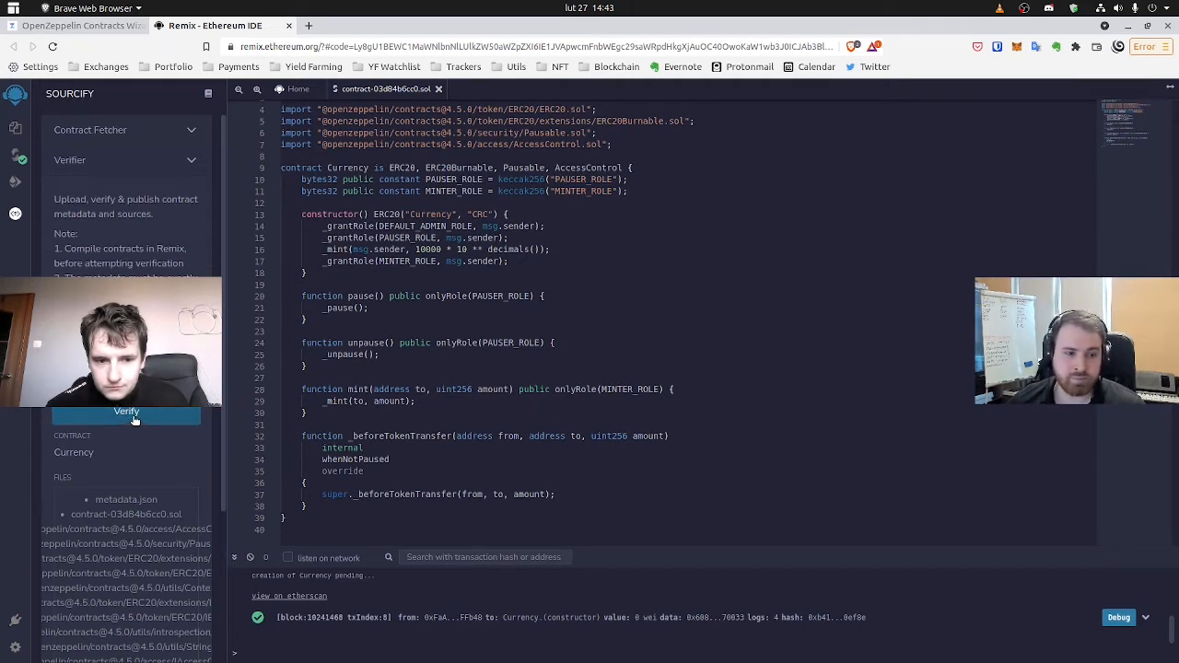
mouse_move(144, 440)
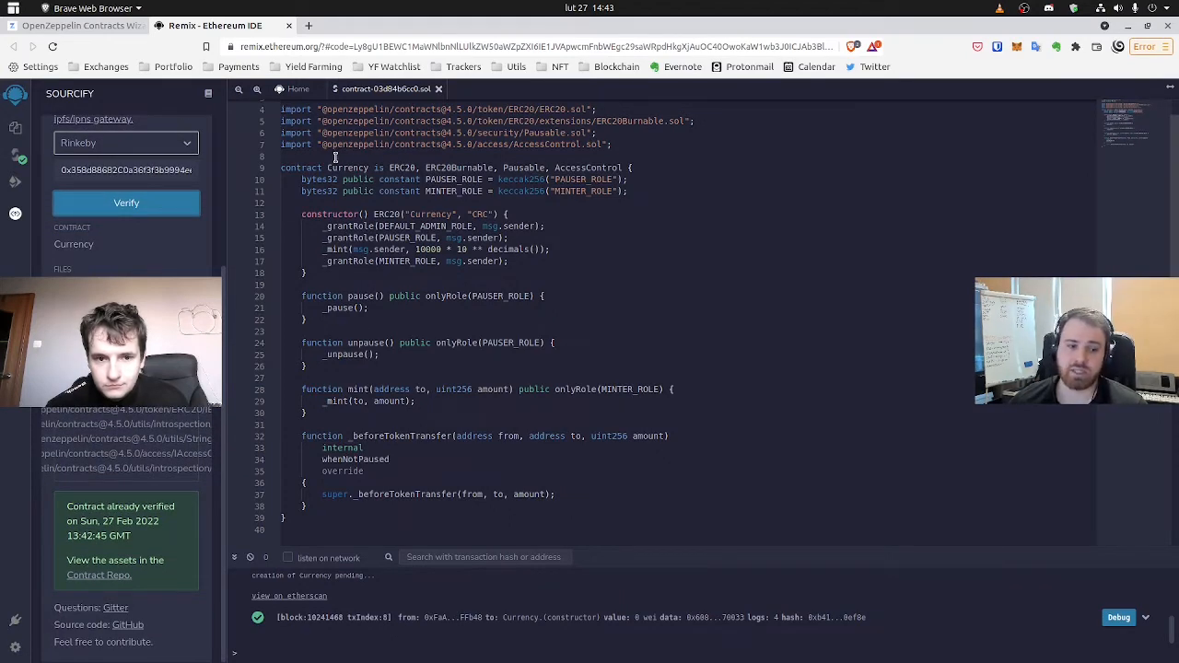
click(316, 155)
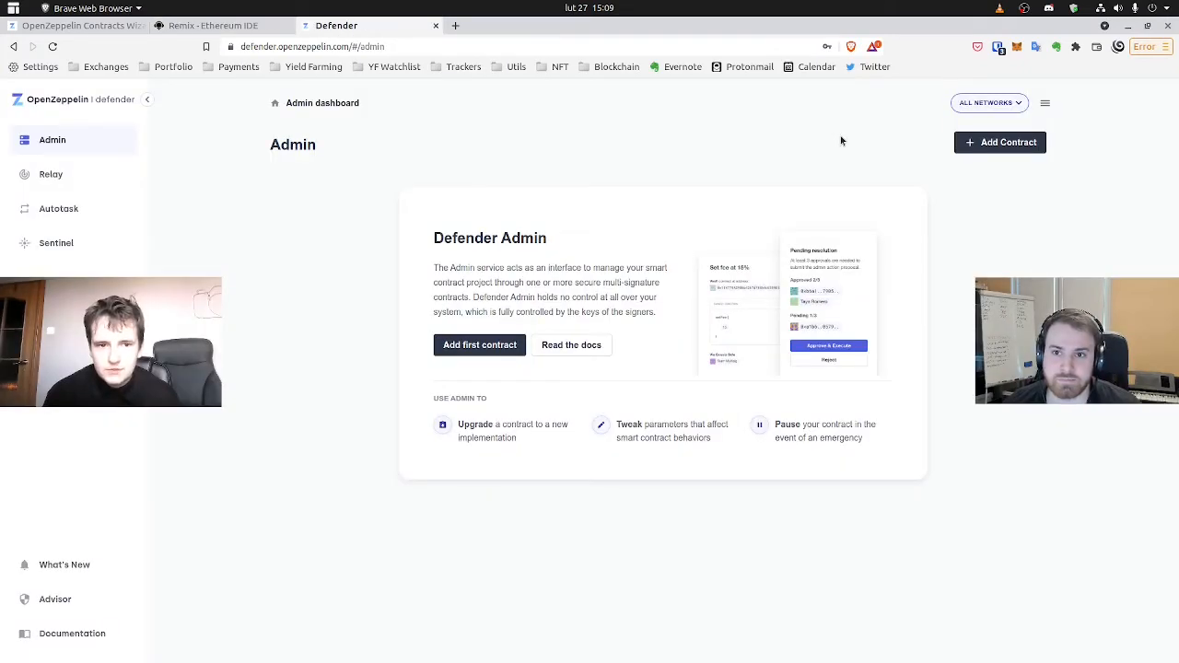
mouse_move(852, 139)
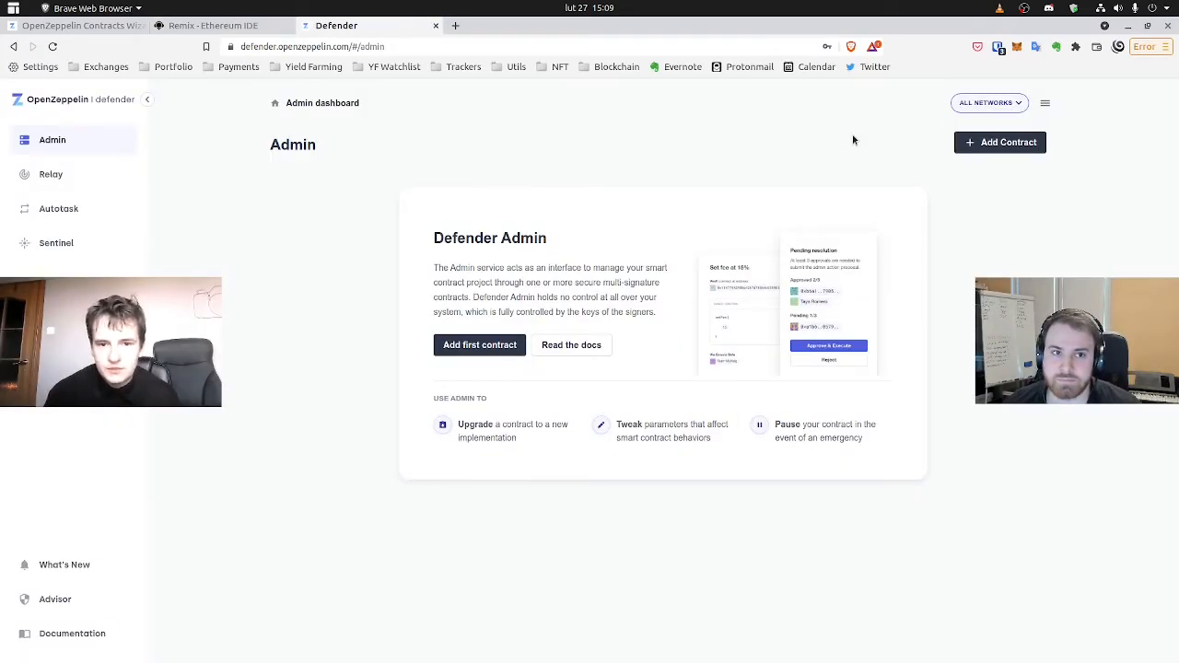
mouse_move(891, 143)
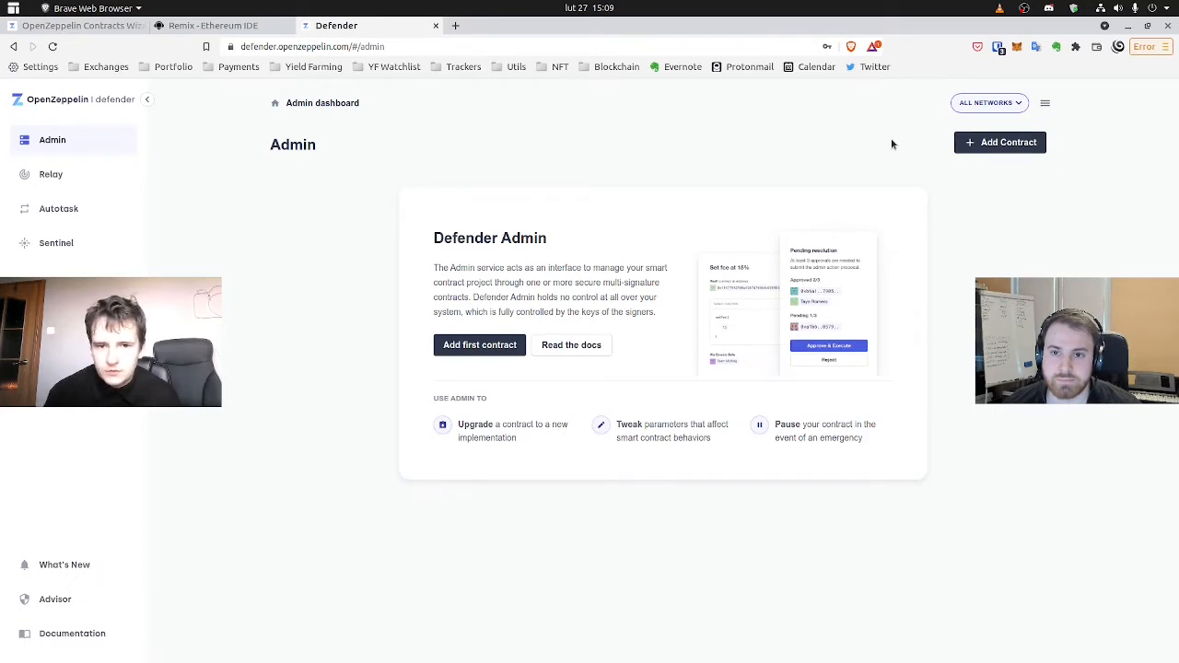
mouse_move(999, 142)
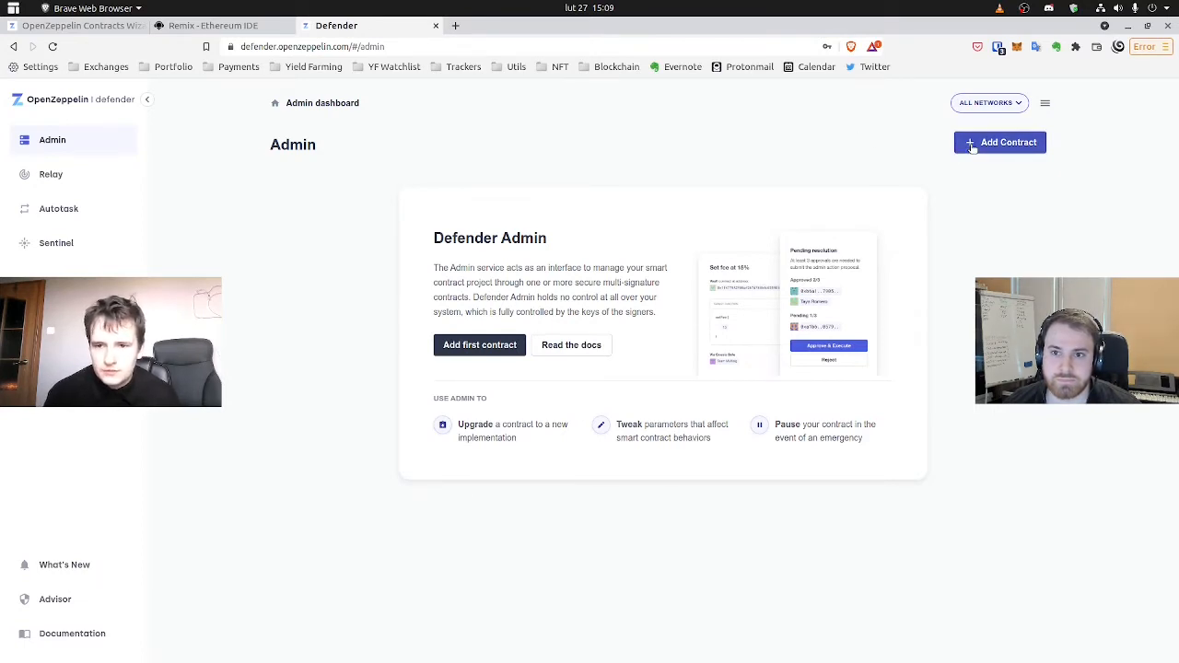
Import a new contract in Defender named Currency on the Rinkeby network
click(999, 142)
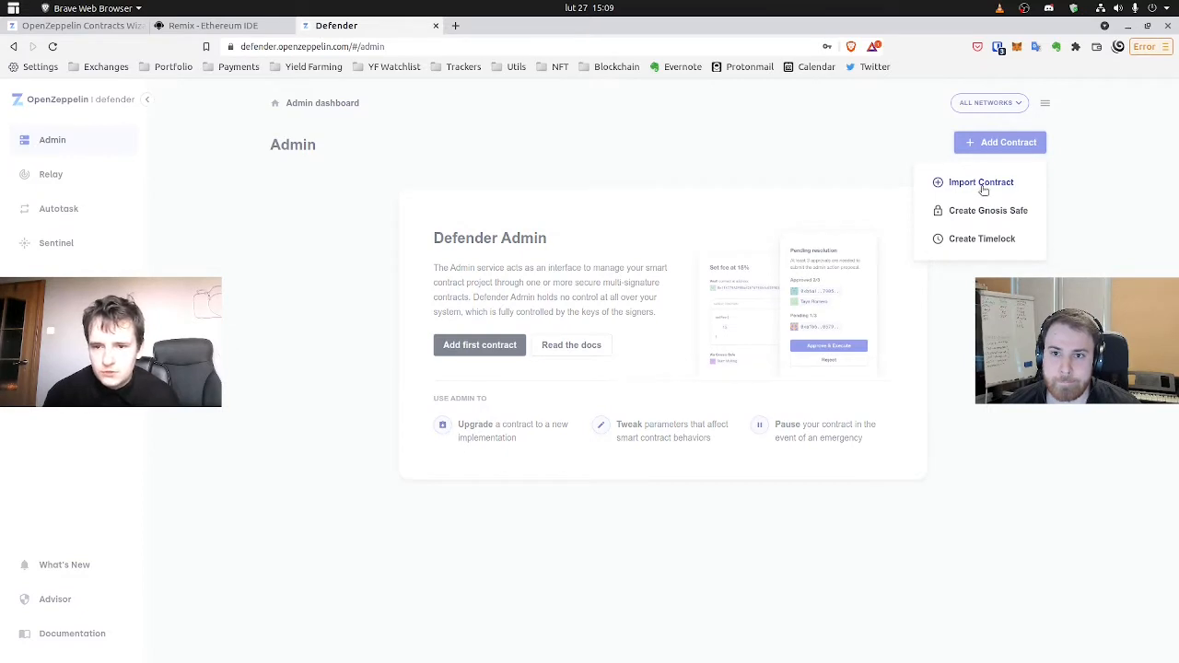
click(980, 182)
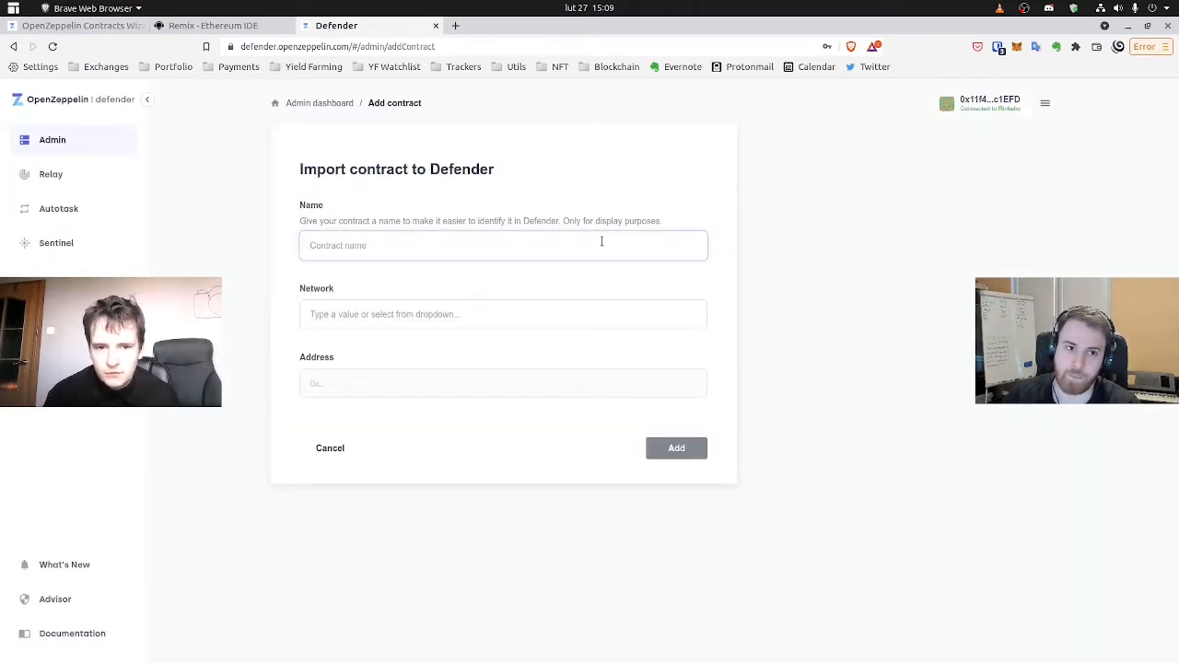
text(Currency)
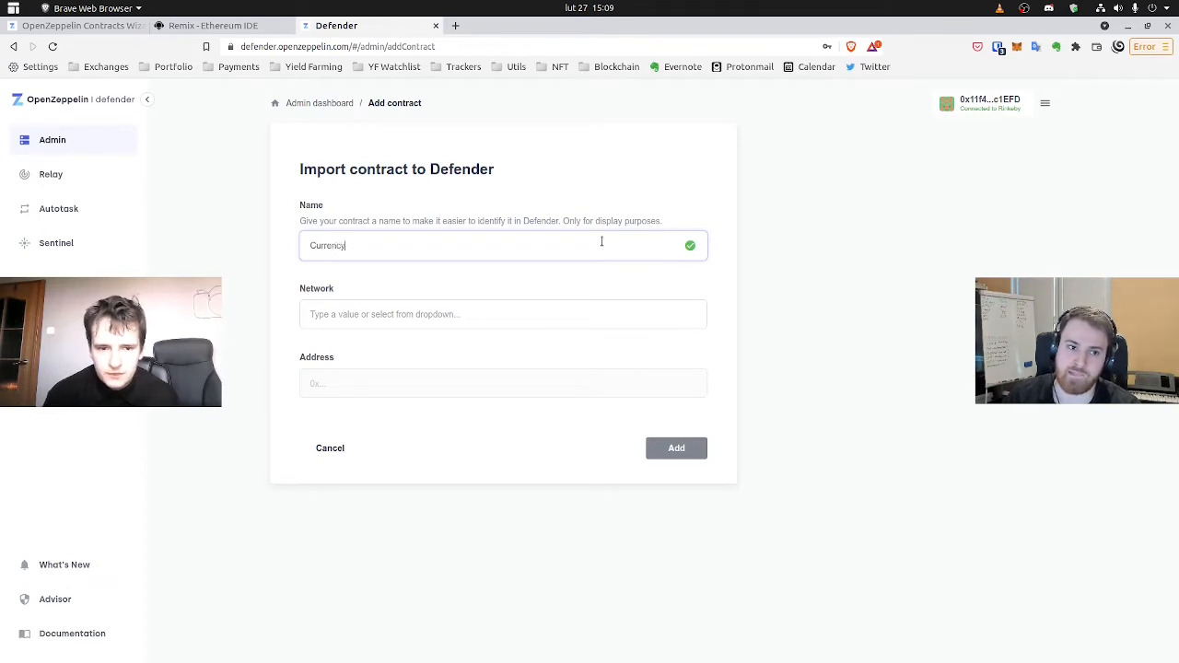
text(Rinke)
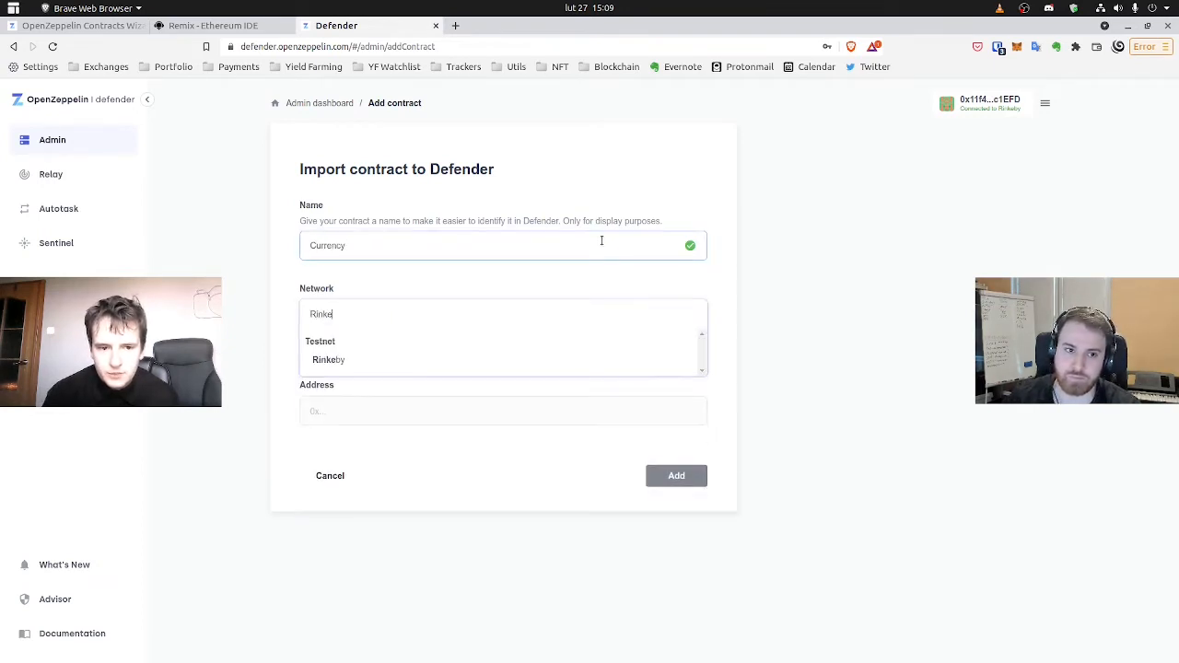
click(327, 359)
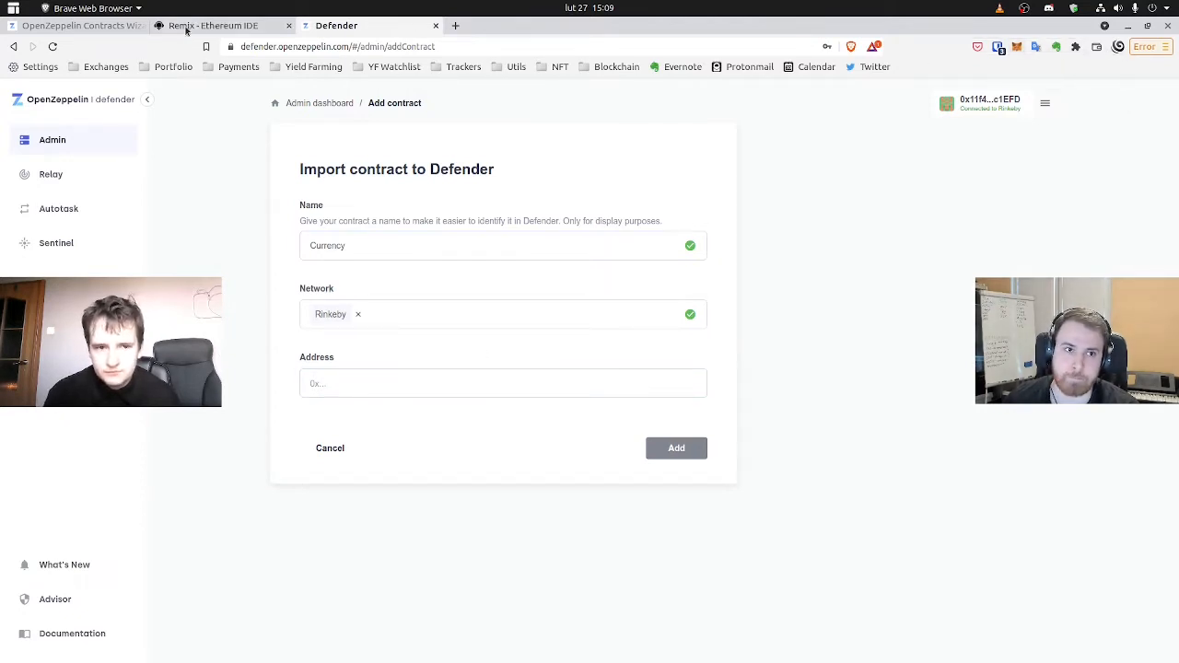
Copy the deployed Currency address from Remix into Defender's Address field
click(212, 25)
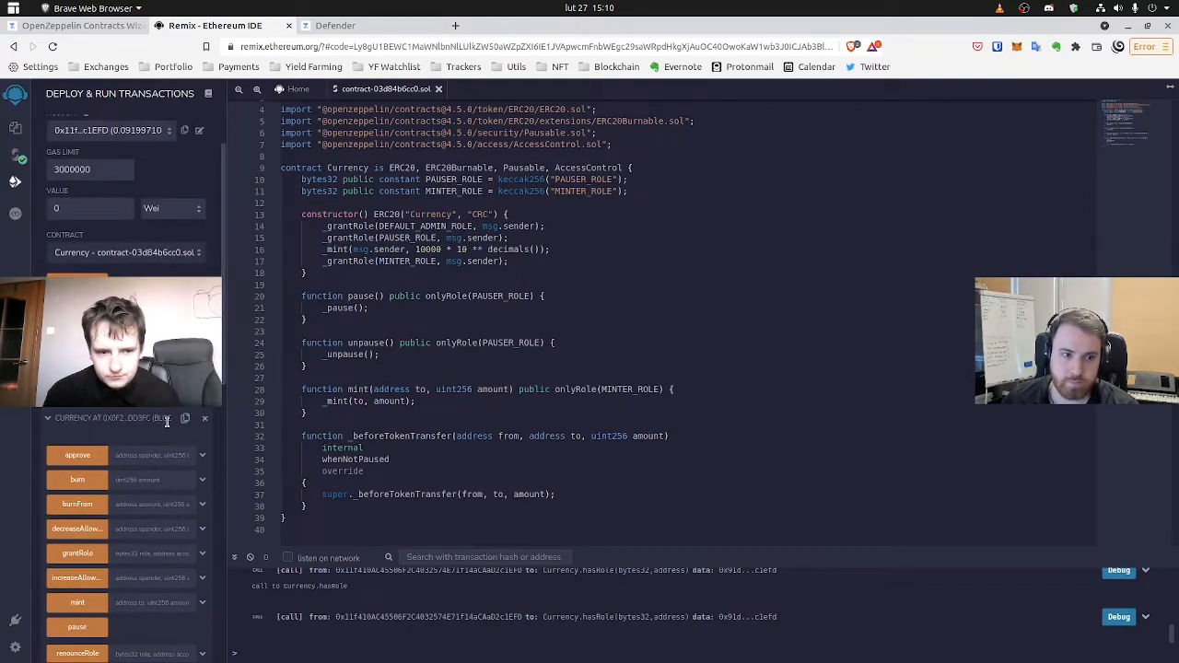
click(366, 25)
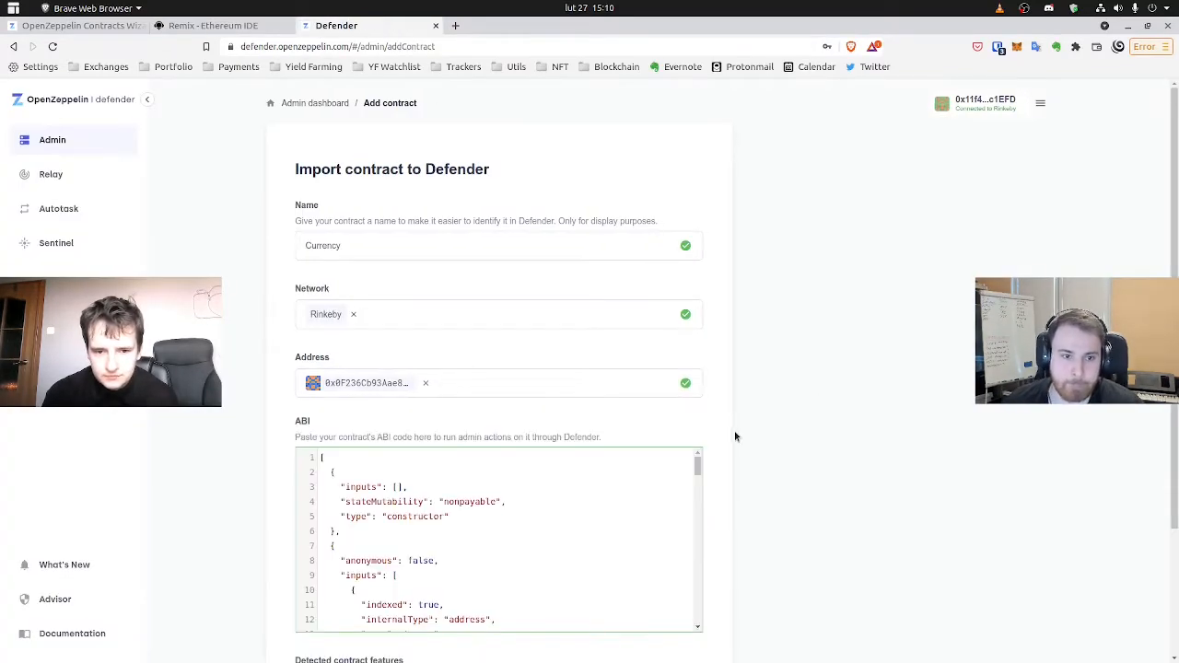
scroll(down, 3)
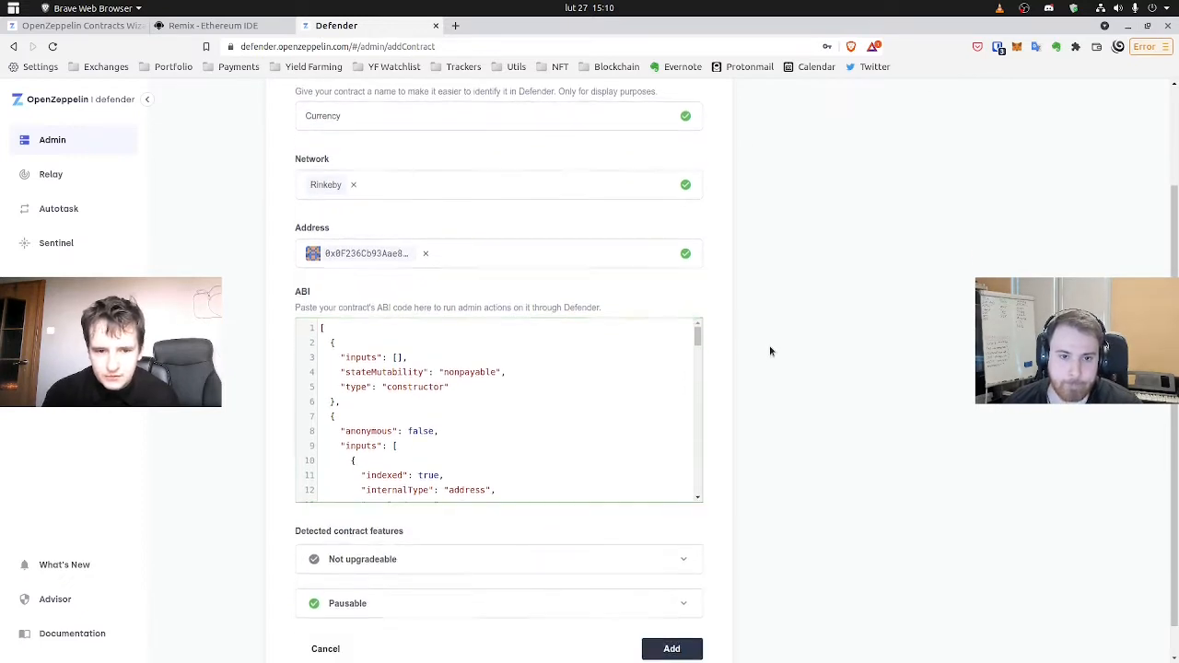
scroll(down, 3)
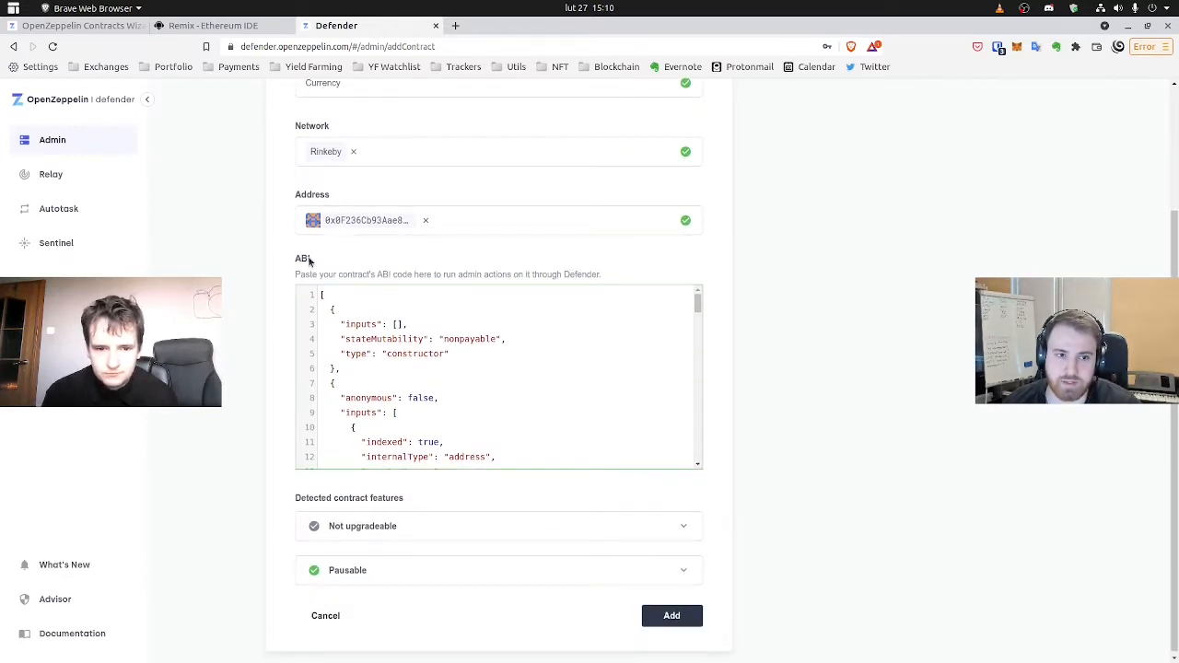
scroll(down, 3)
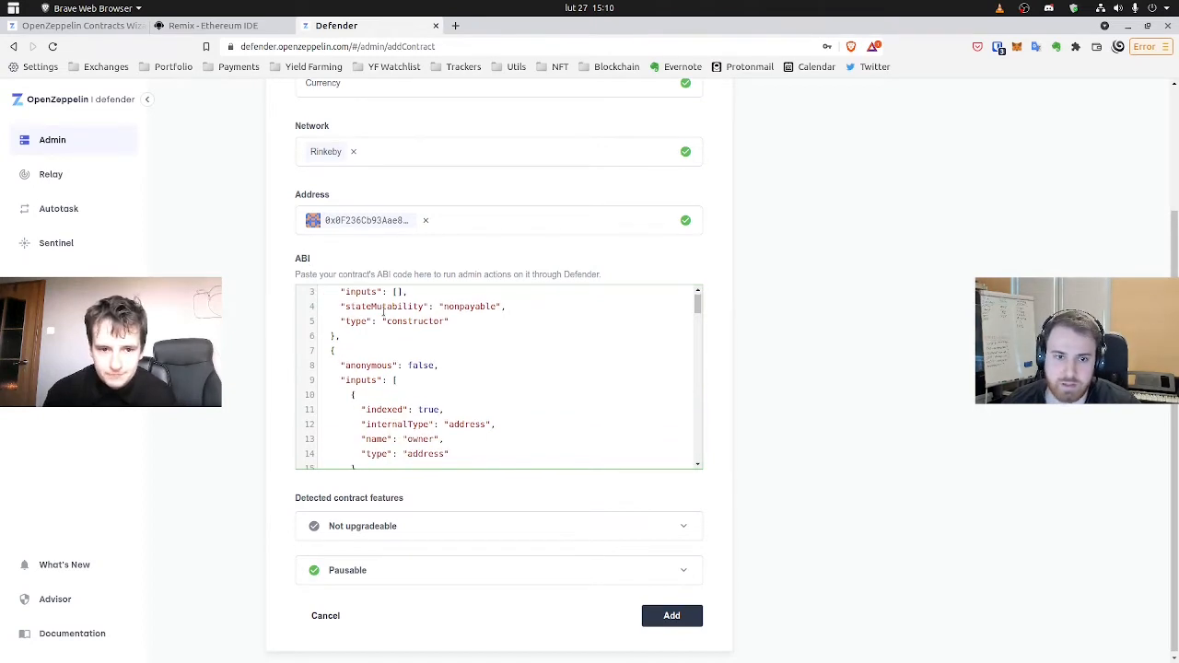
scroll(up, 3)
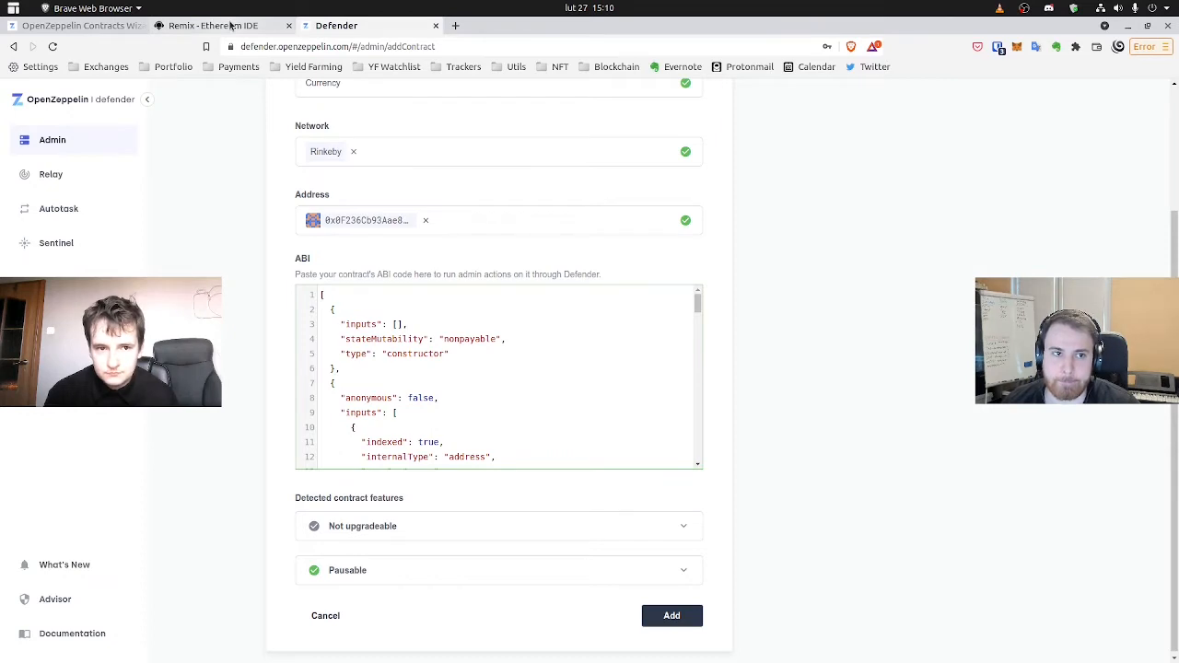
Copy the Currency ABI from Remix into the ABI field, detecting Pausable
click(212, 25)
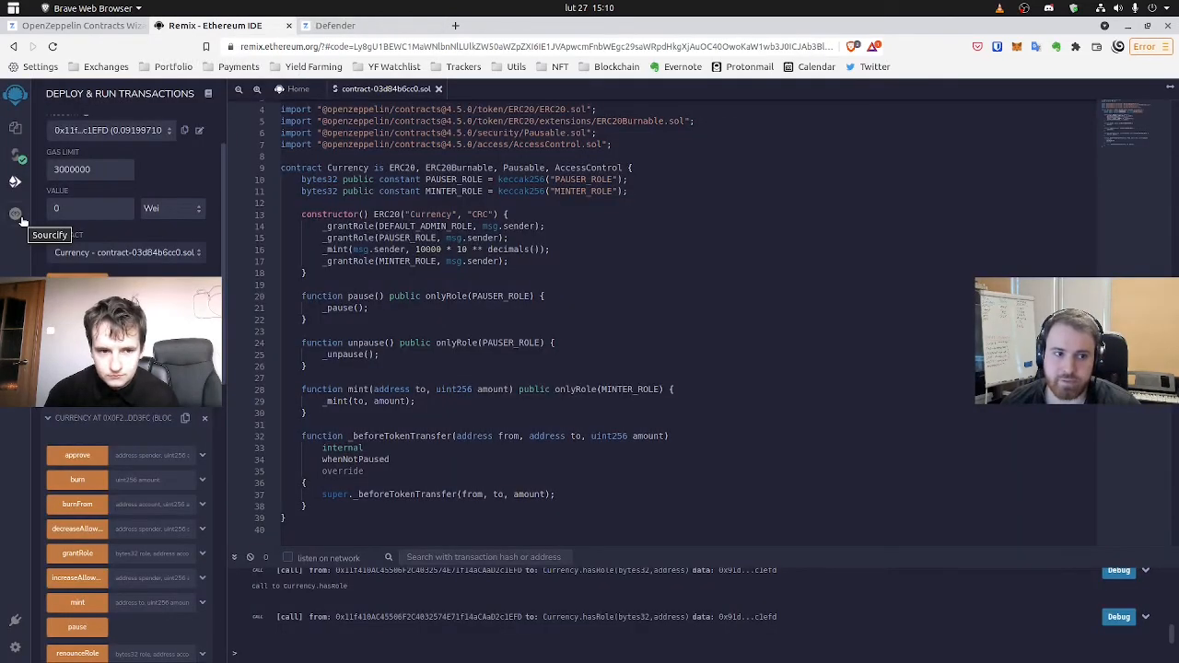
click(15, 213)
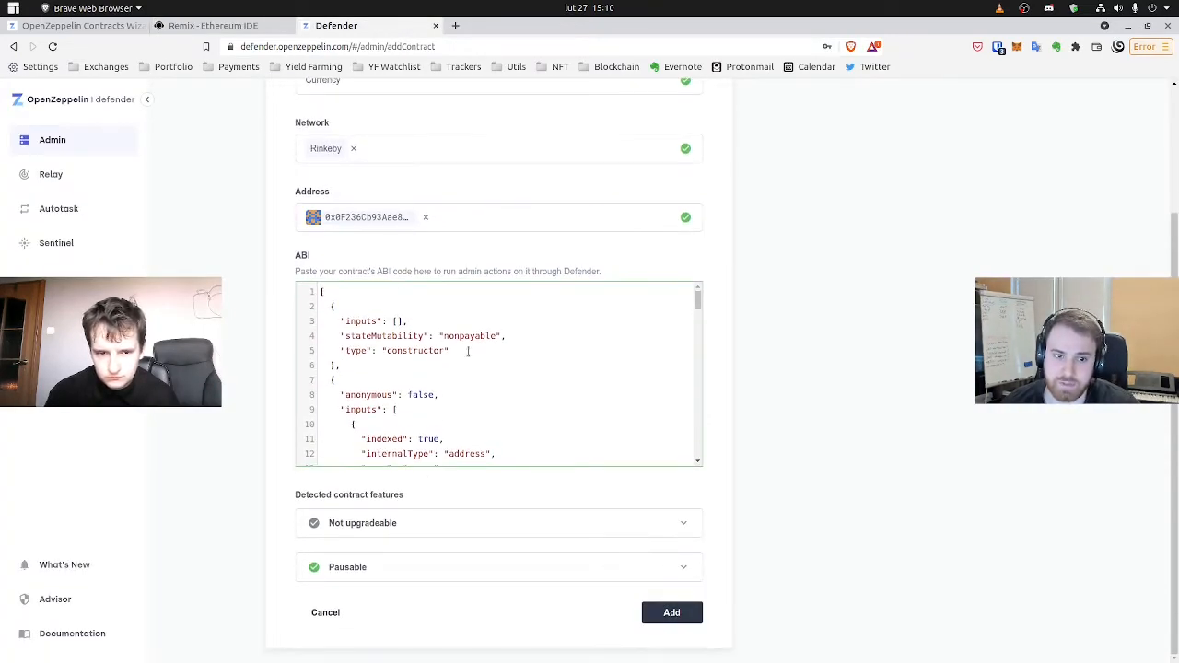
scroll(down, 3)
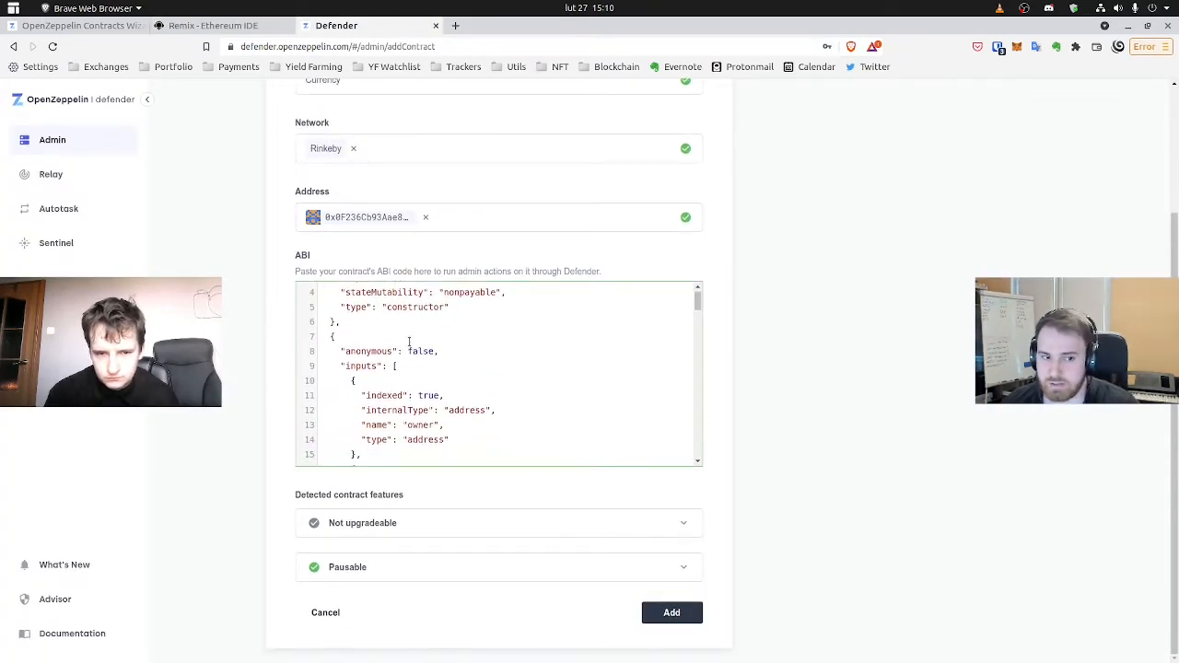
scroll(down, 3)
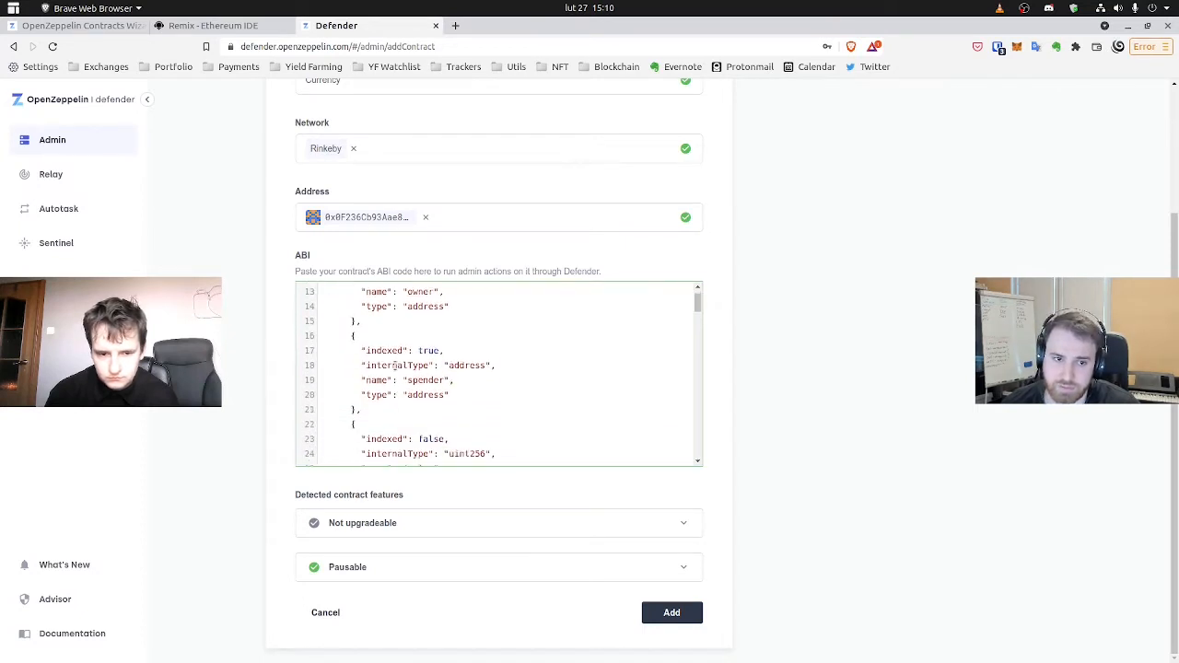
scroll(down, 3)
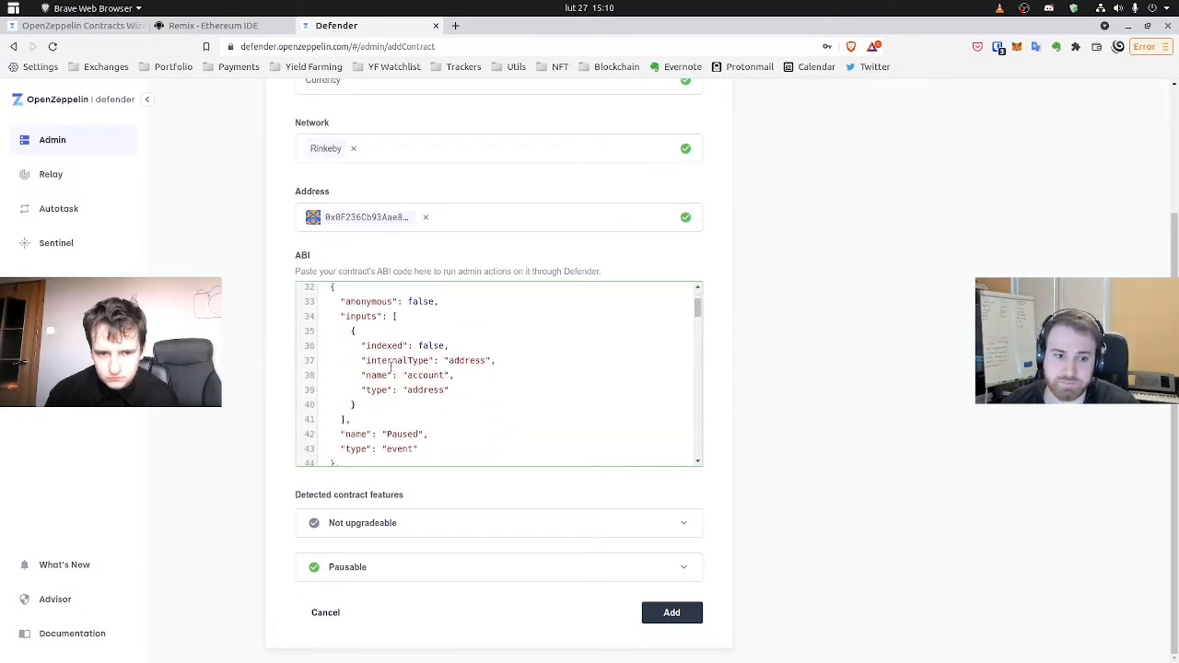
scroll(down, 3)
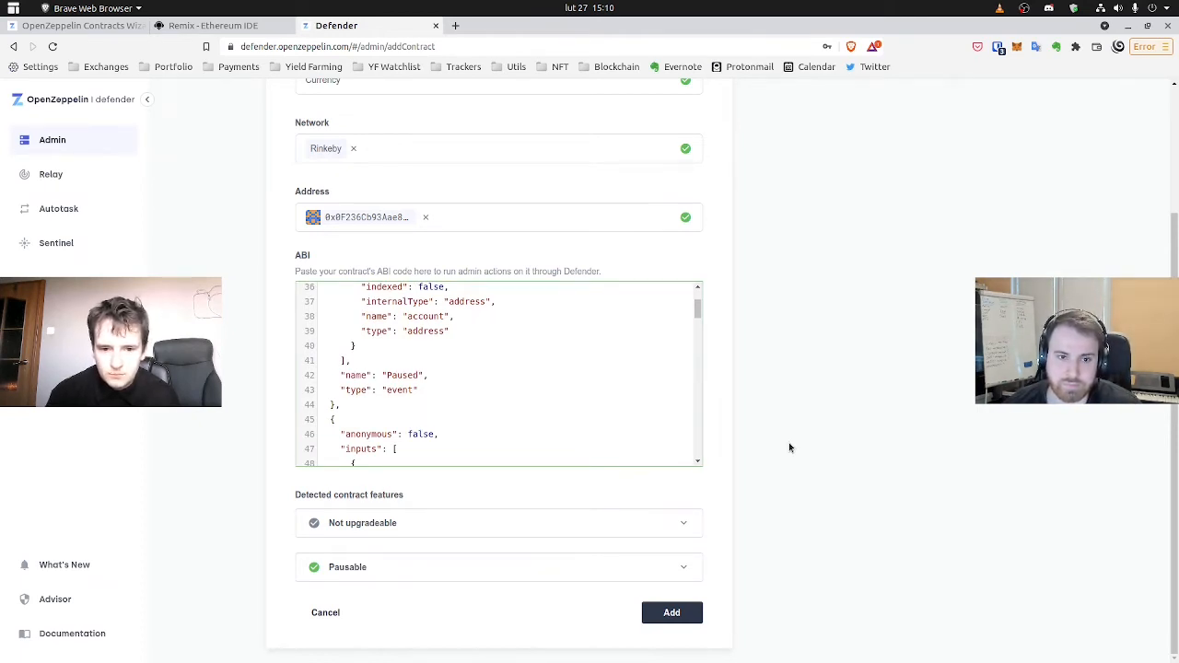
mouse_move(774, 538)
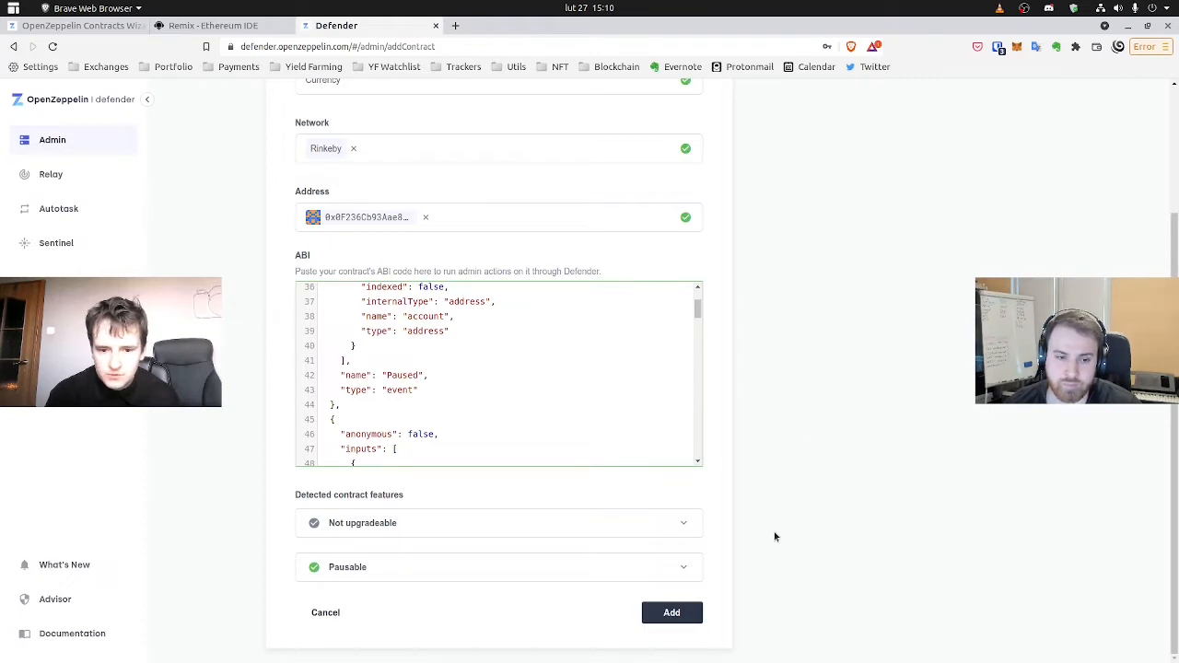
mouse_move(785, 553)
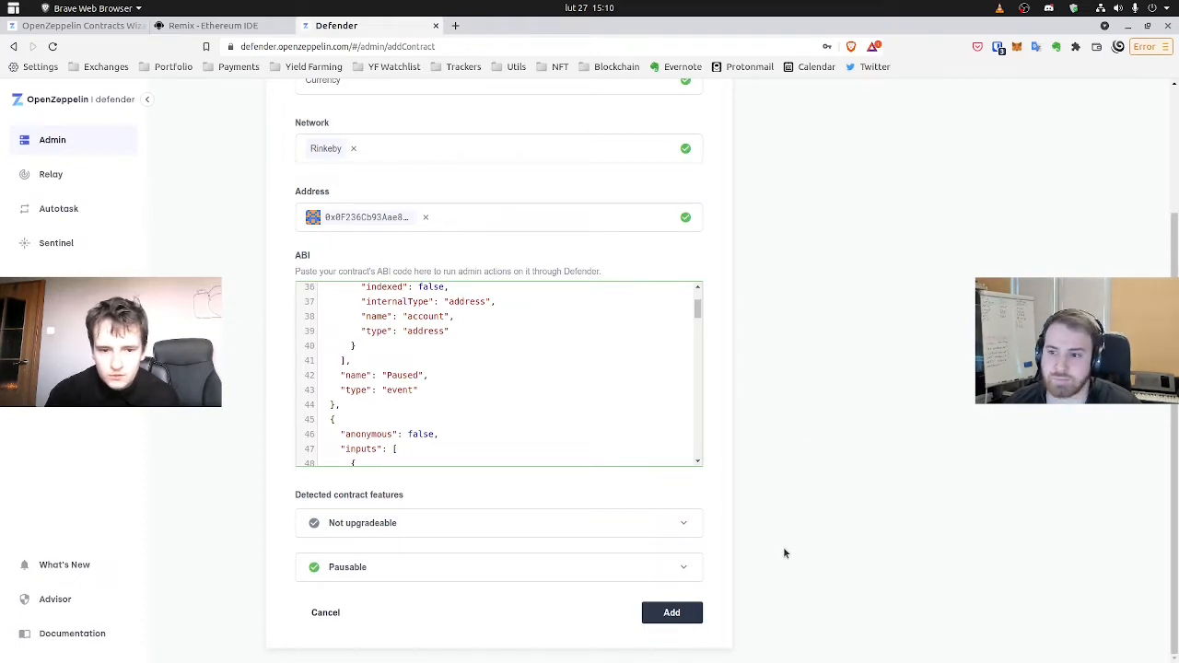
mouse_move(719, 581)
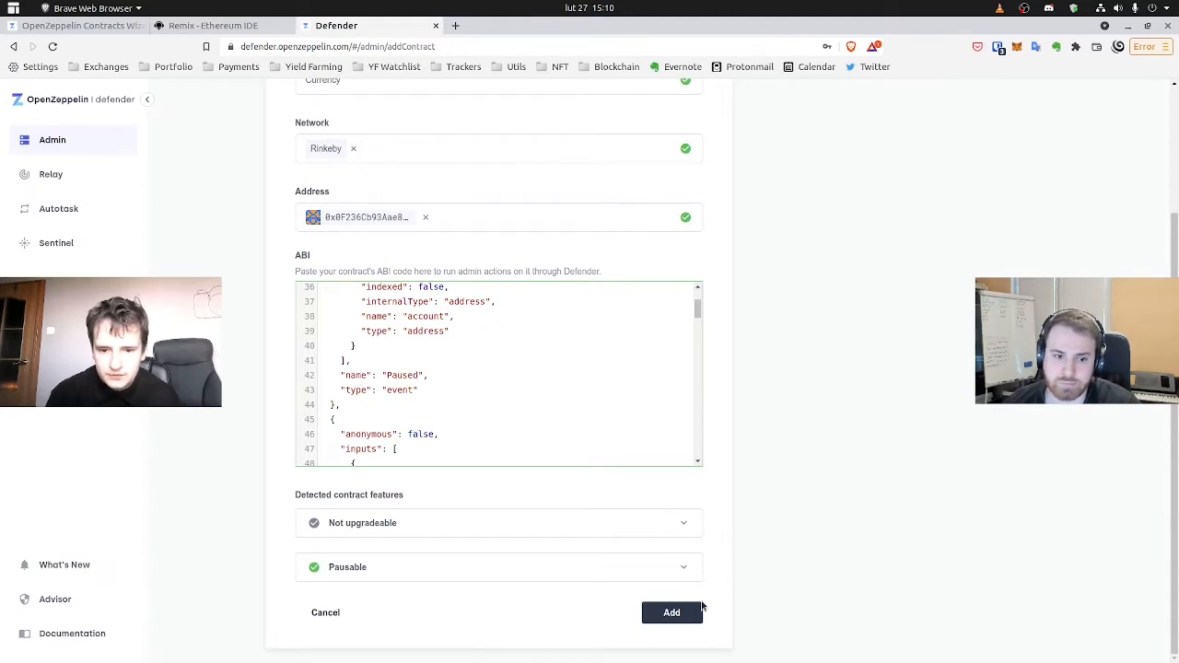
Add the Currency contract to Defender's Admin on Rinkeby
click(671, 613)
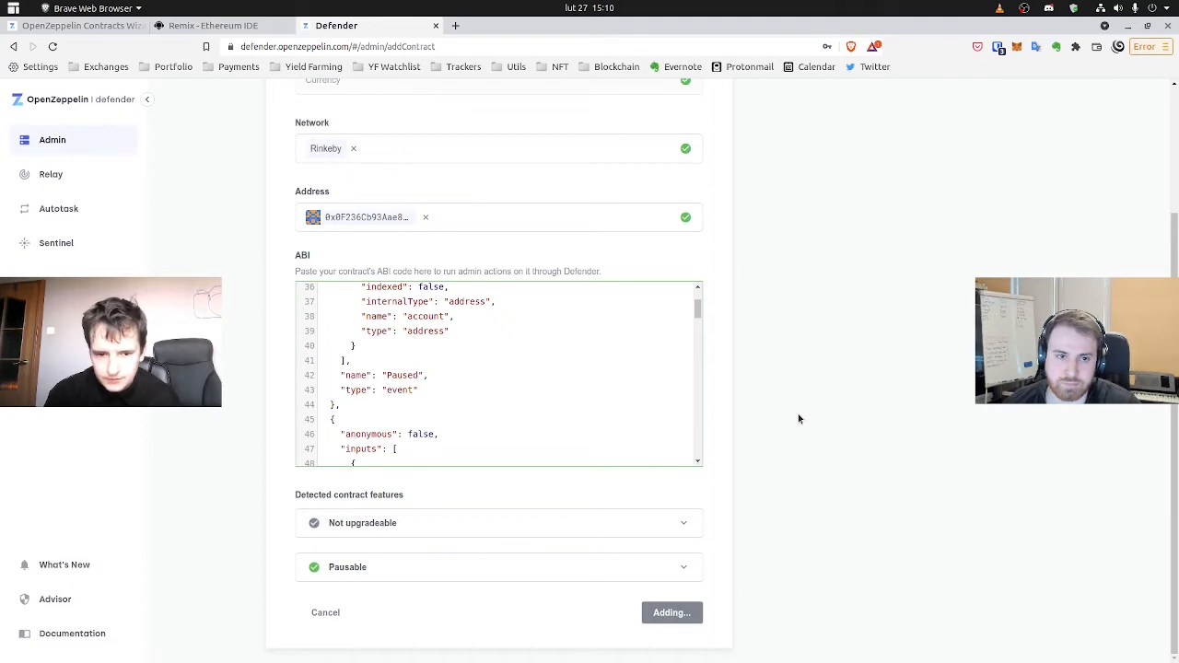
click(671, 613)
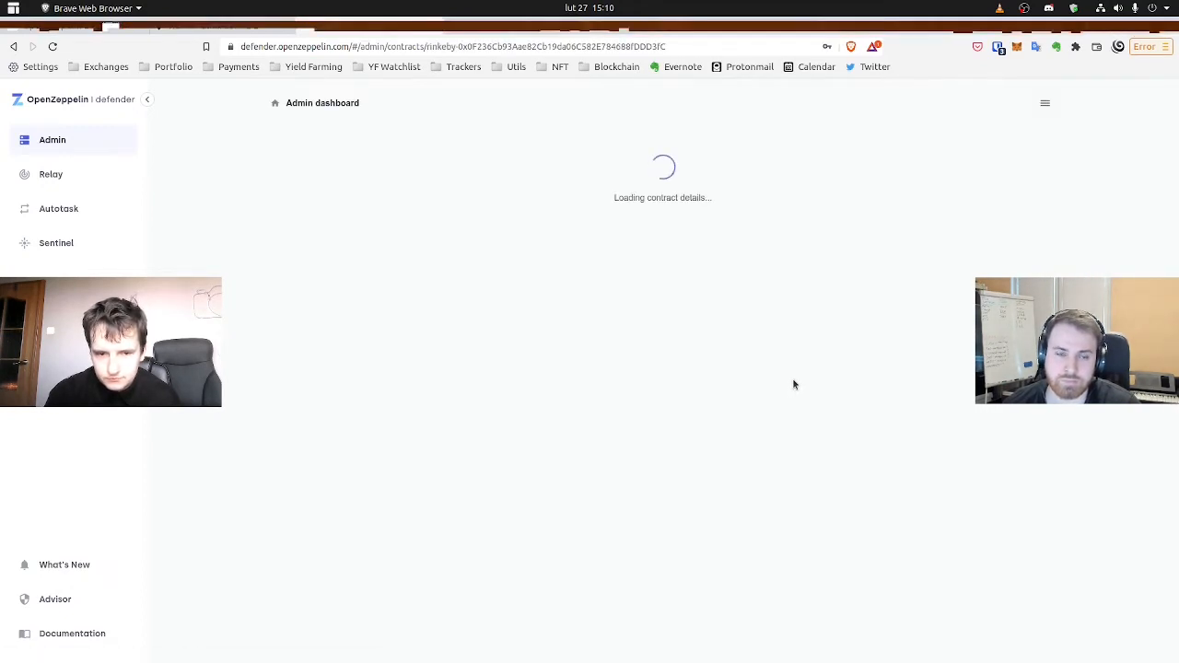
mouse_move(785, 385)
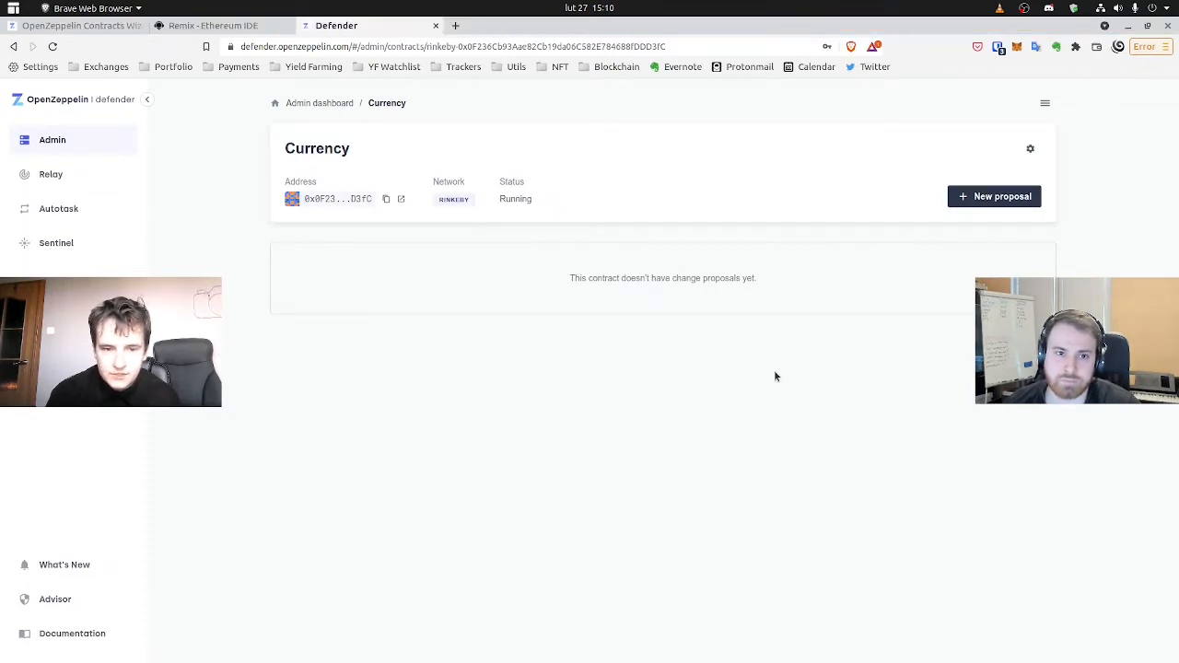
mouse_move(762, 337)
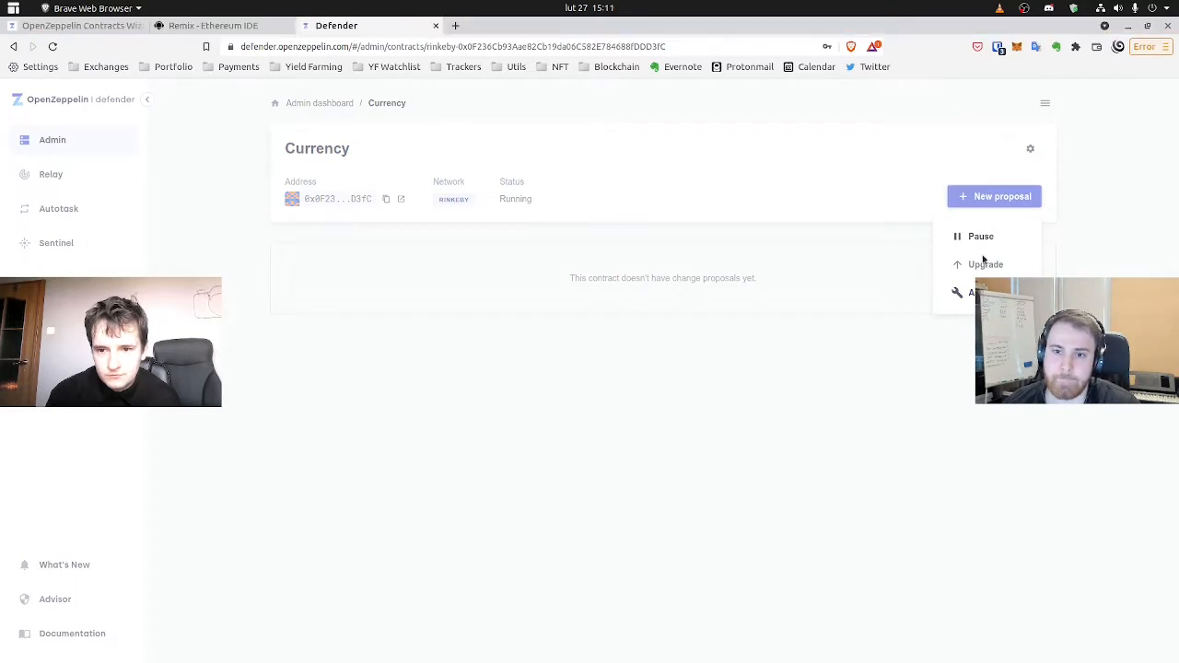
mouse_move(906, 116)
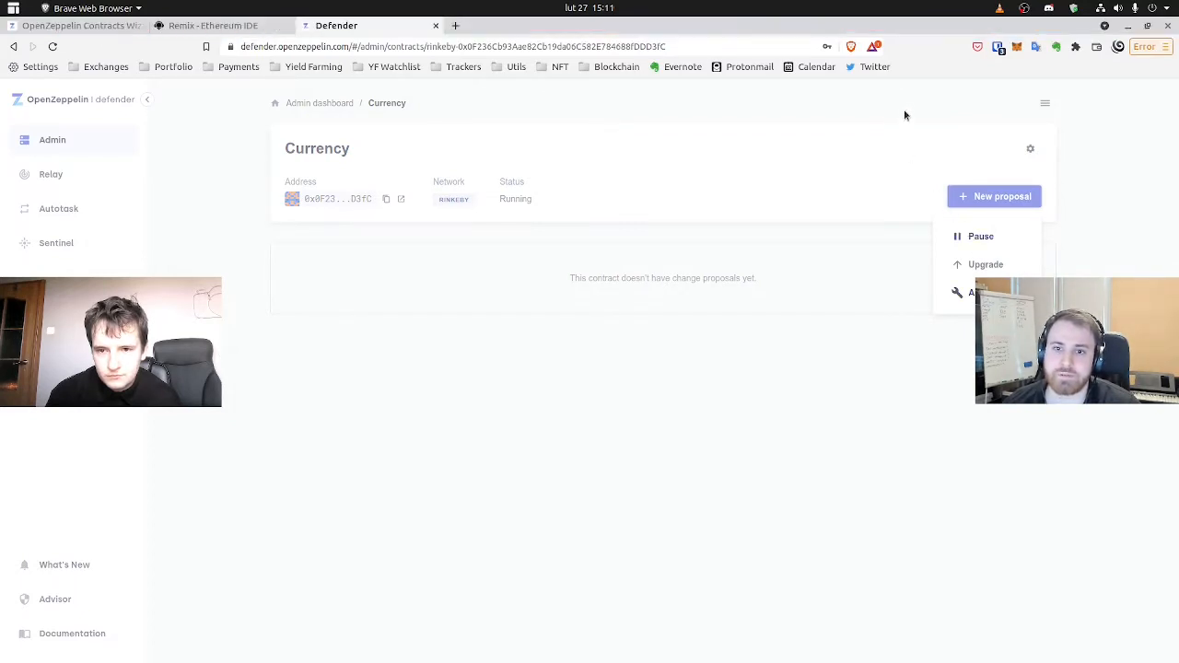
mouse_move(916, 101)
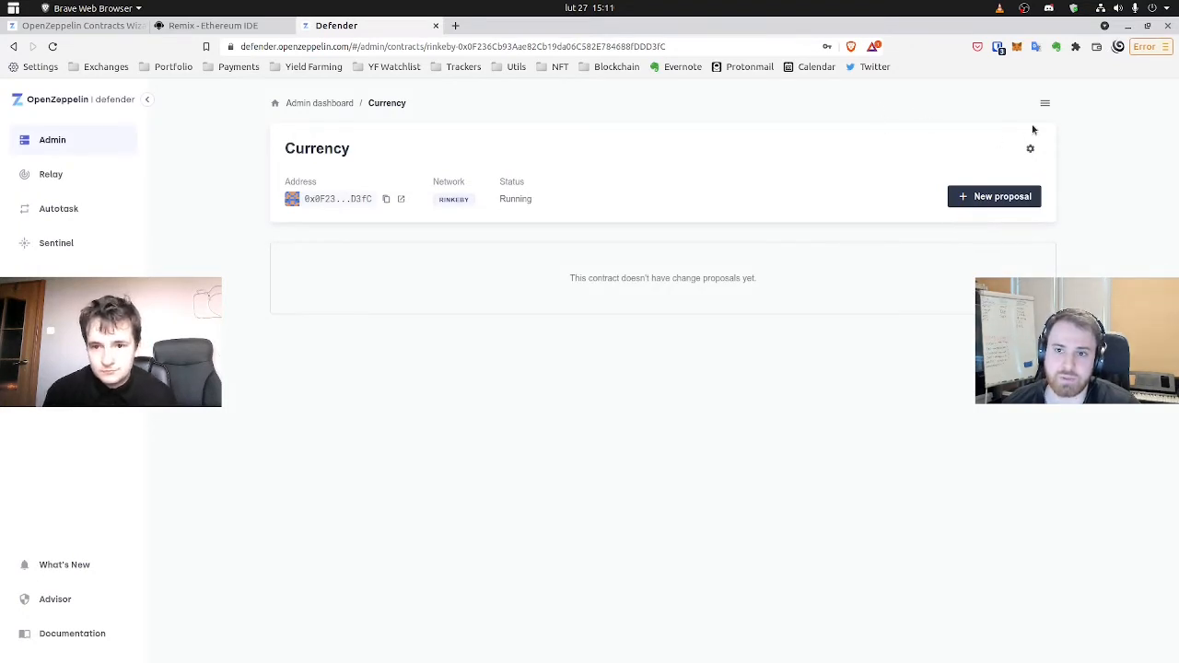
Start a new Gnosis Safe named Currency Safe on the Rinkeby network
click(319, 102)
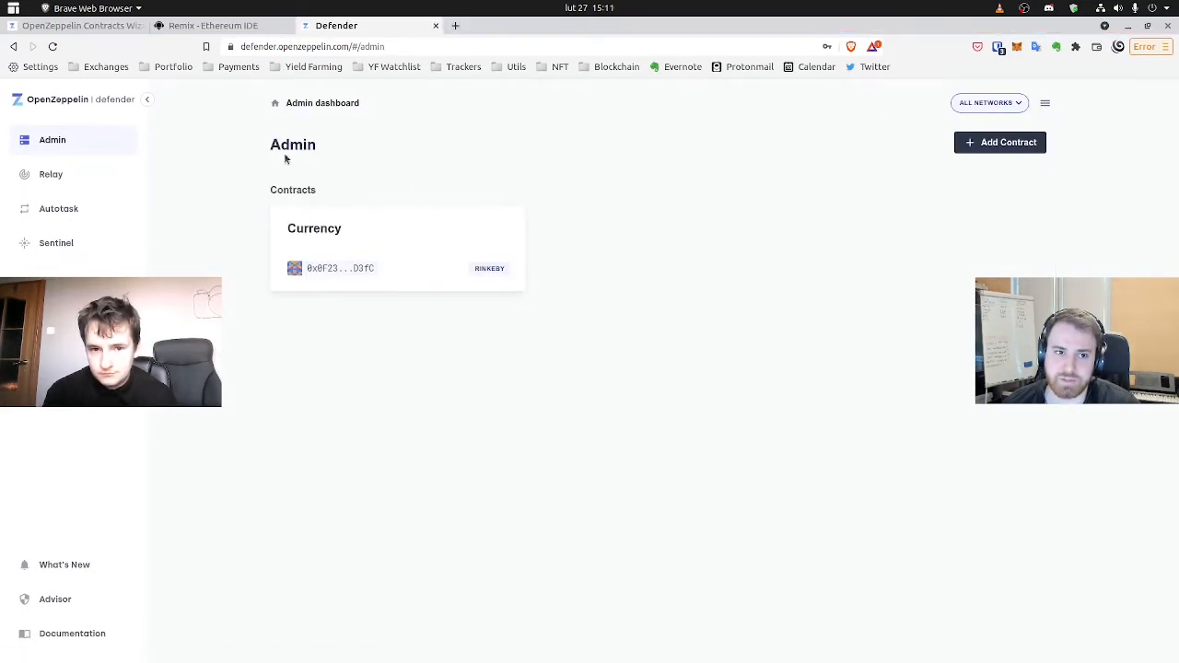
mouse_move(1000, 142)
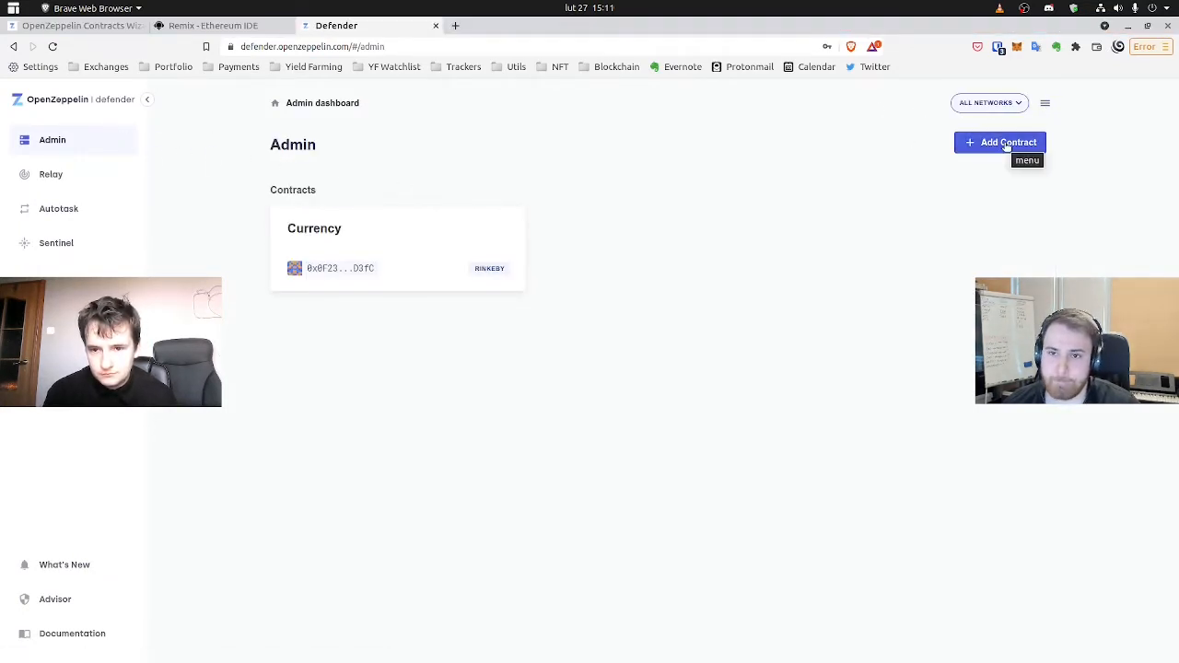
click(1000, 142)
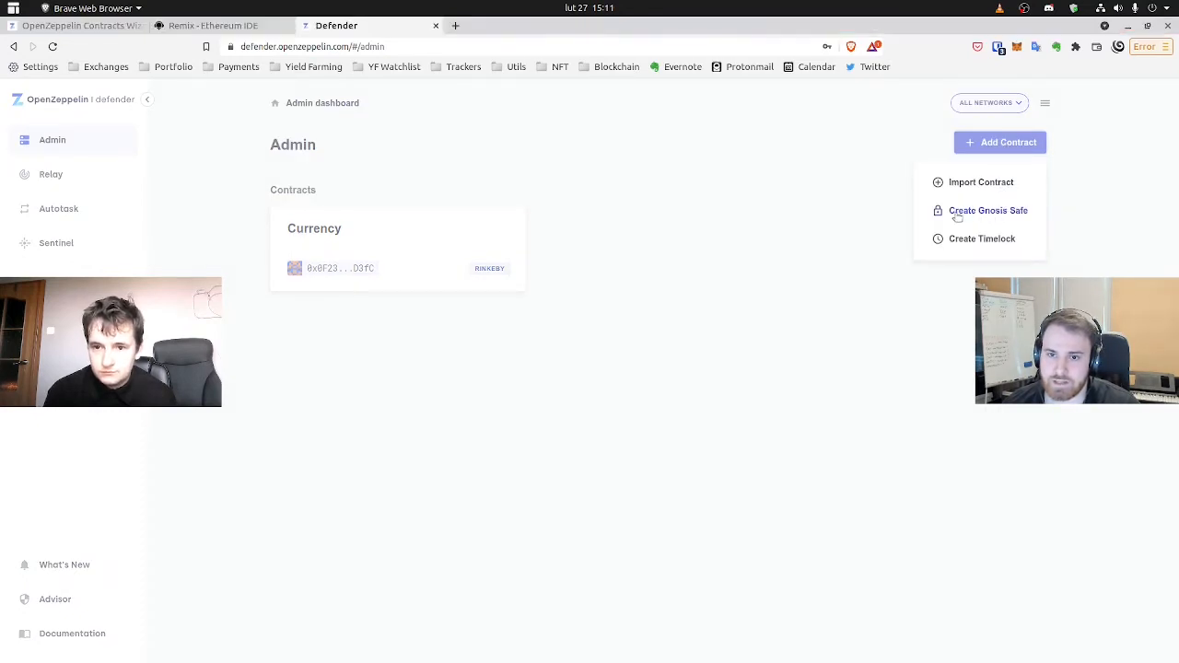
click(988, 210)
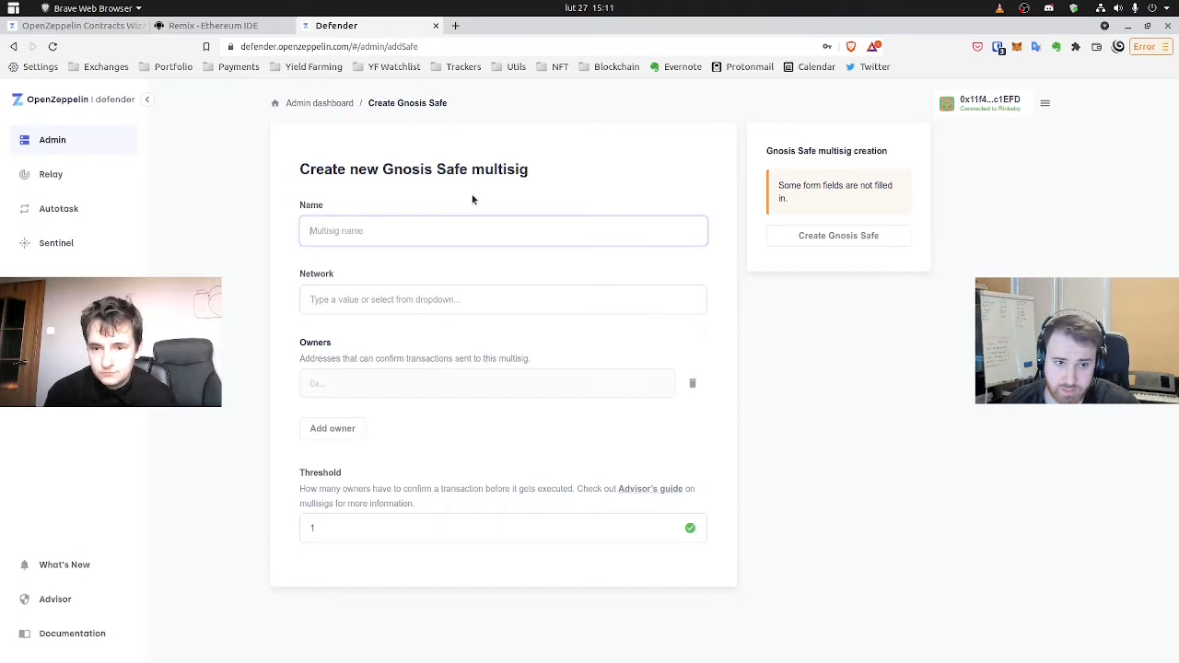
mouse_move(533, 175)
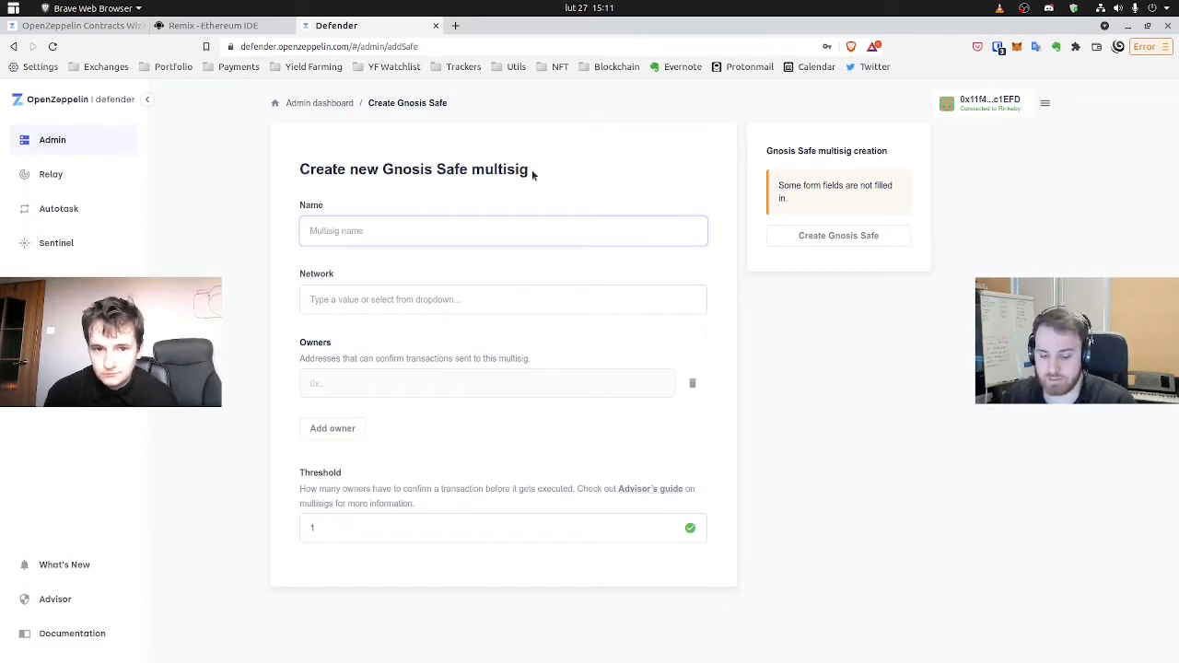
text(Current)
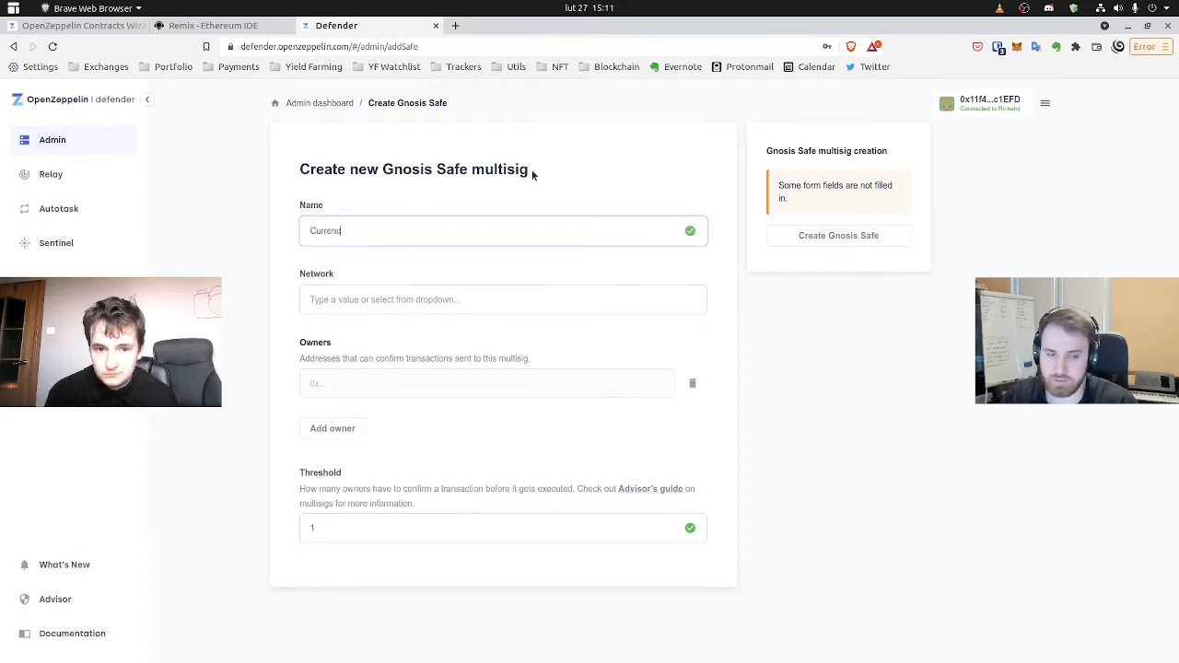
click(502, 299)
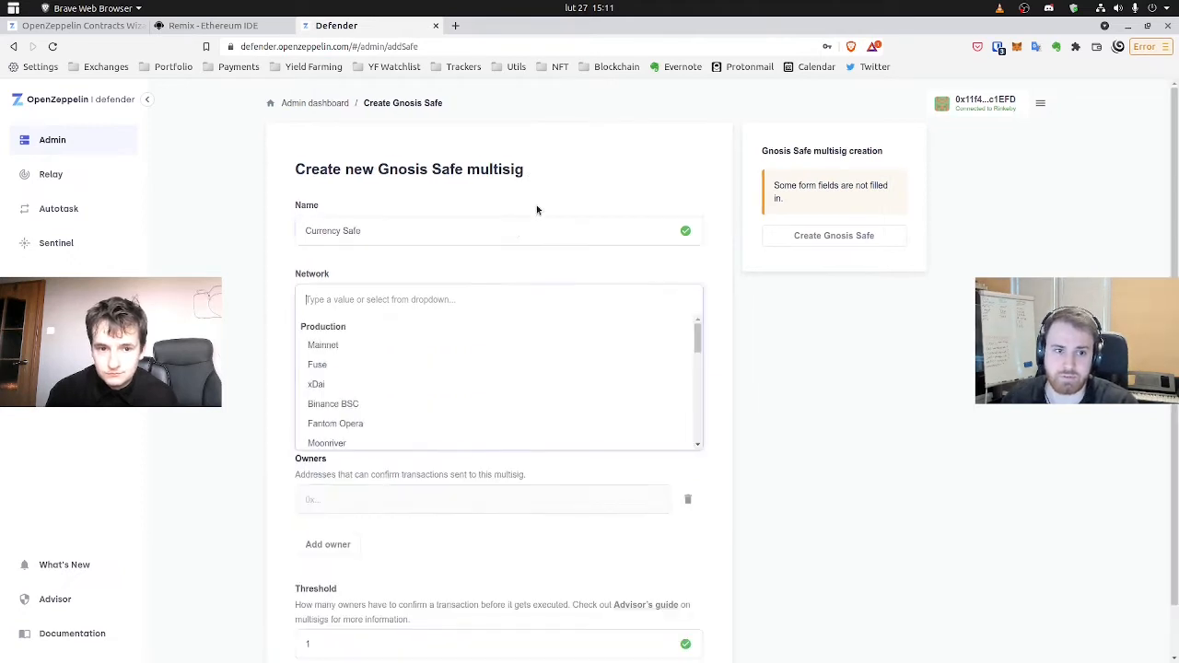
text(Rinke)
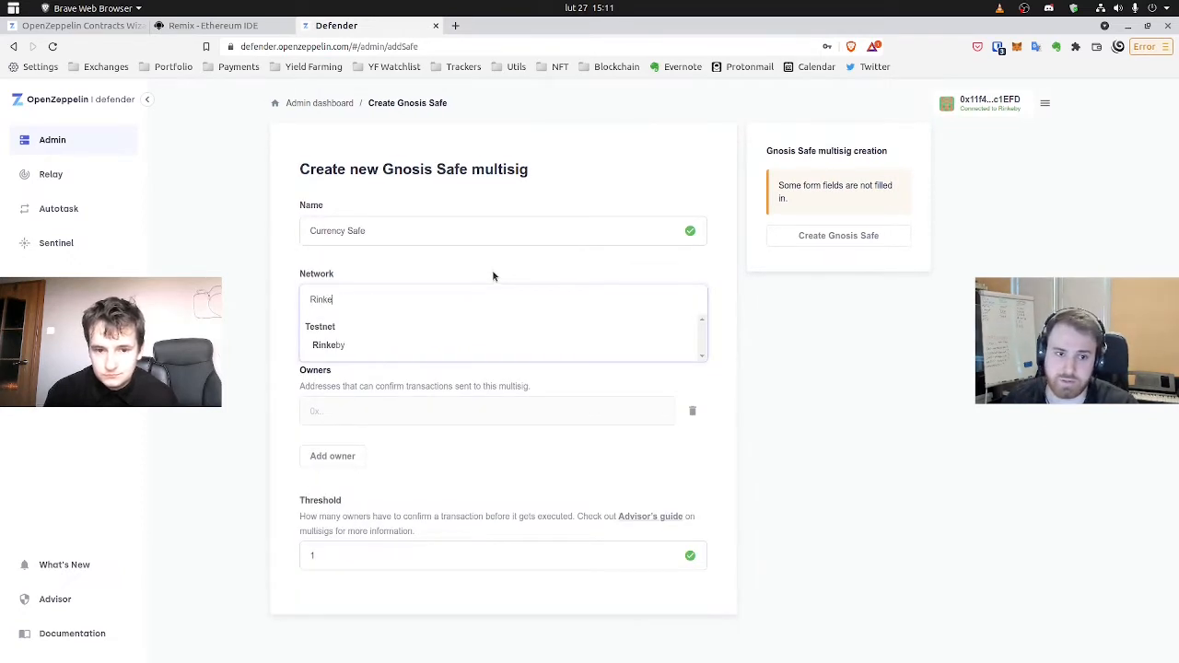
click(329, 344)
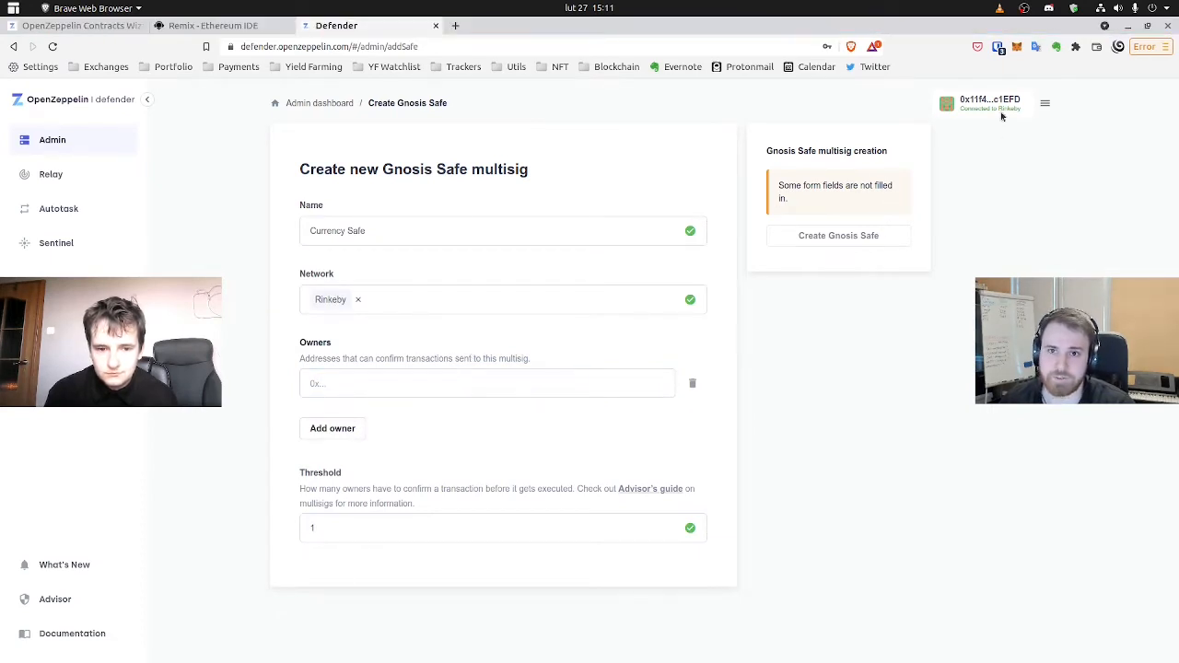
mouse_move(892, 105)
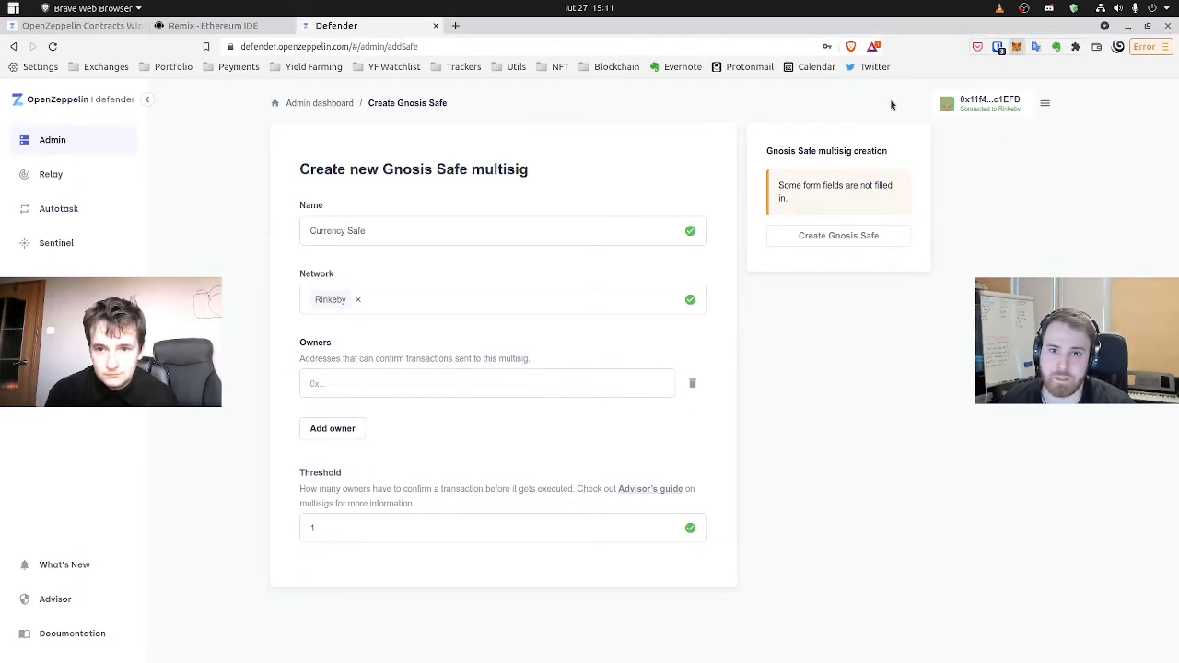
Use the current MetaMask account address as the first safe owner
click(1017, 46)
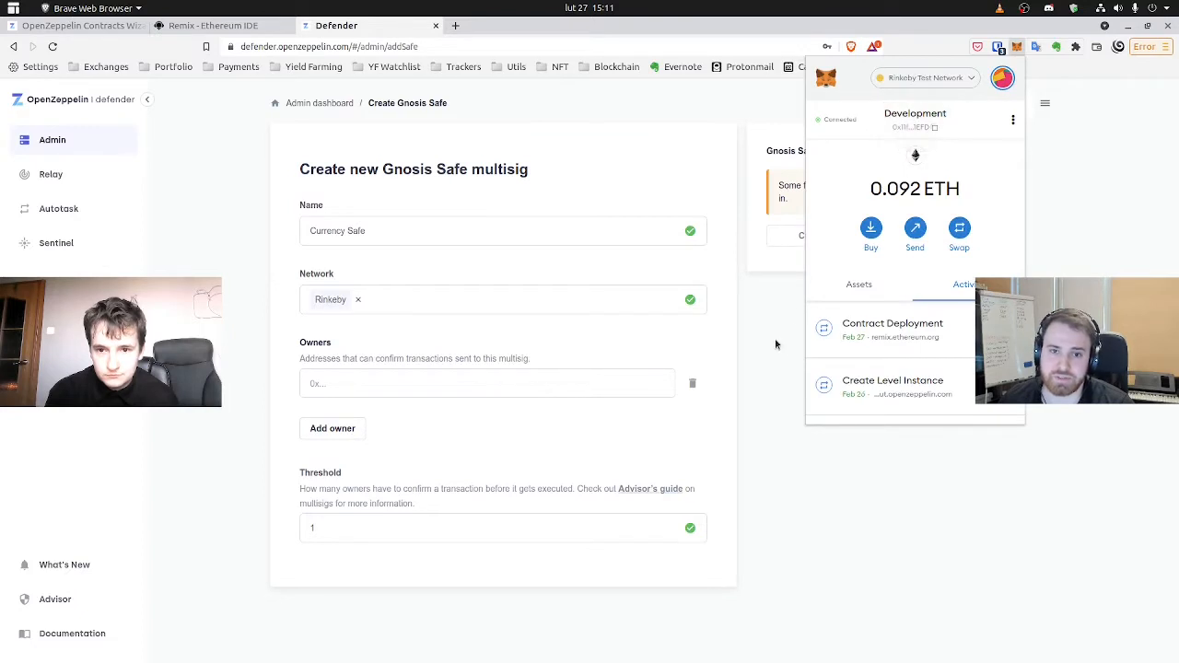
click(486, 383)
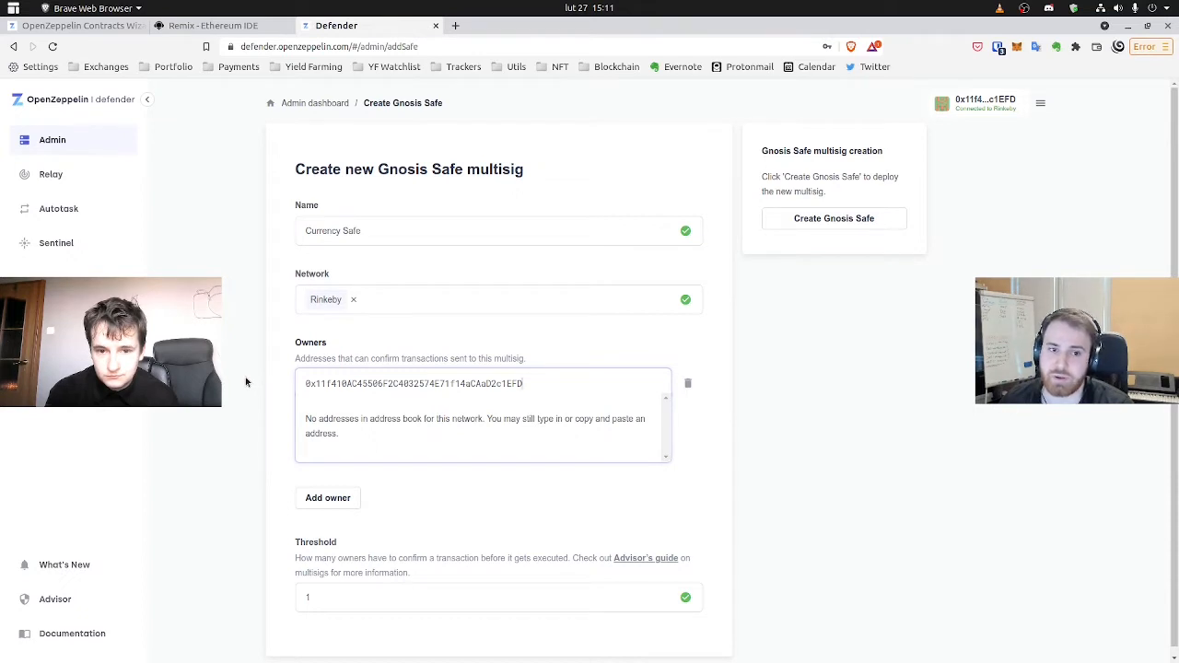
mouse_move(257, 372)
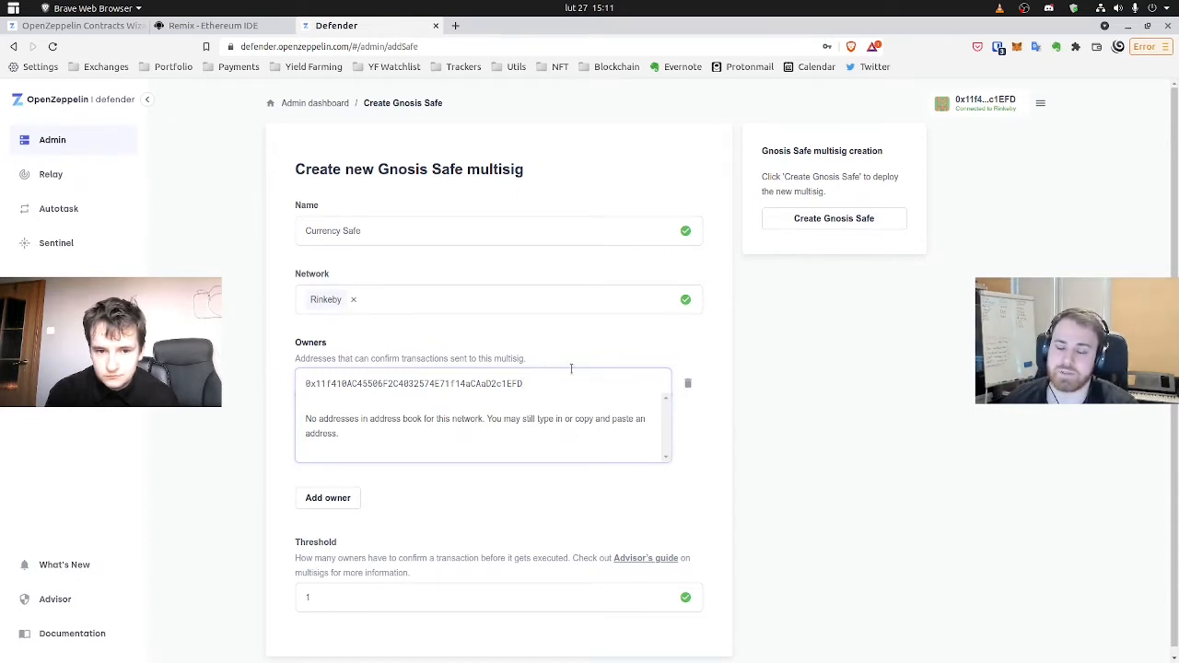
mouse_move(1013, 77)
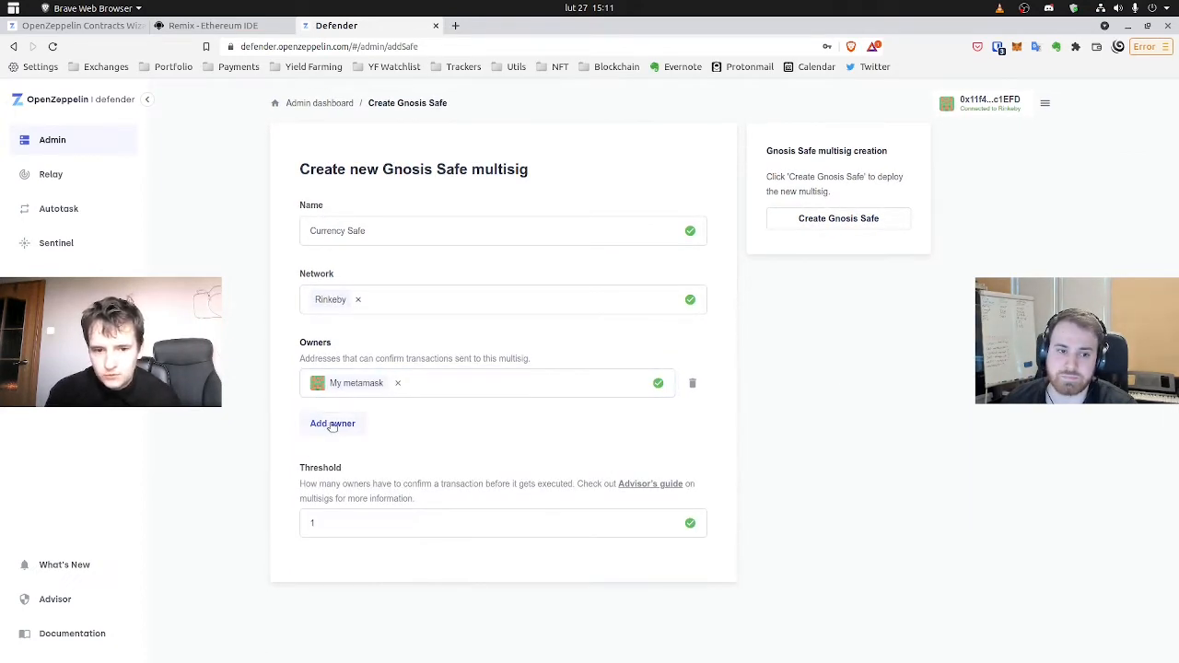
click(502, 523)
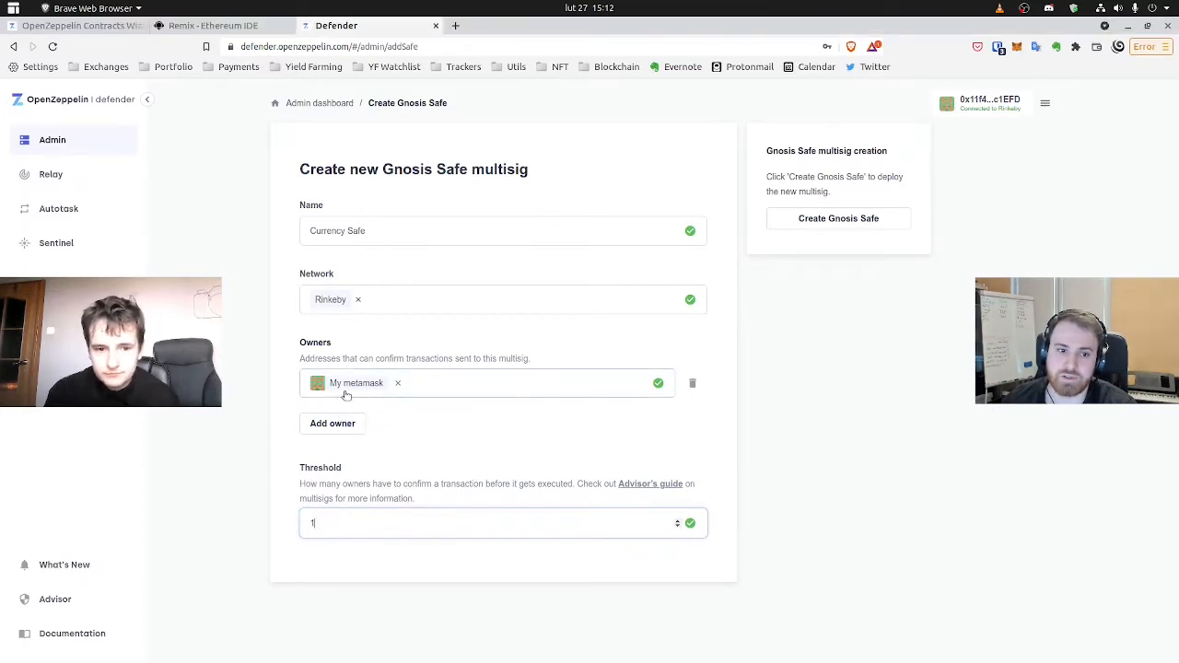
Add further owners using addresses from other wallet accounts
click(332, 423)
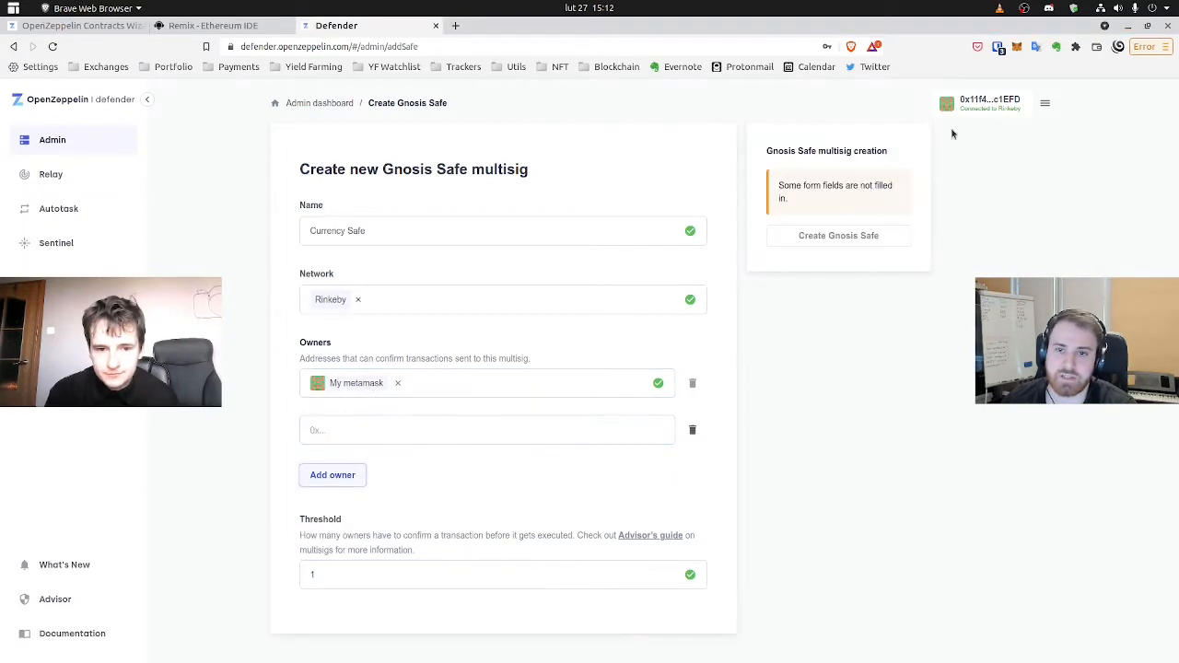
click(1017, 47)
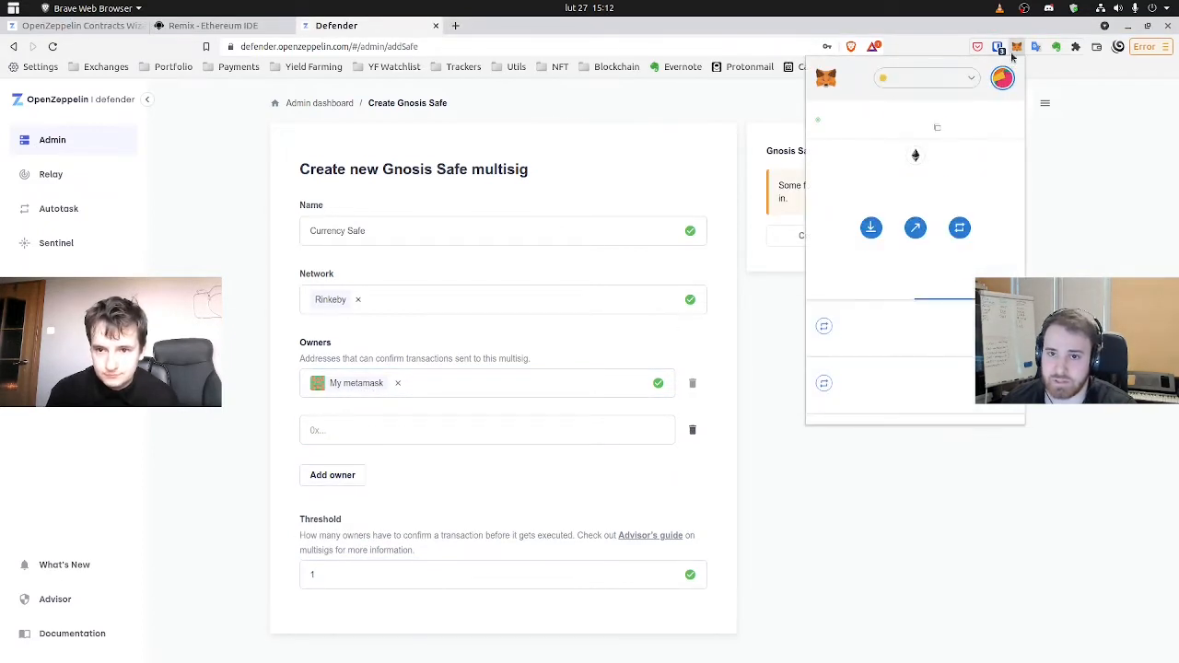
click(993, 77)
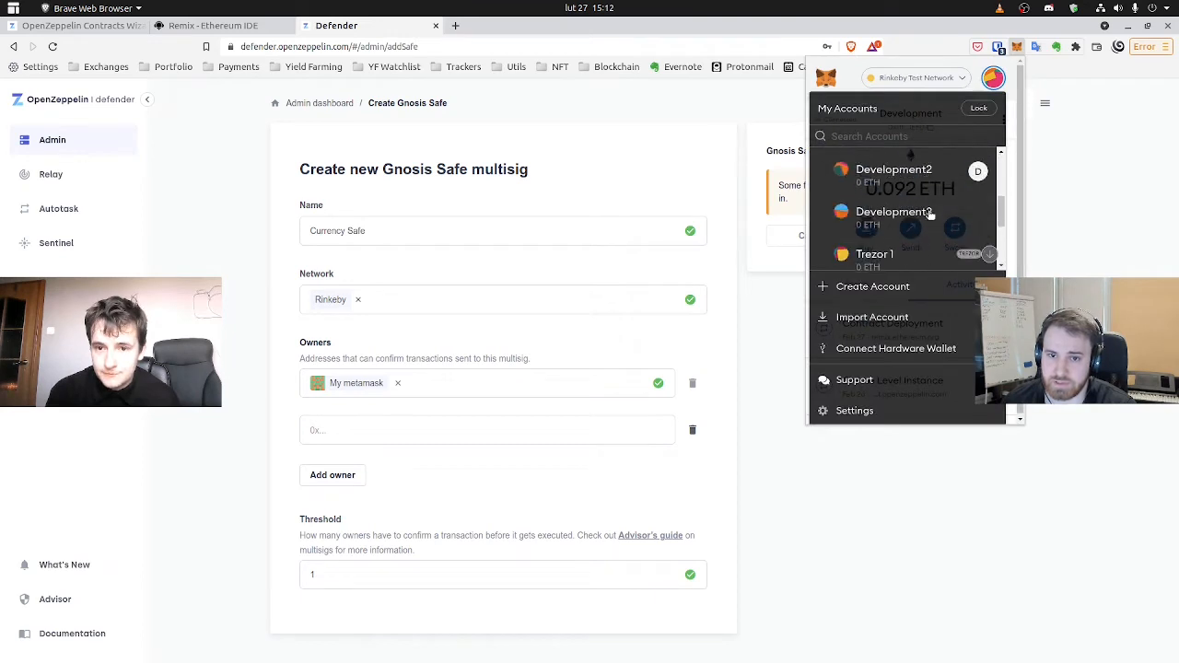
click(894, 168)
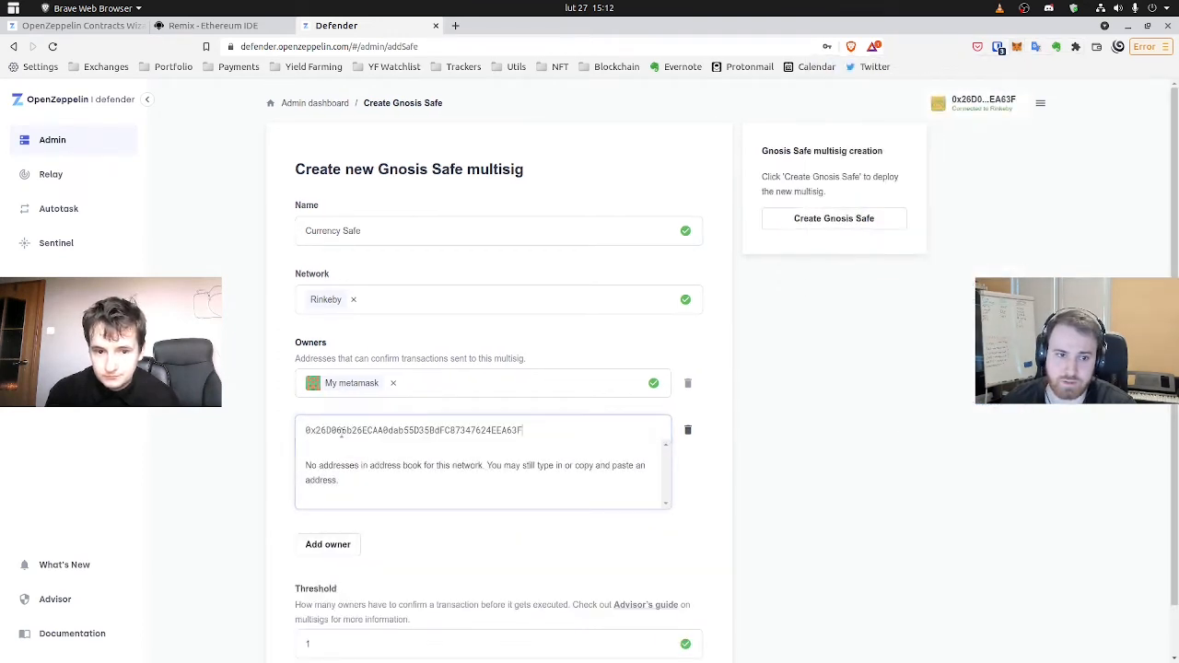
click(833, 219)
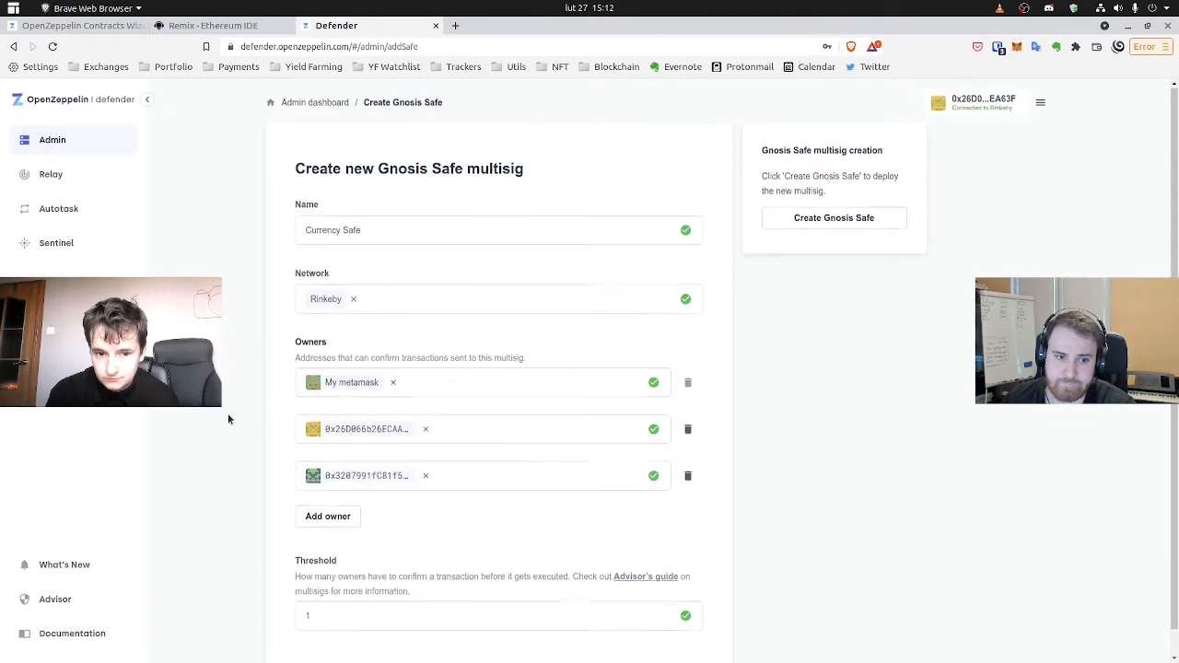
Scroll down to Threshold and set it to 2 confirmations
scroll(down, 3)
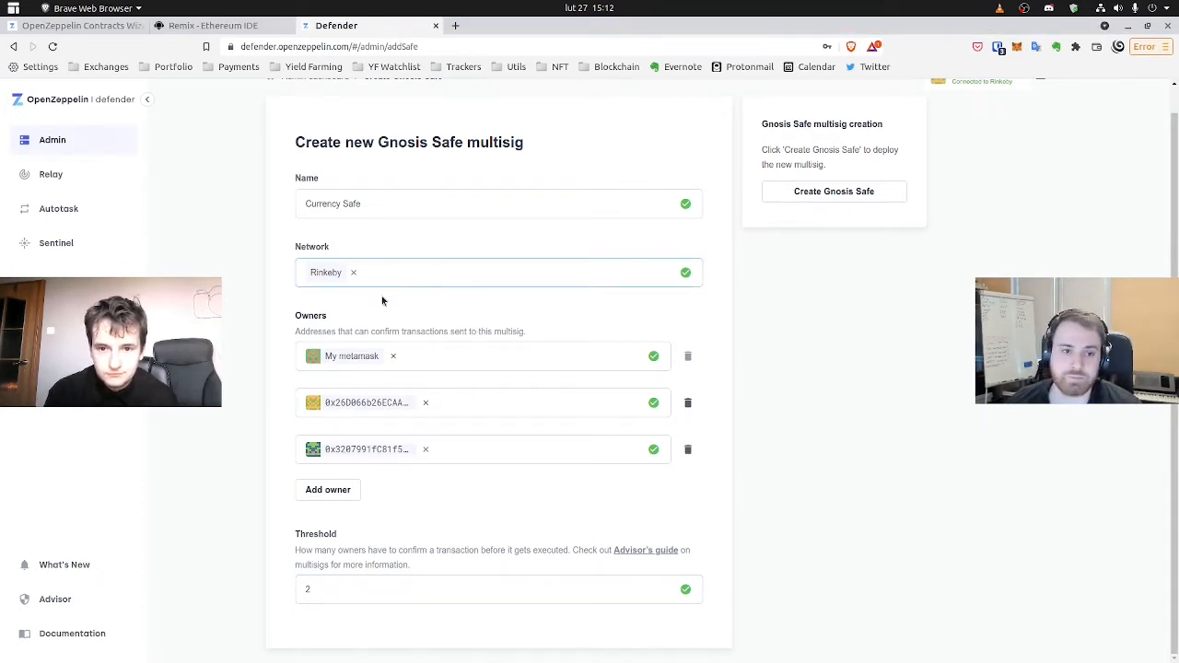
mouse_move(328, 489)
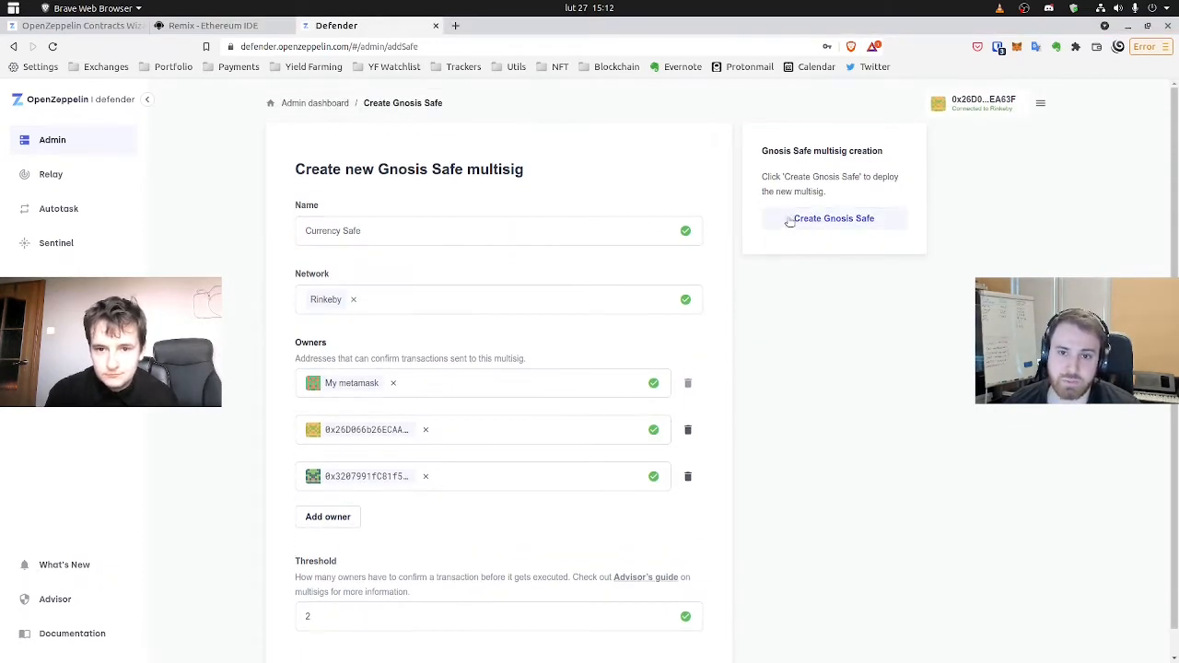
mouse_move(496, 430)
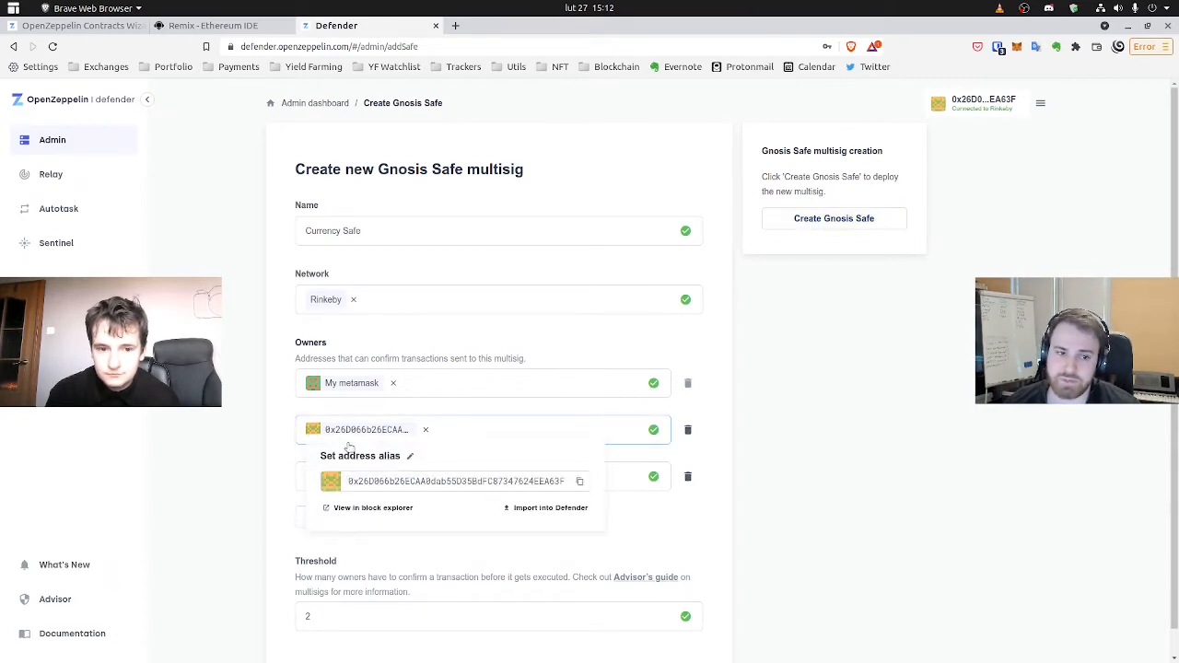
mouse_move(387, 458)
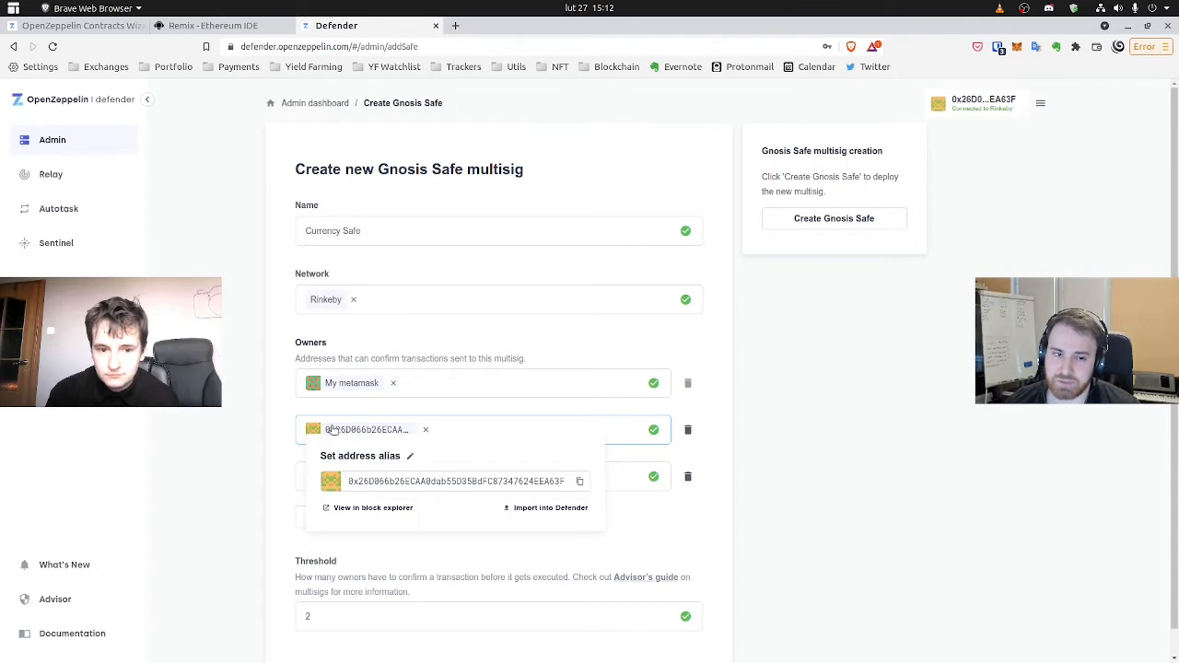
mouse_move(410, 447)
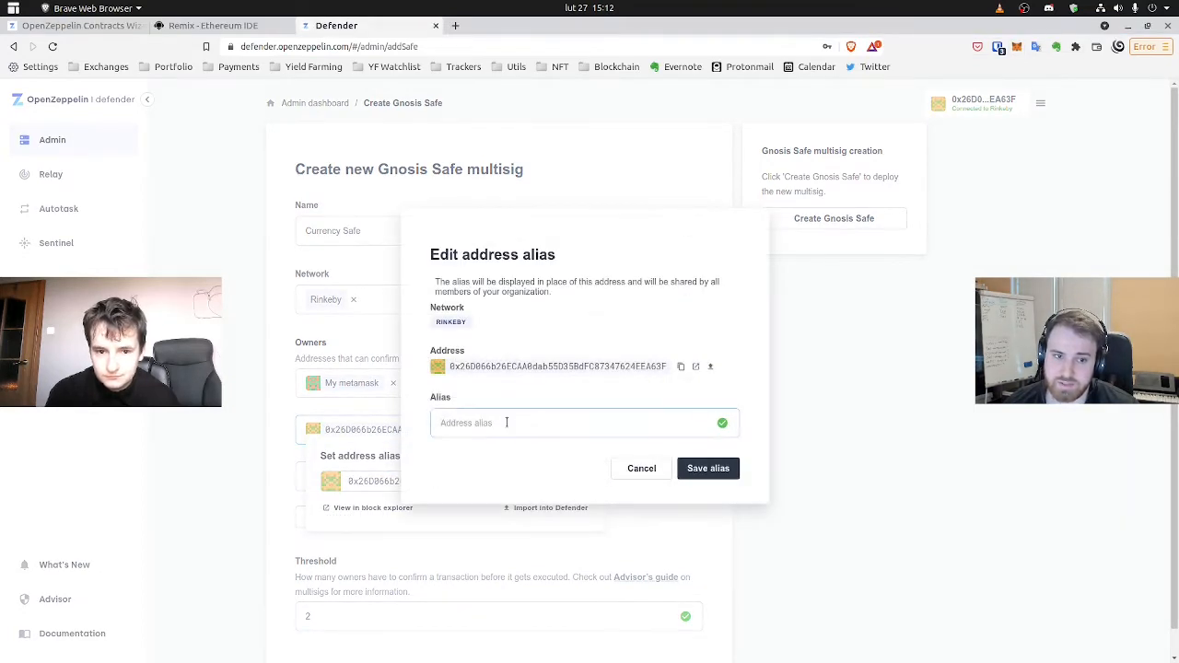
Give the second owner address the alias 'My metamask2' and save it
text(D)
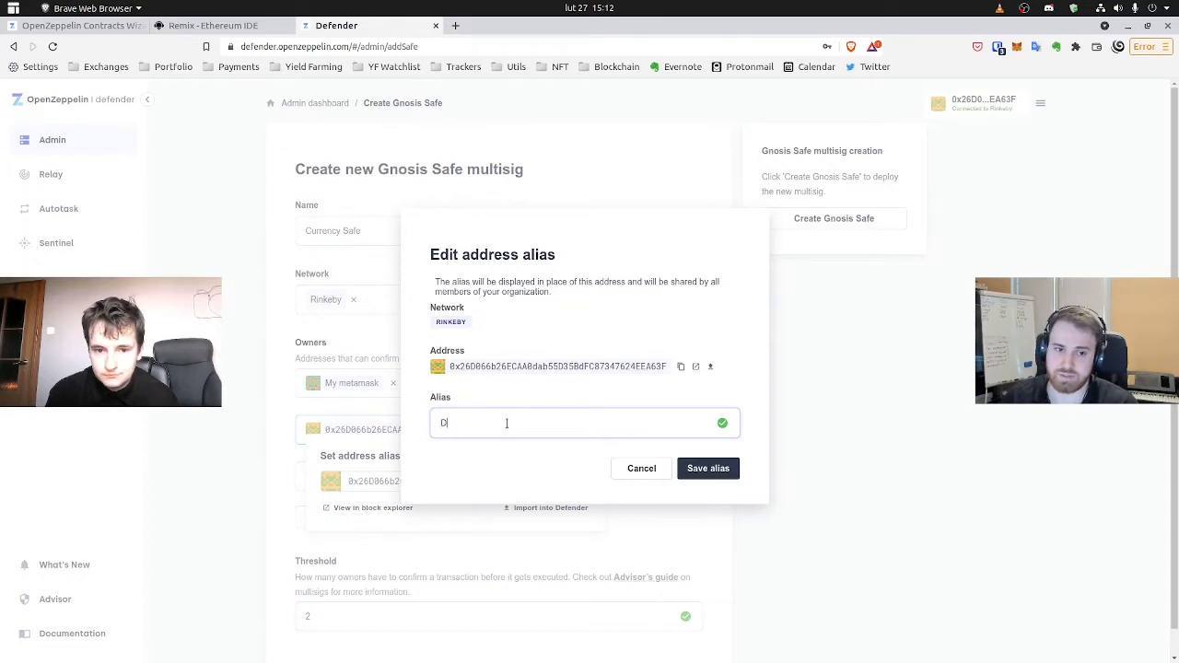
text(My meta)
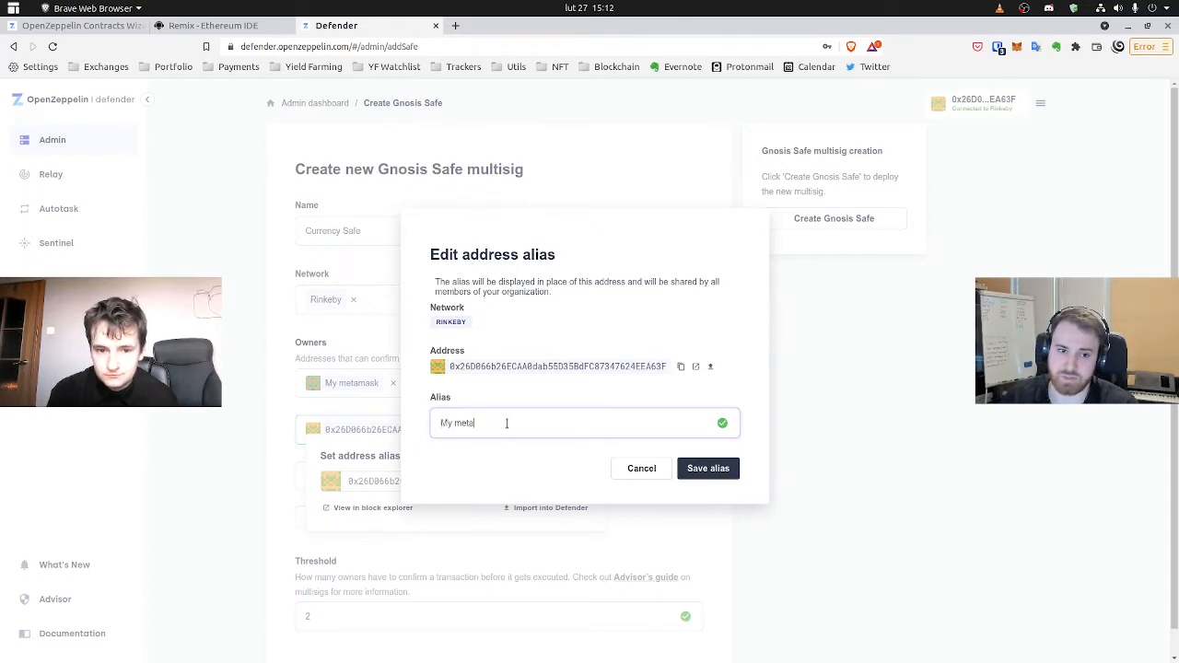
click(707, 468)
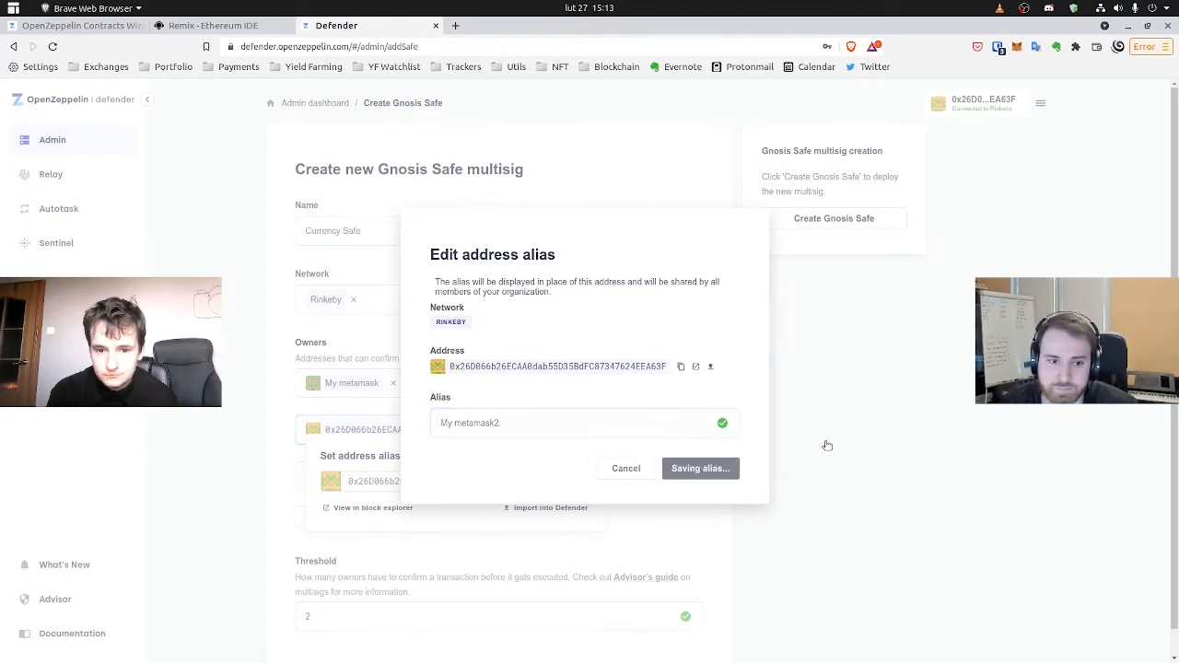
mouse_move(937, 382)
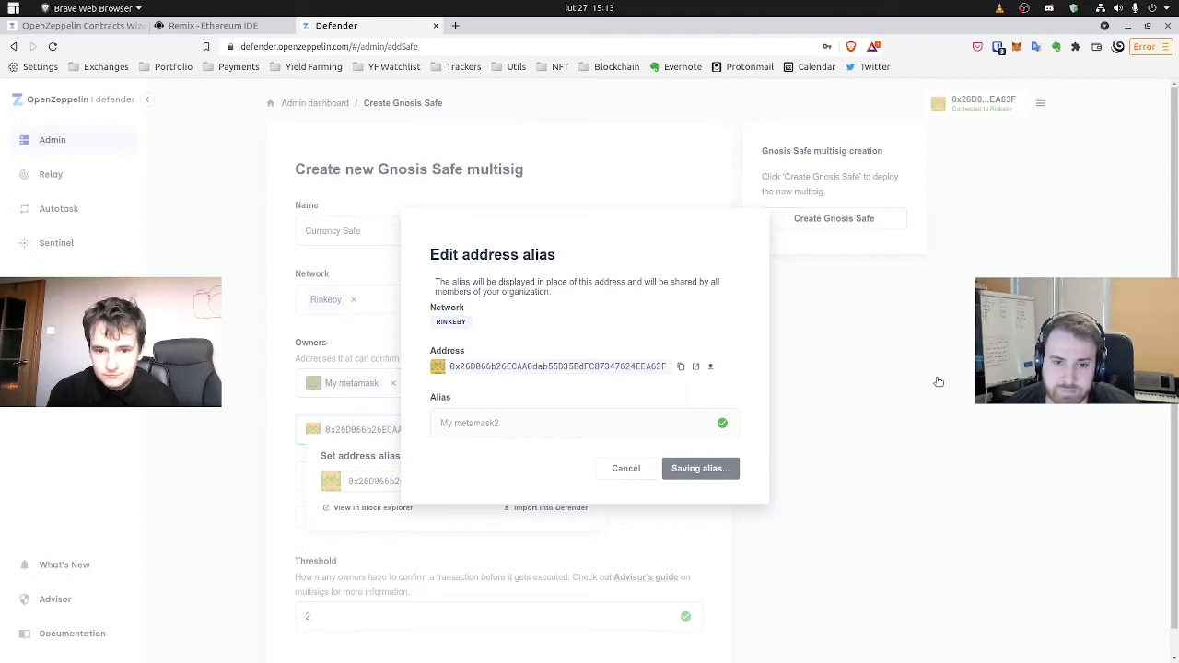
click(700, 468)
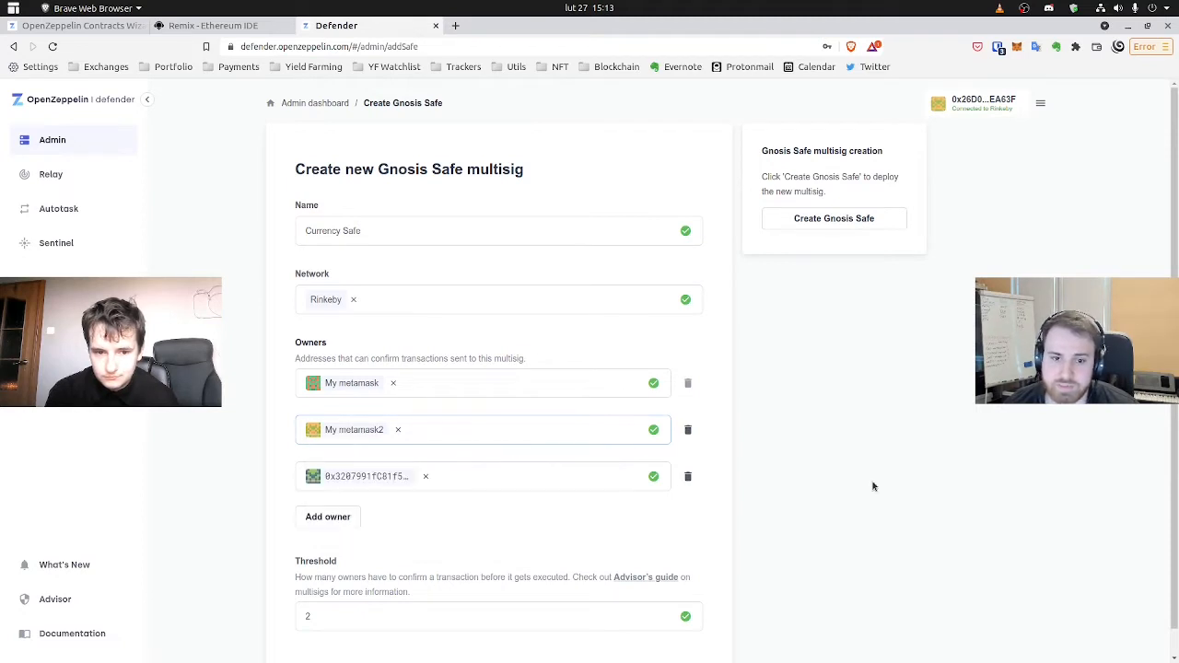
Try deploying Currency Safe, then switch the wallet to the Development account
click(833, 220)
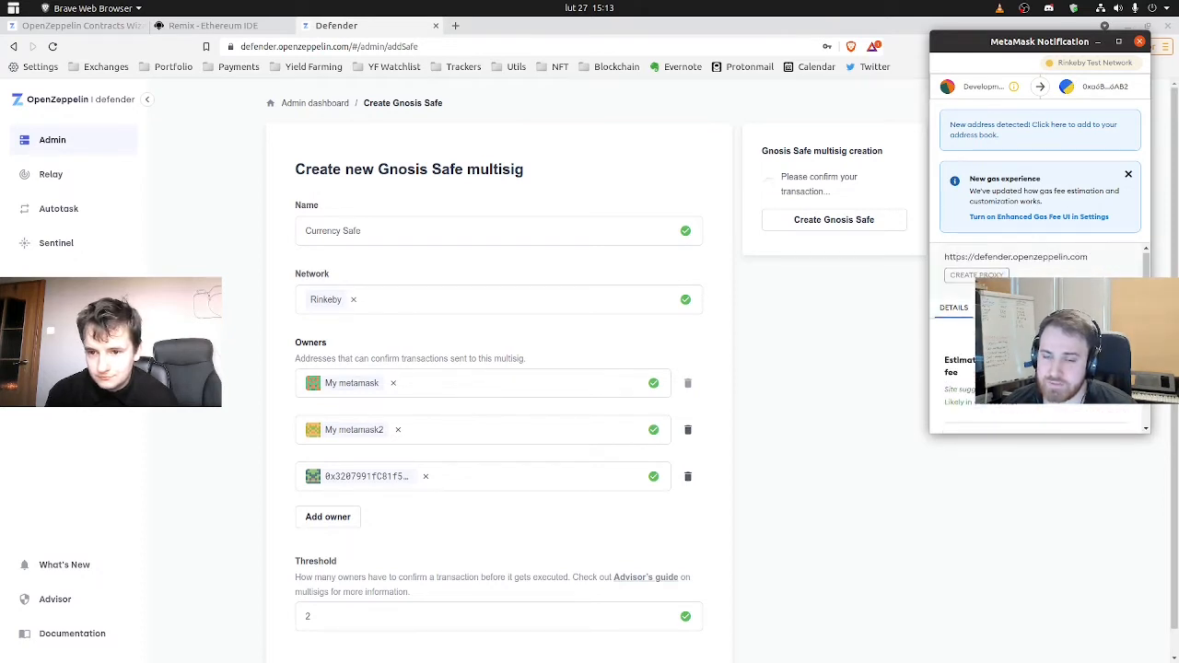
mouse_move(981, 85)
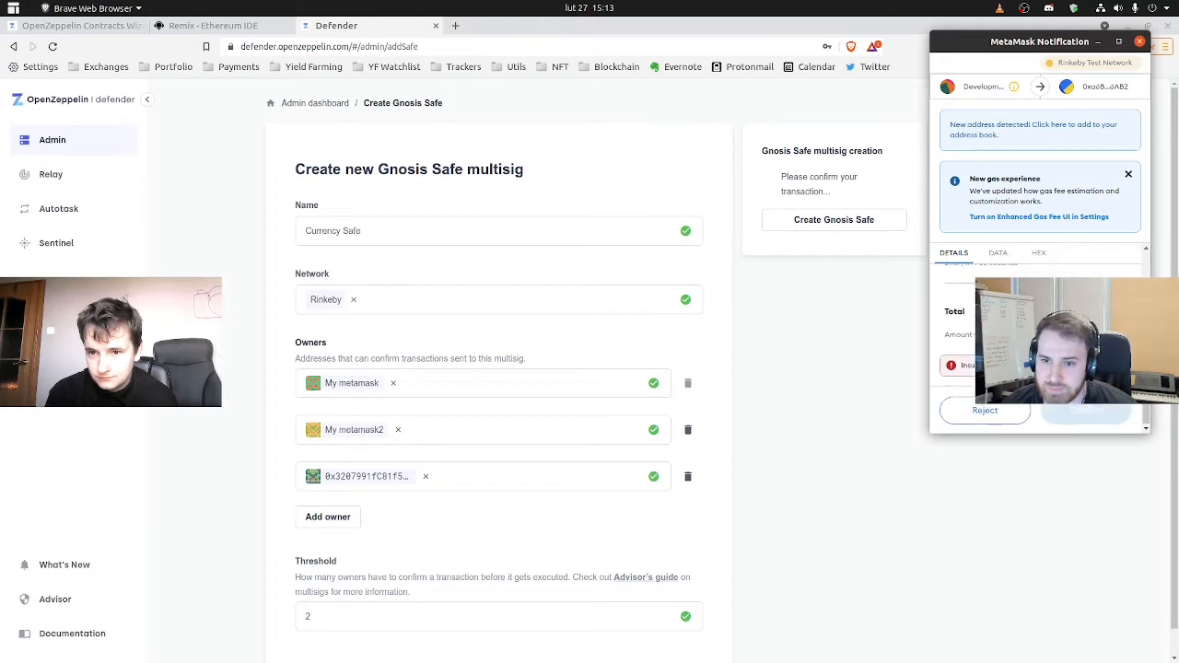
click(985, 410)
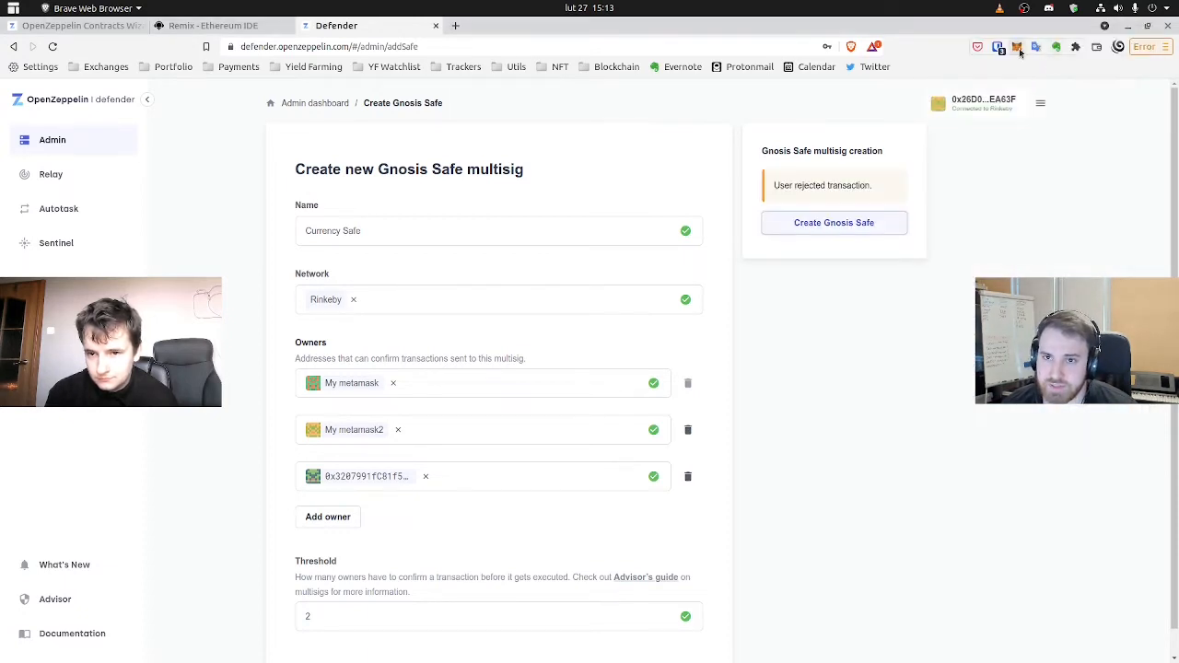
click(1017, 47)
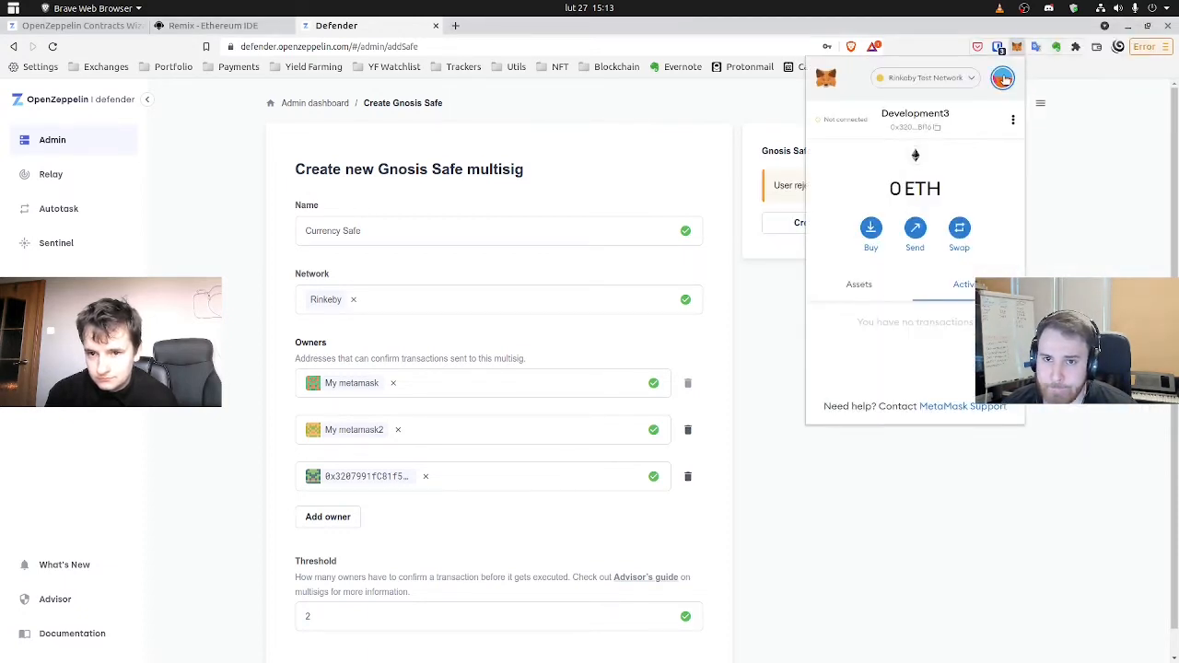
click(1002, 77)
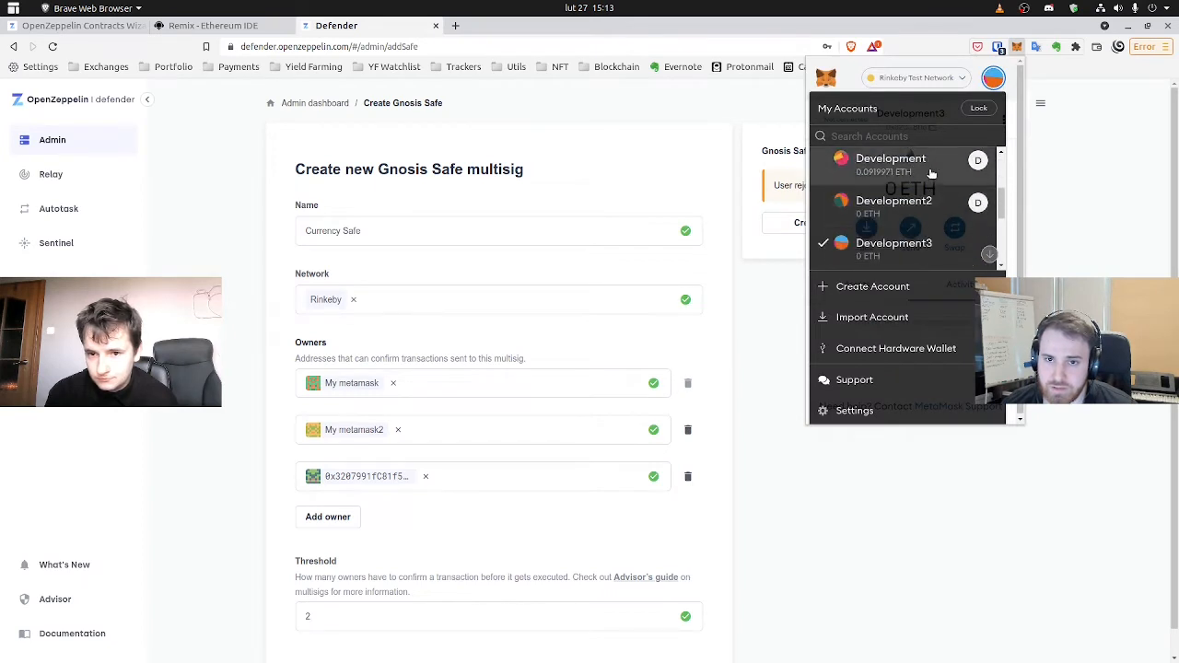
click(889, 164)
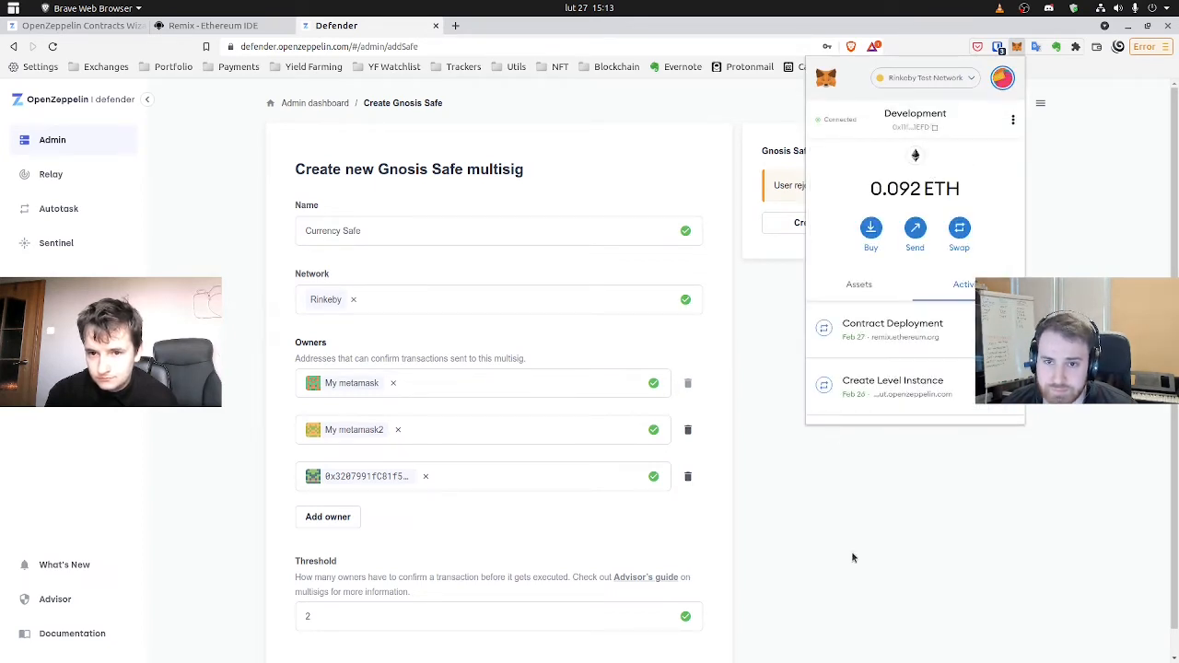
mouse_move(857, 241)
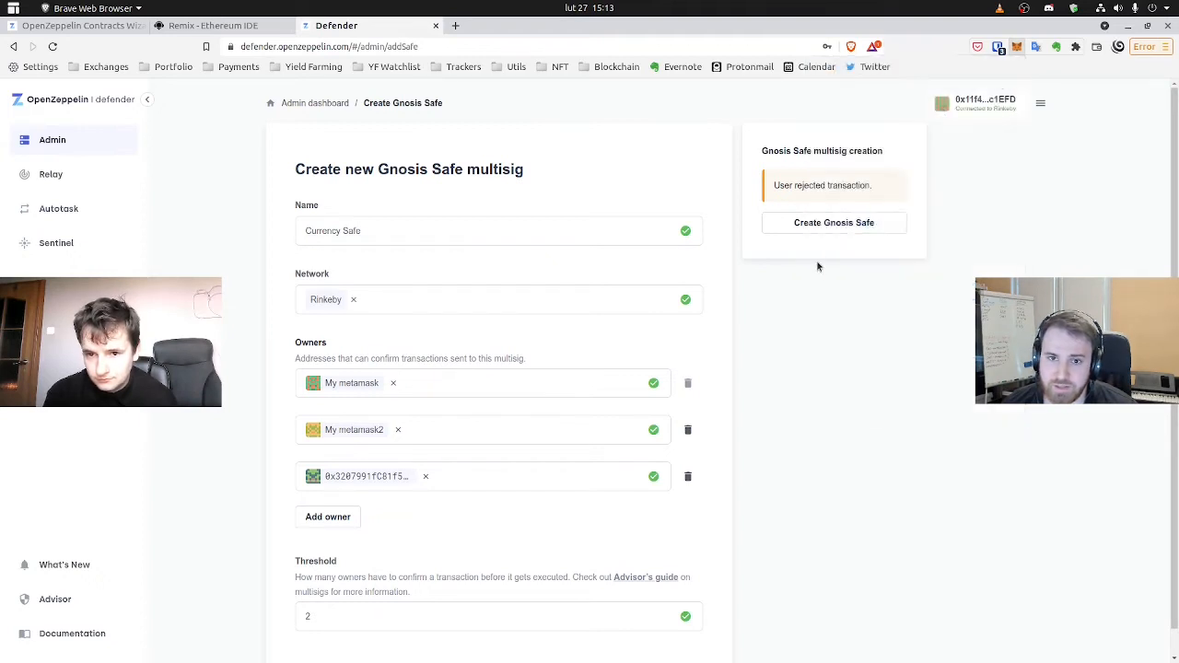
Create the Currency Safe and confirm its transaction in MetaMask
click(834, 222)
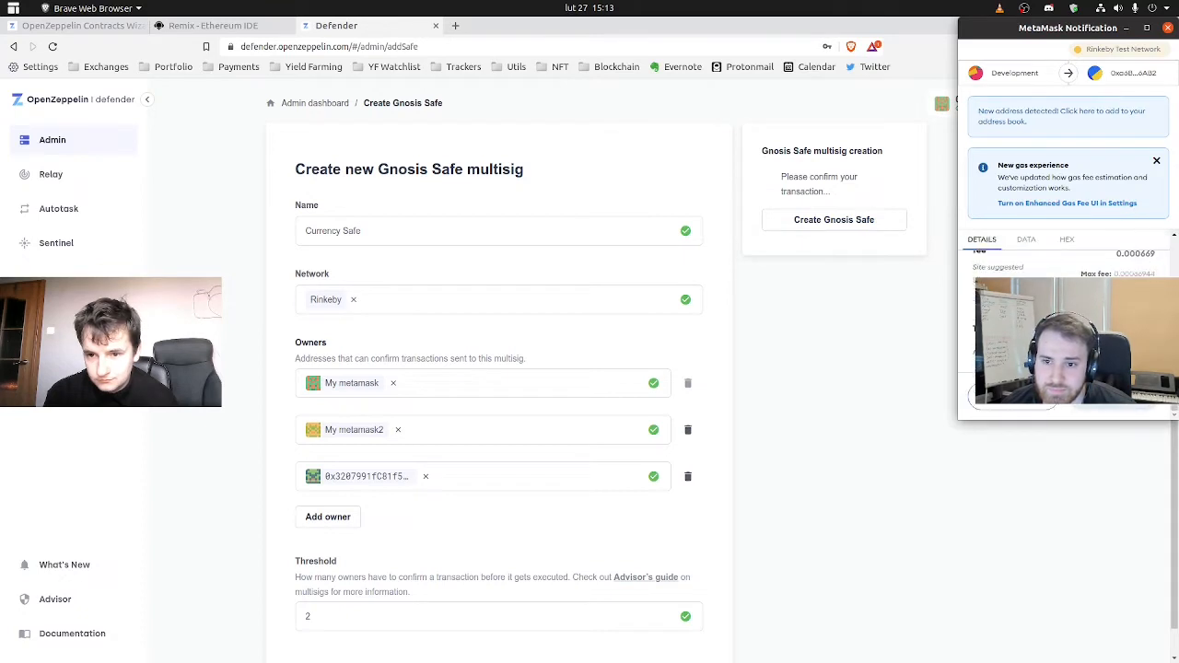
click(833, 220)
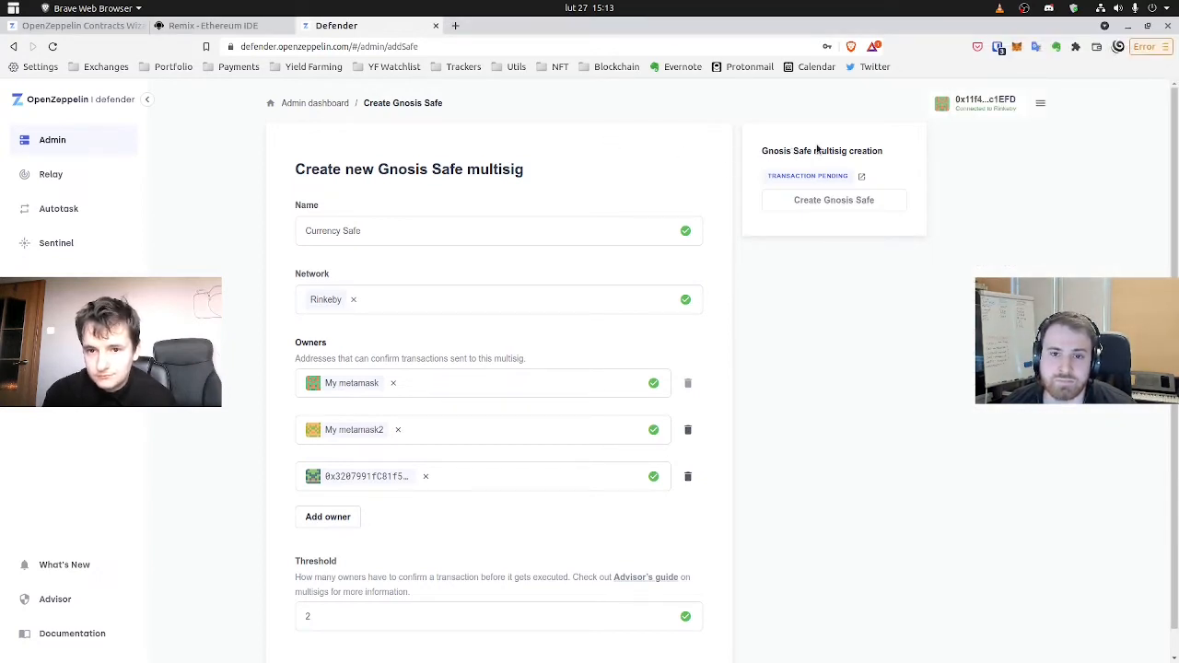
mouse_move(806, 147)
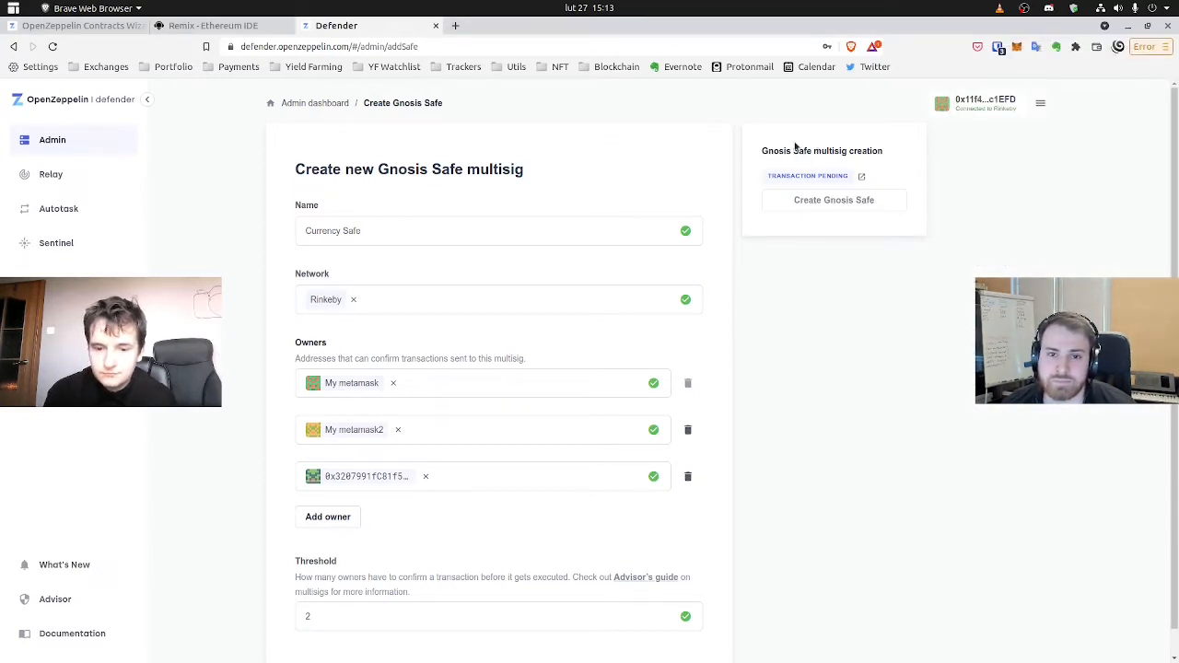
mouse_move(803, 144)
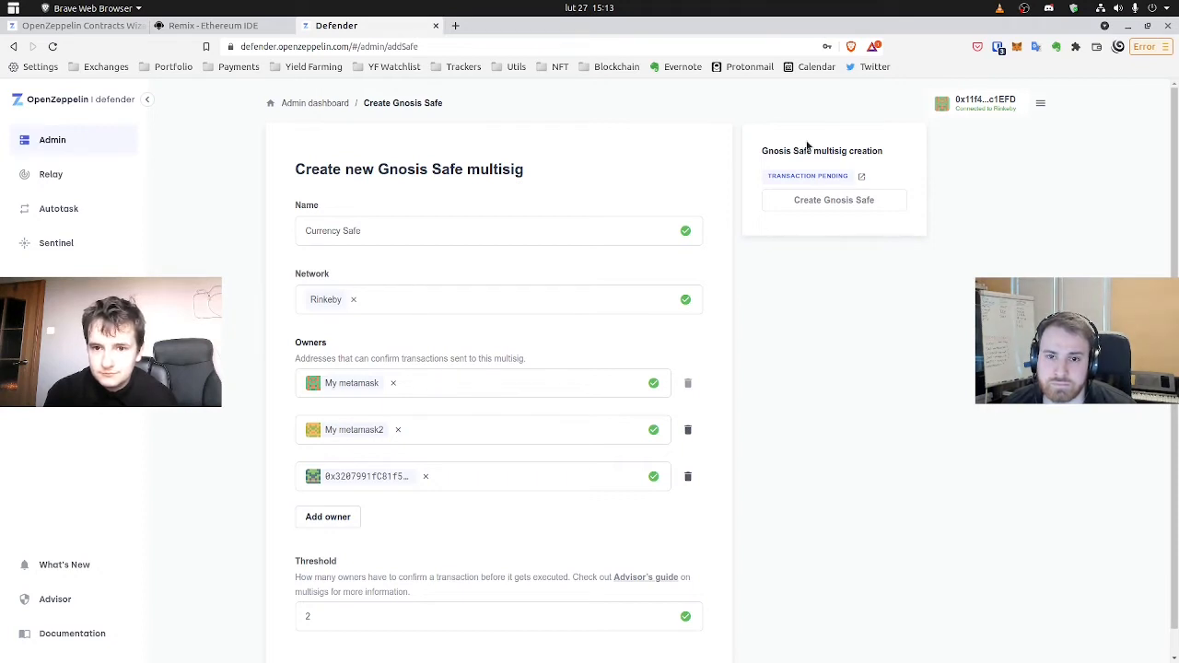
mouse_move(976, 159)
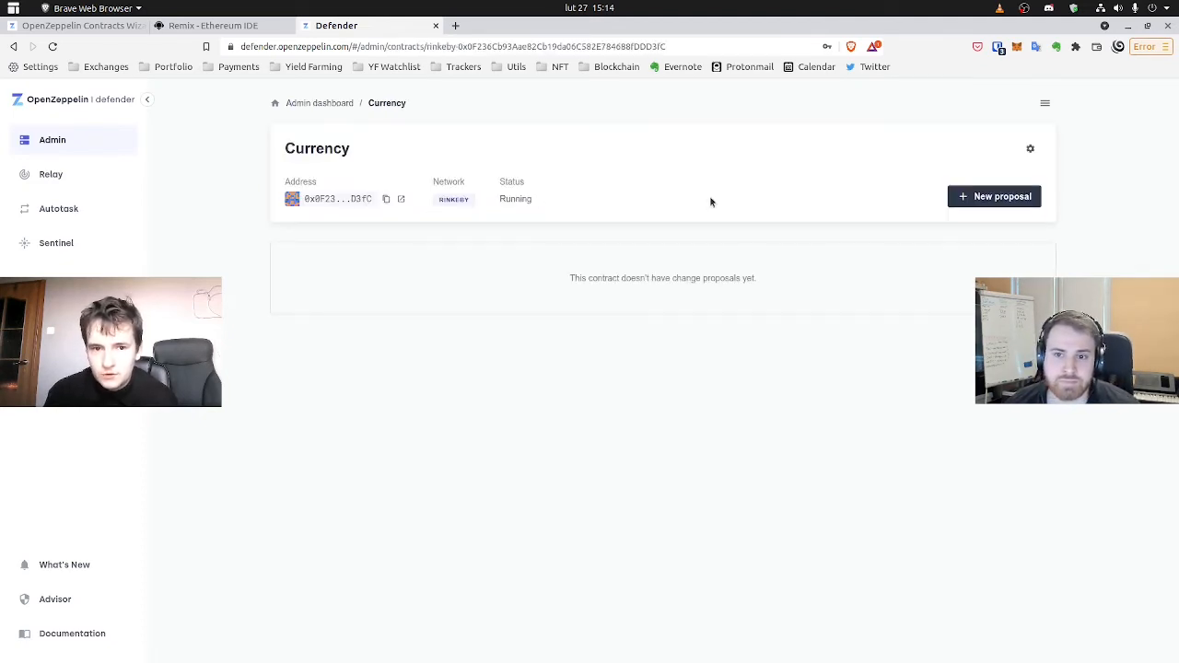
mouse_move(962, 163)
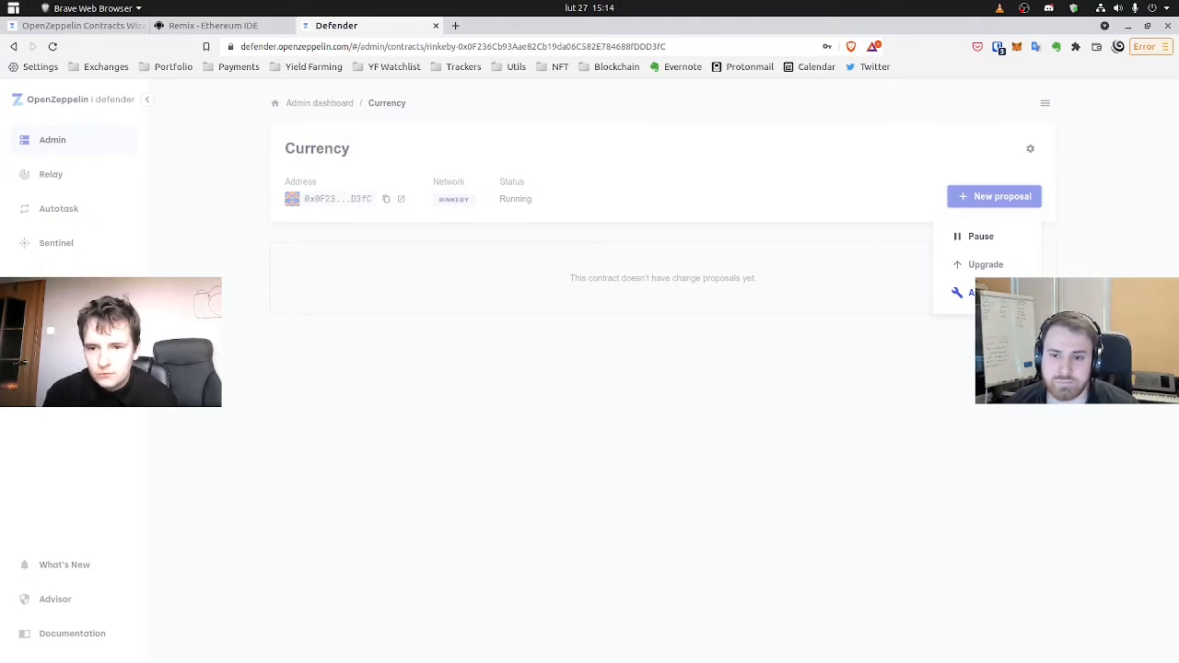
Start a new Admin action proposal on the Currency contract
click(971, 293)
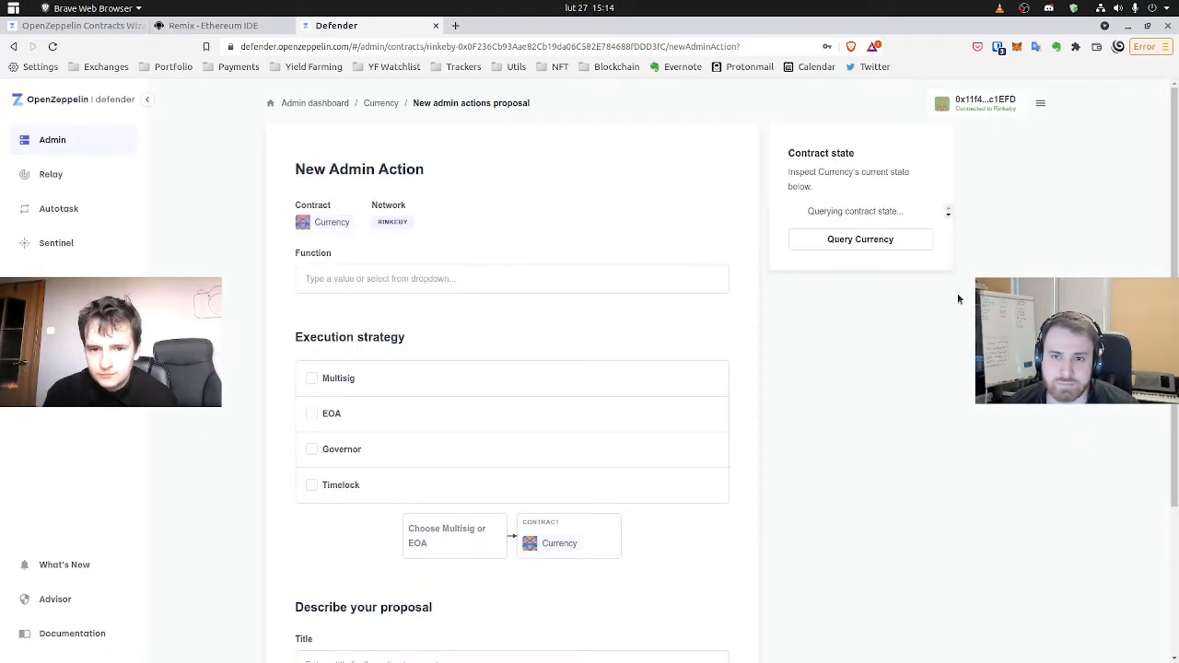
Set the admin action to call mint with My metamask as recipient
click(859, 239)
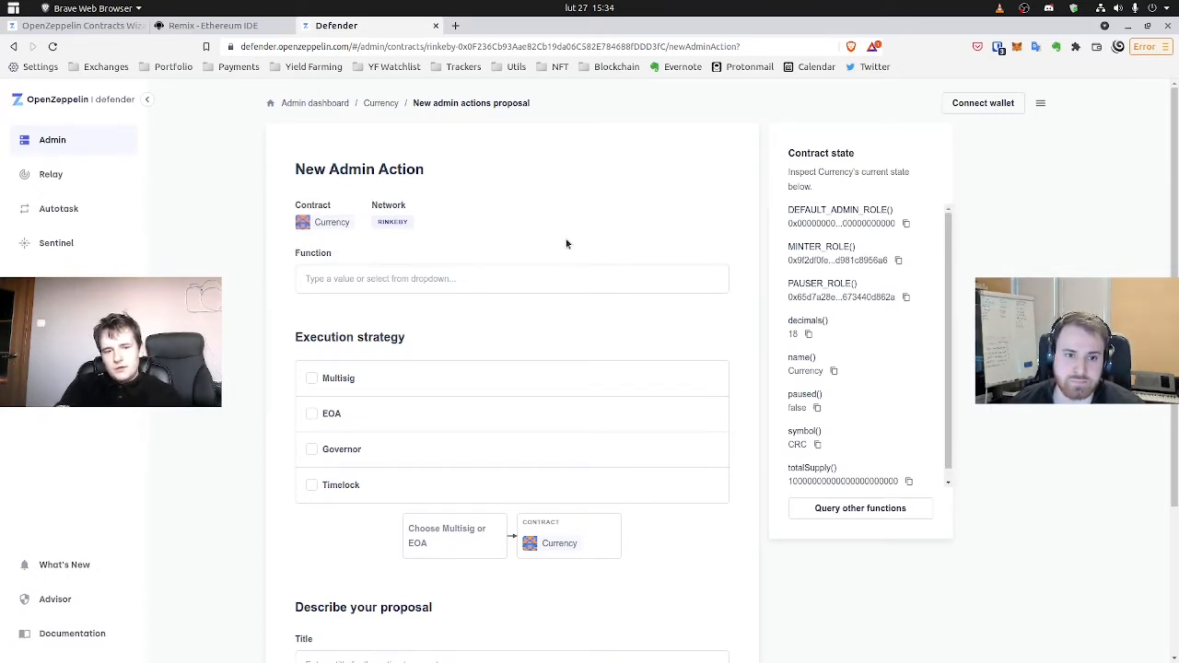
click(511, 279)
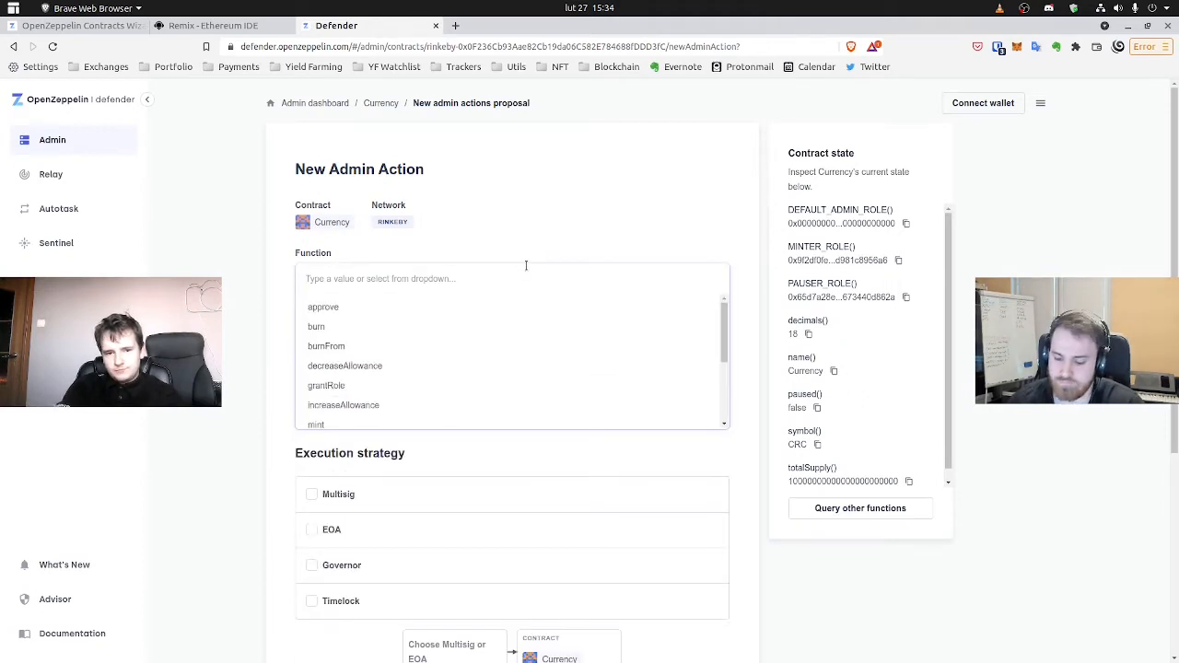
click(316, 424)
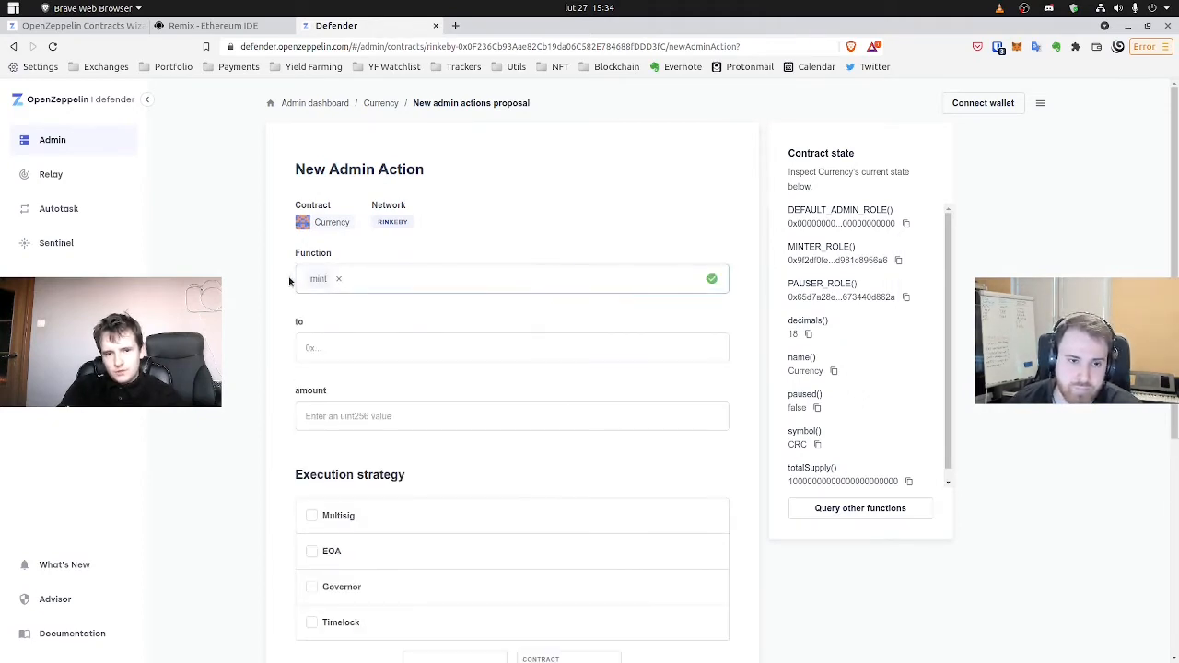
click(511, 348)
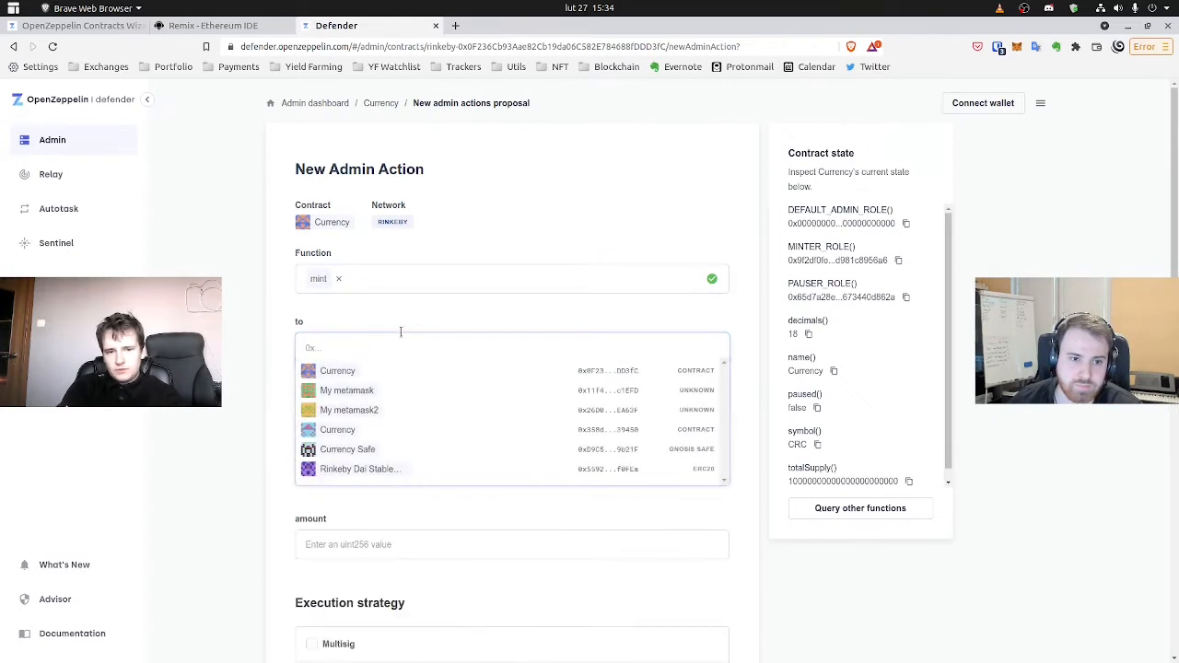
click(346, 390)
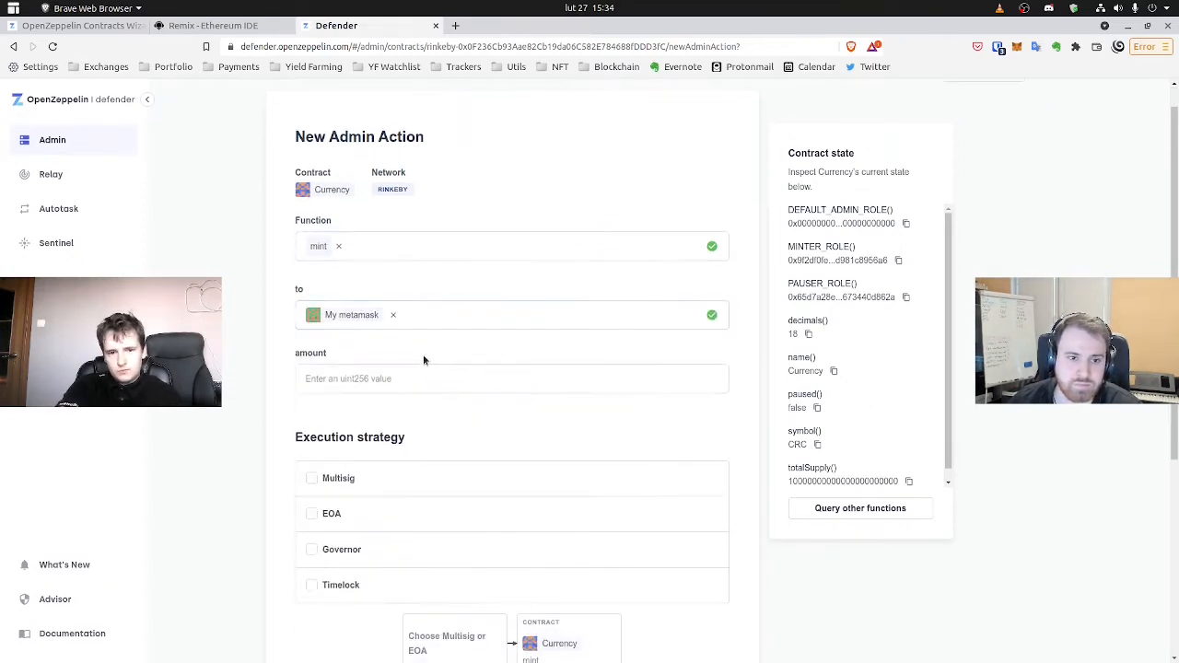
Enter 10 as the mint amount and open a blank browser tab
click(511, 346)
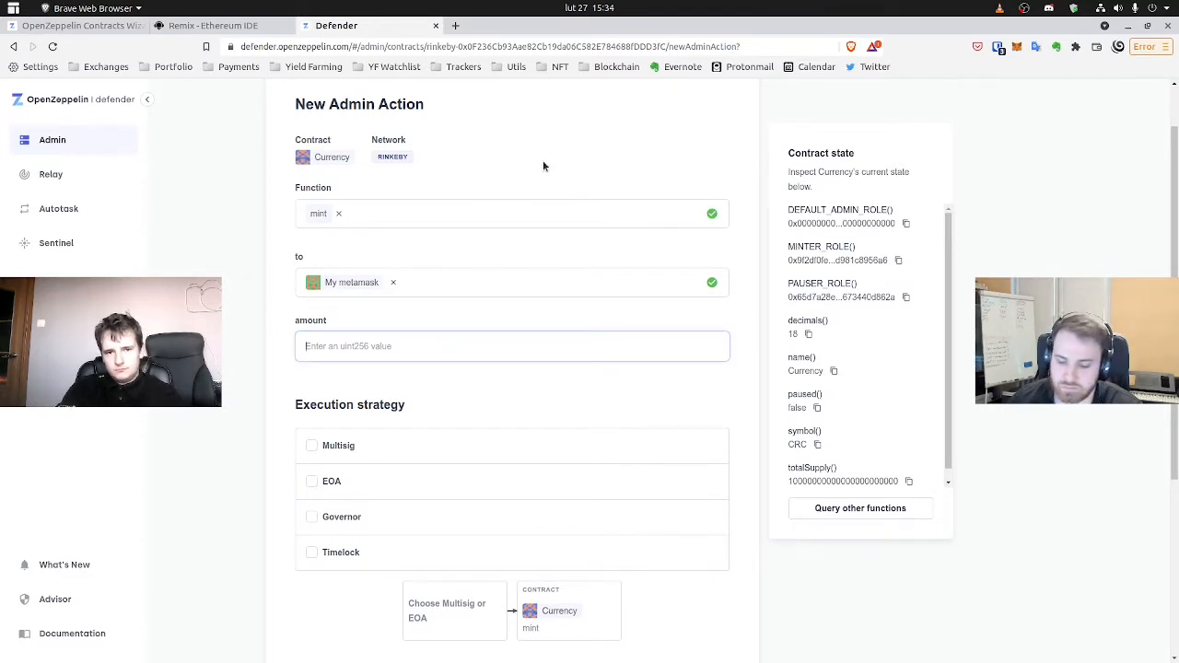
text(10)
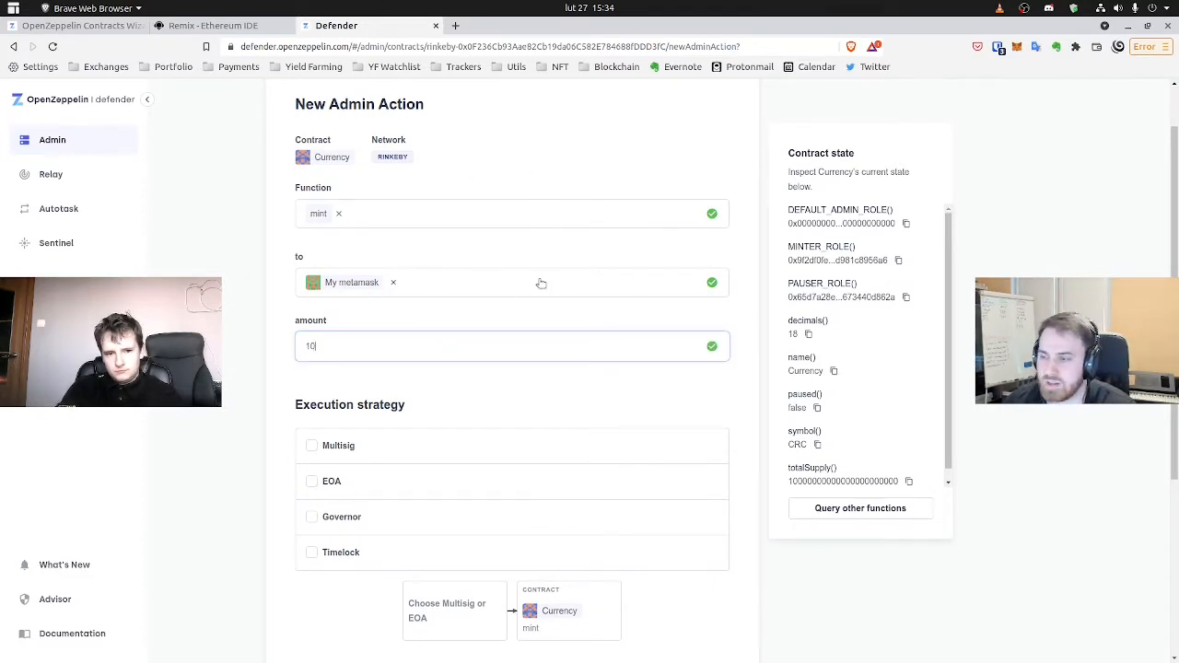
key(Backspace)
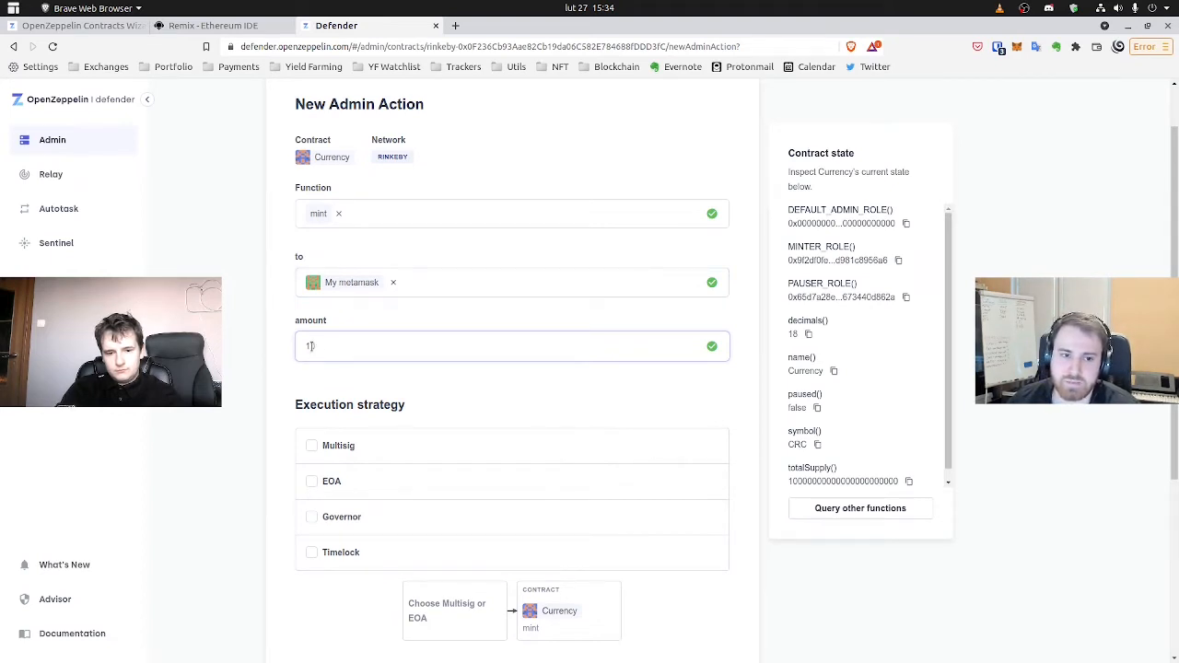
text(0)
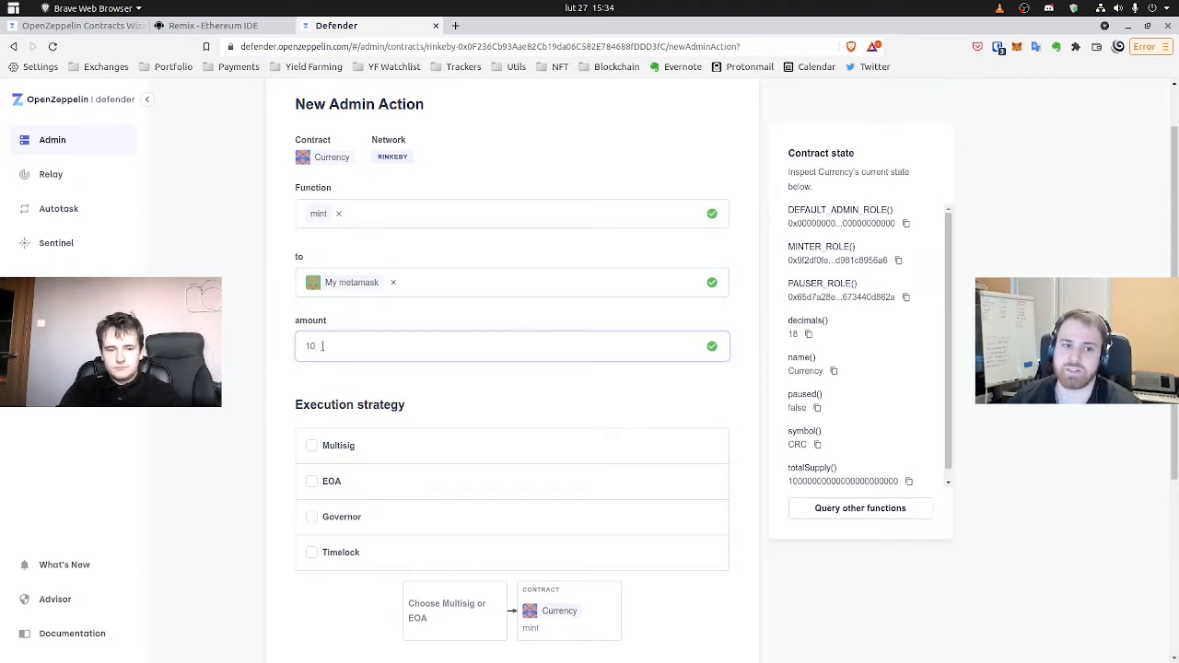
click(454, 25)
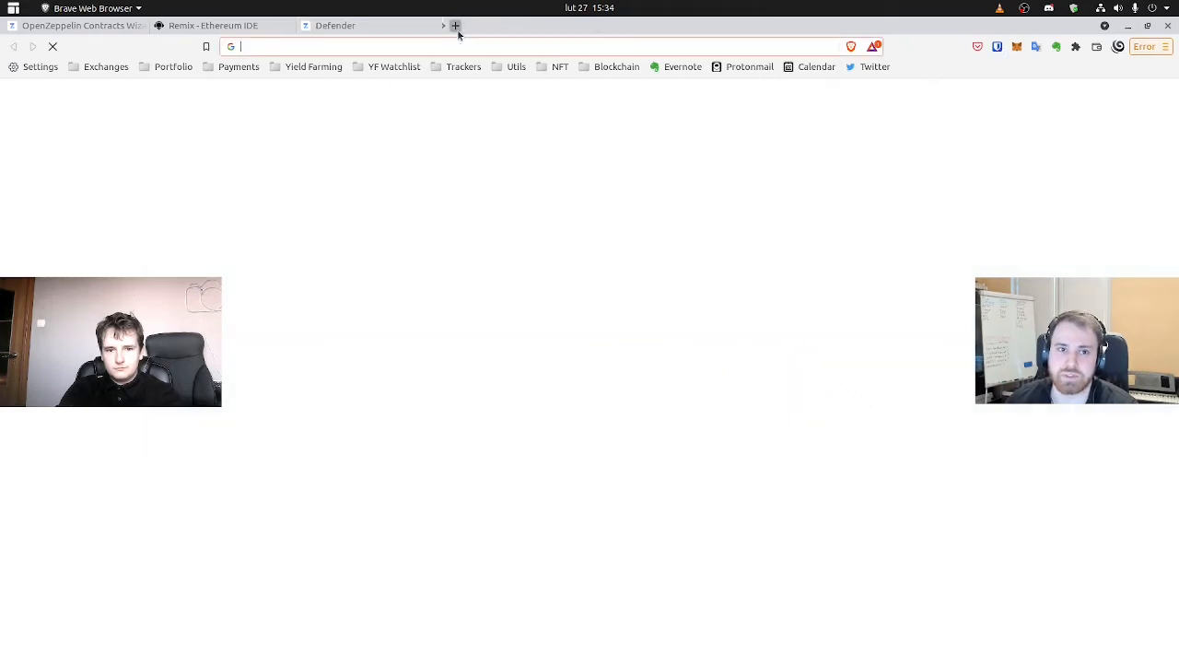
text(eth to wei calculator)
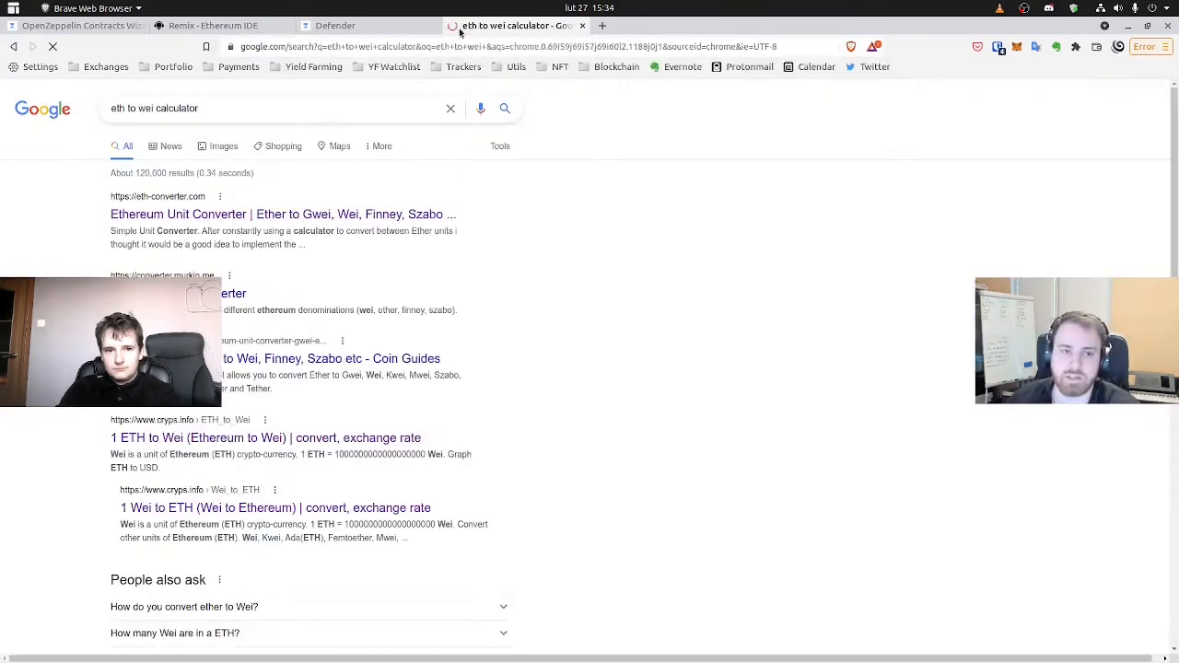
click(281, 213)
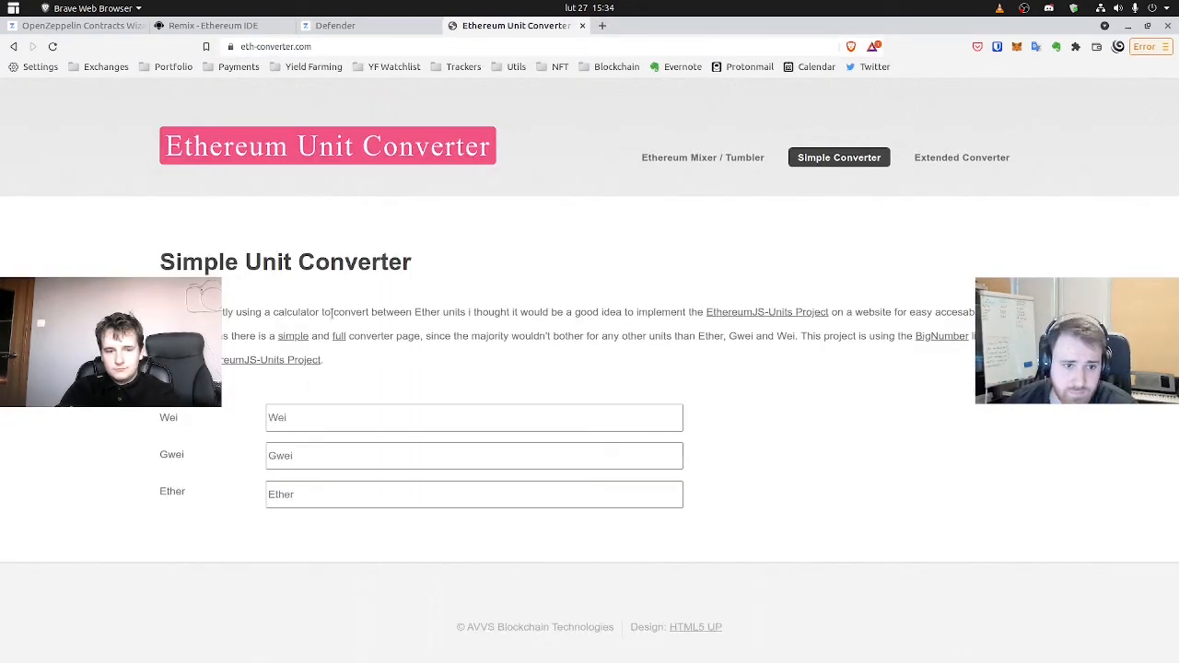
text(10)
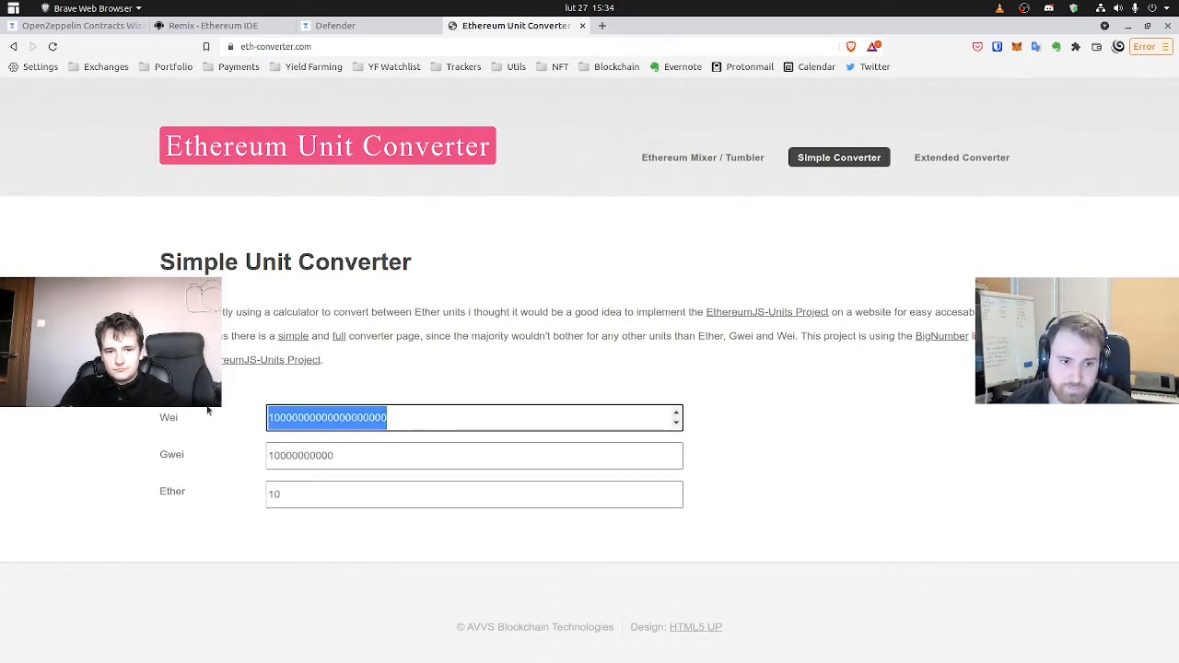
click(337, 25)
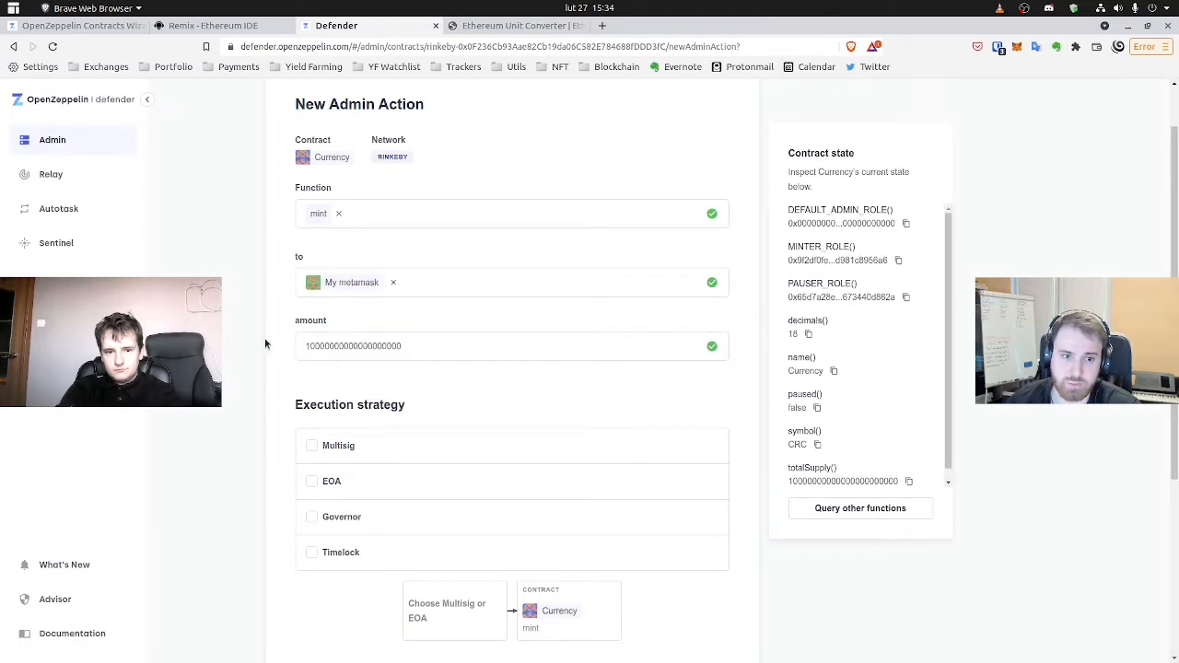
Choose the EOA strategy to execute the mint from the connected wallet
scroll(down, 3)
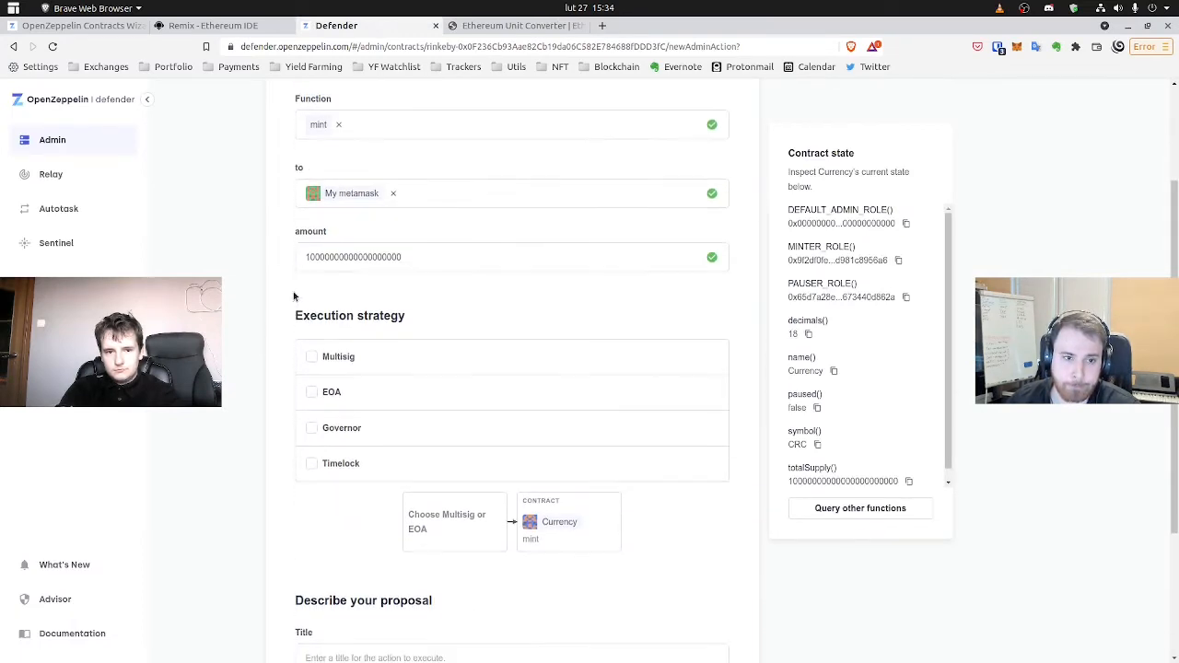
scroll(down, 3)
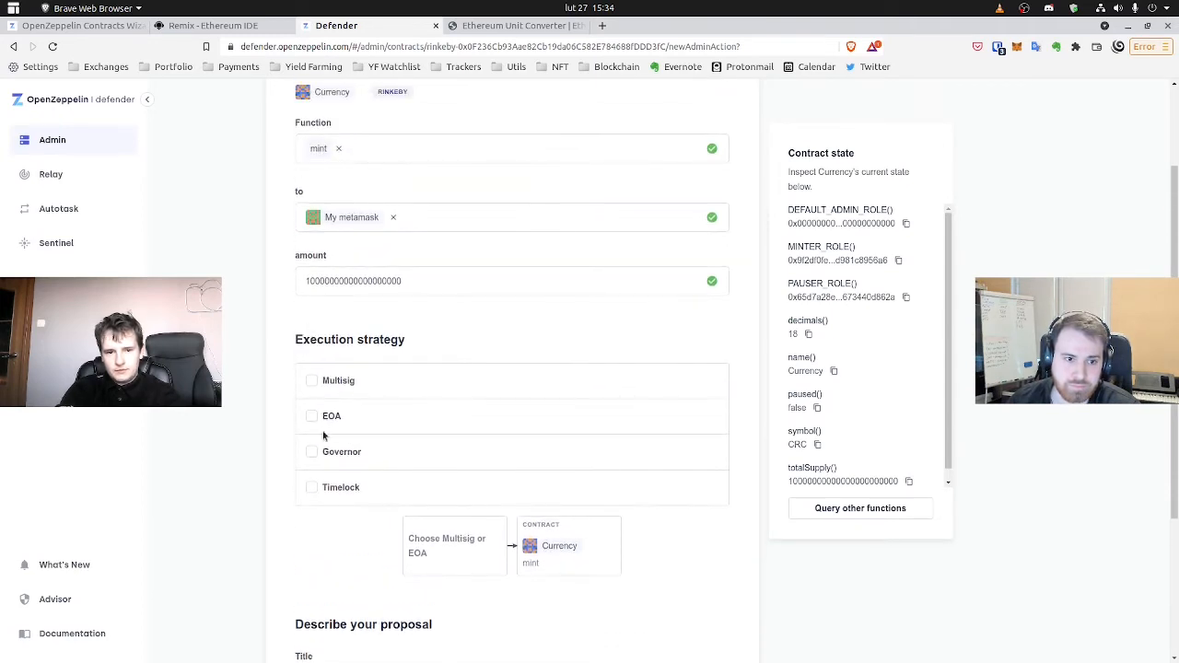
click(311, 416)
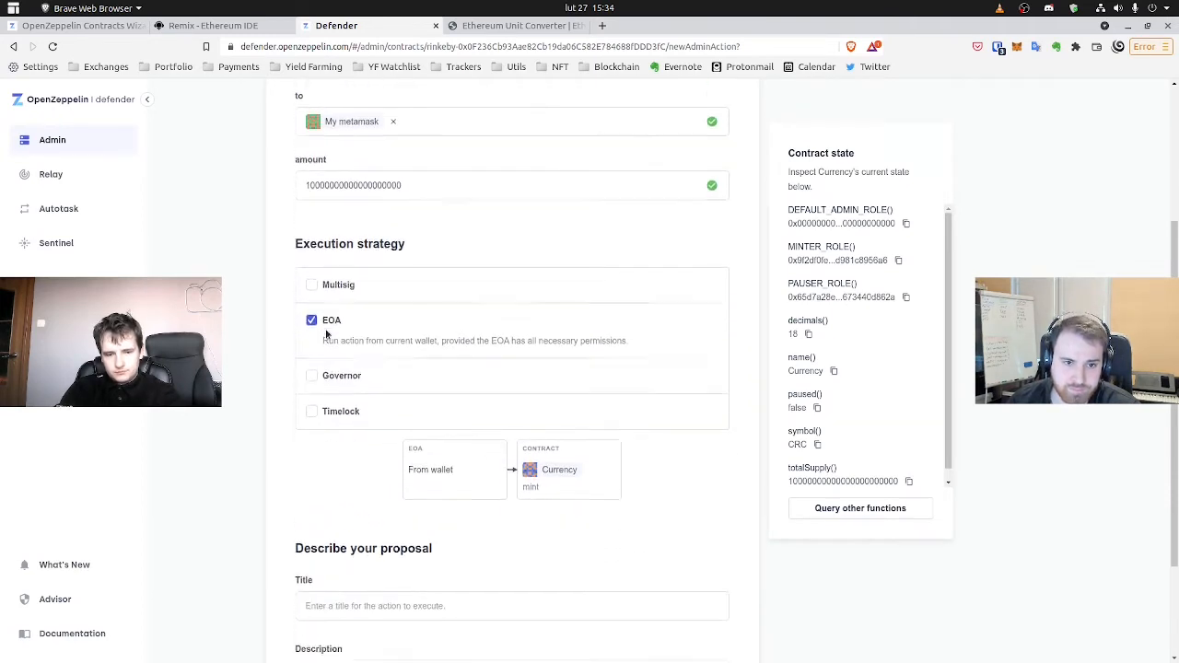
Title the proposal 'Trying to mint the token'
scroll(down, 3)
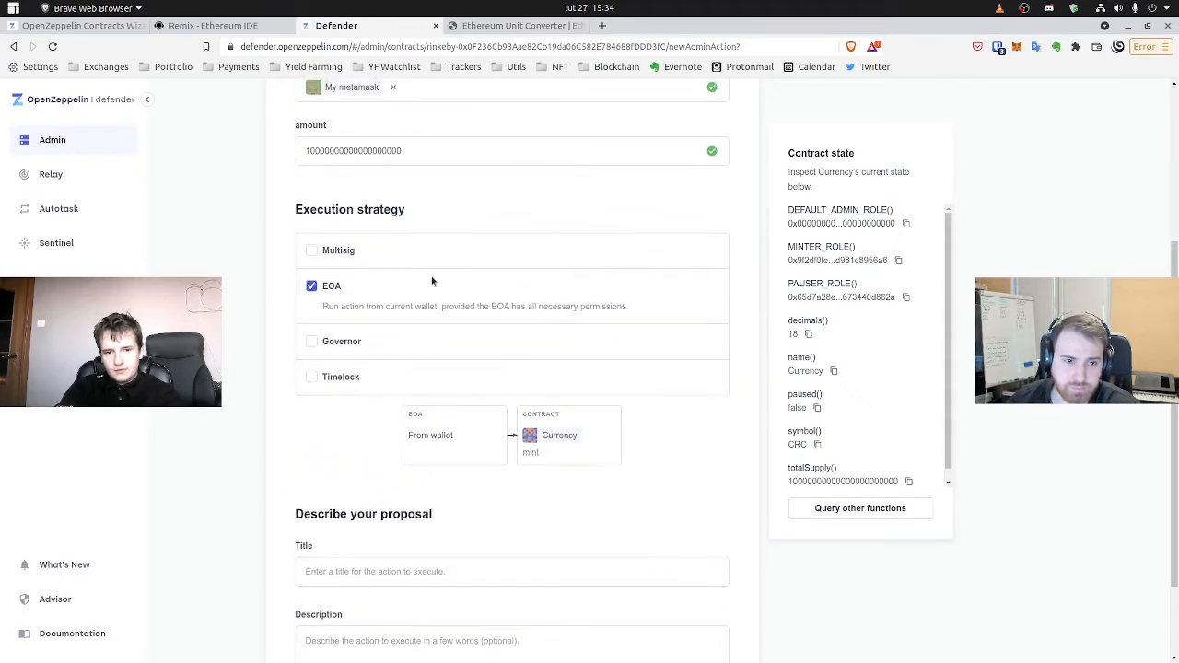
scroll(down, 3)
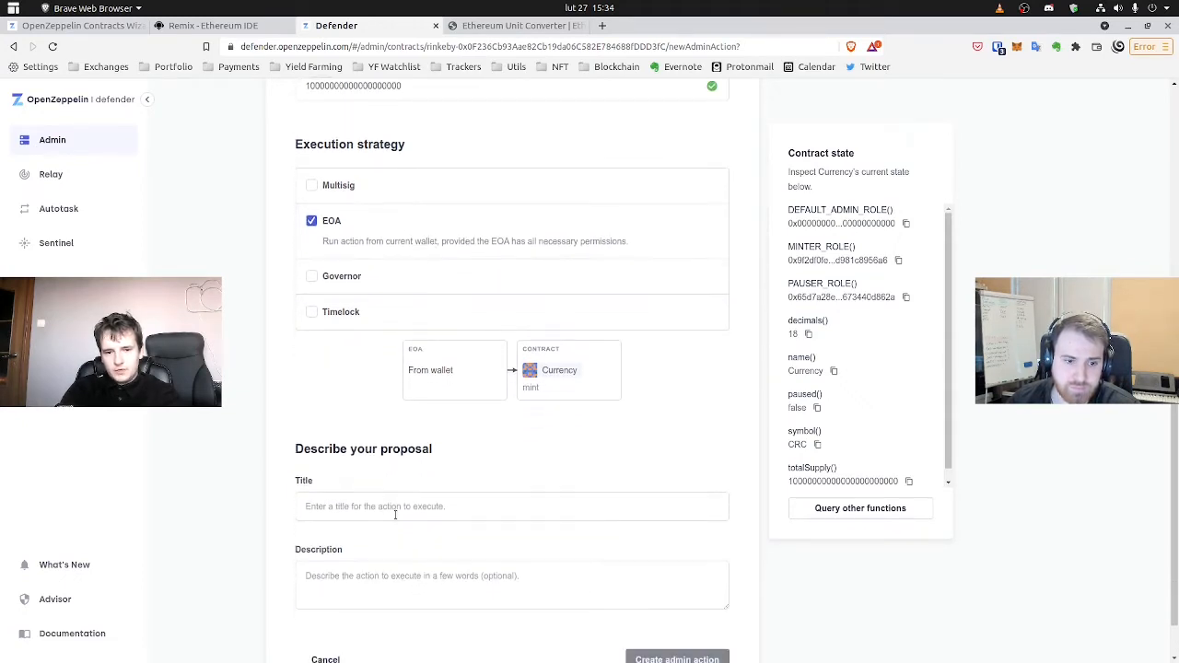
text(Trying)
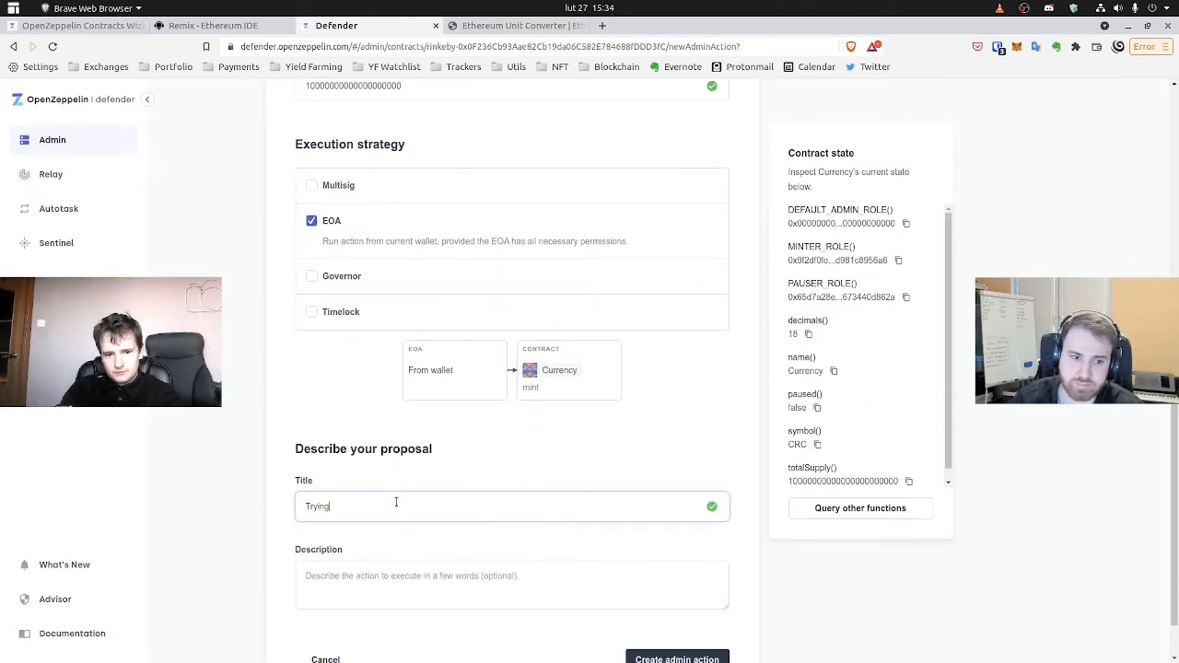
text(to mint)
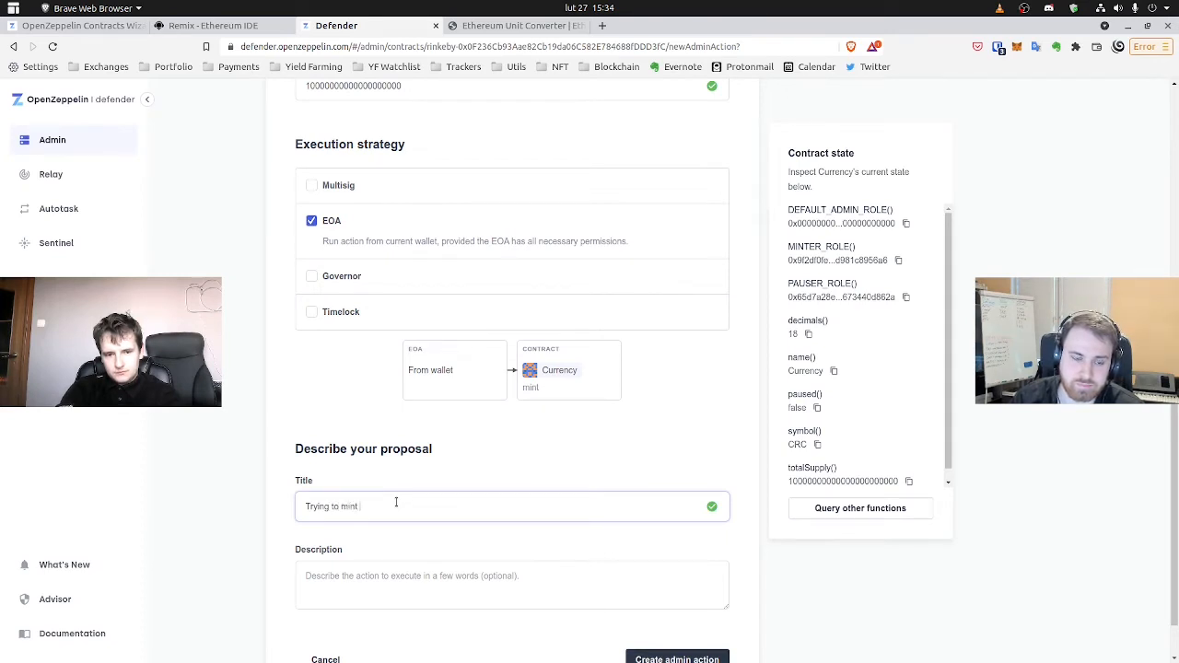
text(the token)
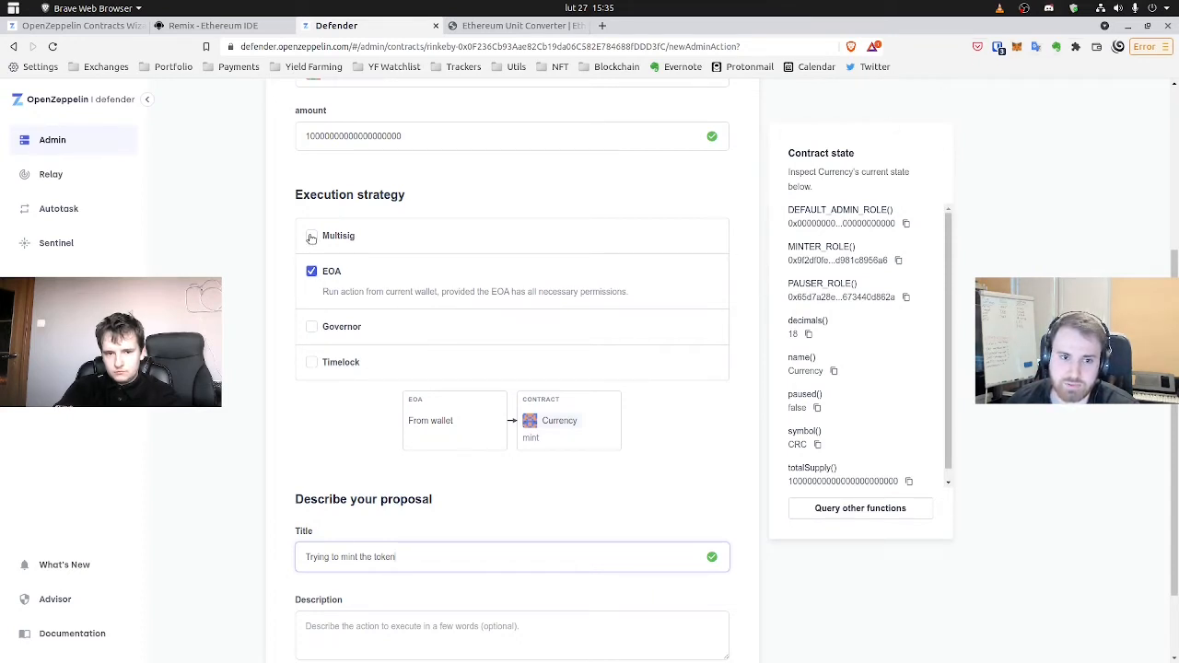
Route the mint proposal through the Currency Safe multisig
click(312, 236)
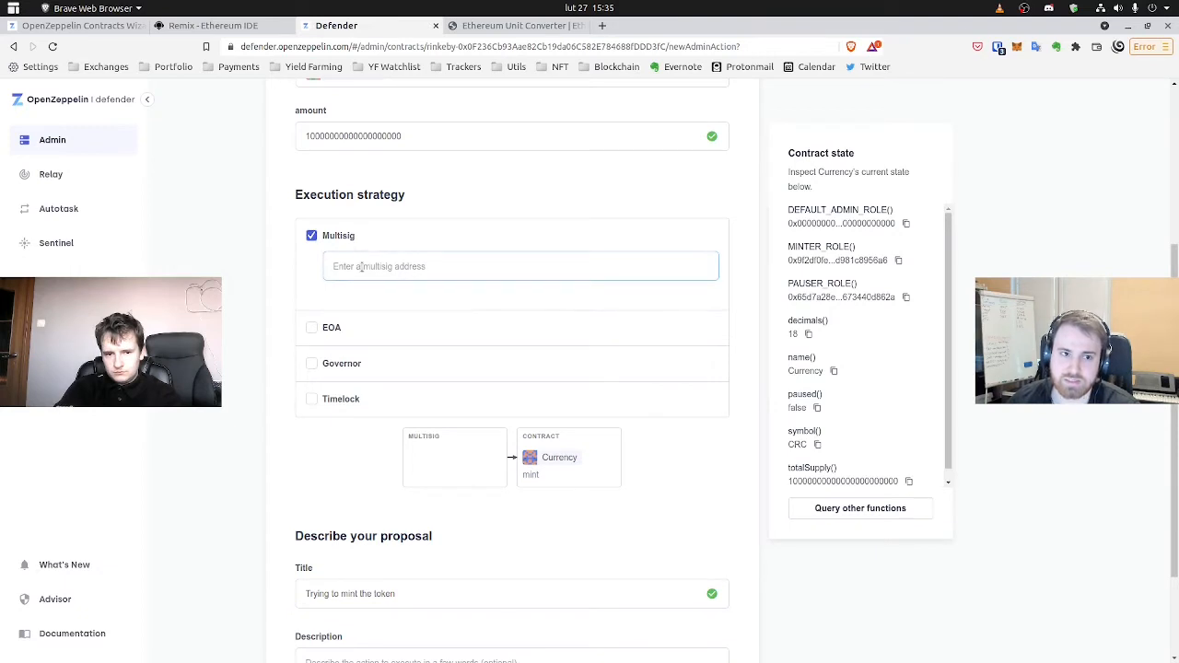
click(519, 267)
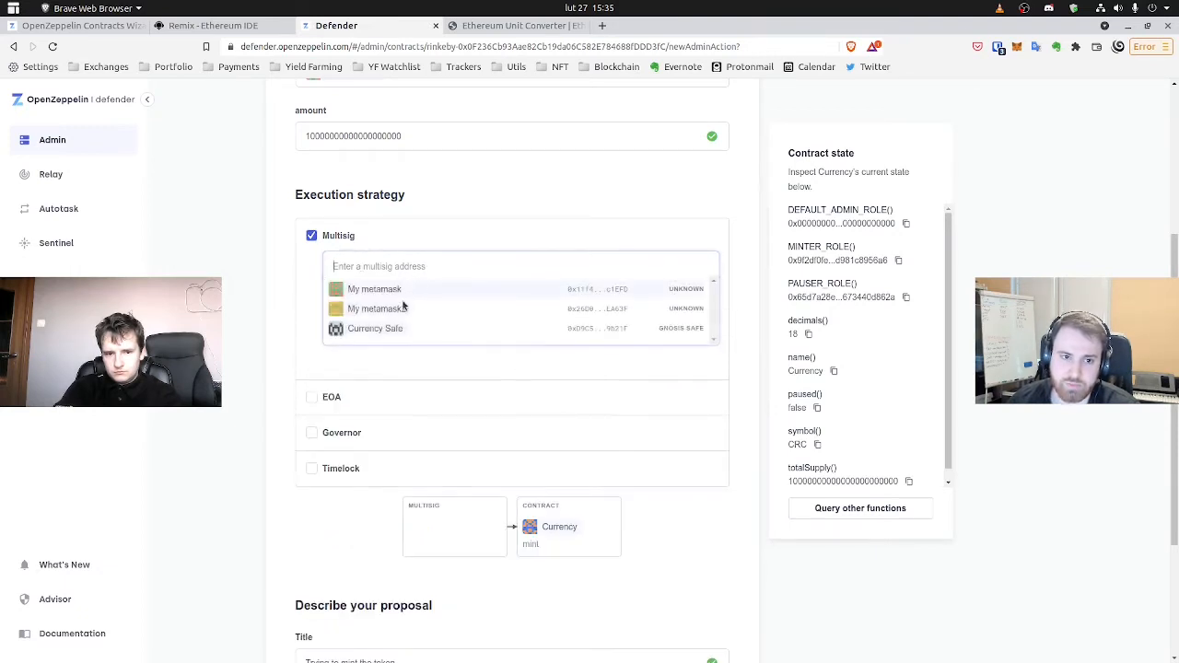
click(375, 329)
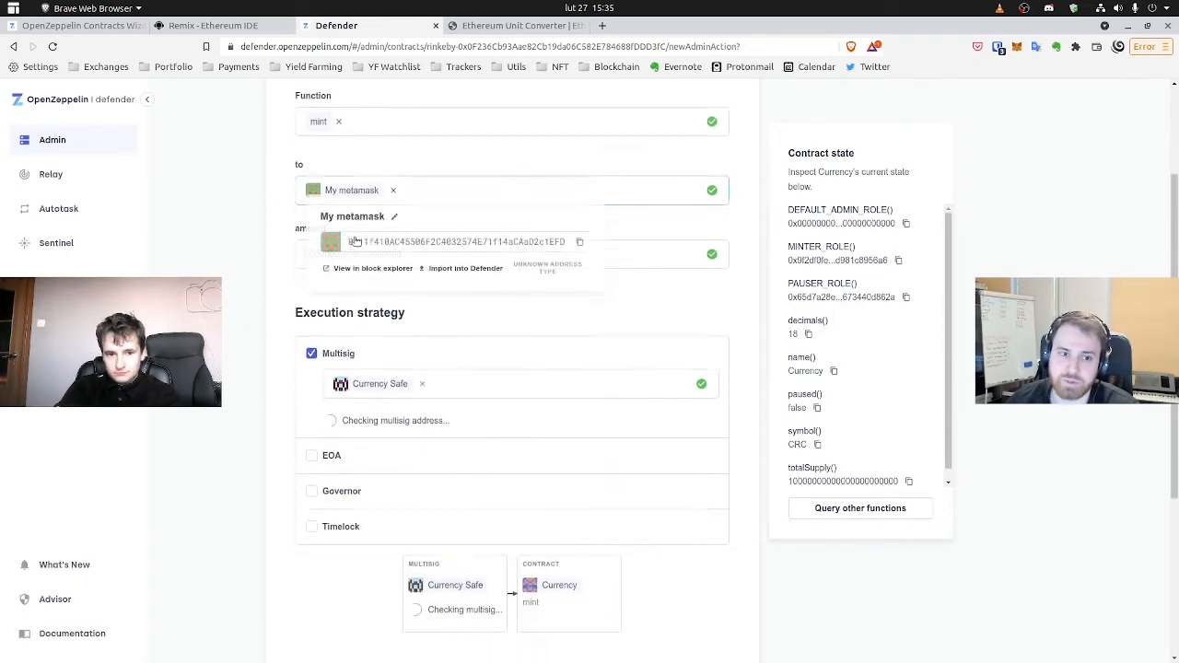
scroll(down, 3)
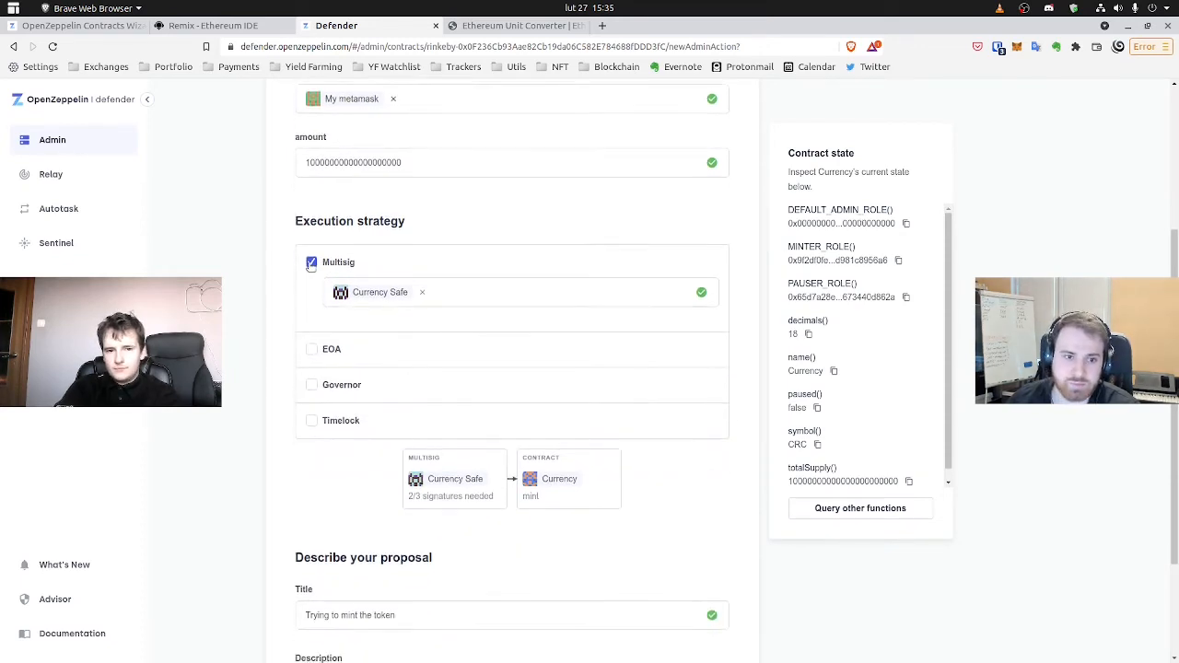
scroll(down, 3)
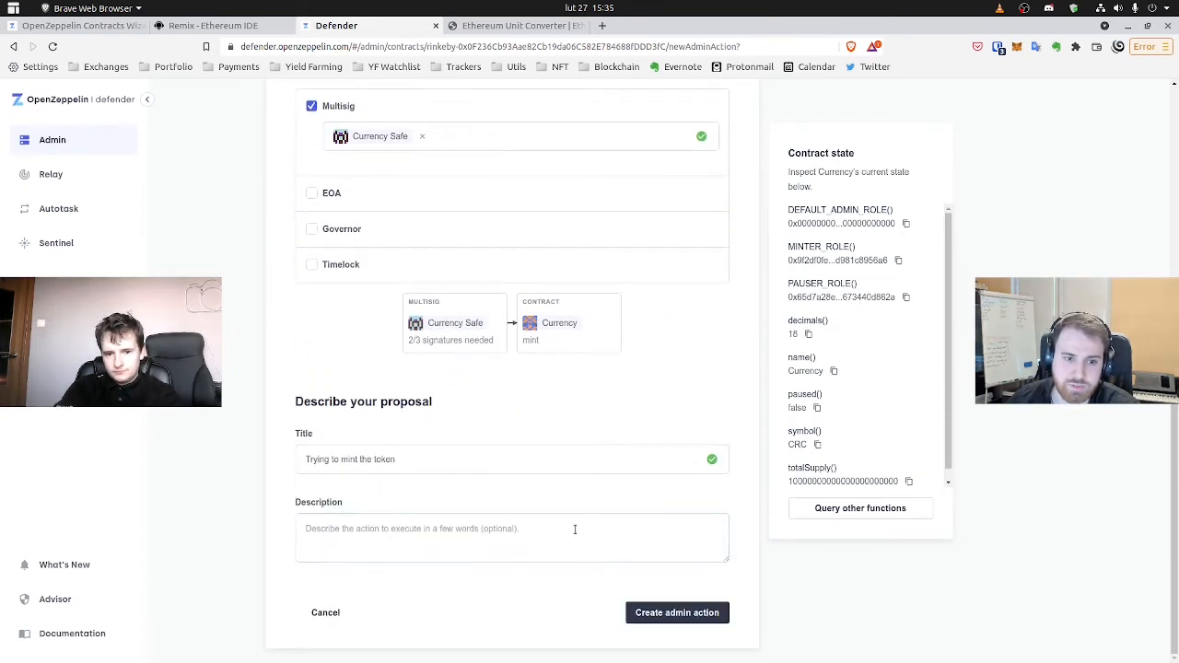
Submit the mint proposal and review the transaction validation failure
click(677, 613)
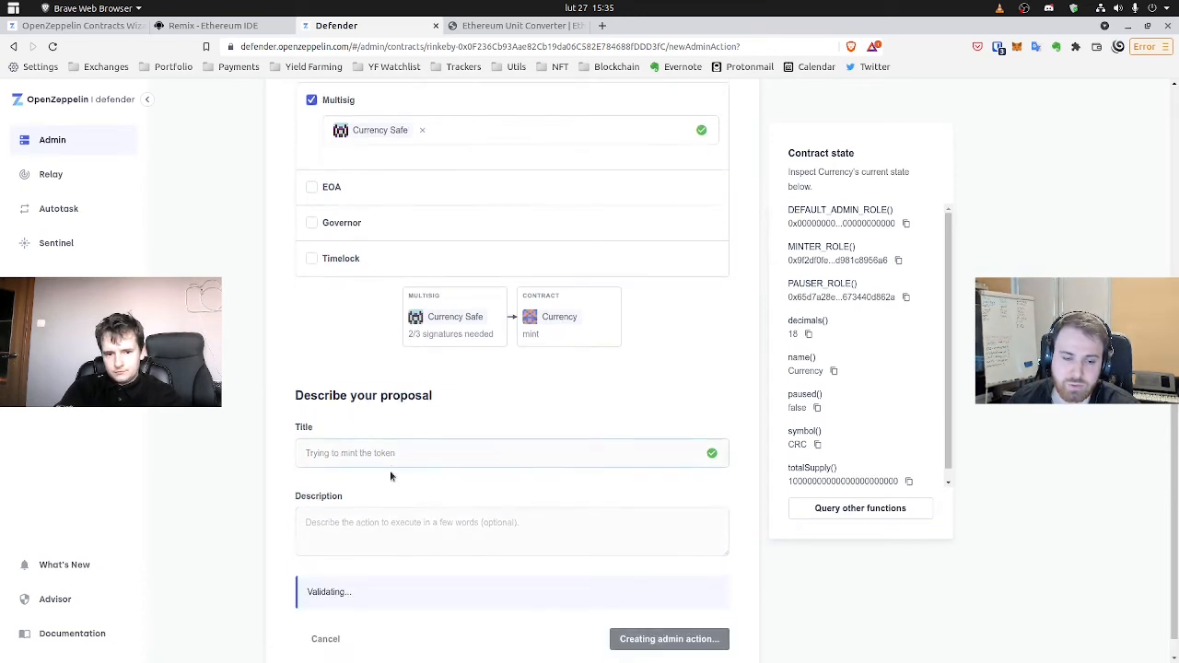
scroll(down, 3)
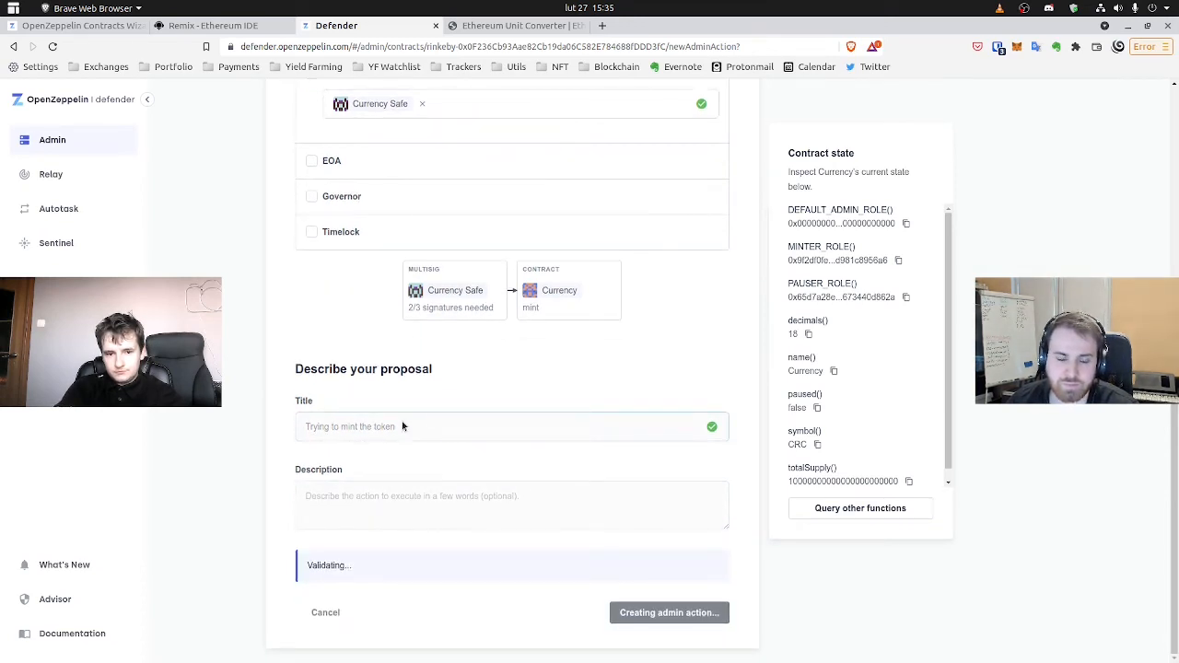
mouse_move(424, 417)
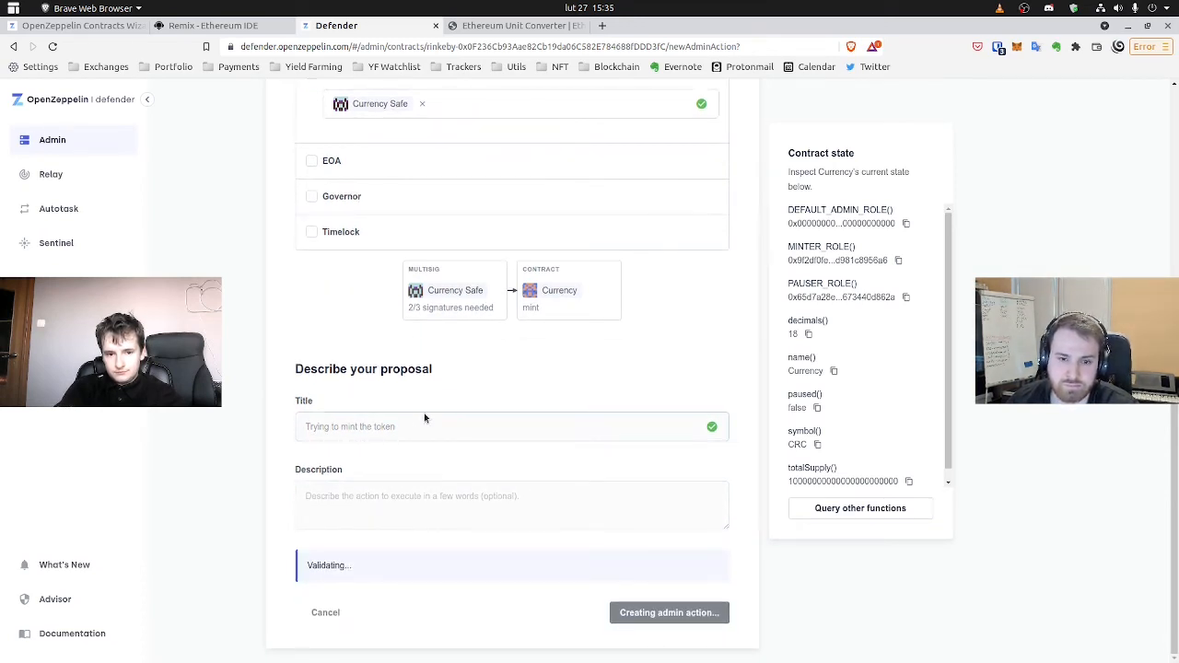
mouse_move(472, 465)
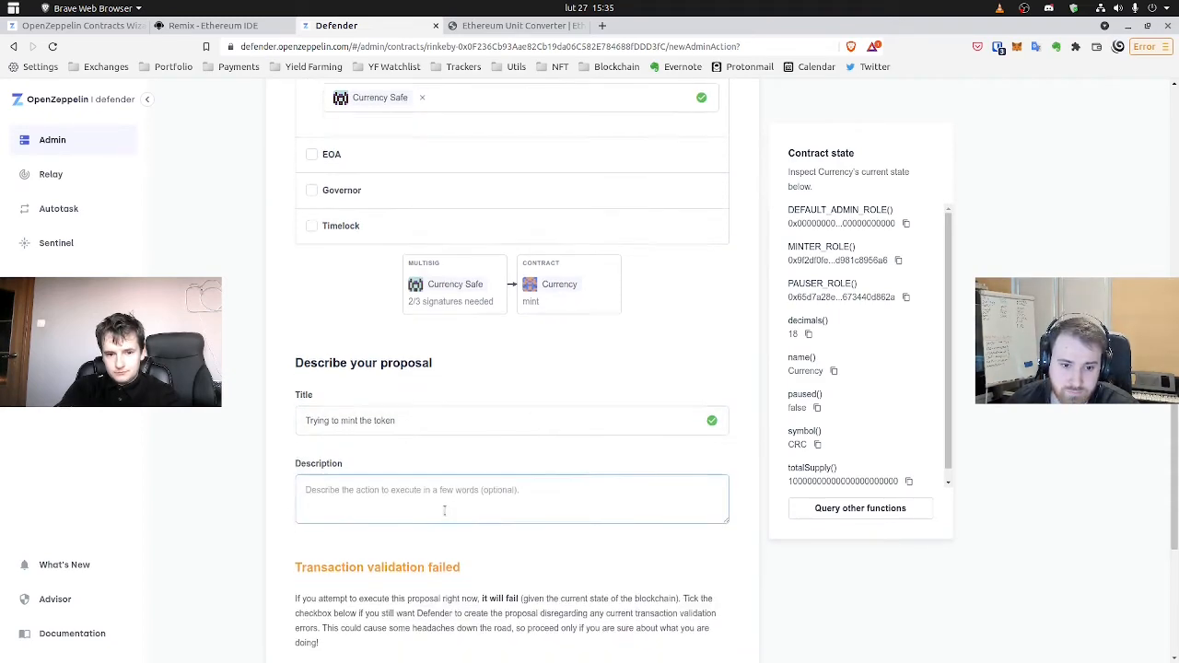
scroll(down, 3)
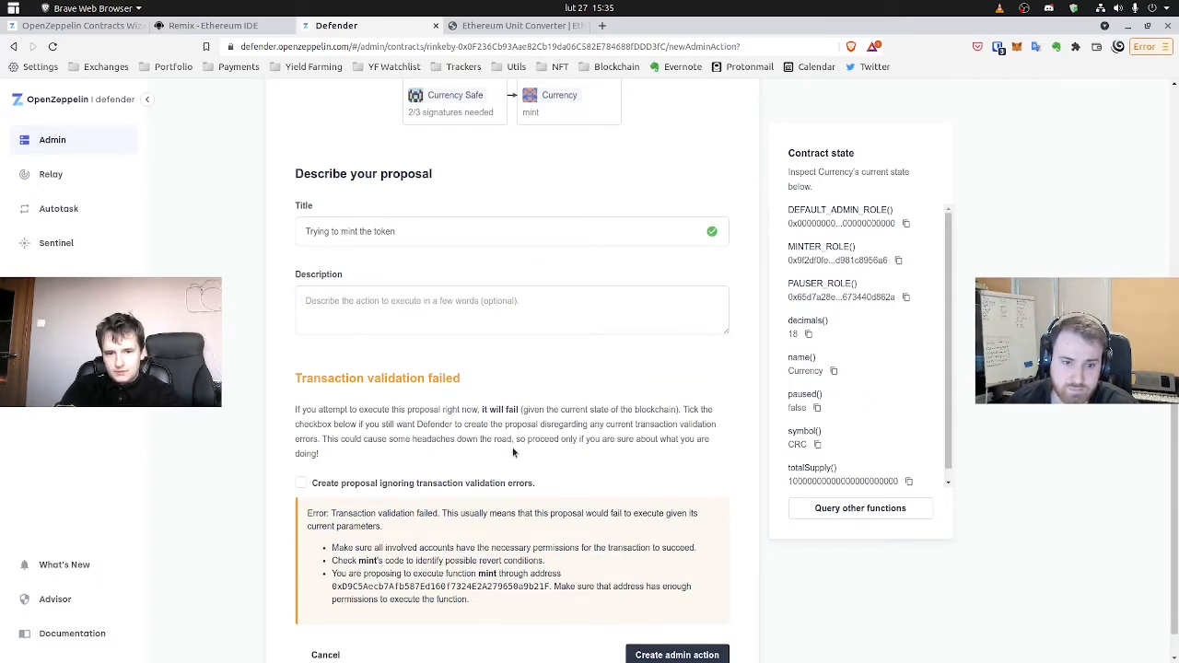
scroll(up, 3)
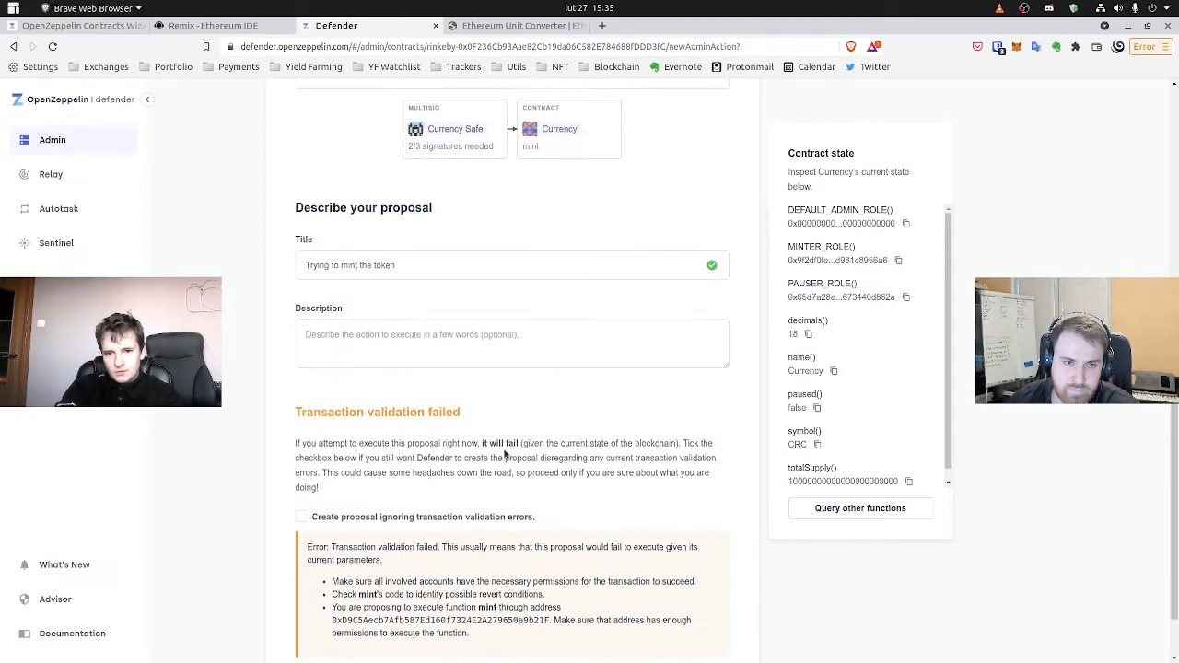
scroll(up, 3)
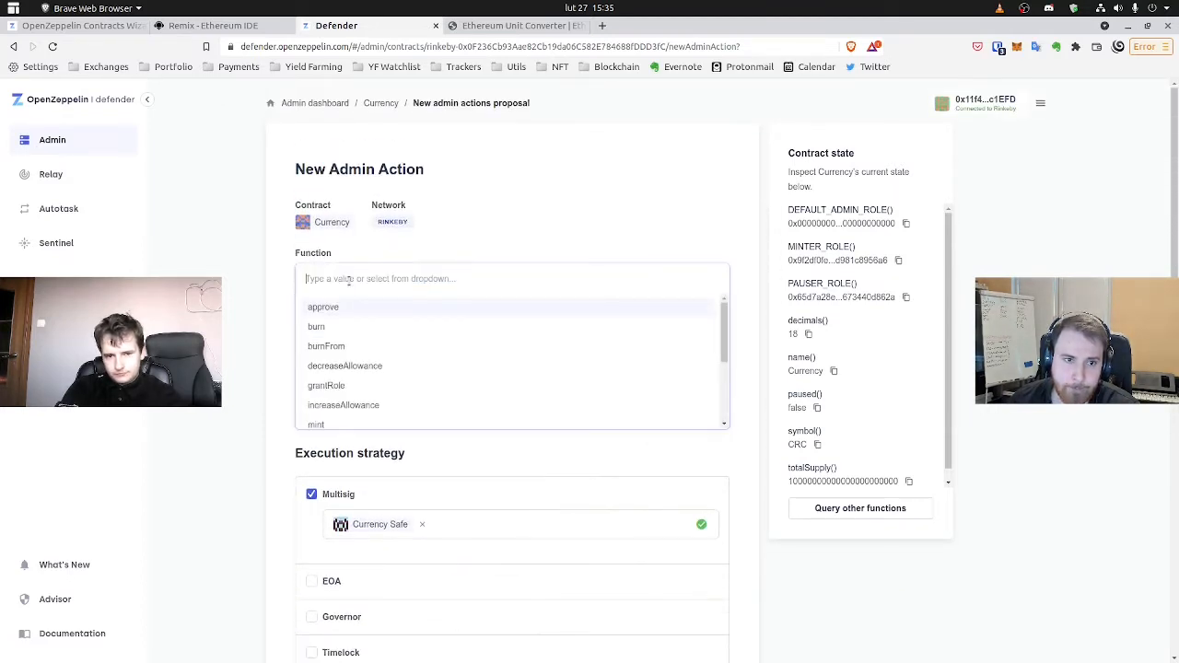
Set the proposal to call grantRole with role hash 0x00…00 for Currency Safe
click(326, 385)
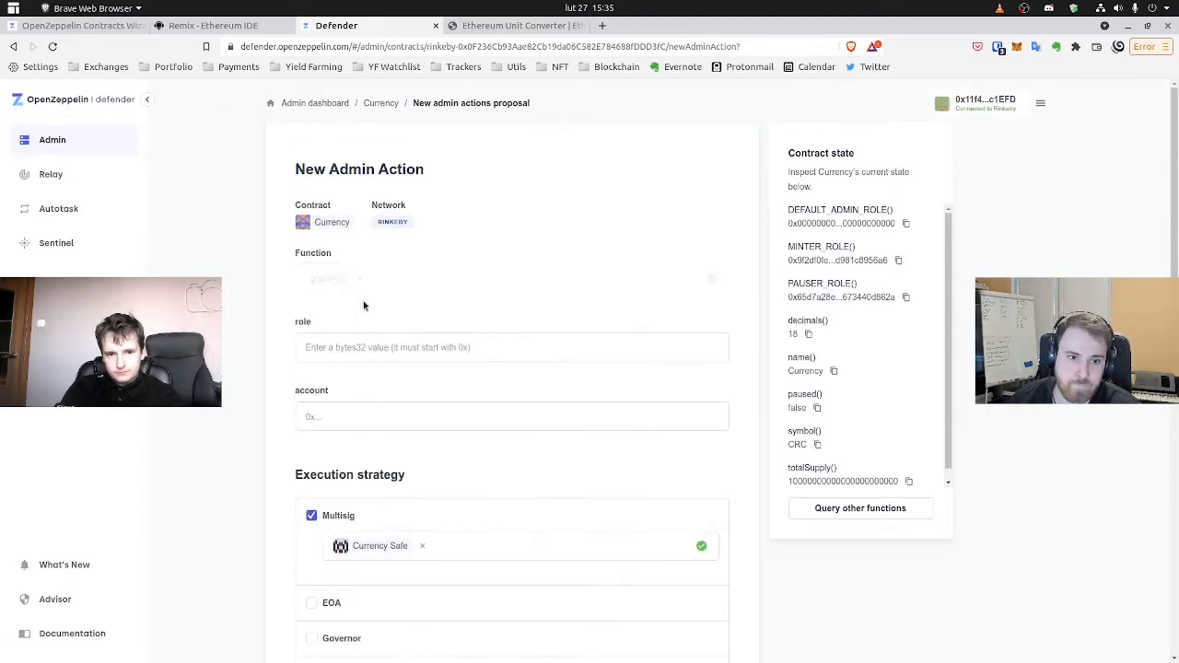
click(513, 279)
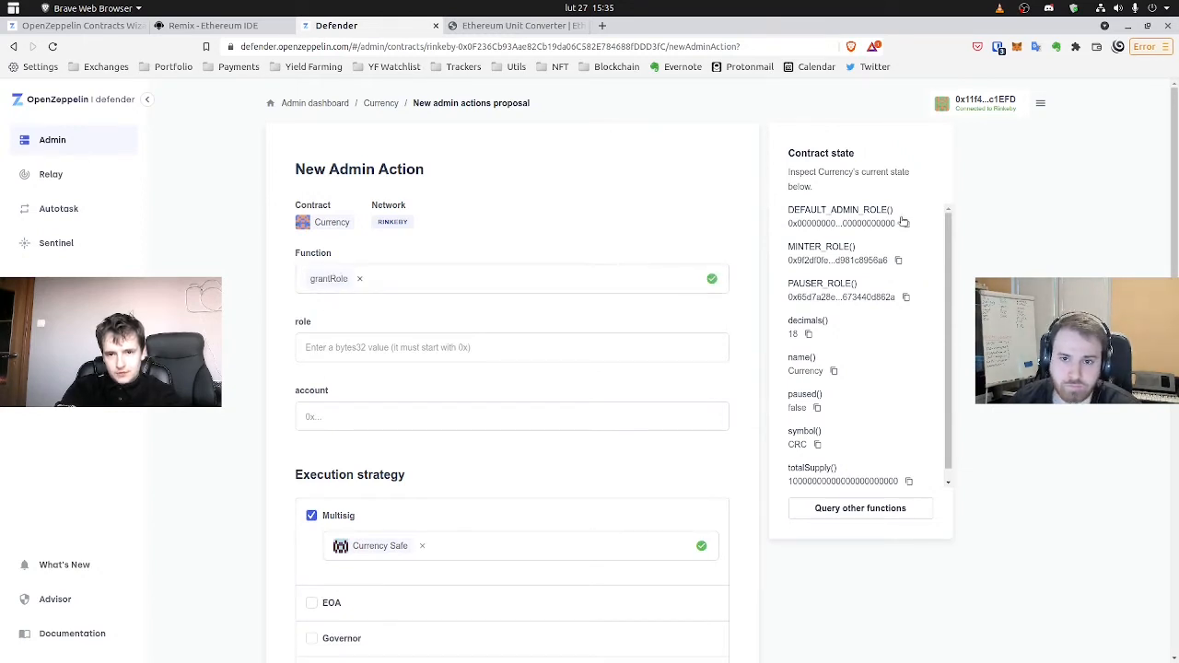
text(0x0000000000000000000000000000000000000000000000000000000000000000)
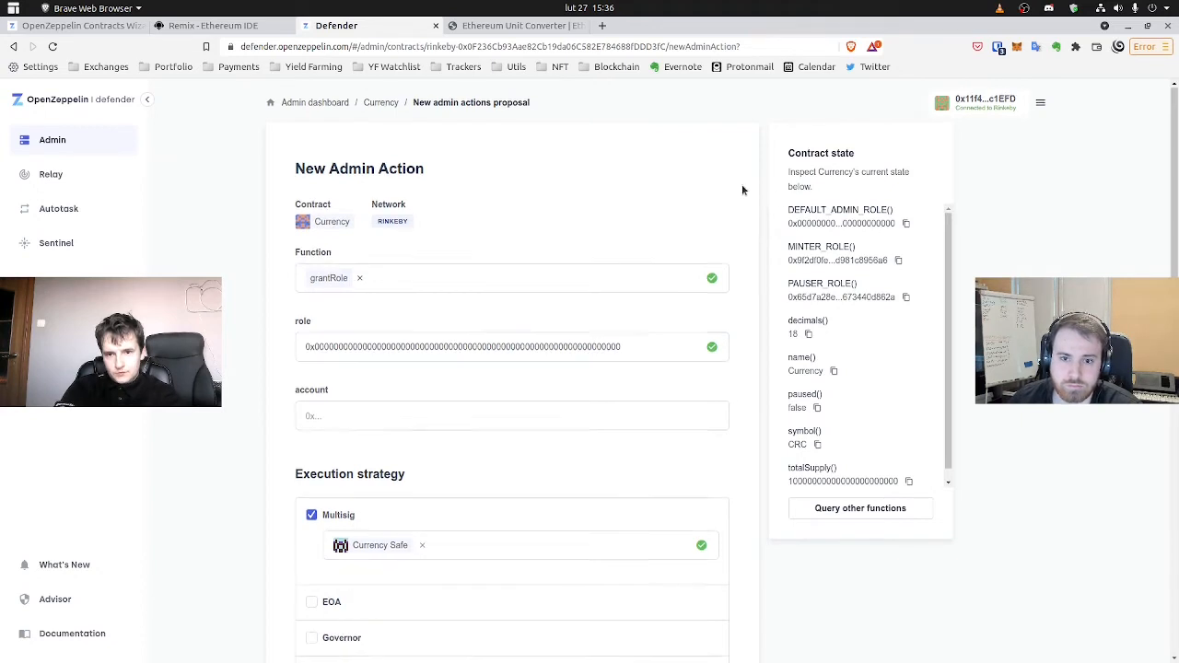
click(511, 415)
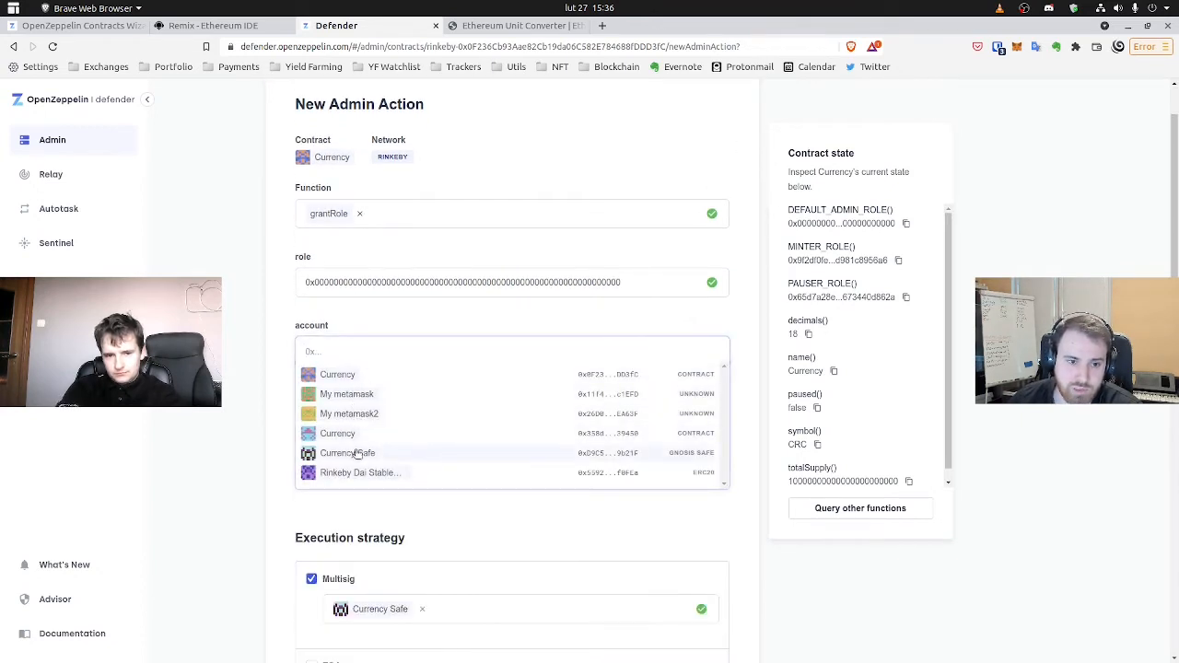
click(347, 453)
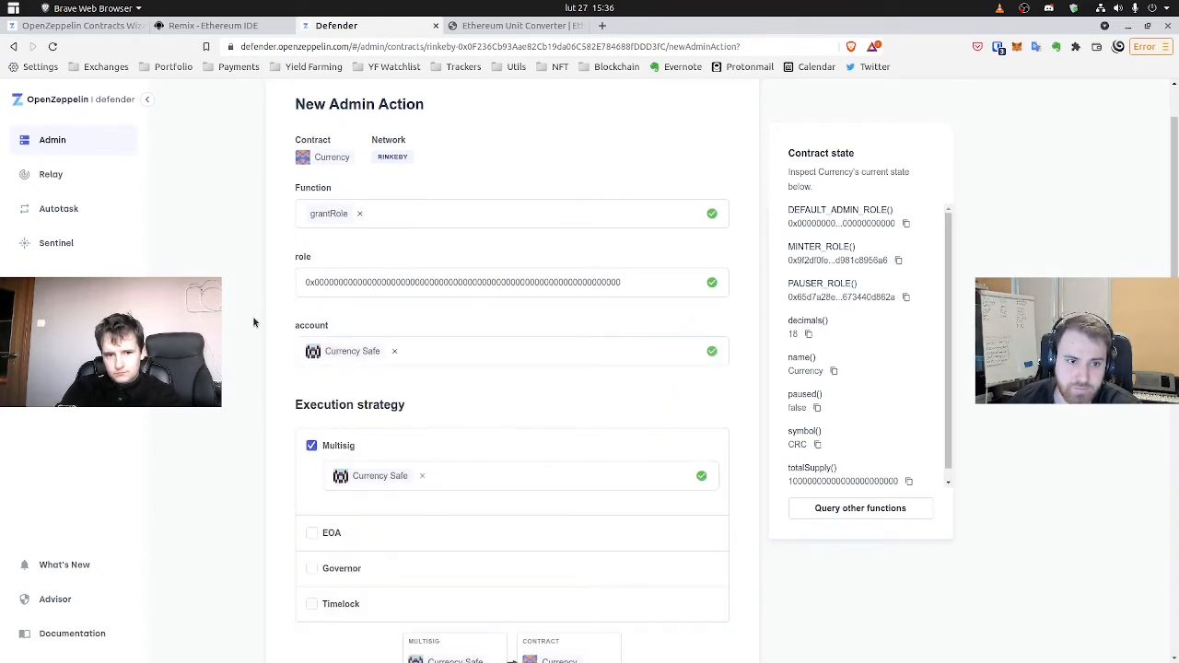
Title the proposal 'Granting the admin role to Gnosis' and create it
scroll(down, 3)
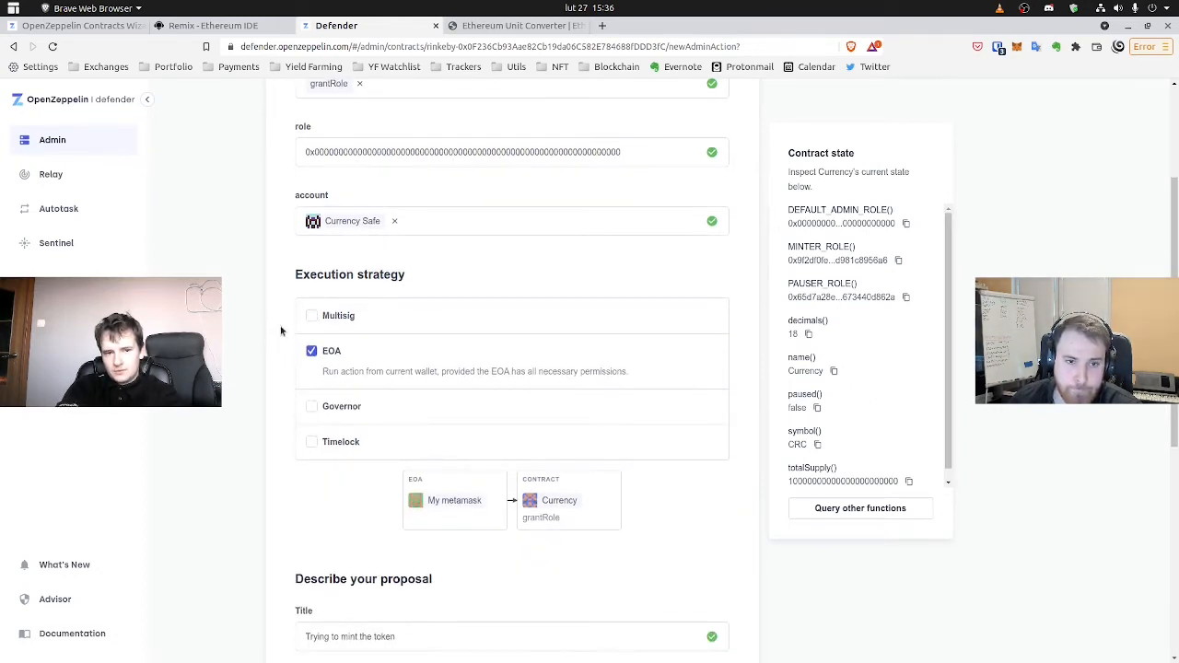
scroll(down, 3)
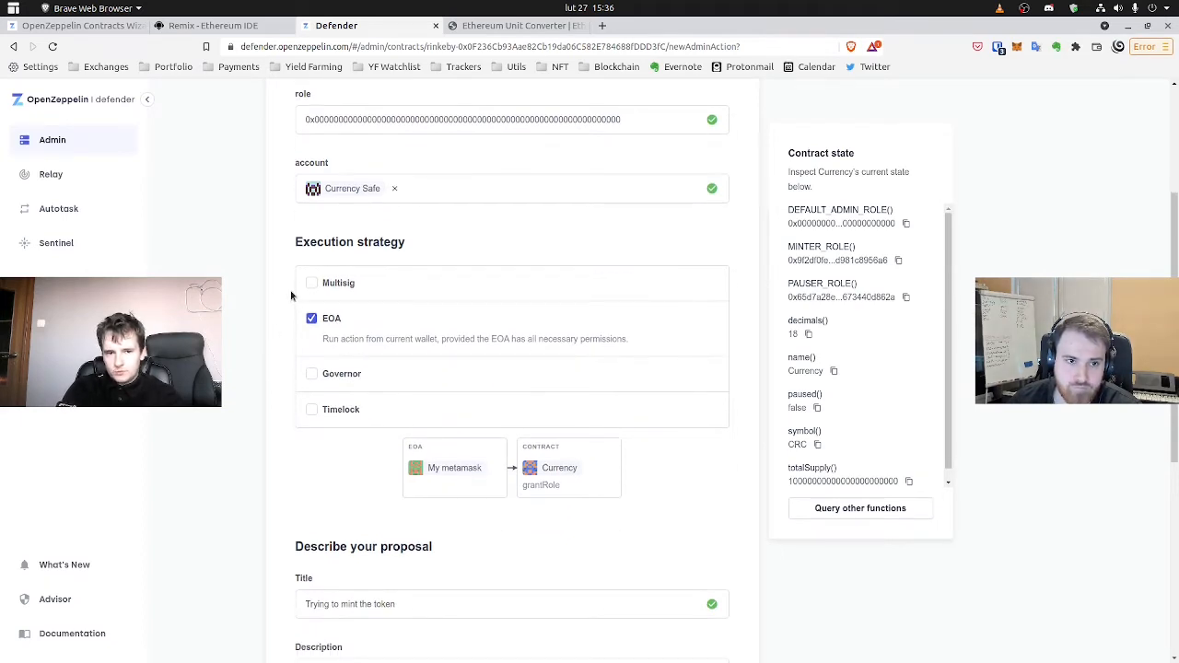
scroll(down, 3)
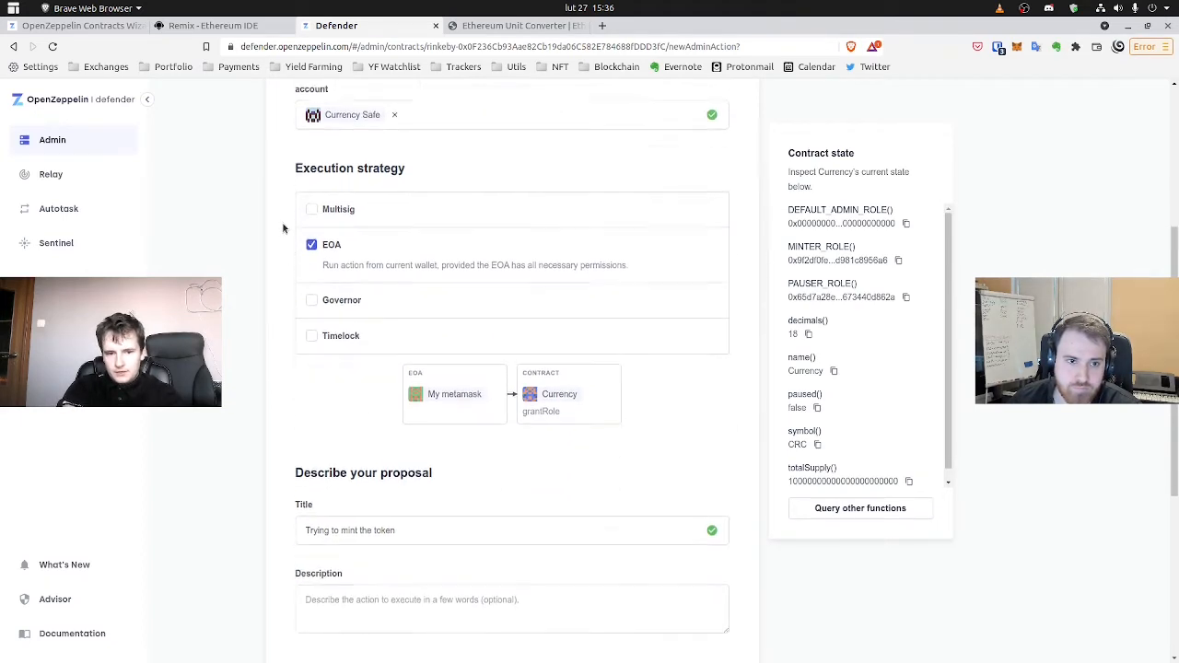
scroll(down, 3)
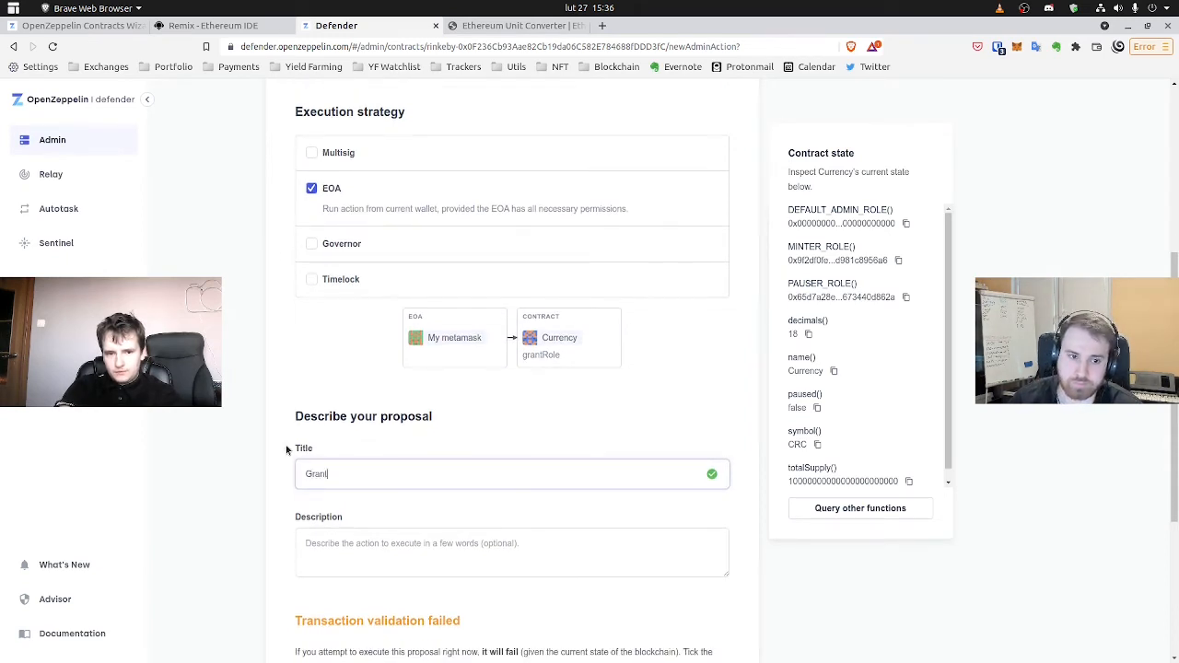
text(ing)
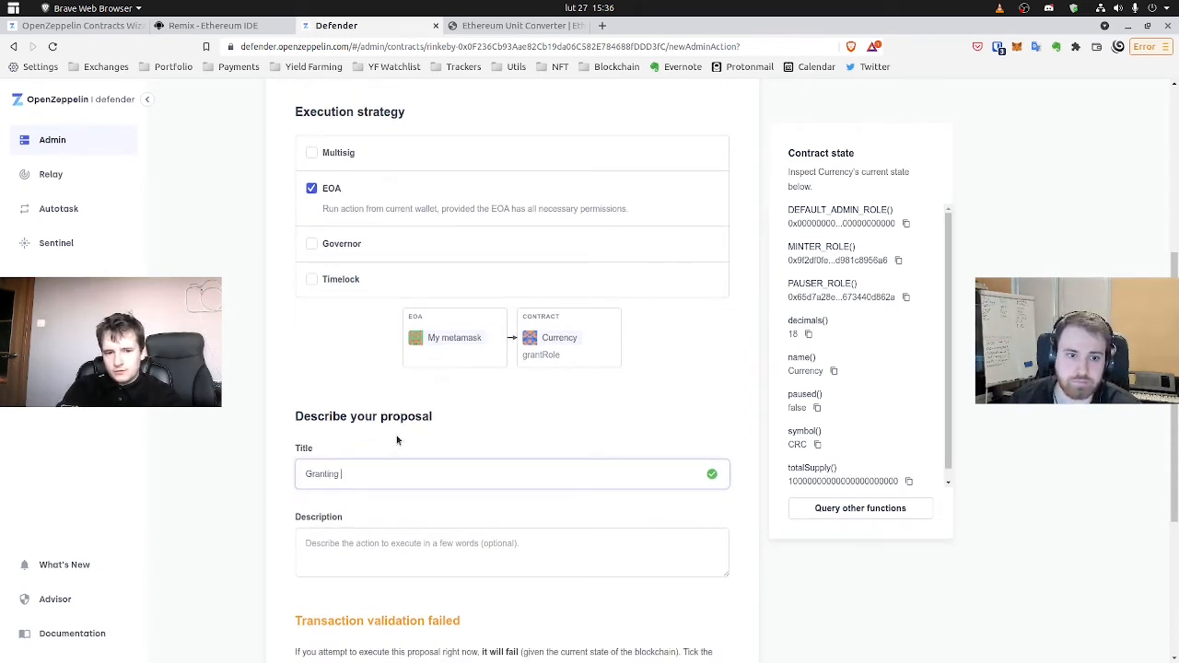
text(the admin)
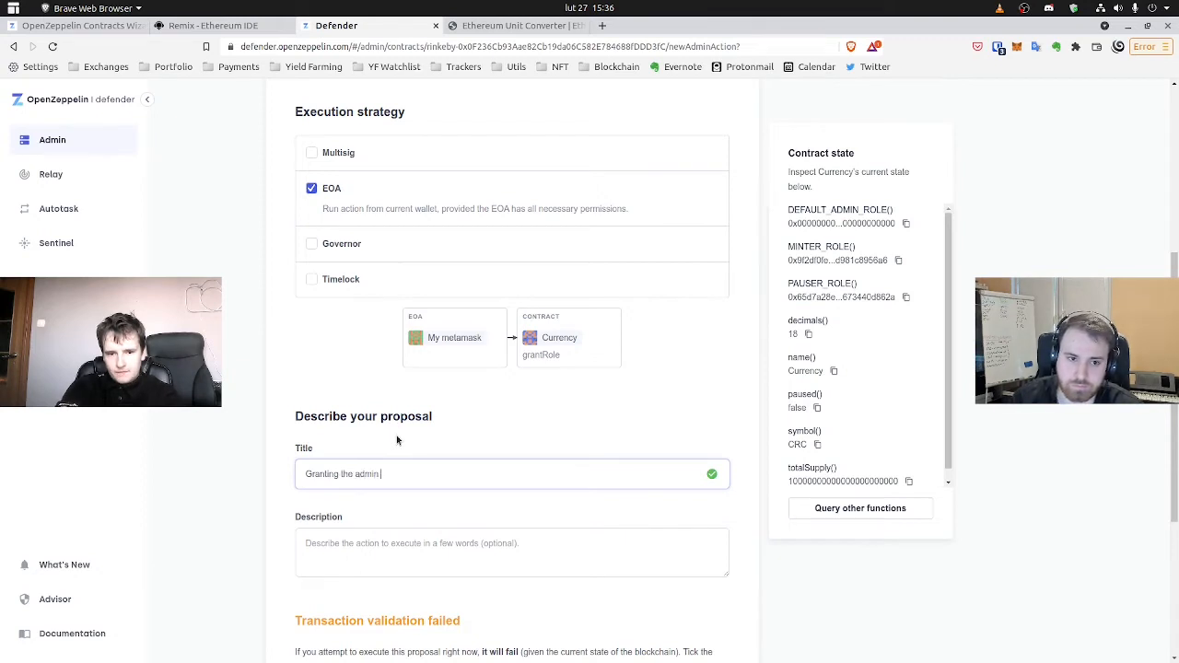
text(role to Gnosis)
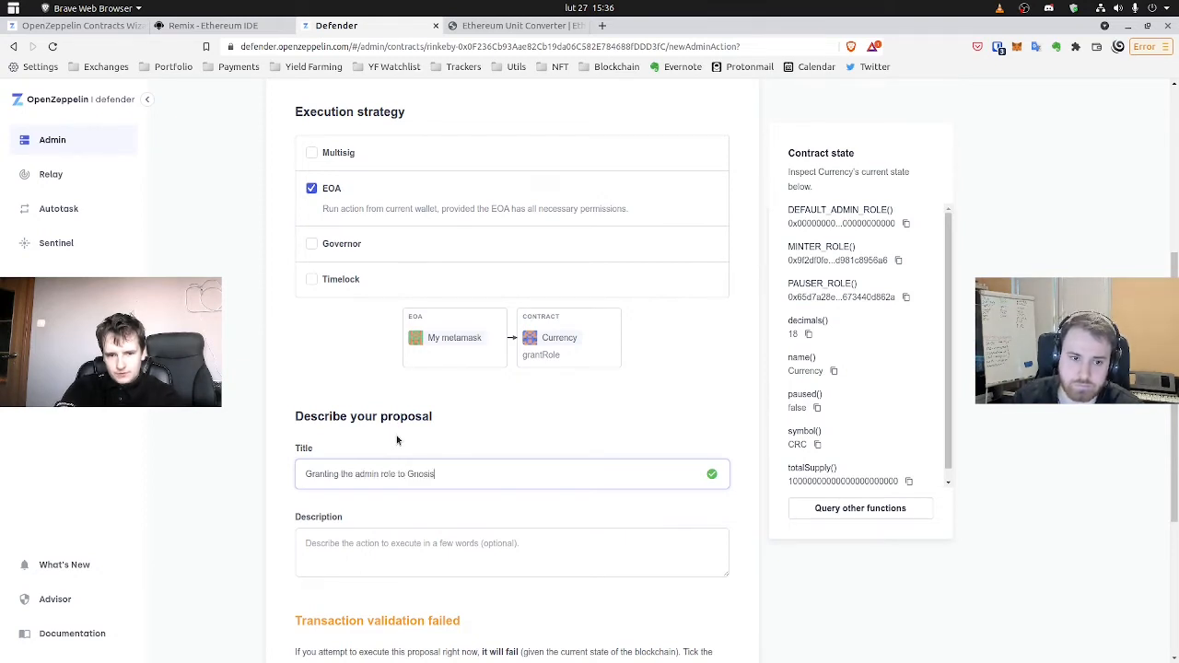
scroll(down, 3)
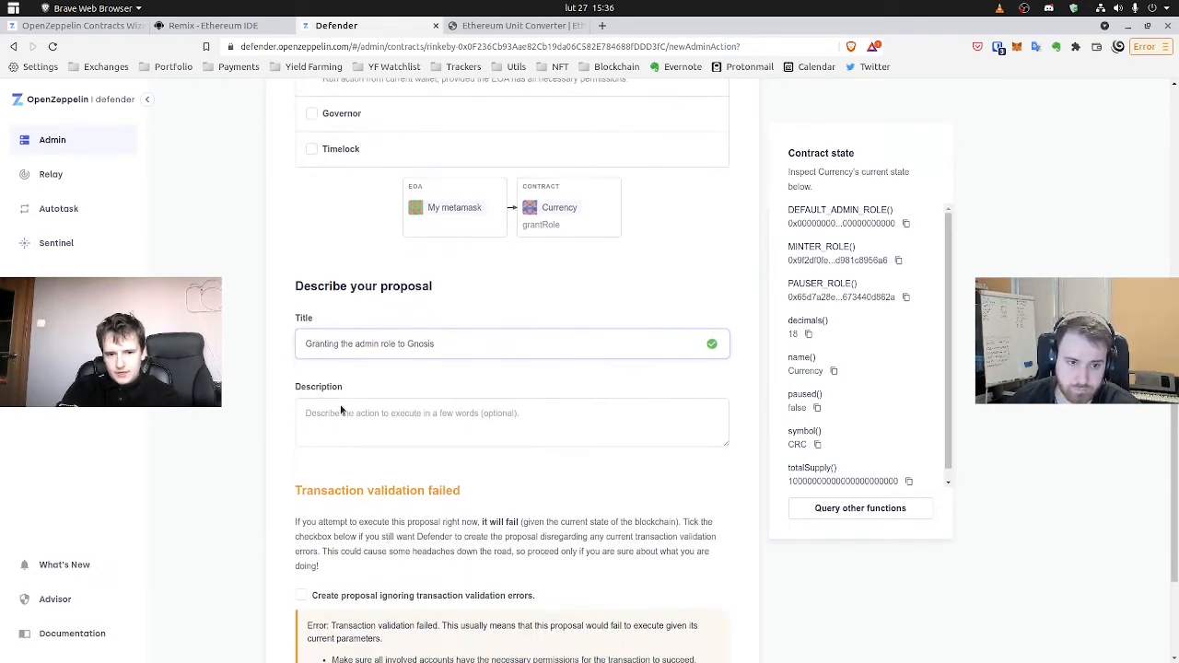
scroll(down, 3)
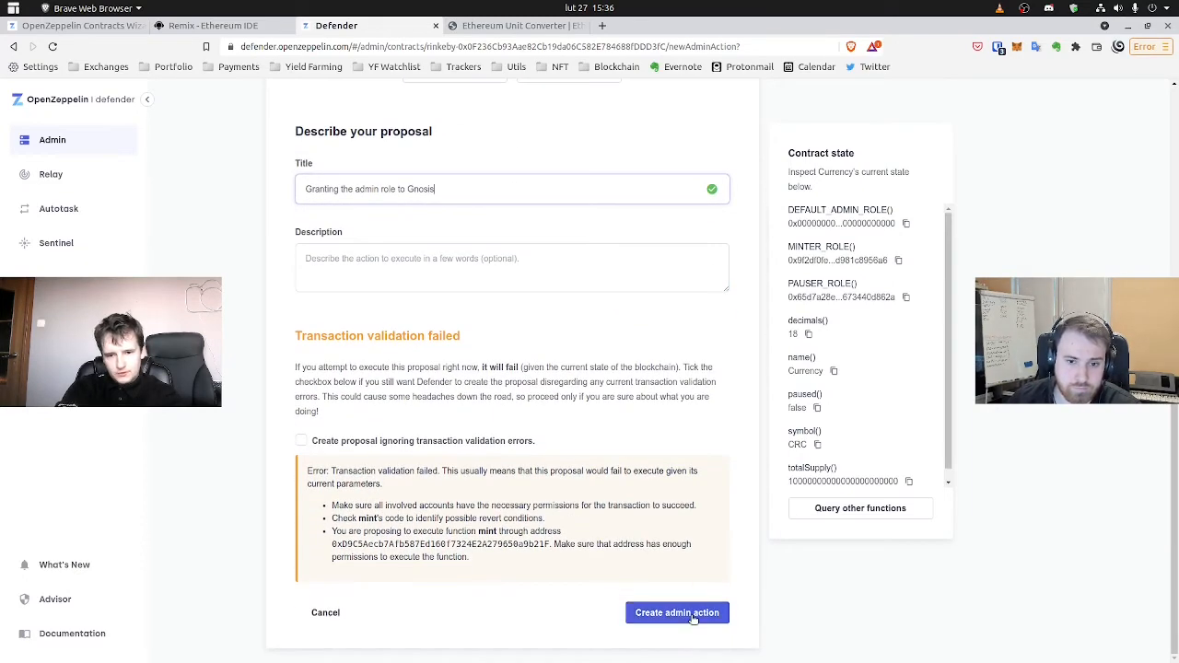
click(677, 613)
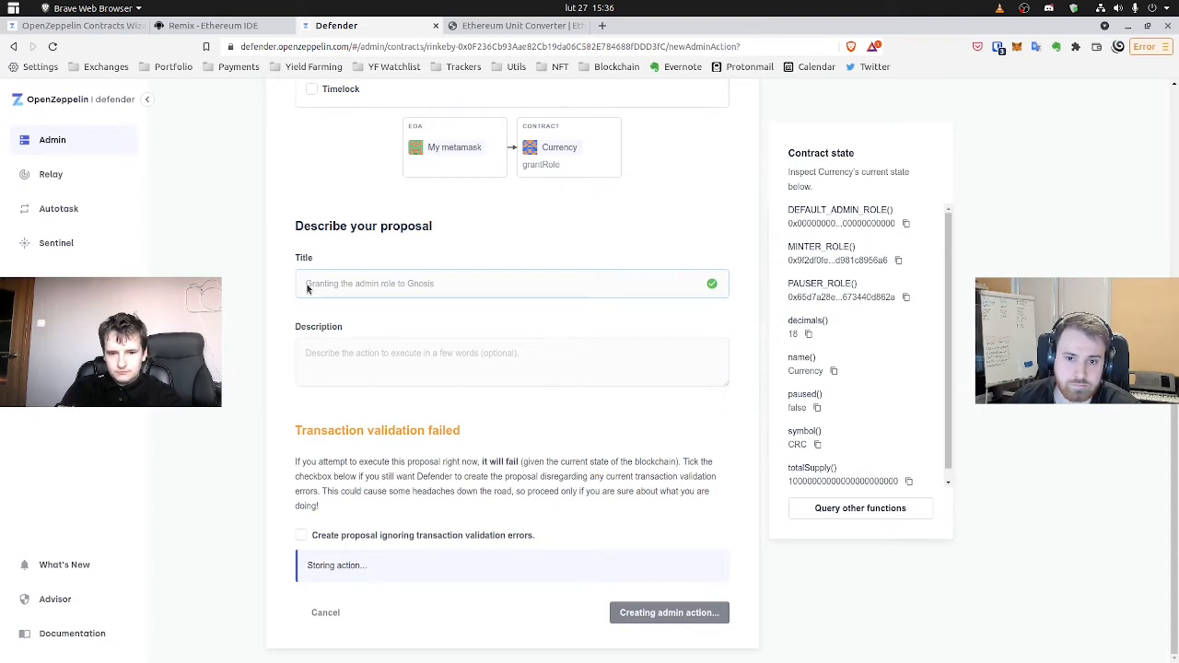
Approve and execute the admin-role grant proposal, confirming the MetaMask transaction
click(669, 612)
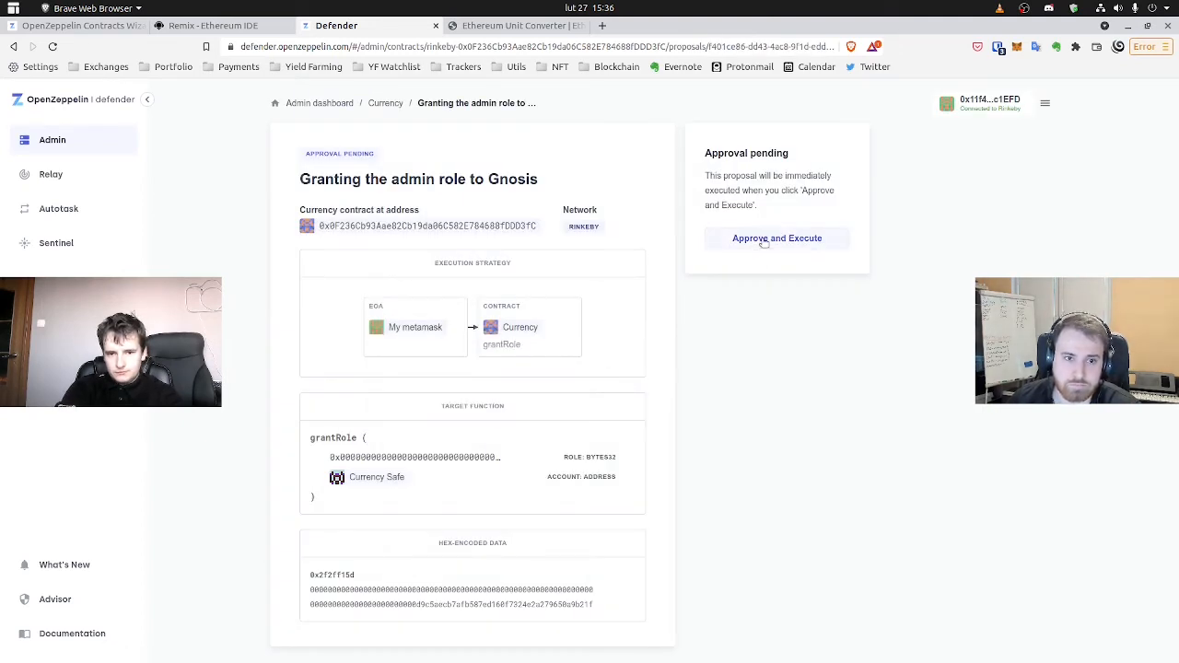
mouse_move(575, 333)
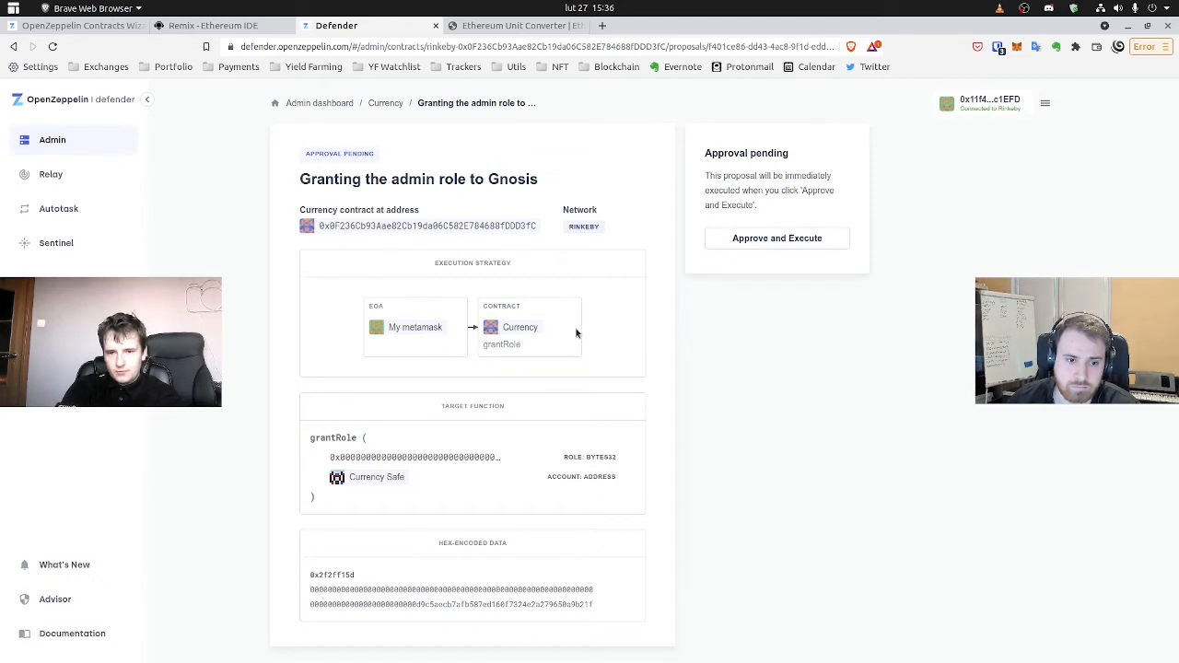
click(776, 238)
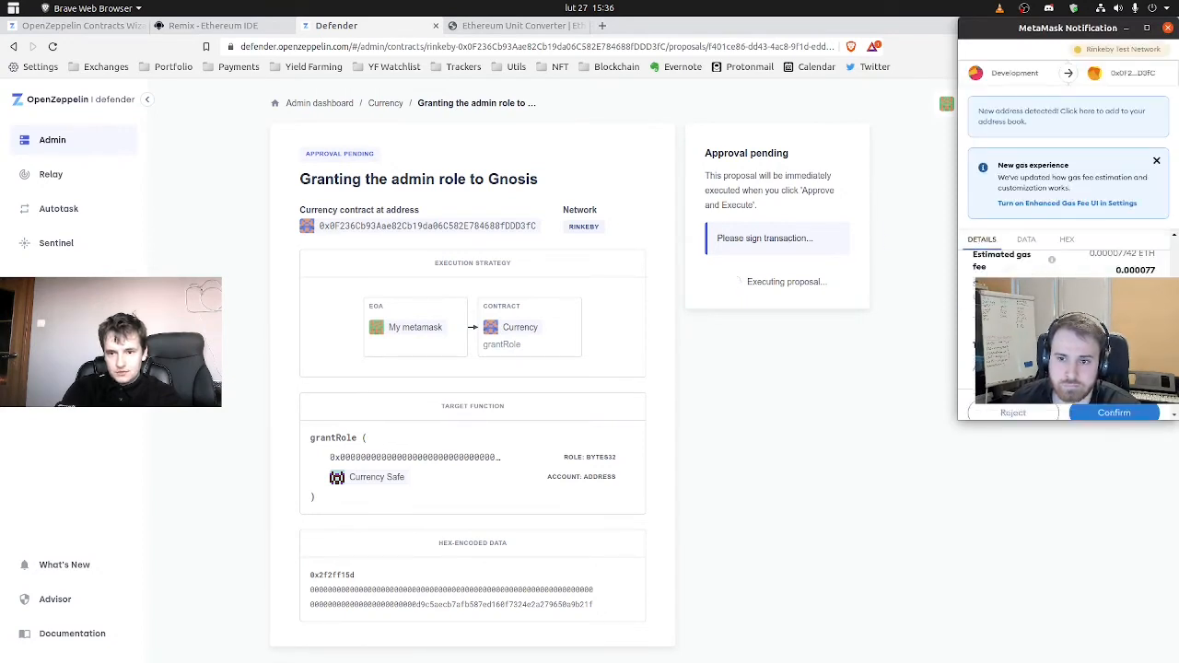
click(1113, 412)
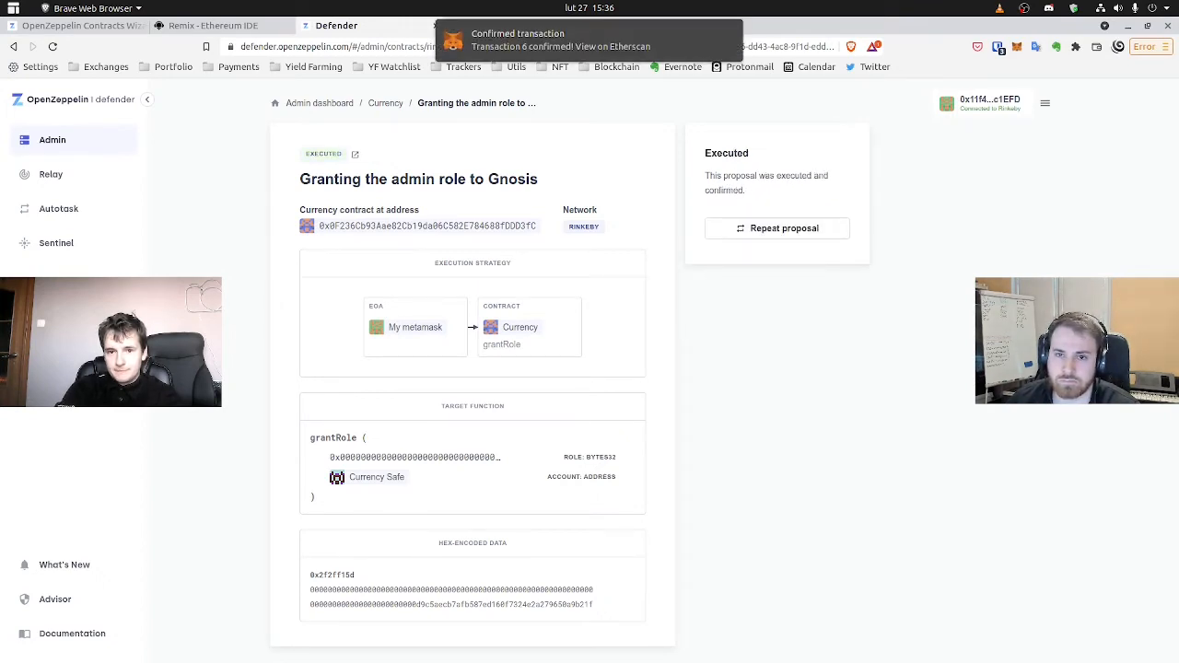
mouse_move(749, 156)
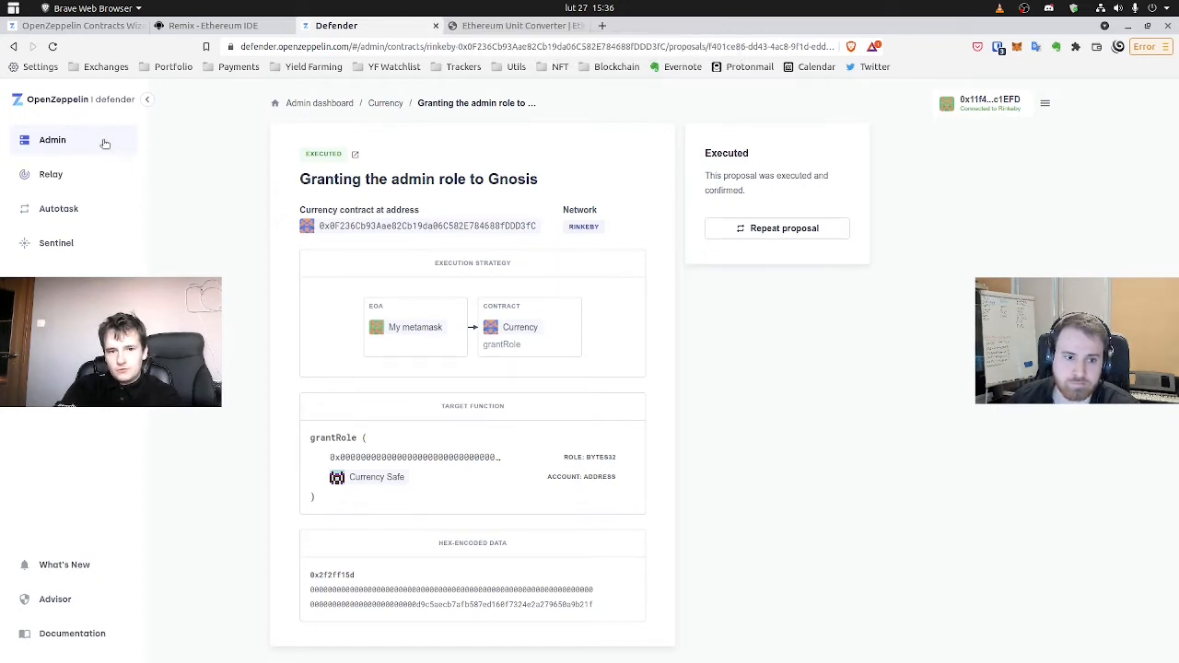
mouse_move(247, 211)
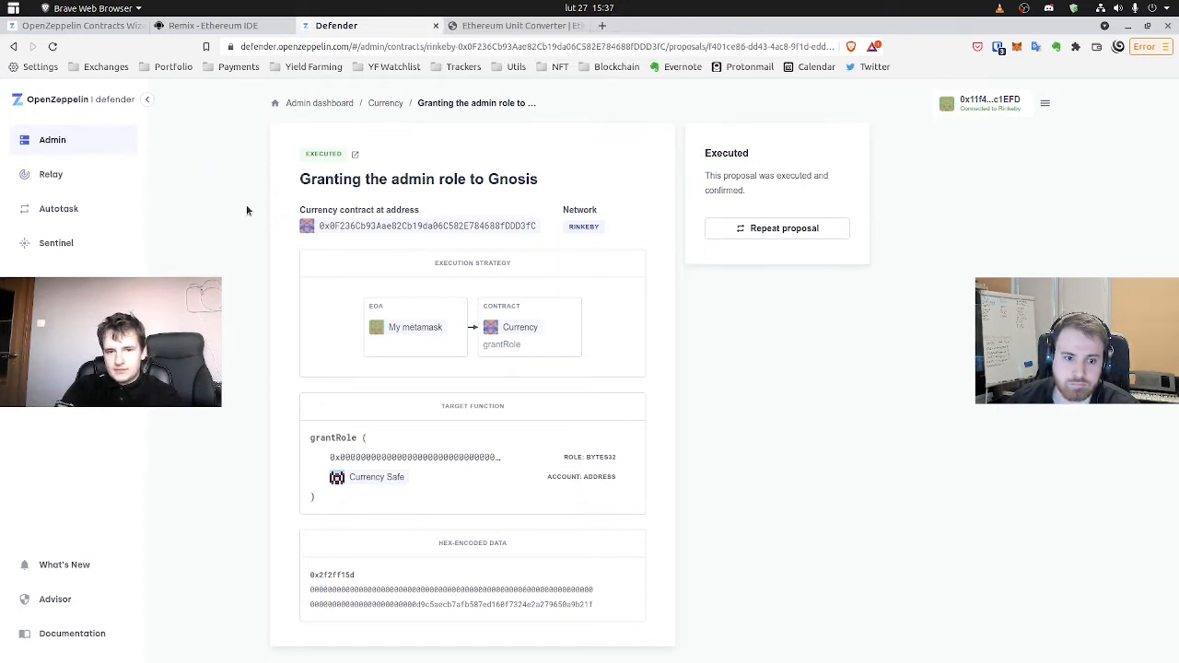
mouse_move(156, 190)
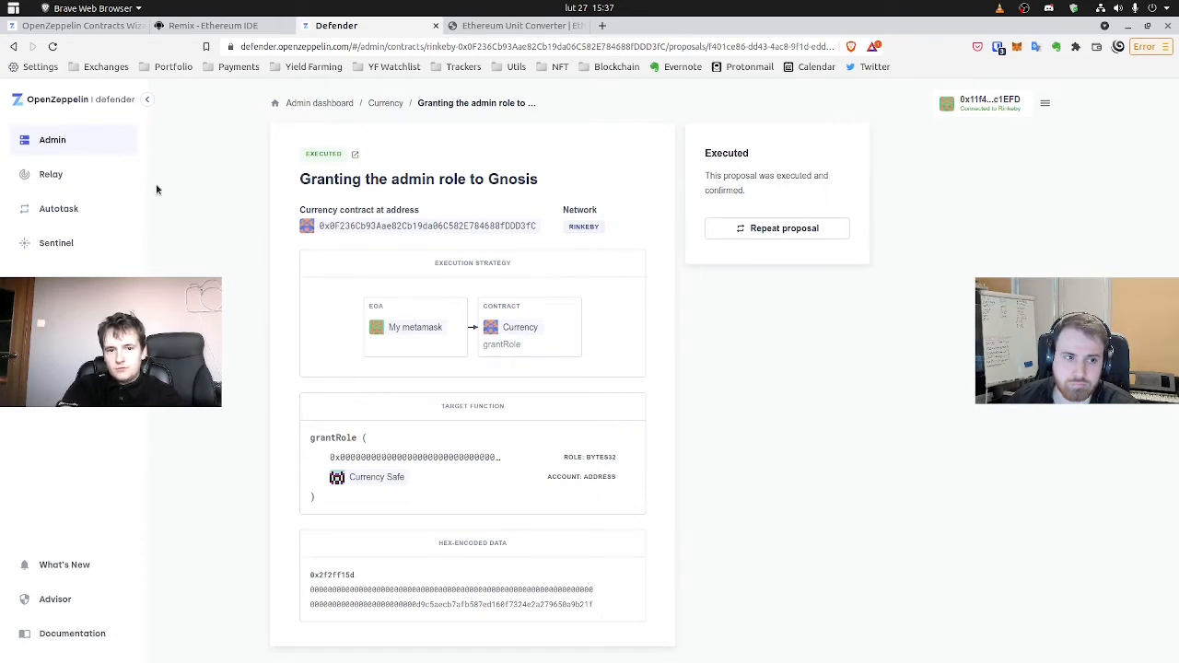
mouse_move(97, 143)
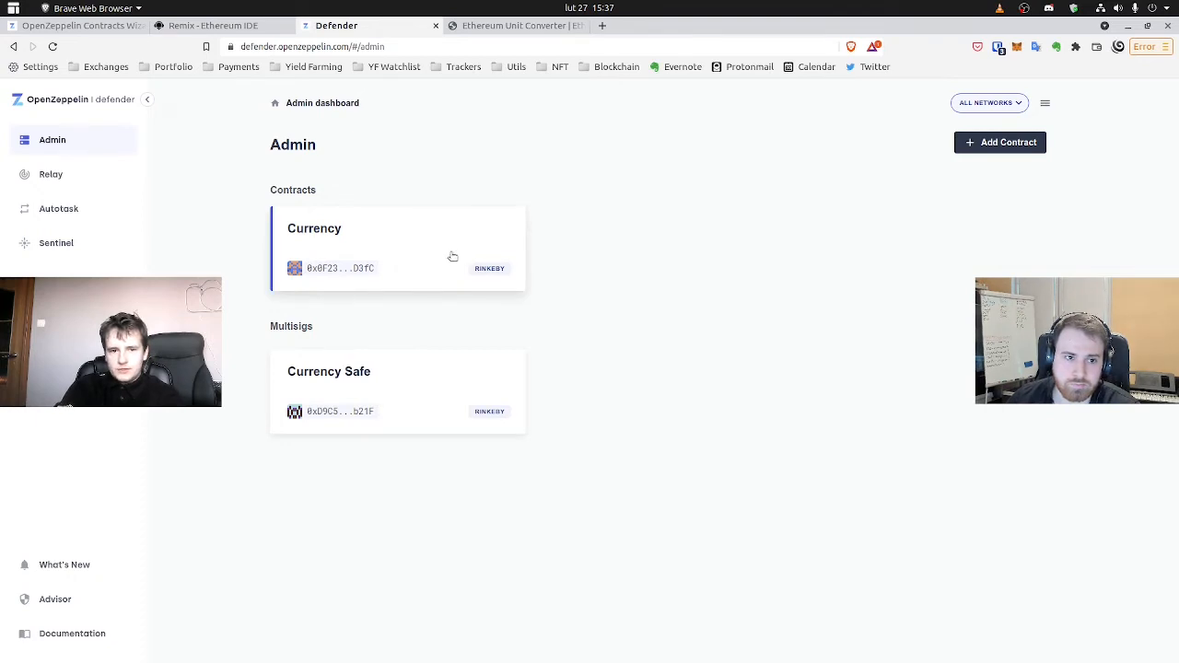
Start a new Currency proposal calling grantRole with Currency Safe as the account
click(396, 247)
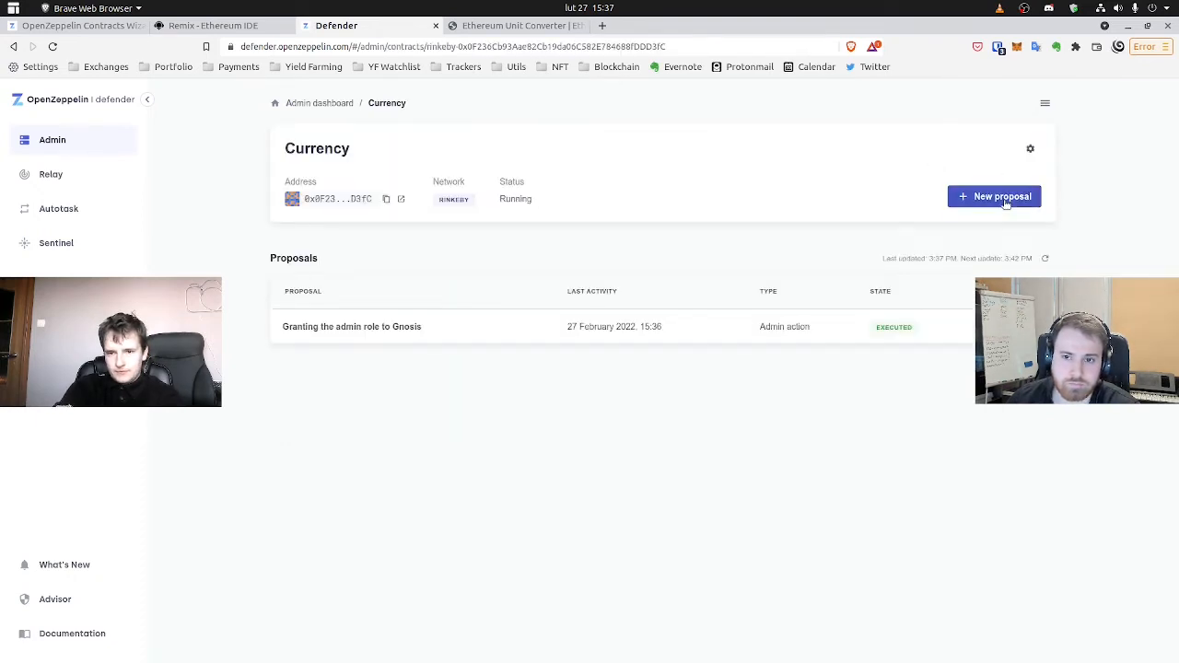
click(994, 196)
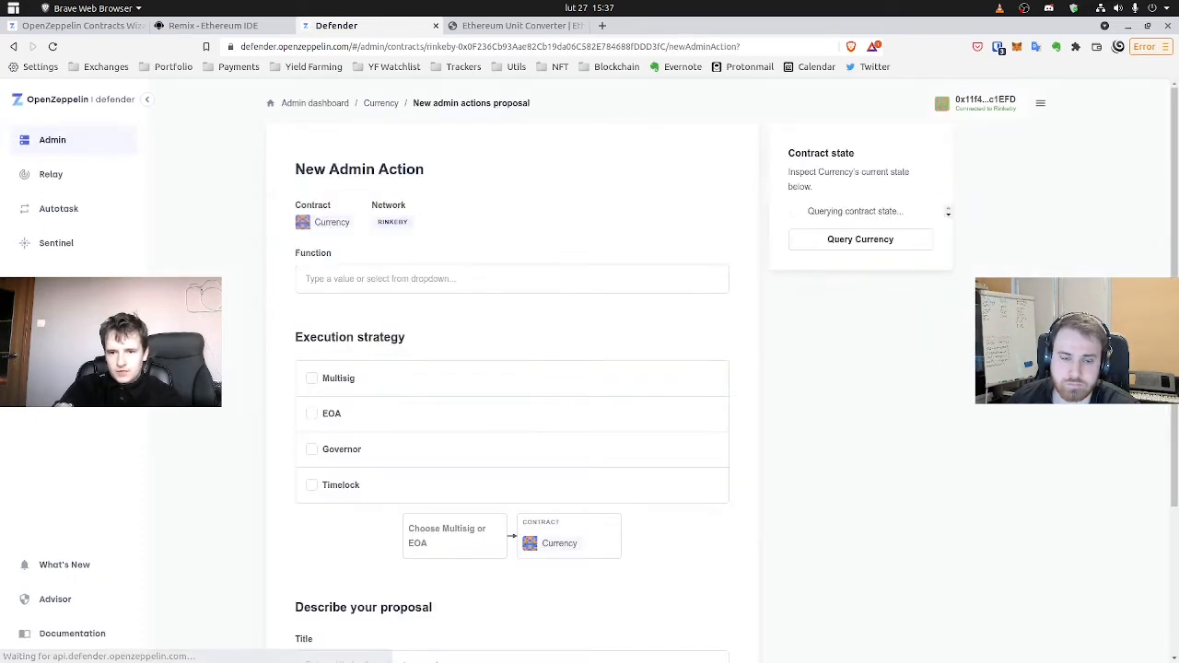
click(511, 278)
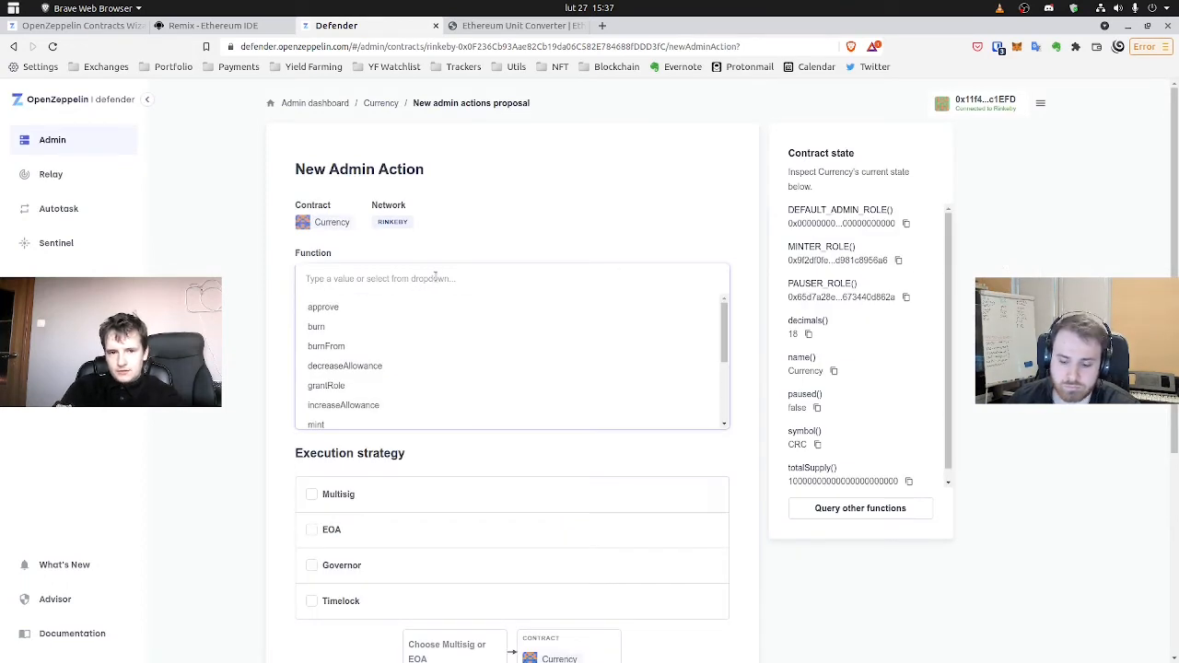
click(326, 385)
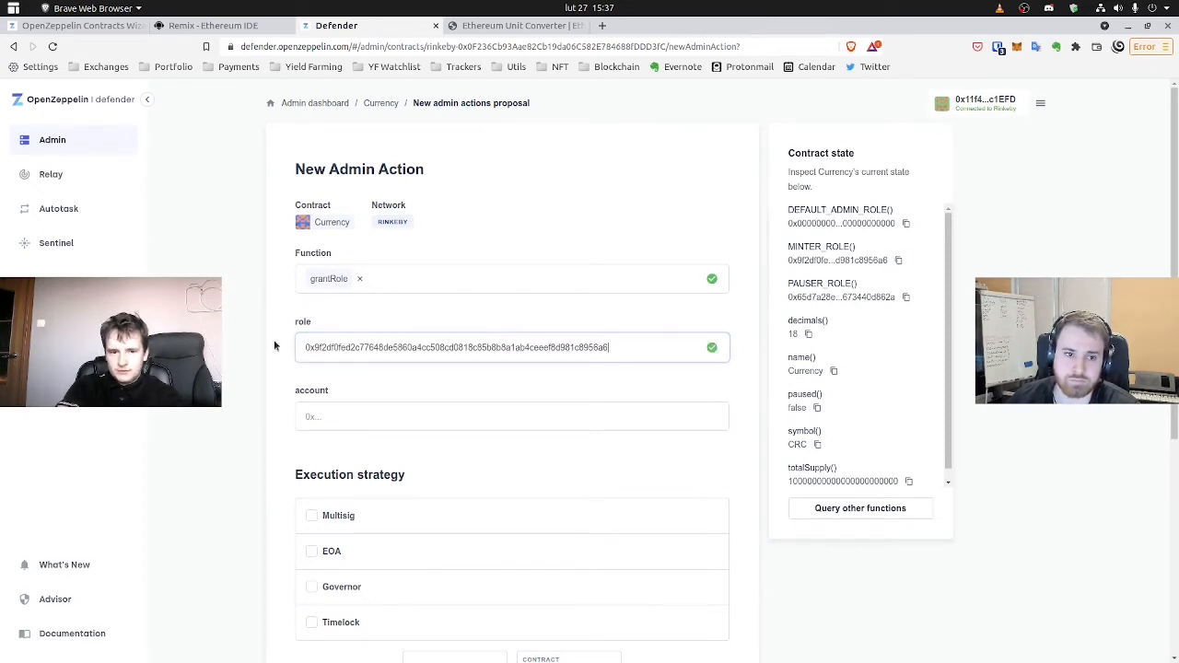
click(511, 417)
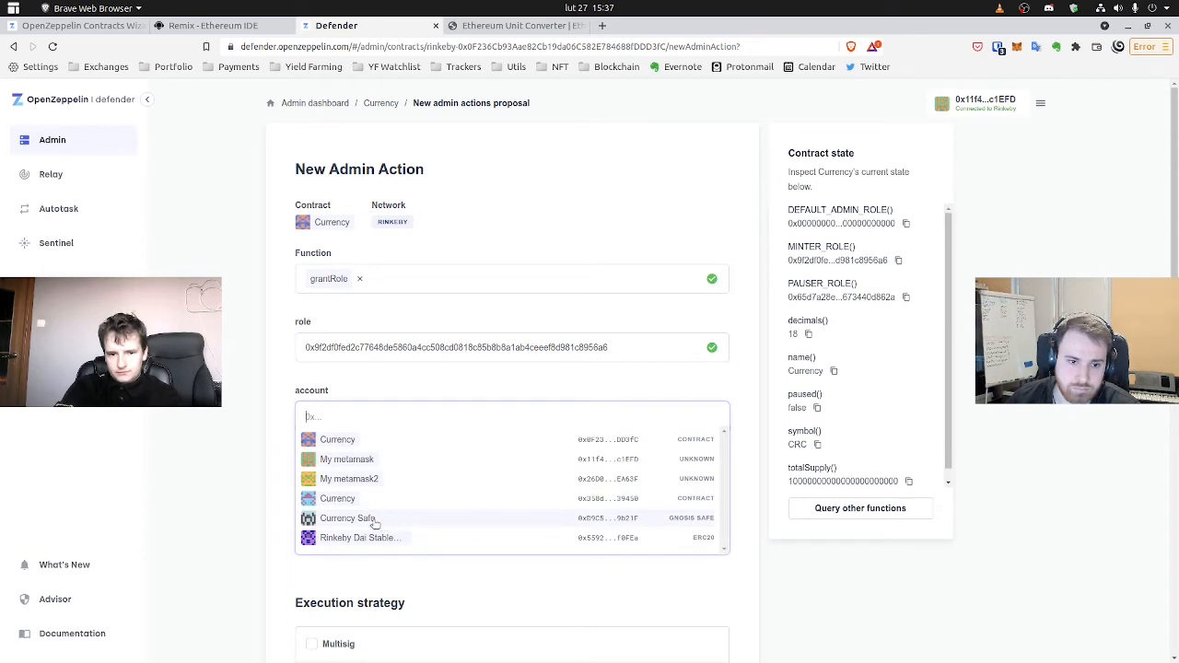
click(348, 517)
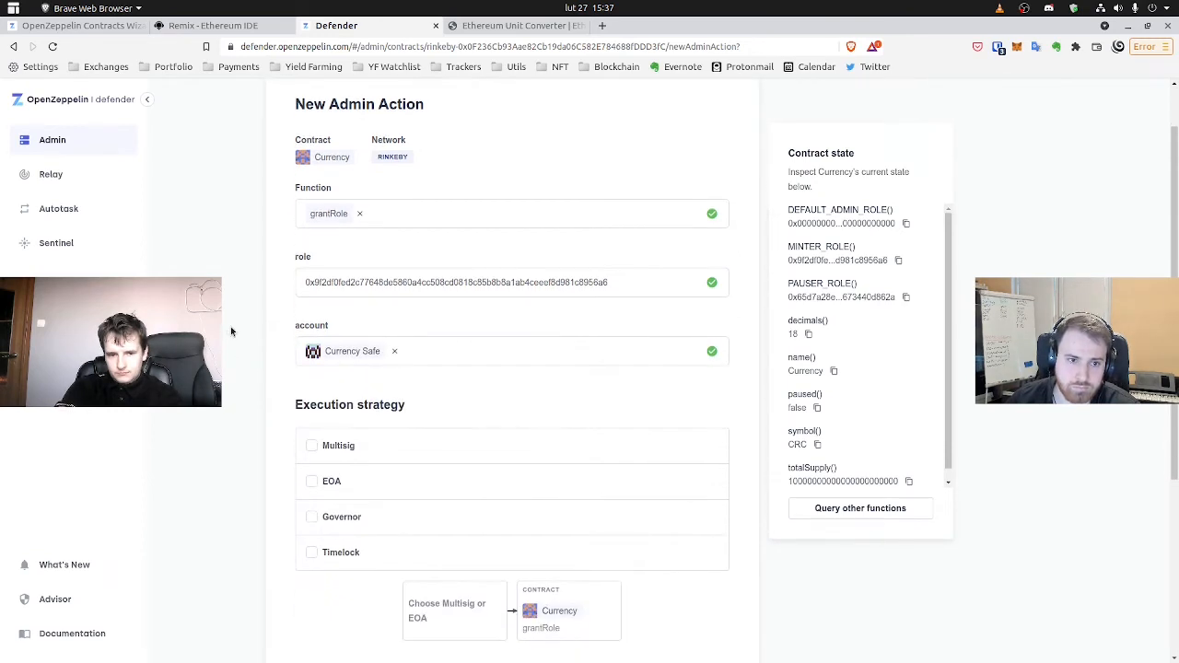
scroll(down, 3)
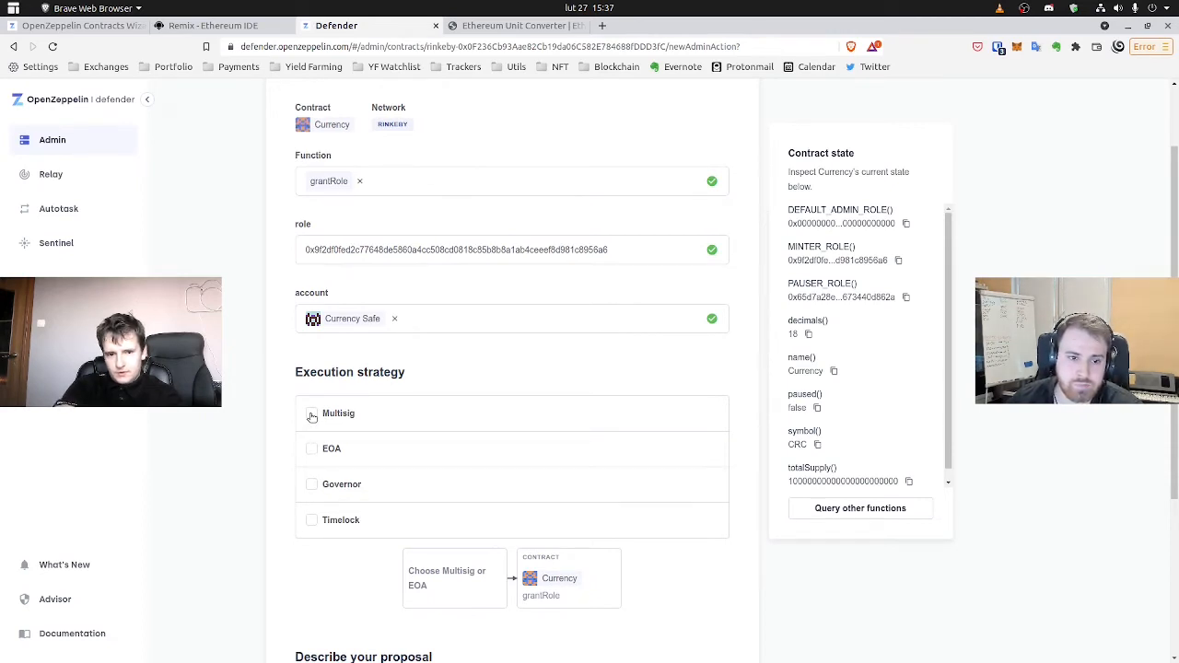
Create 'Granting minting role to Gnosis' executed via the Currency Safe multisig
click(311, 413)
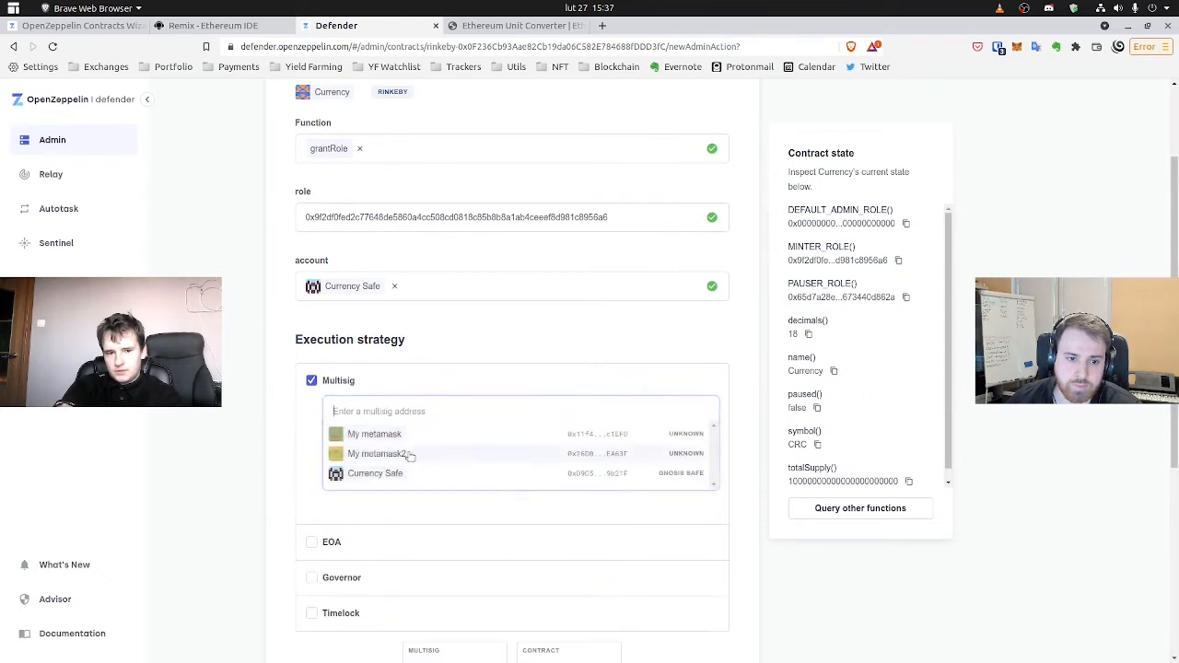
click(375, 473)
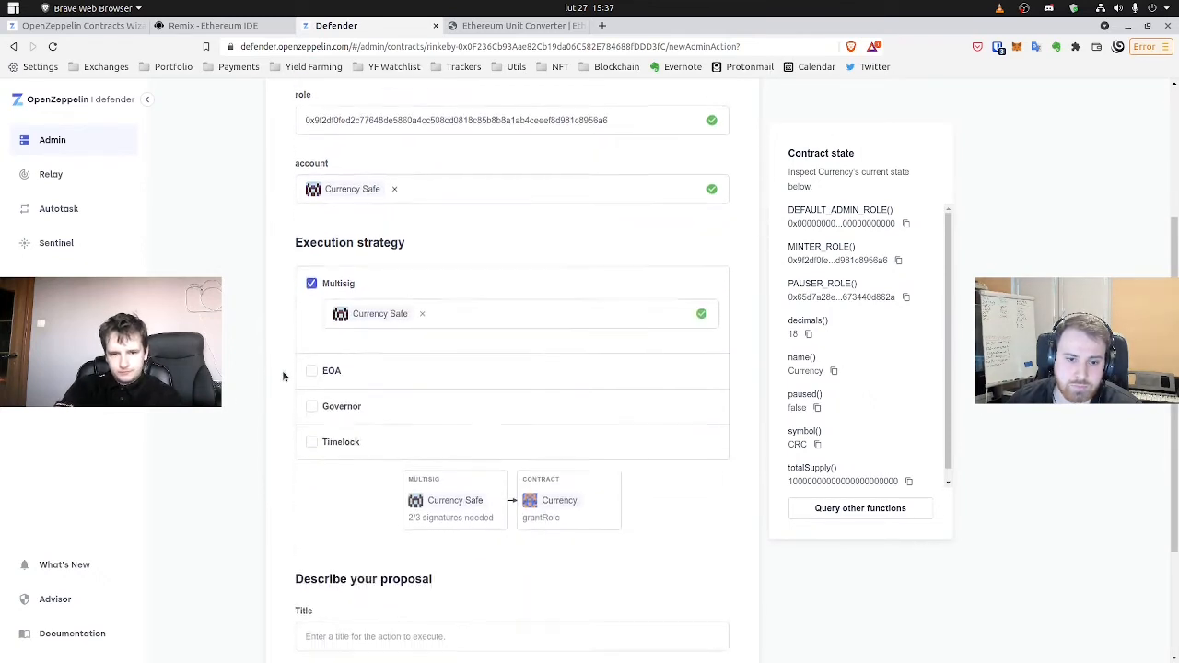
scroll(down, 3)
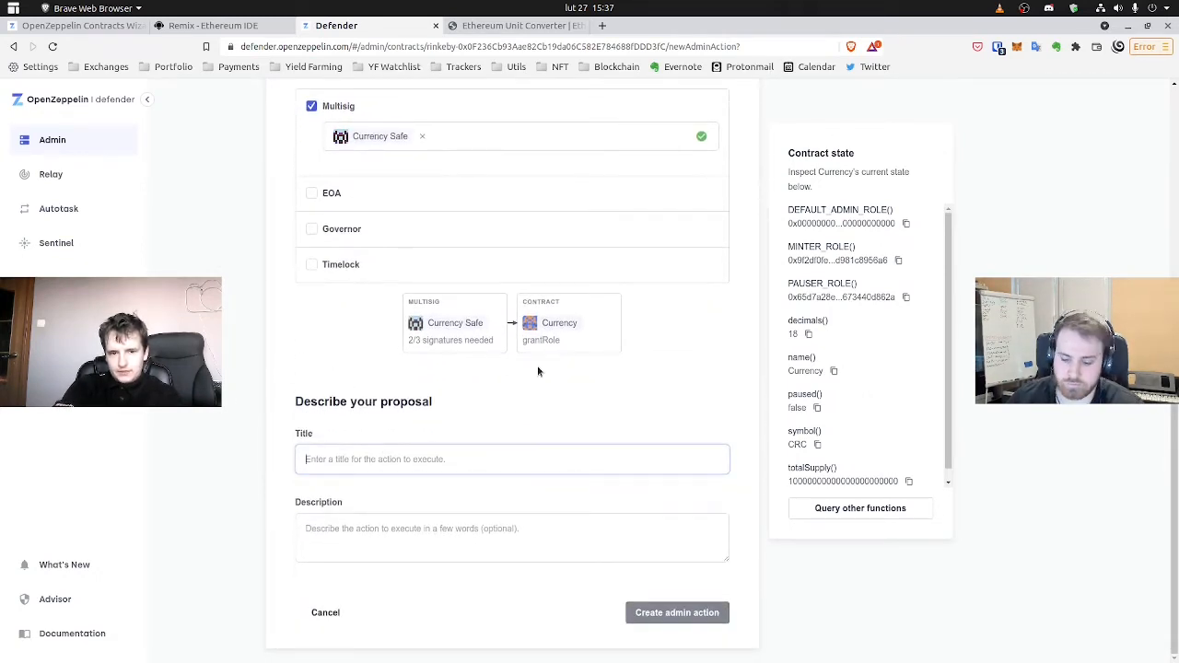
text(Granting m)
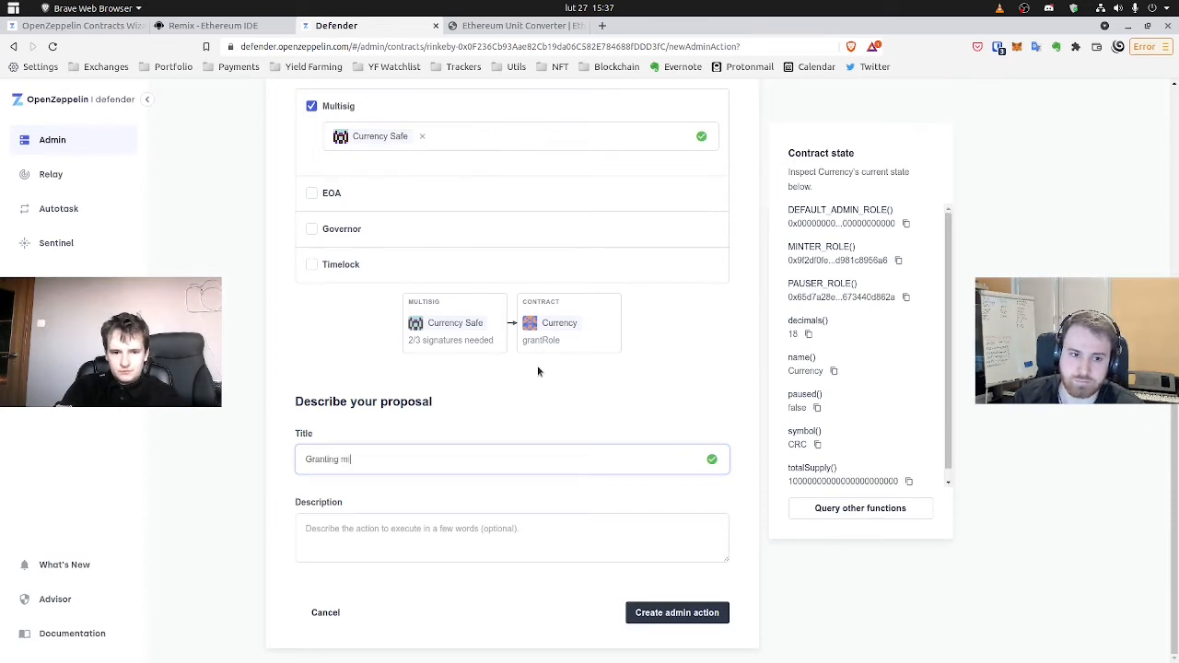
text(inting role to Gnosis)
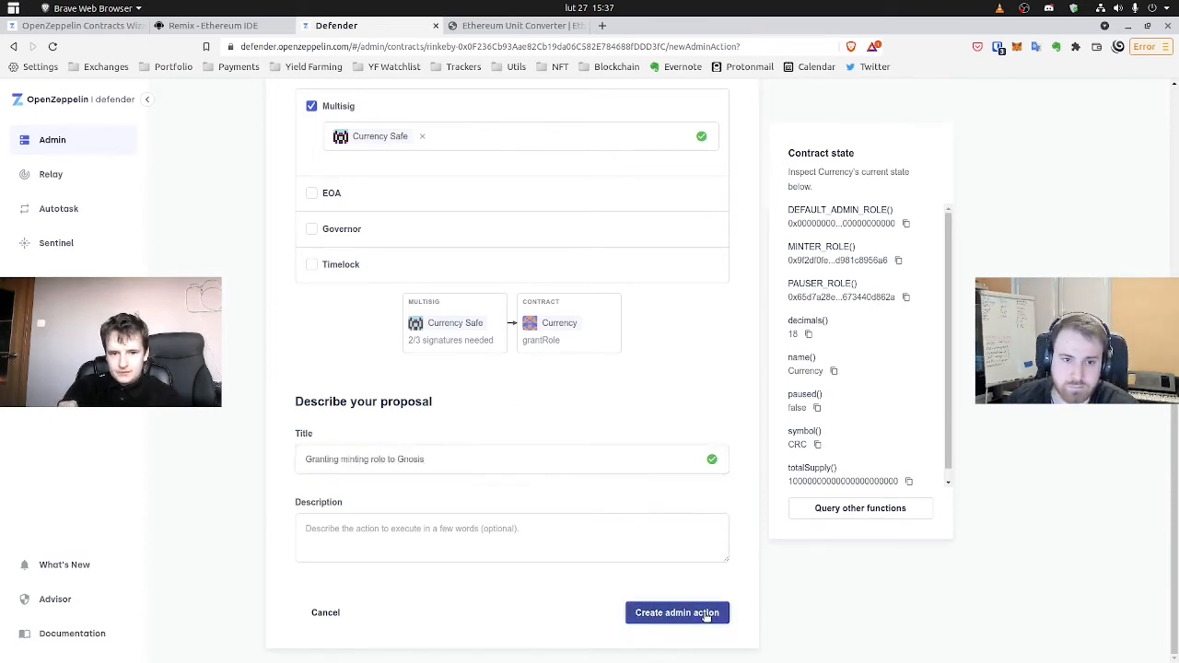
click(677, 613)
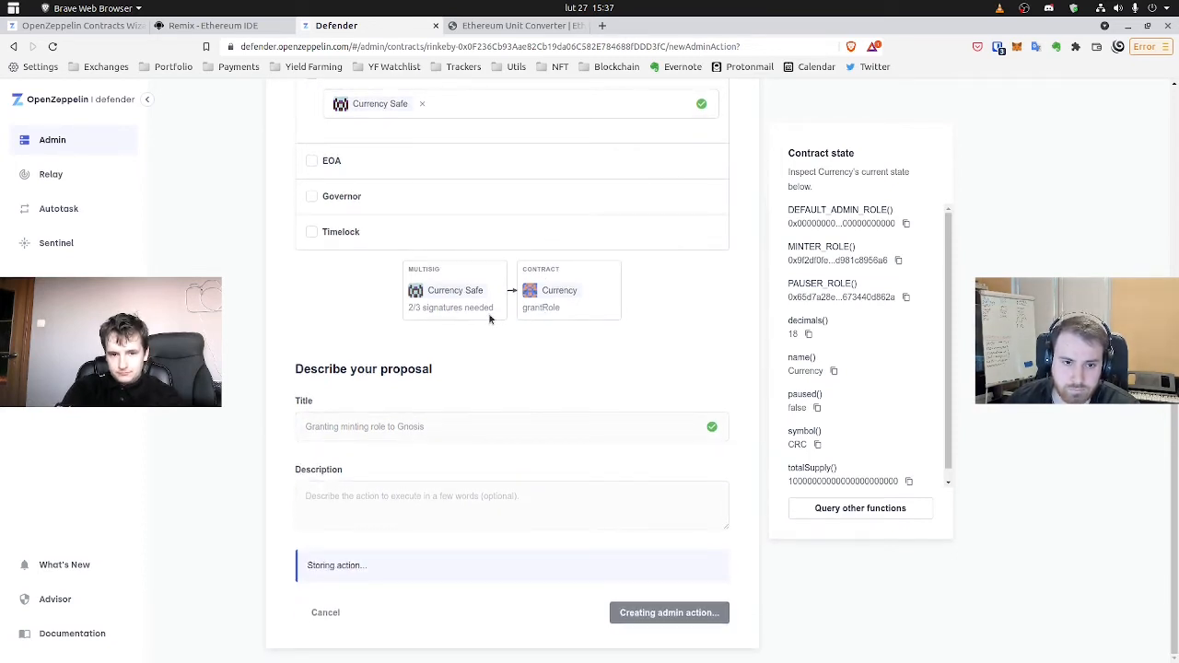
click(669, 613)
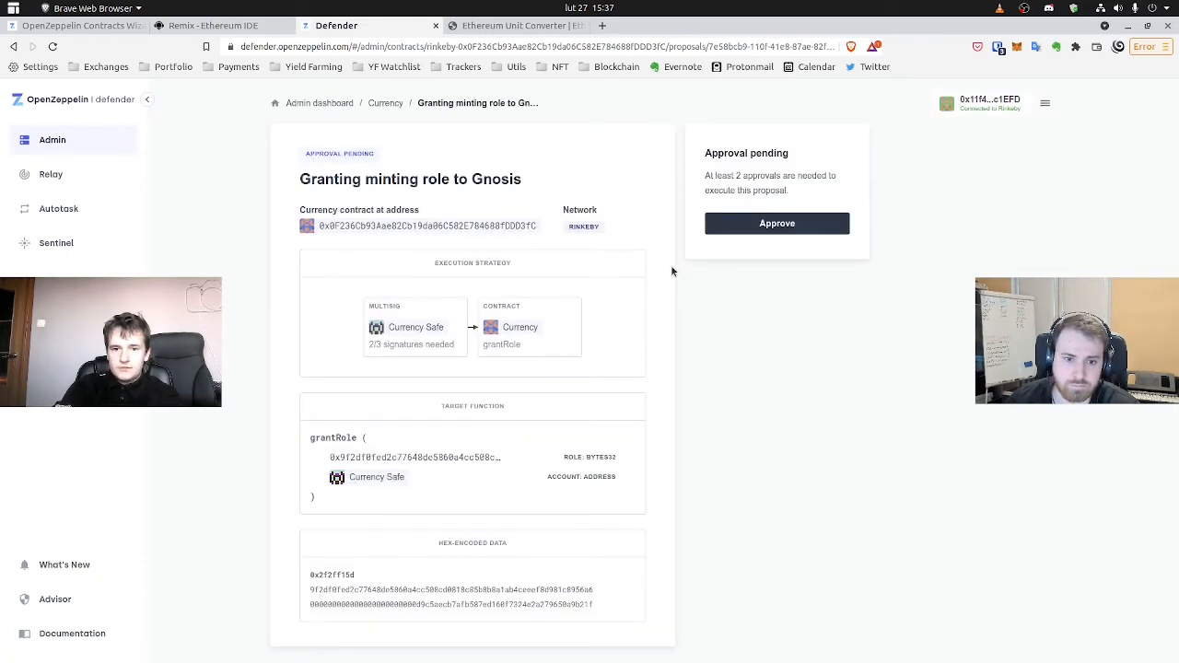
mouse_move(777, 223)
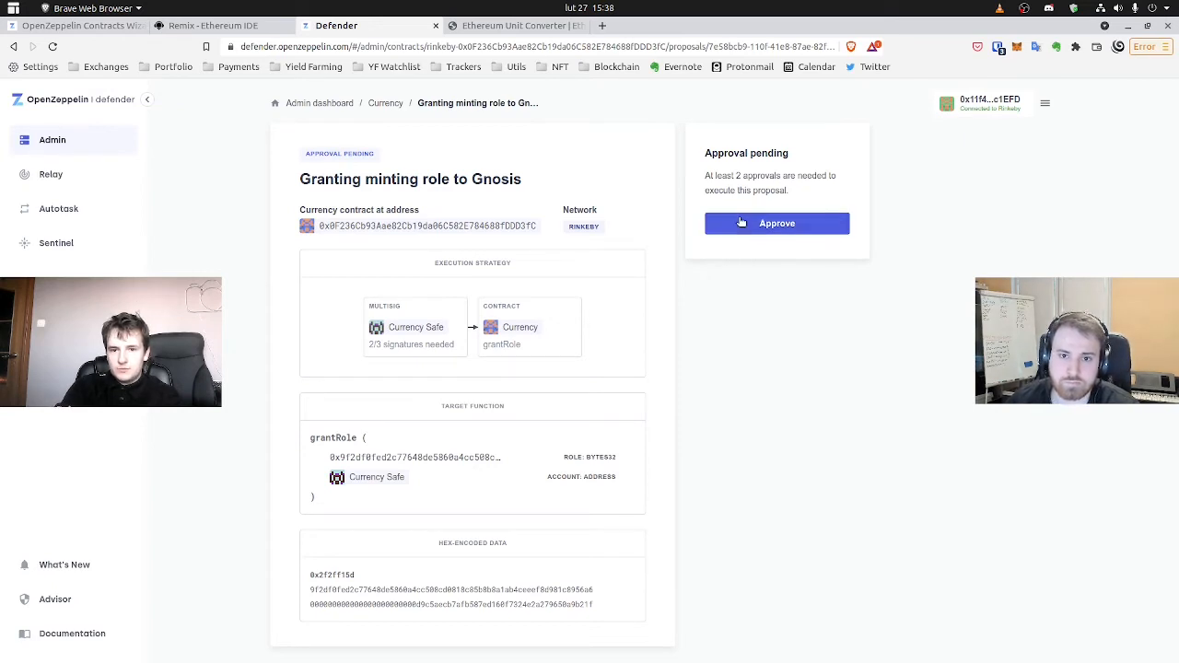
mouse_move(738, 204)
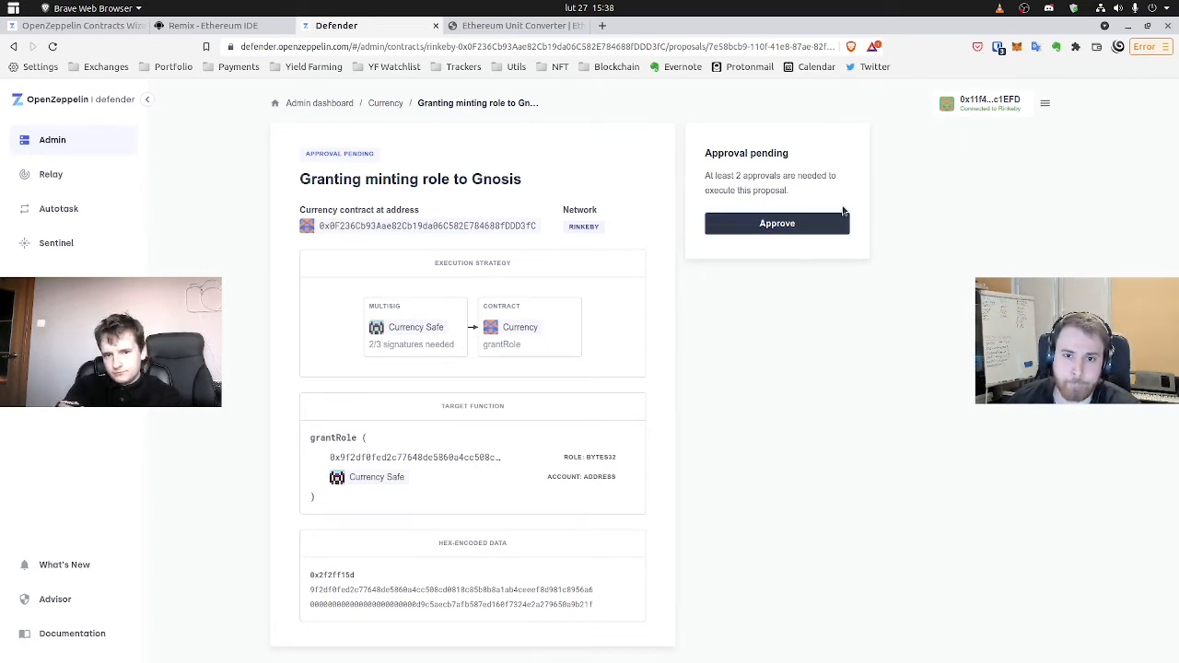
Approve the minting role proposal with the My metamask account
click(776, 223)
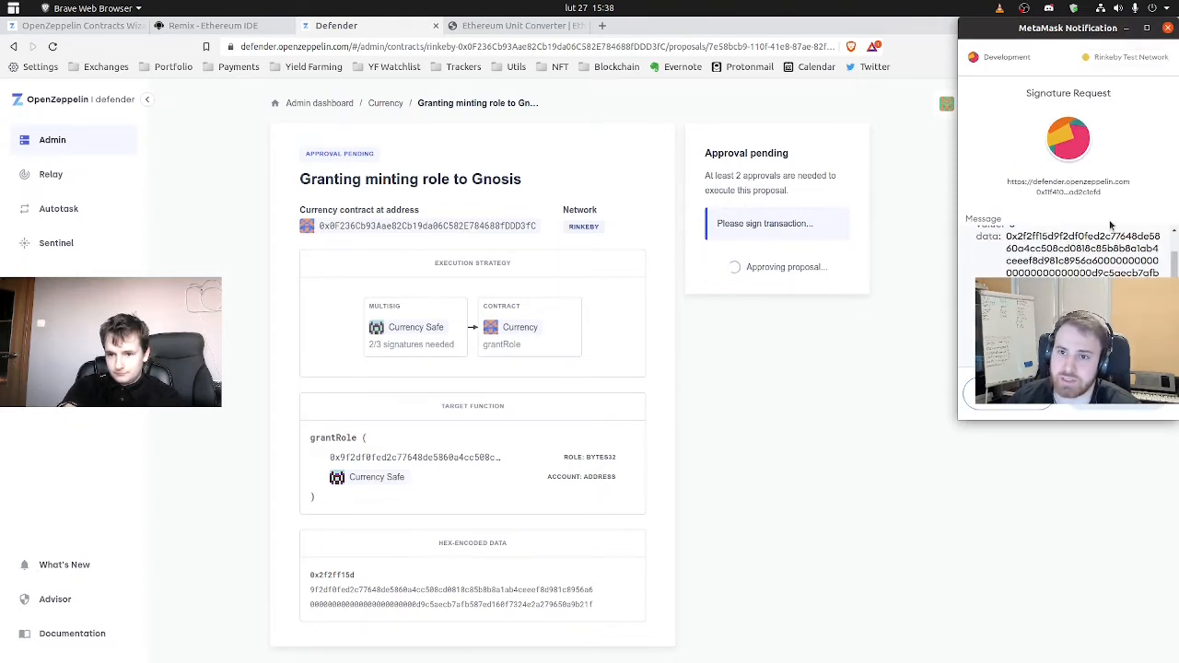
scroll(down, 3)
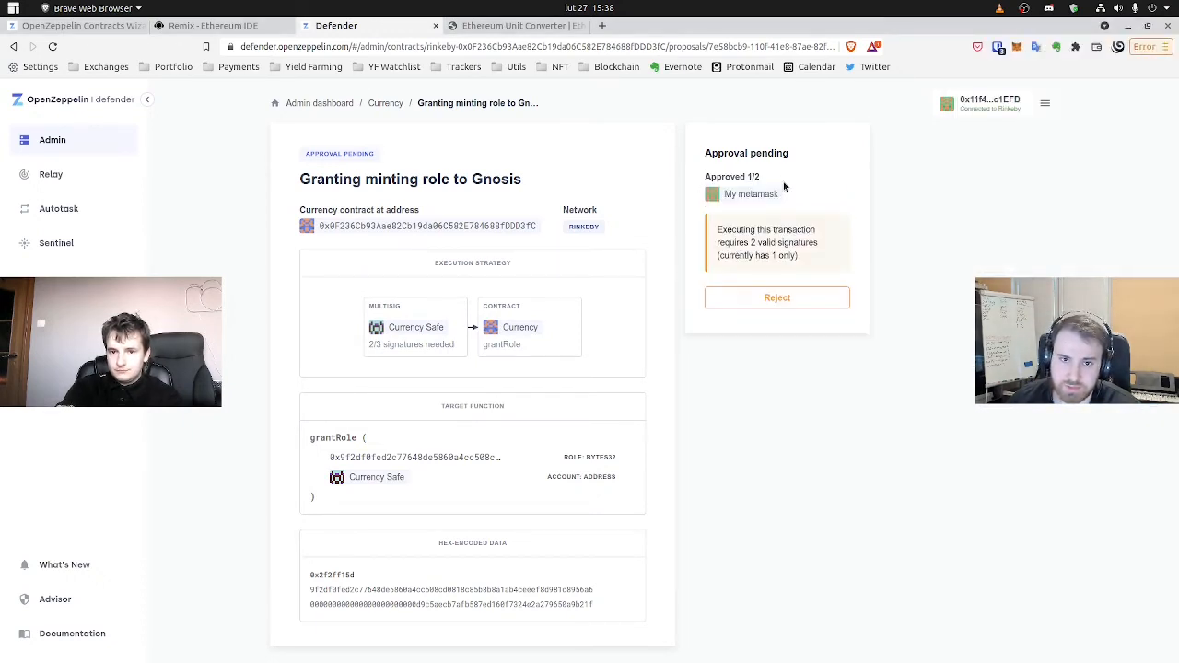
mouse_move(676, 372)
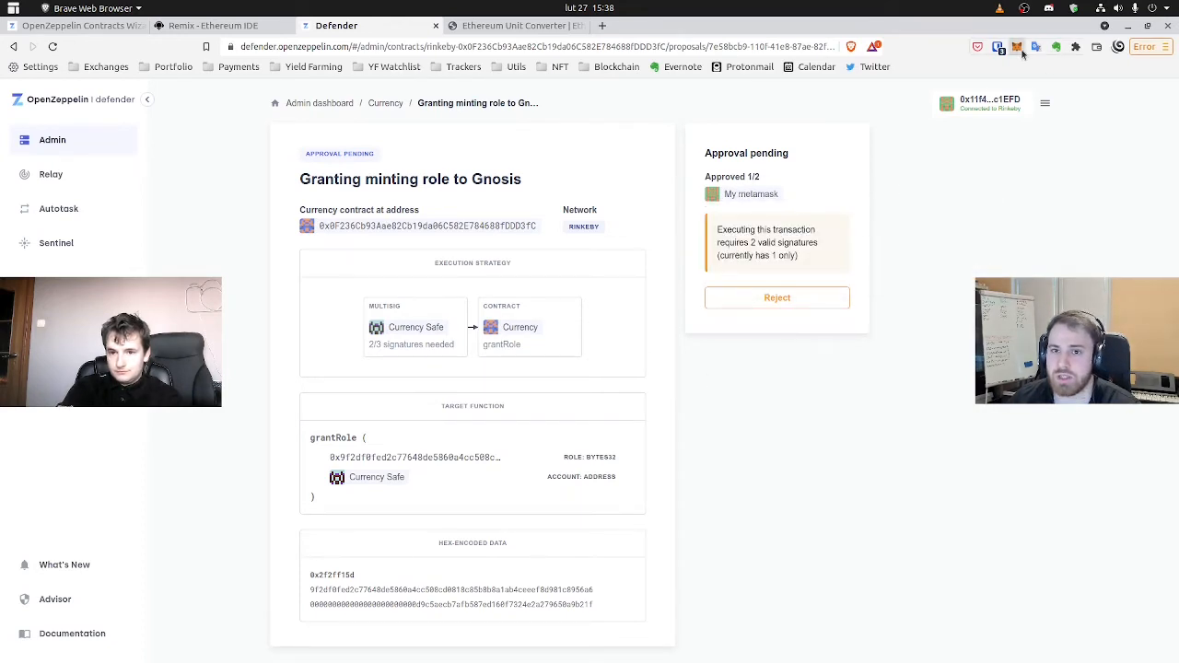
Switch the MetaMask wallet to the Development2 account
click(1017, 46)
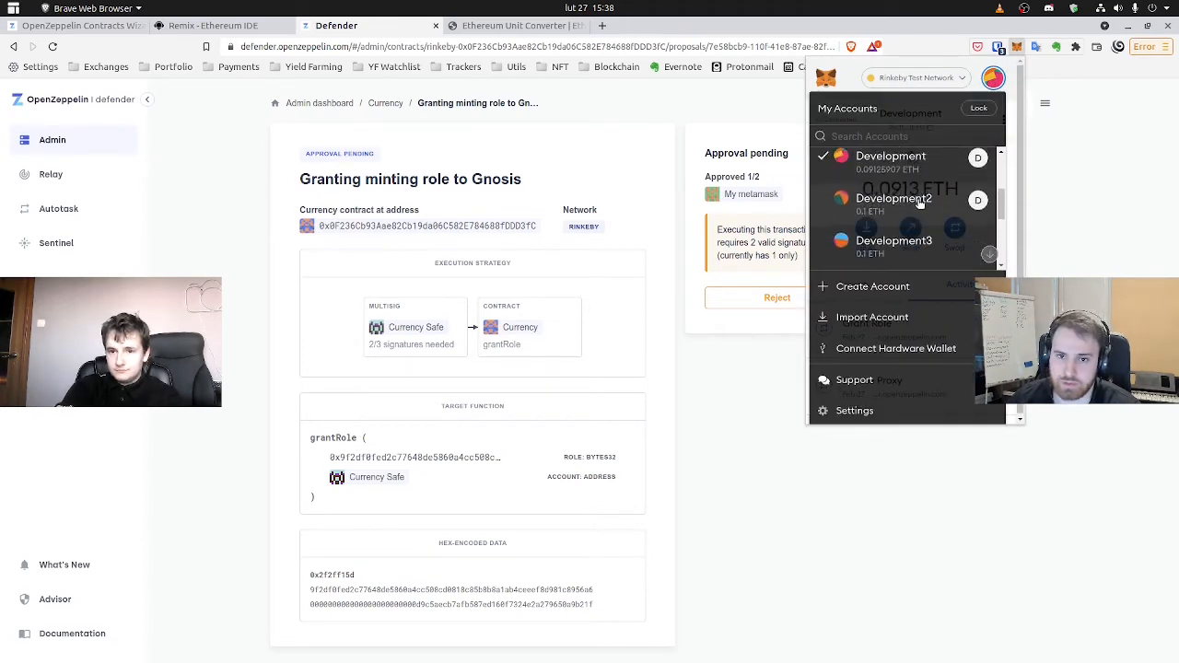
click(893, 199)
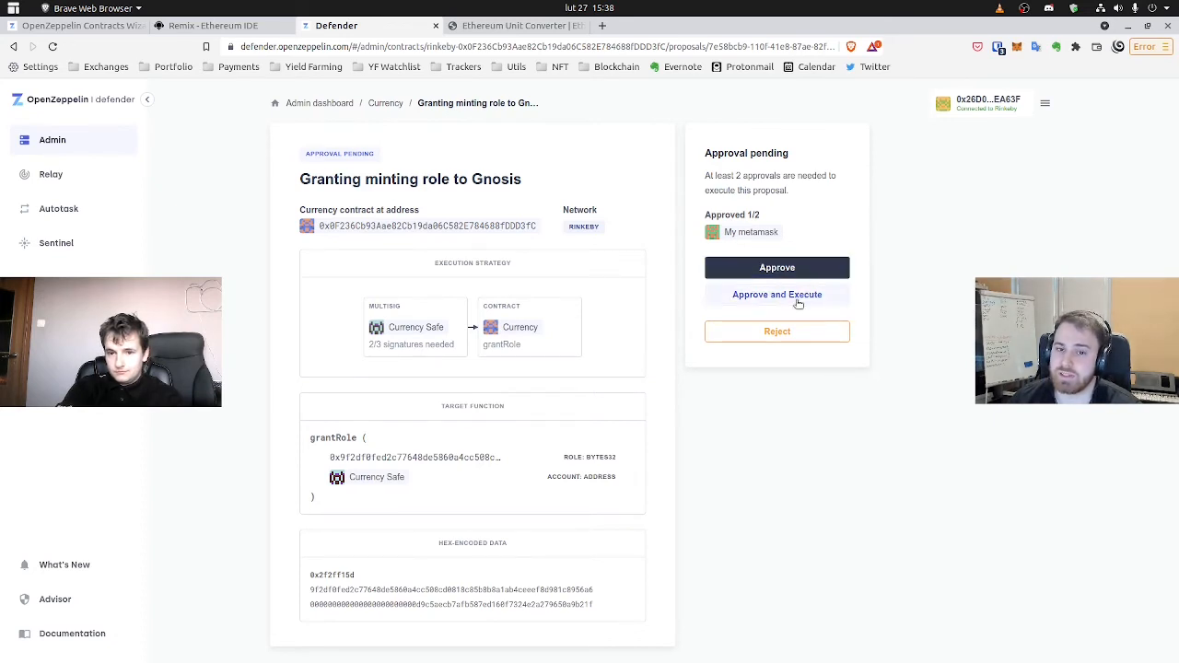
mouse_move(776, 294)
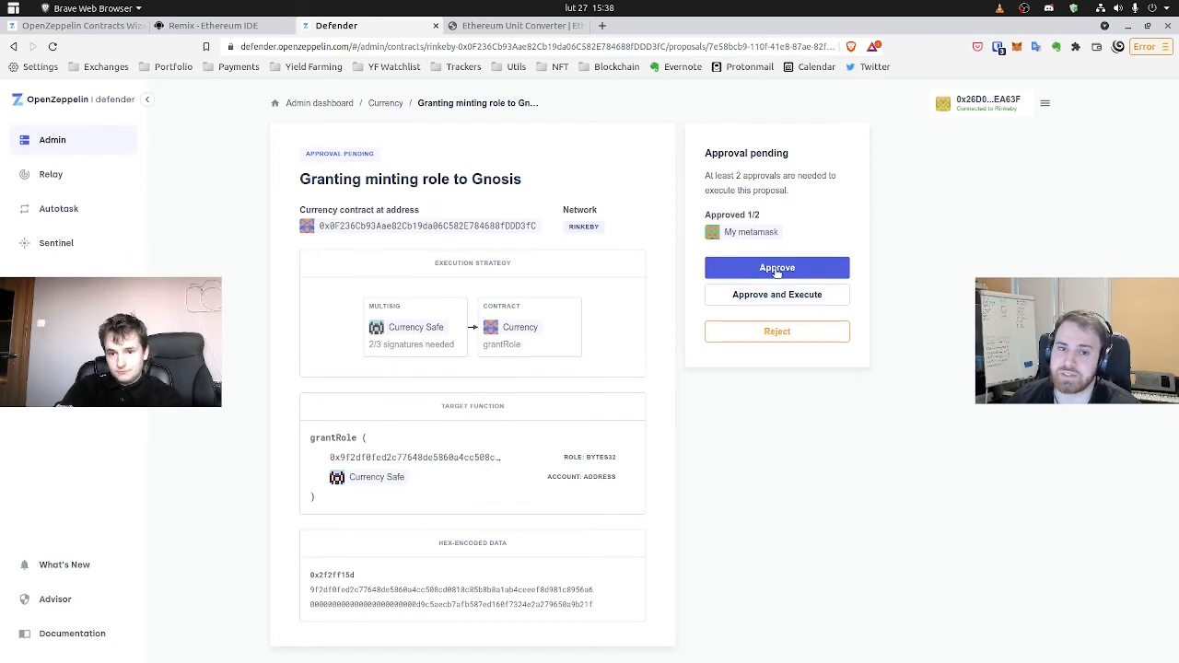
mouse_move(777, 267)
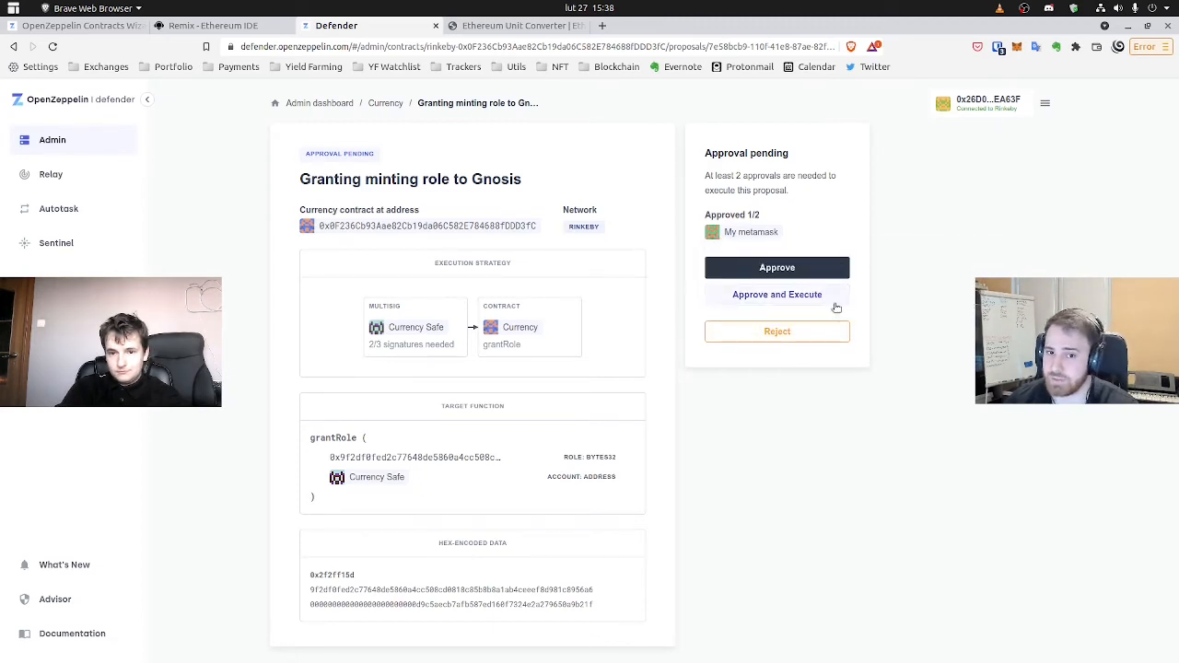
mouse_move(936, 285)
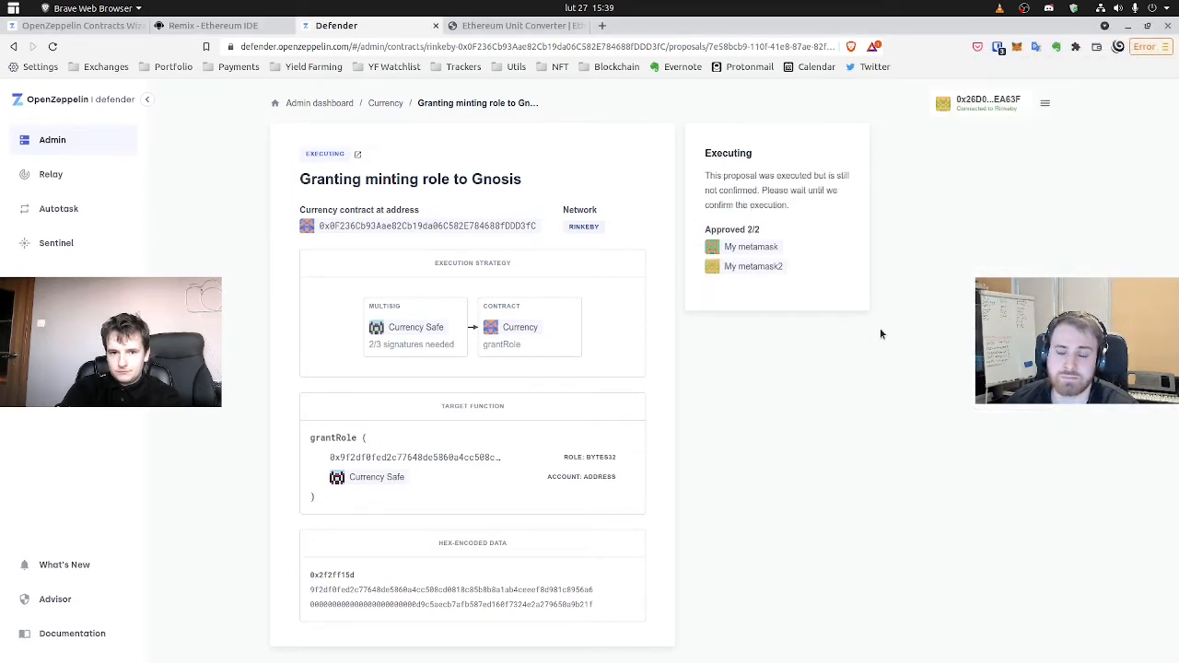
mouse_move(869, 323)
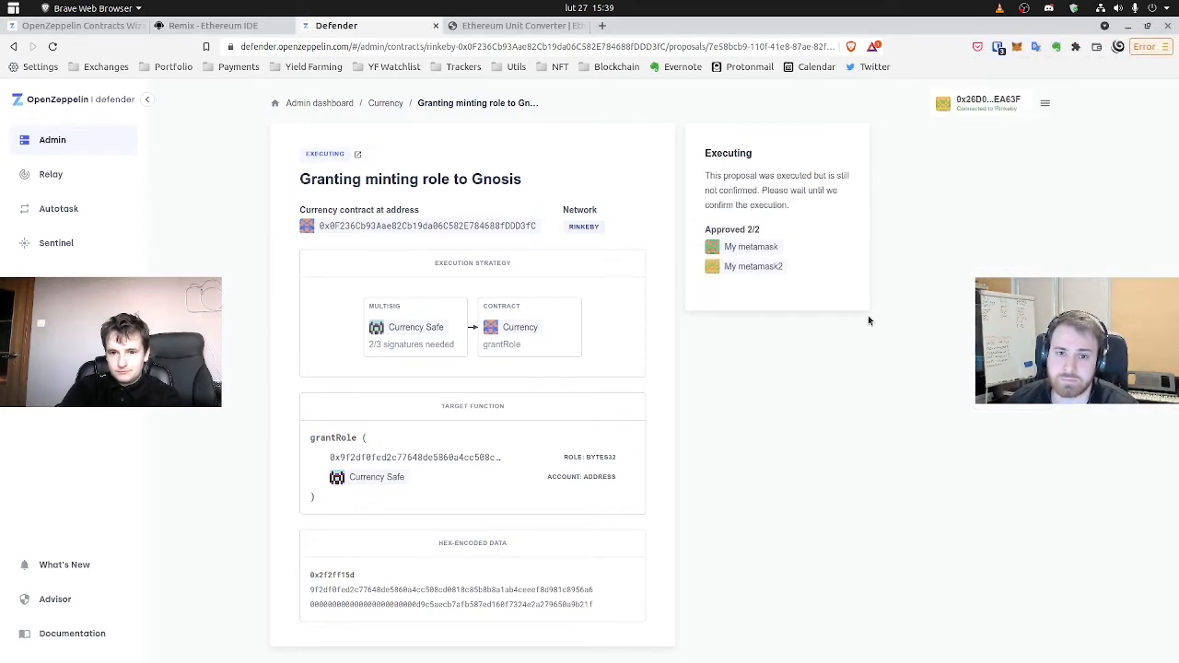
mouse_move(765, 348)
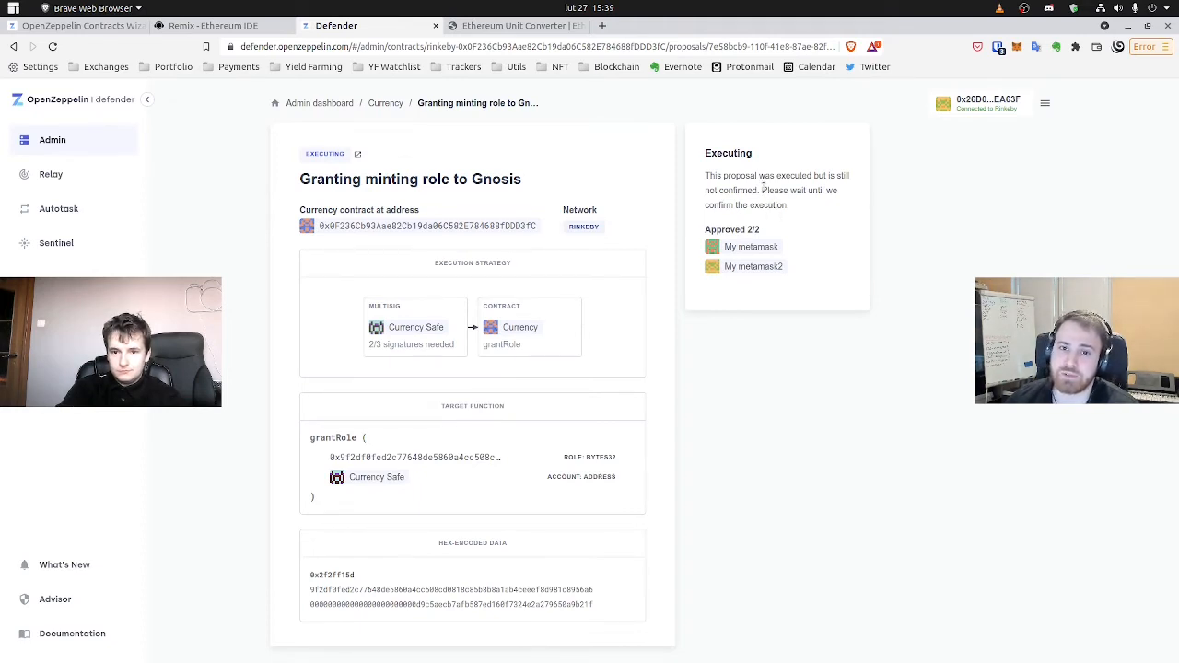
mouse_move(841, 214)
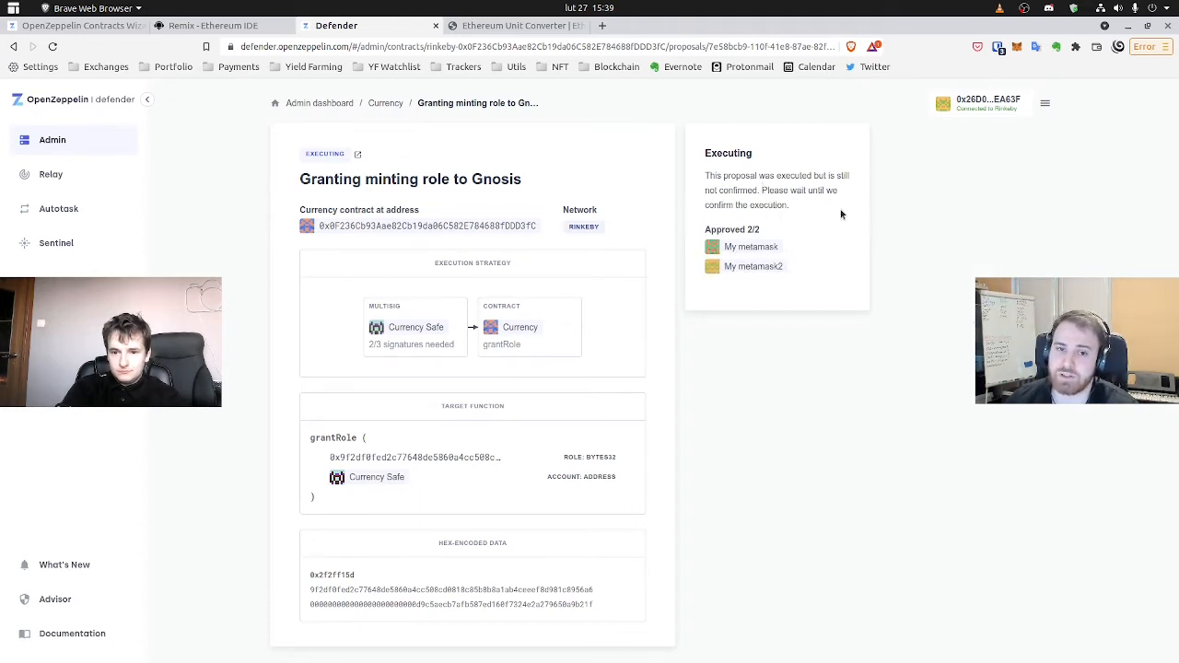
mouse_move(790, 339)
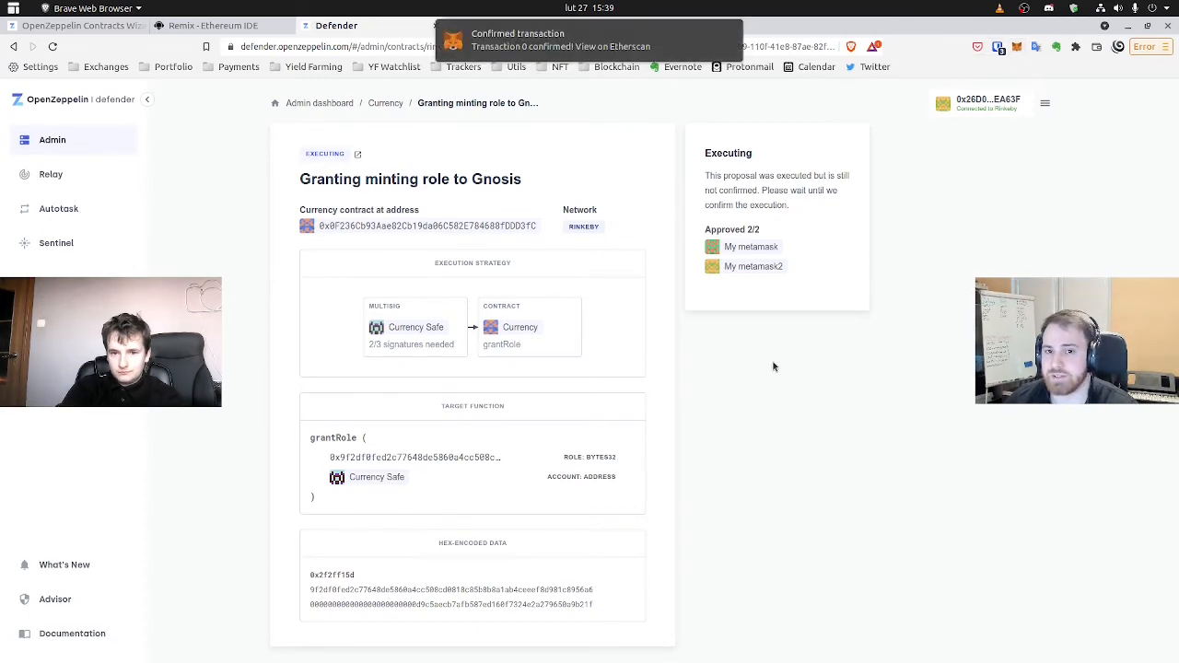
mouse_move(715, 134)
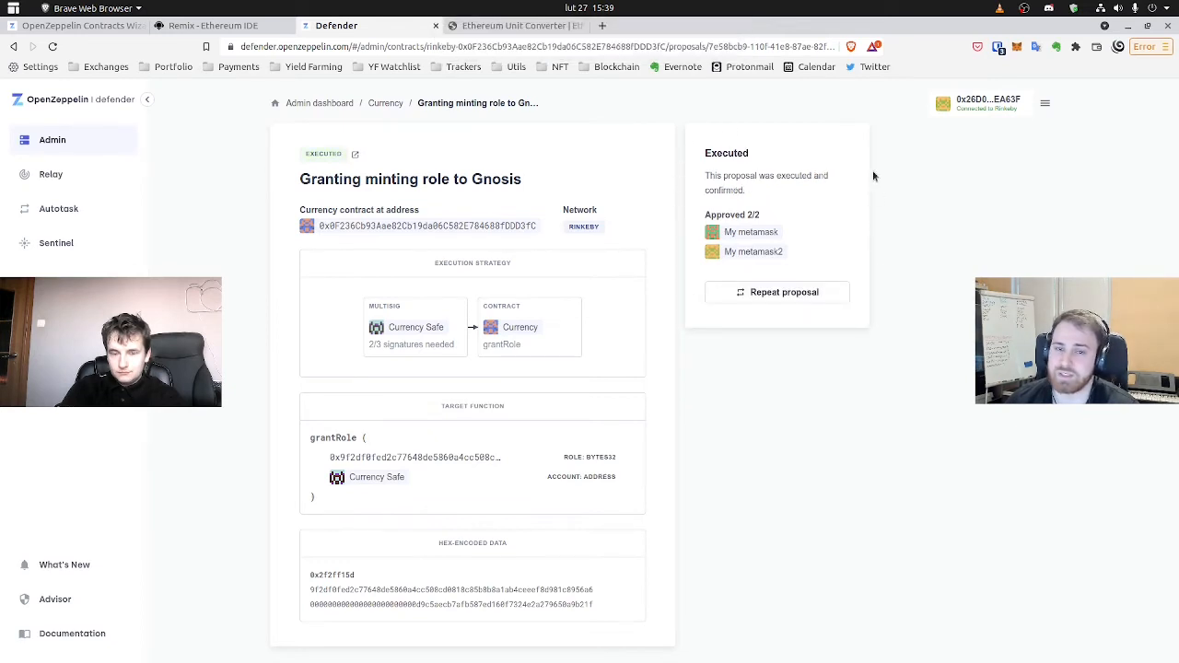
mouse_move(756, 161)
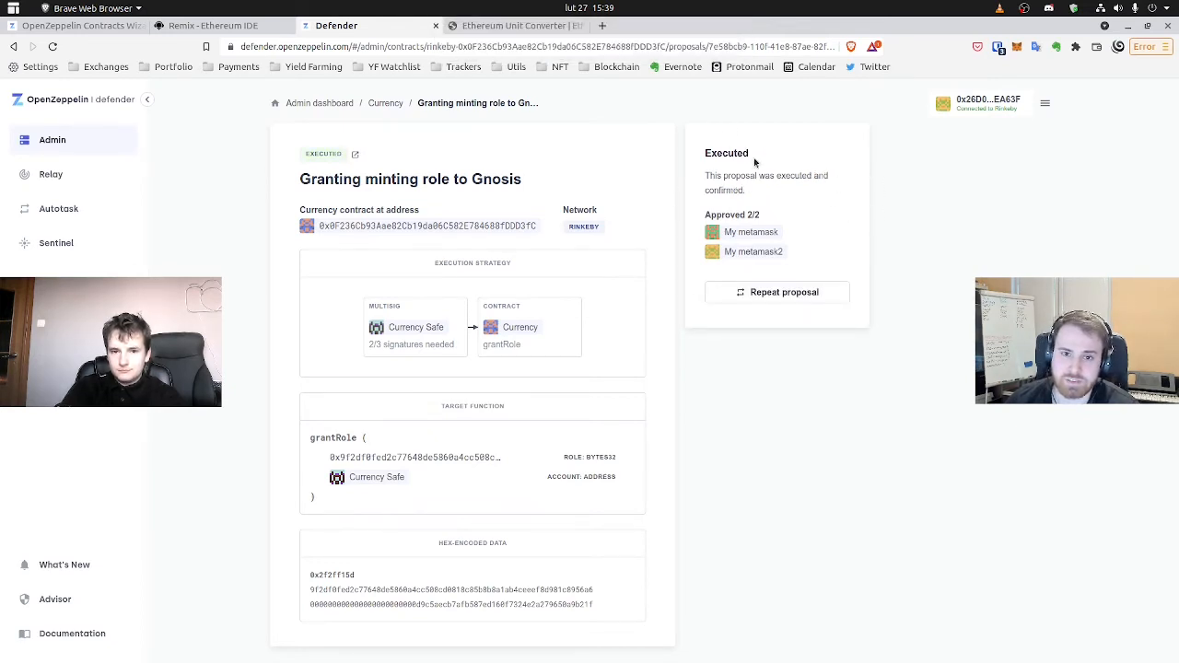
mouse_move(703, 261)
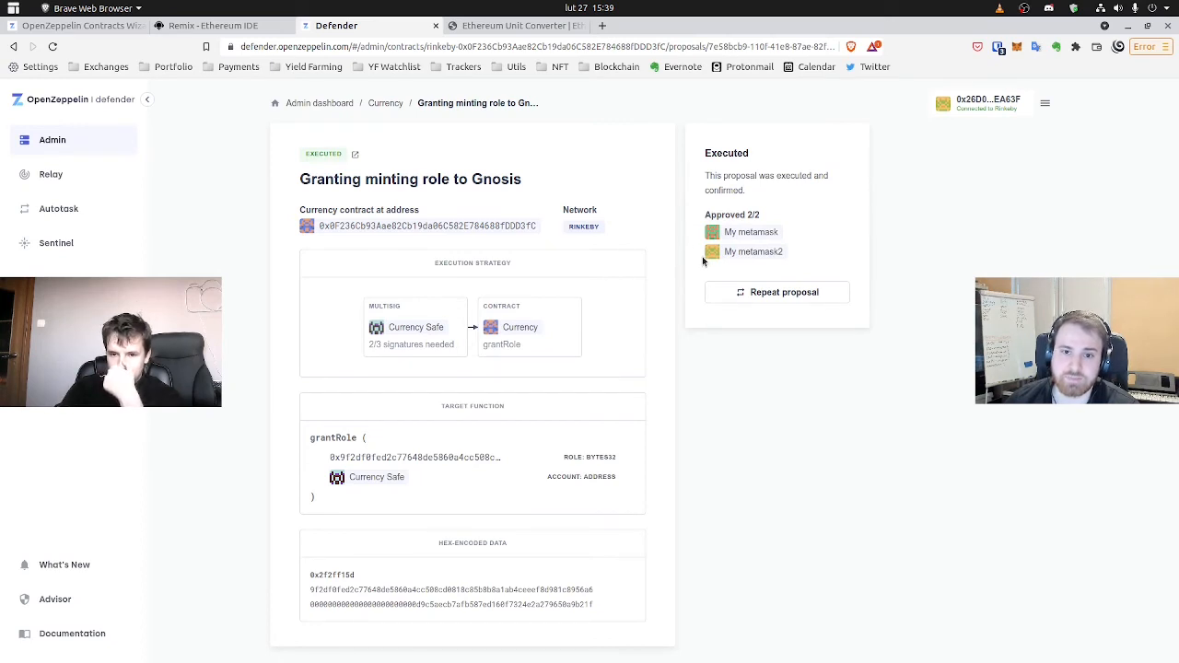
mouse_move(693, 249)
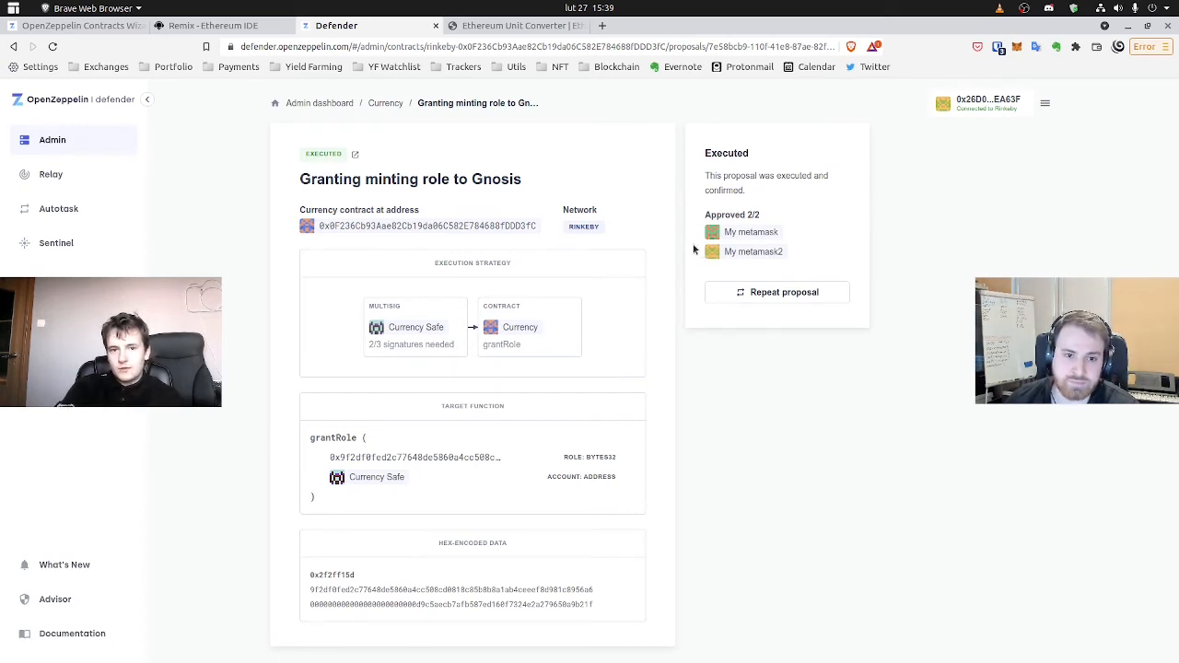
mouse_move(95, 146)
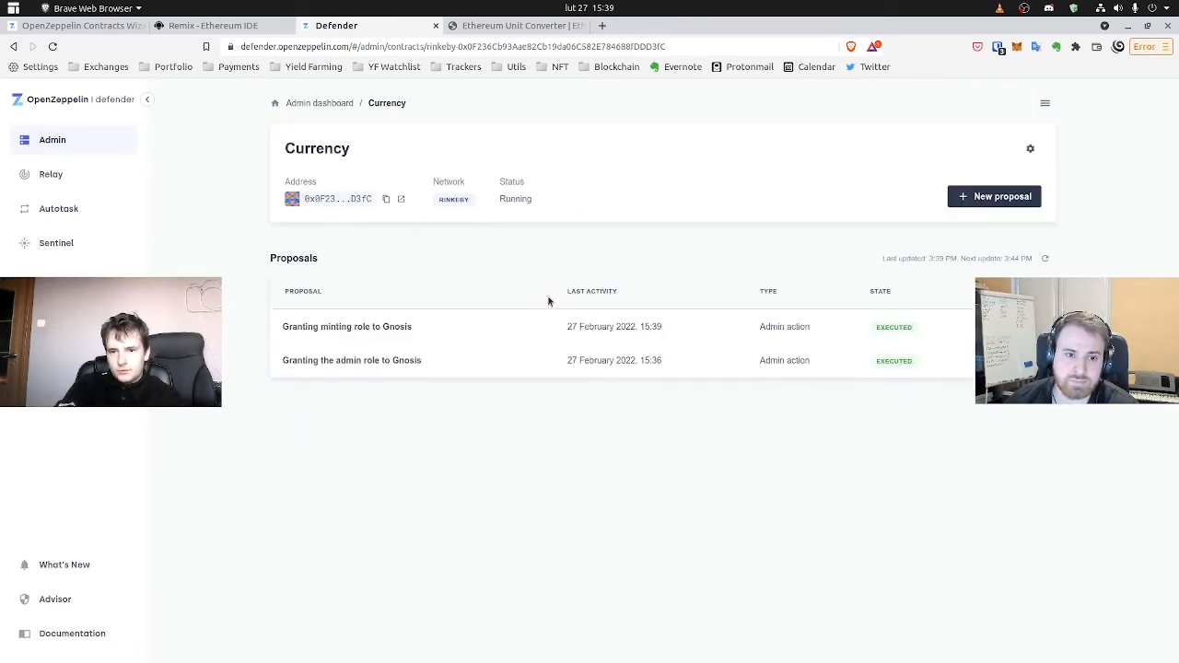
mouse_move(1032, 200)
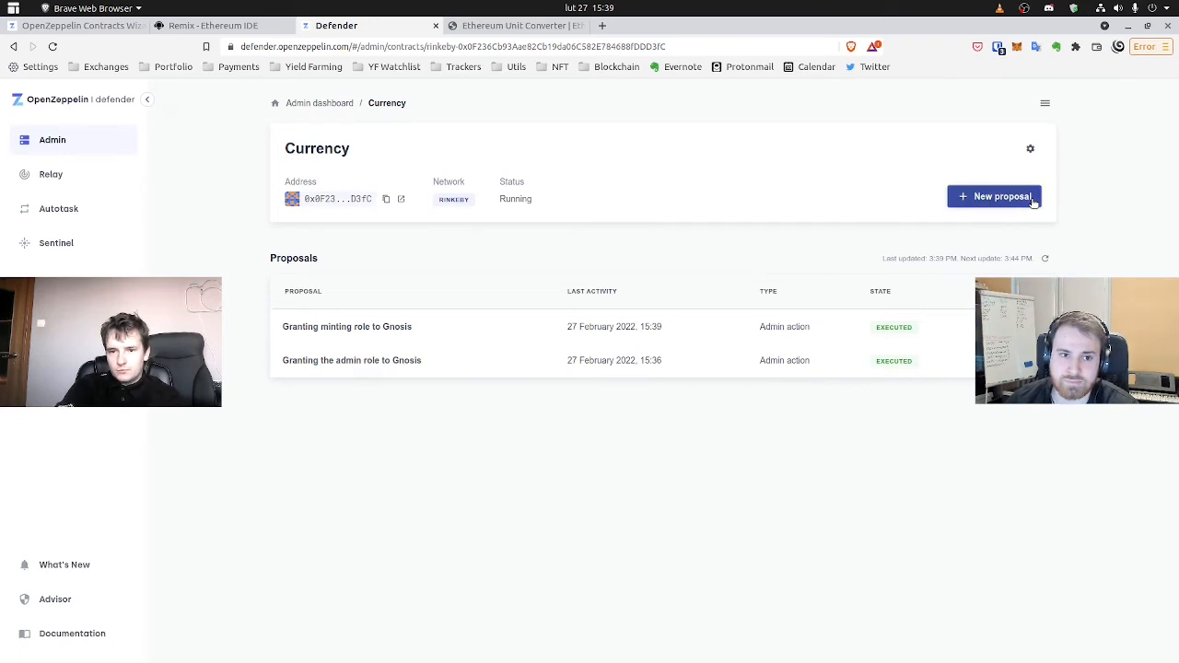
click(994, 196)
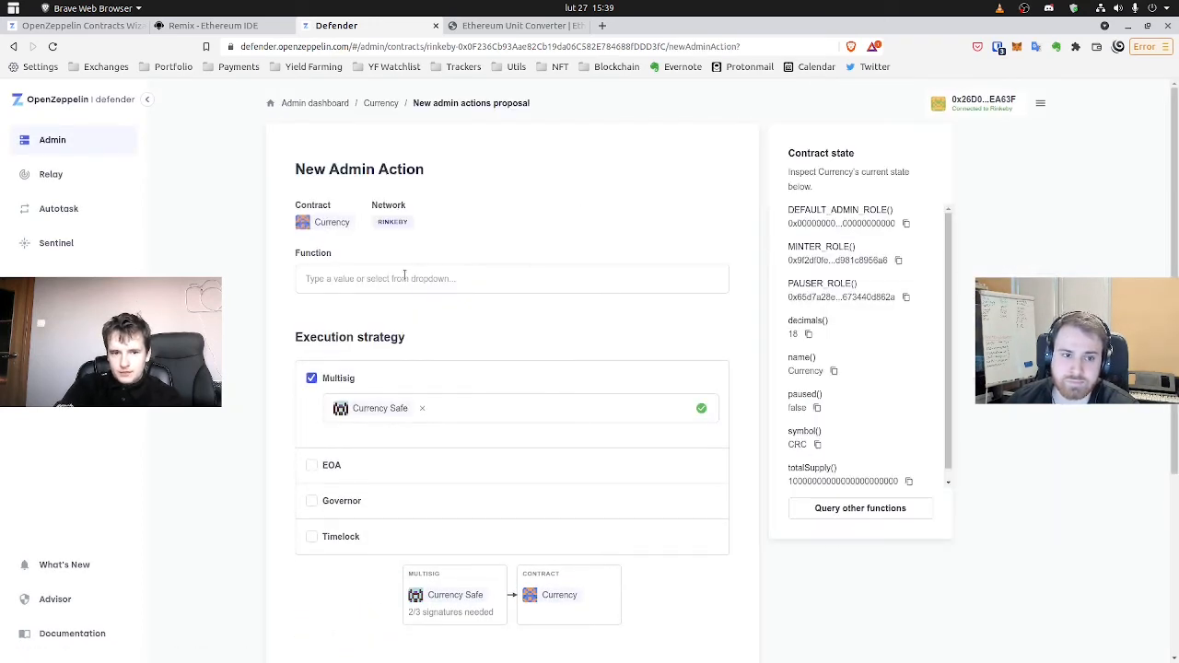
text(mint)
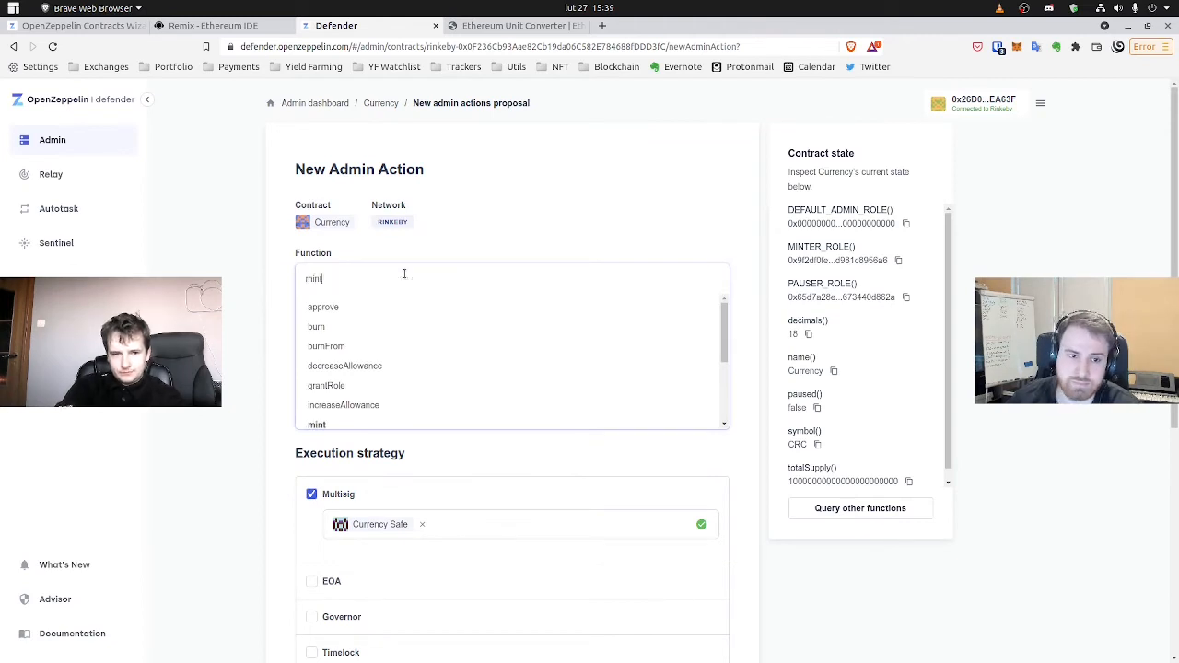
click(317, 423)
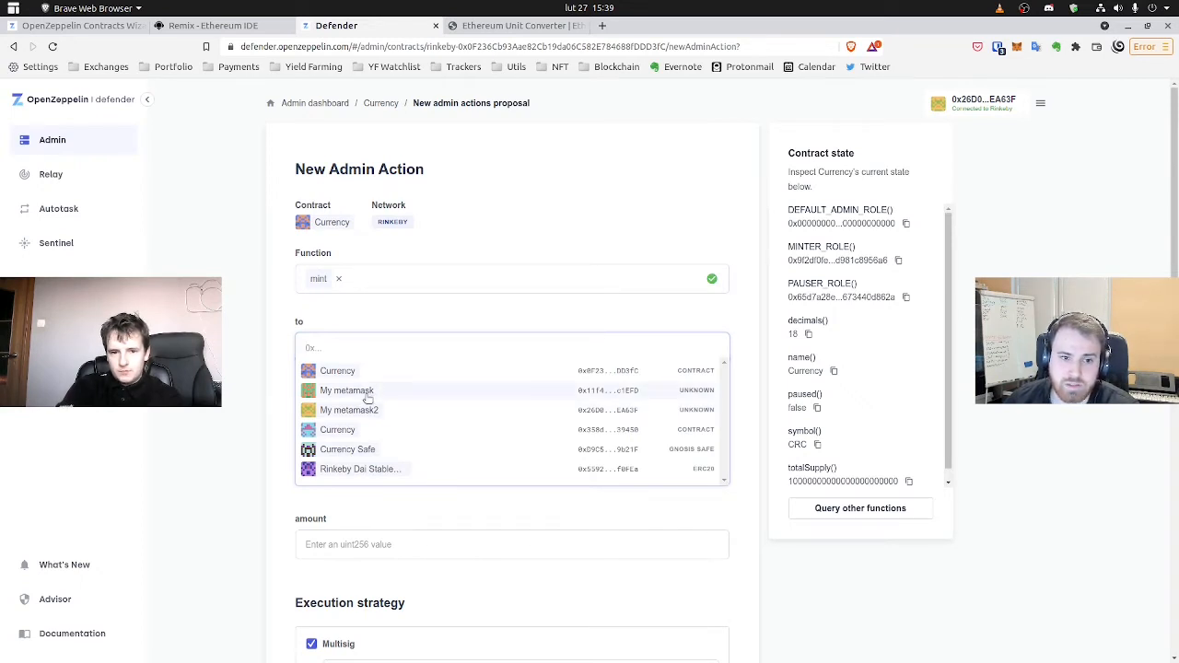
click(346, 389)
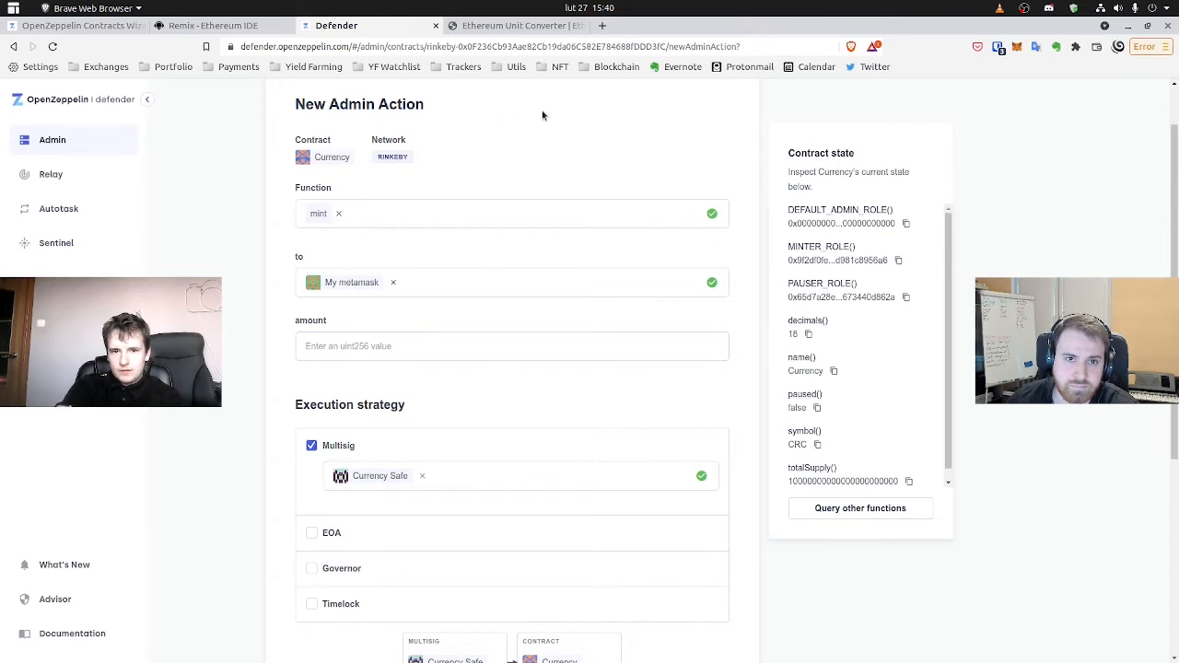
click(511, 25)
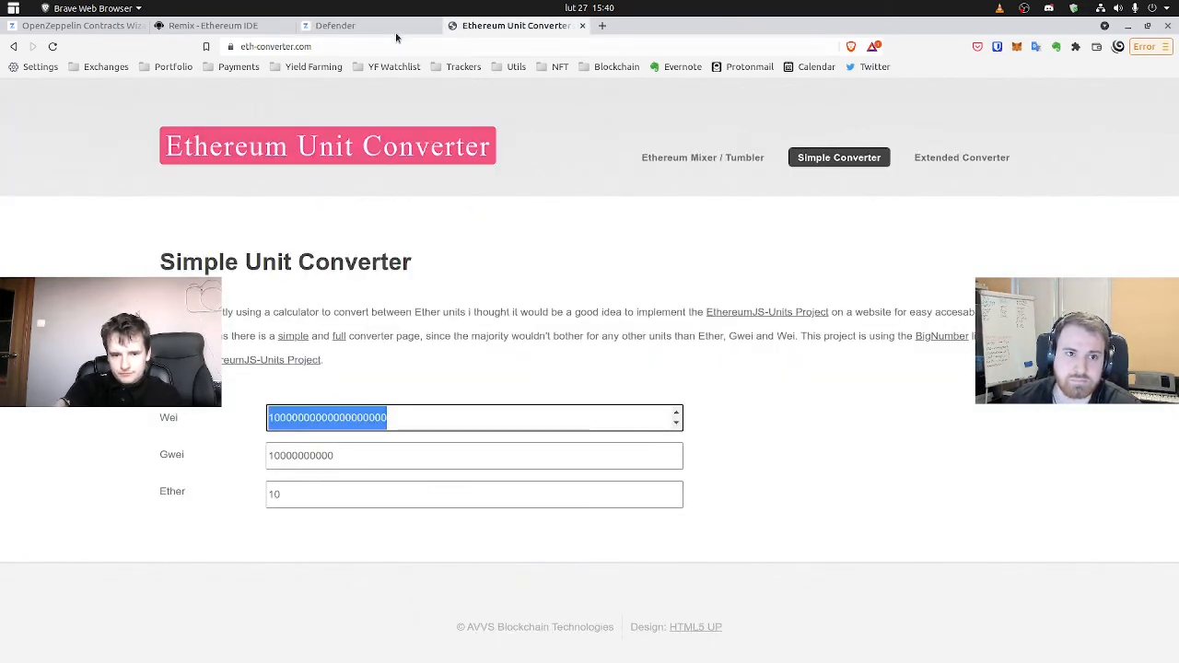
click(368, 25)
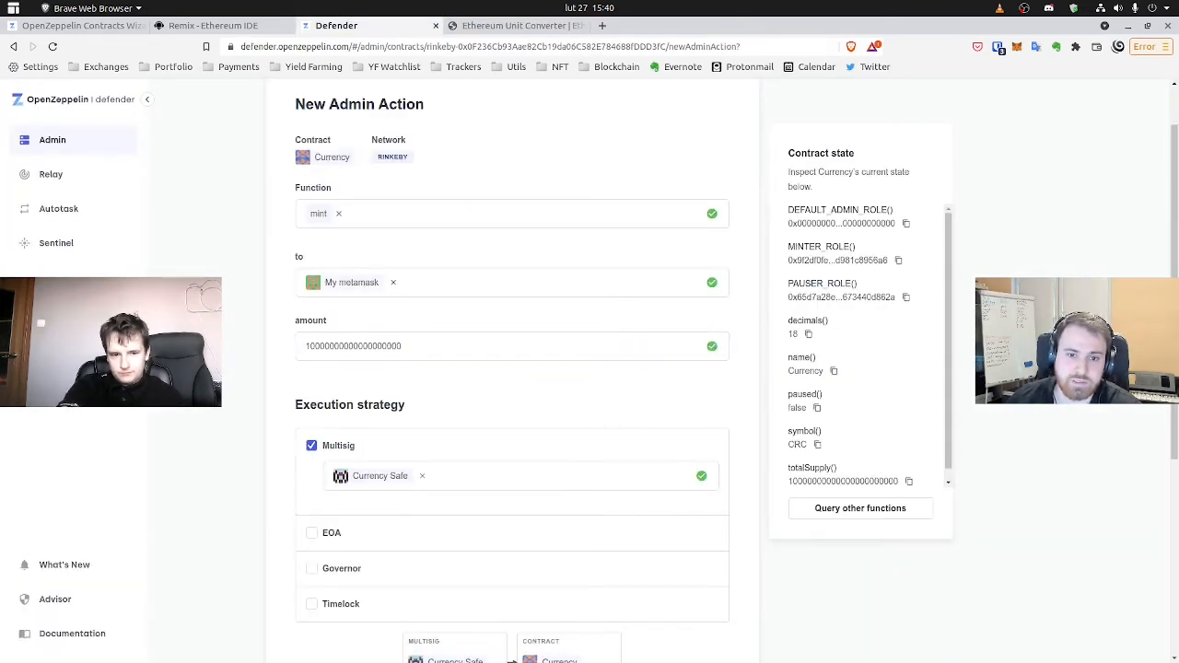
scroll(down, 3)
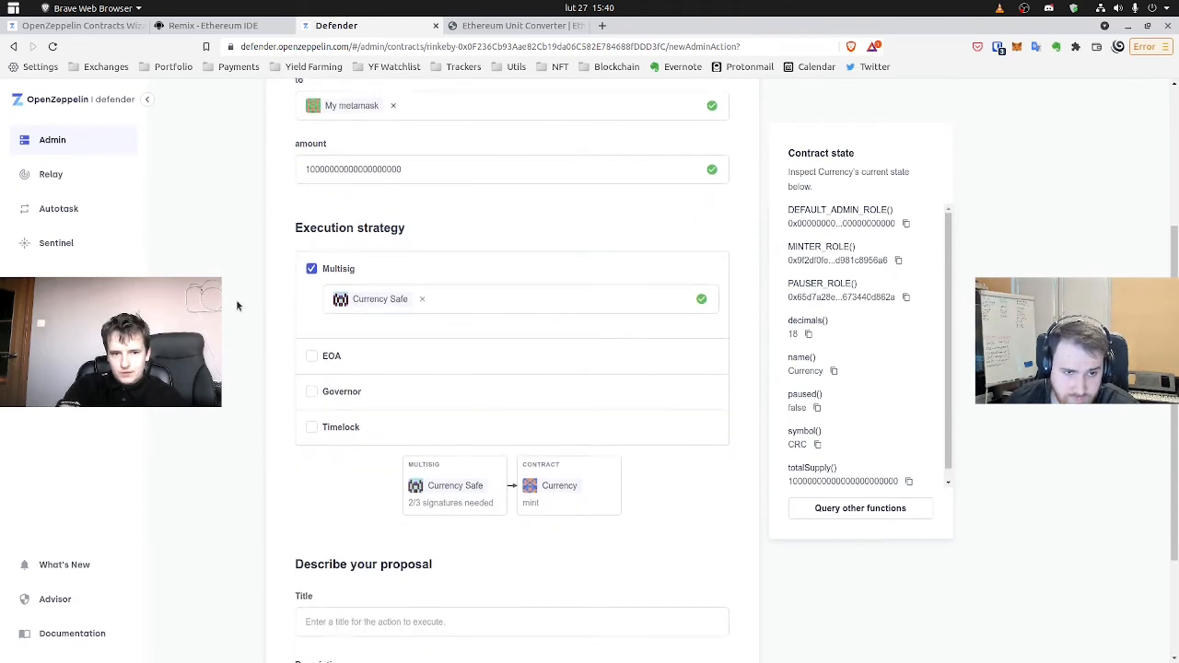
scroll(down, 3)
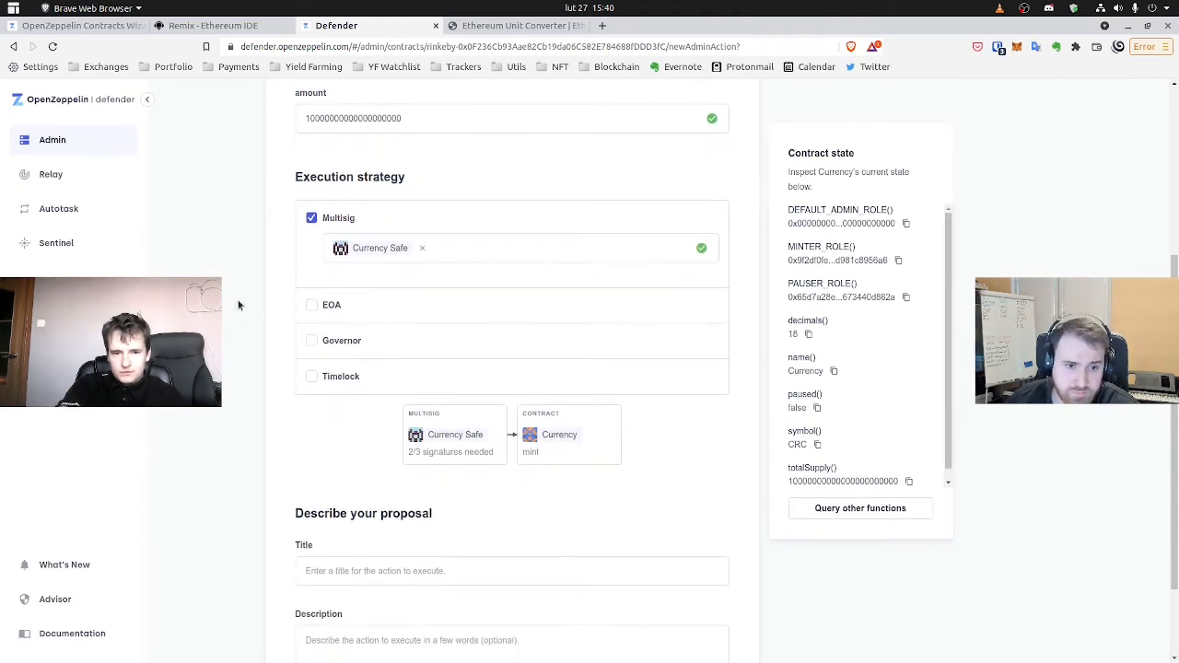
Title the mint proposal 'Minting using multisig' and create it
click(511, 571)
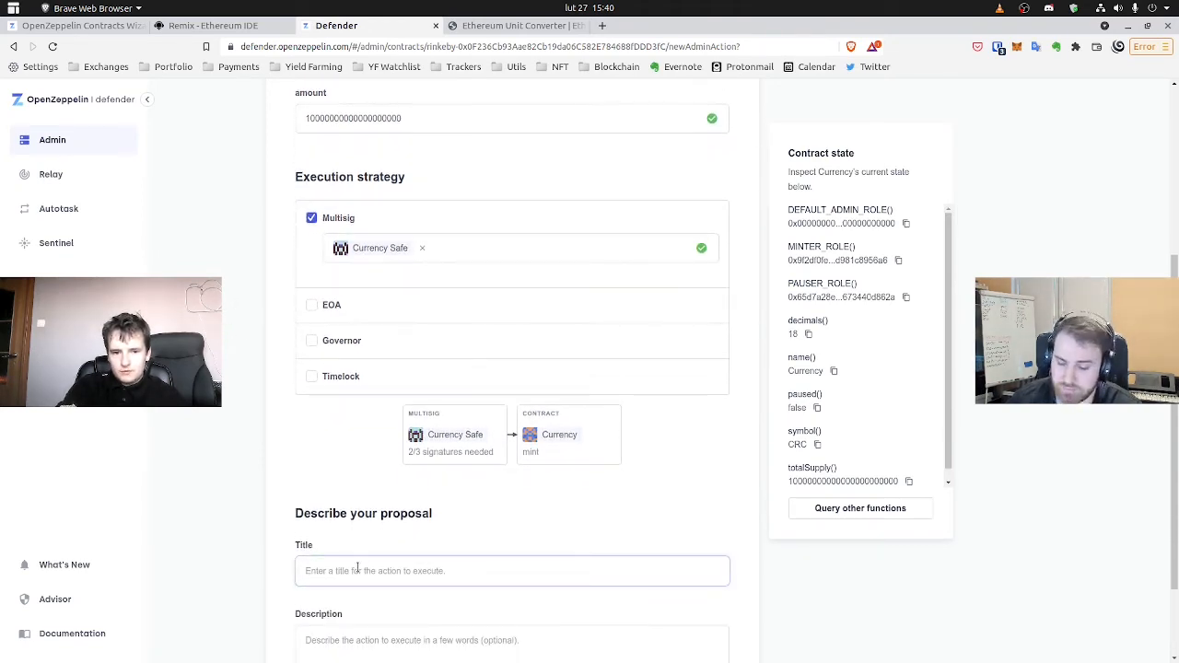
text(Minting)
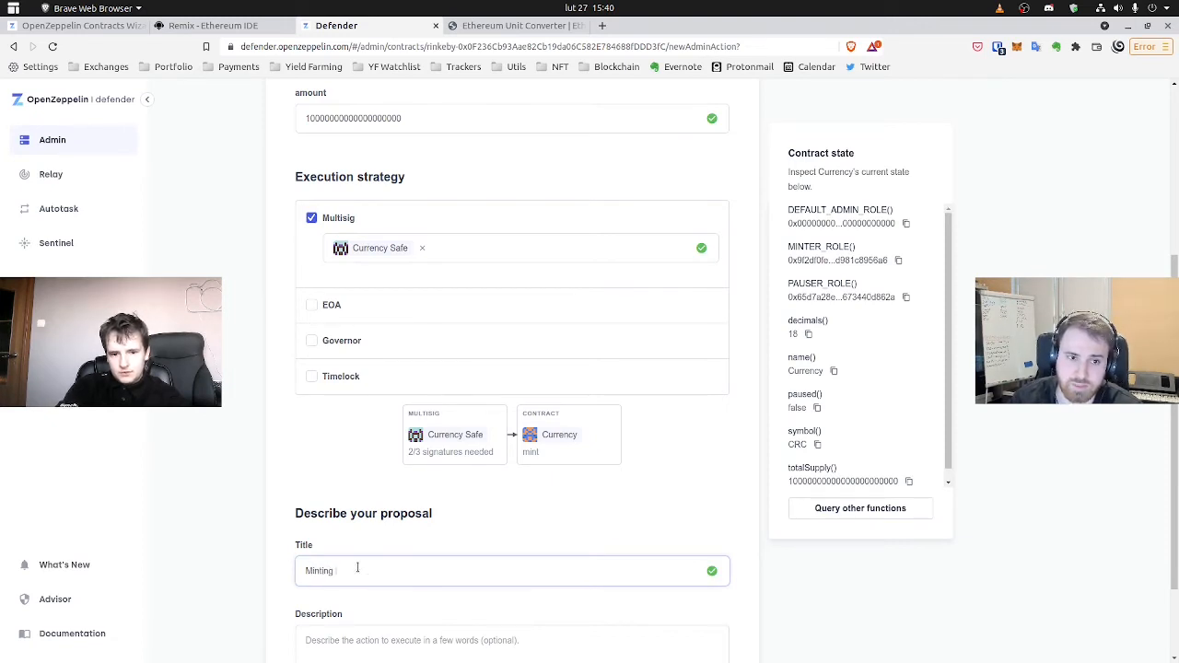
text(using)
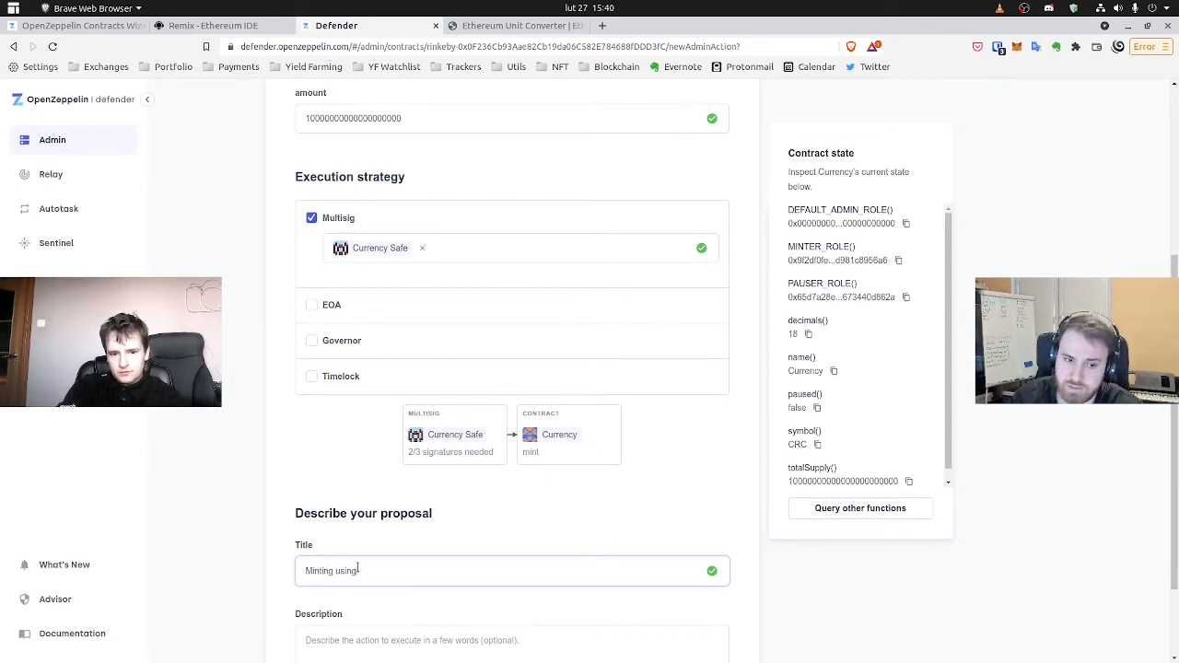
text(multisig)
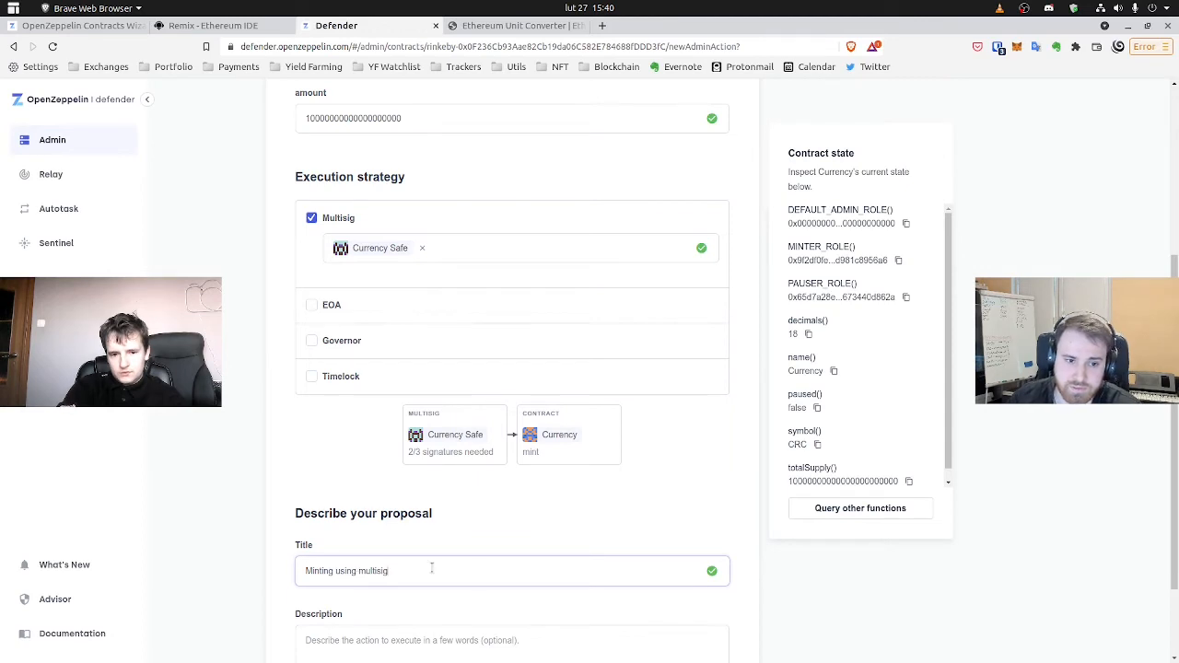
scroll(down, 3)
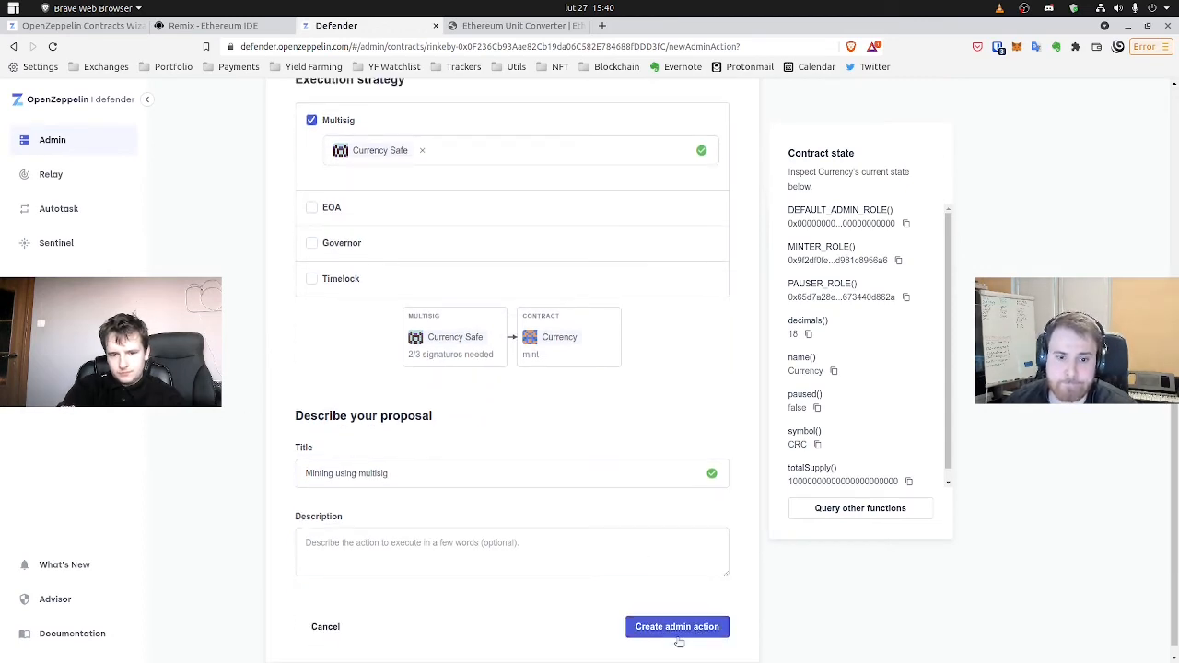
click(677, 627)
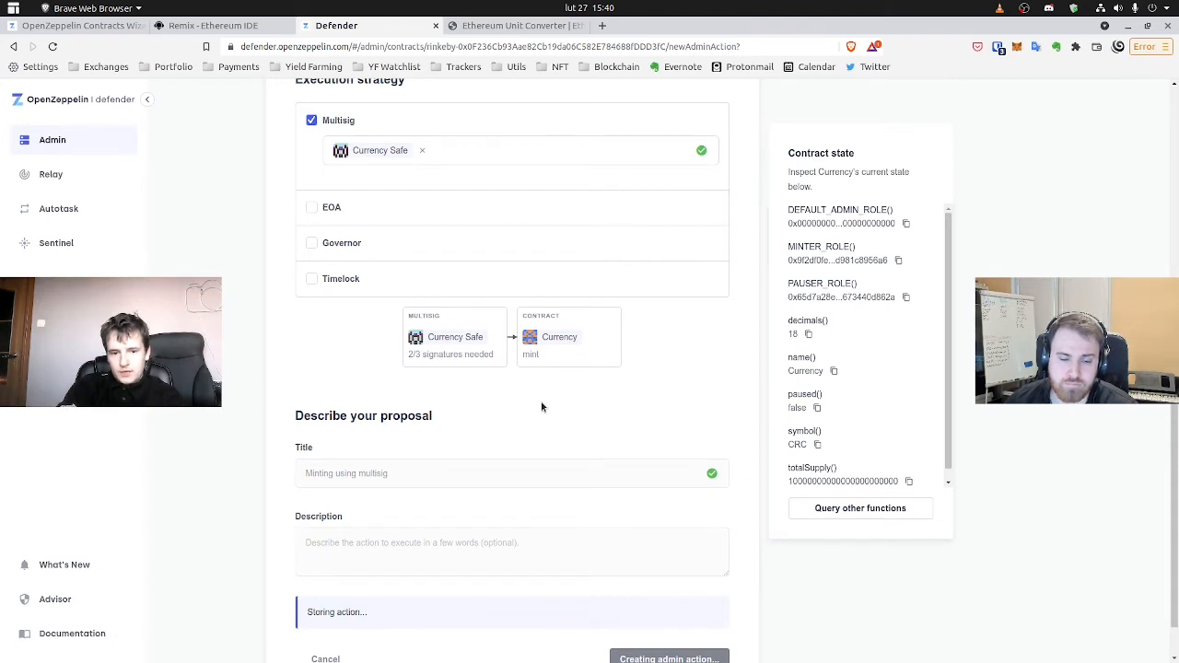
click(668, 658)
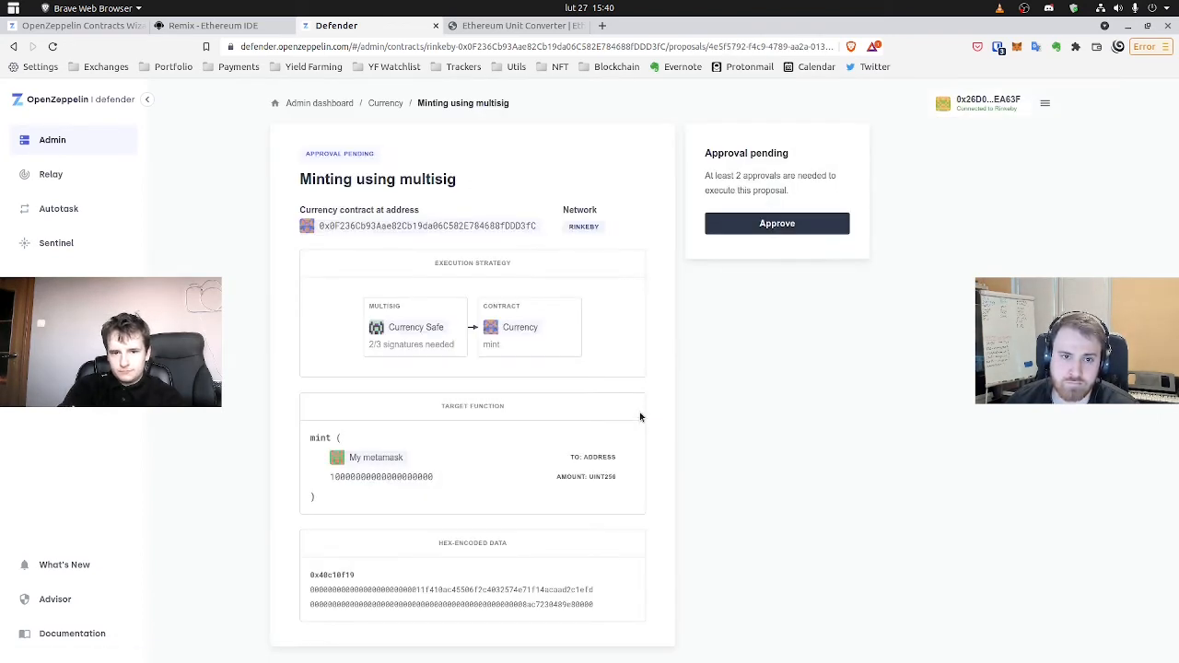
Approve 'Minting using multisig' and bring up MetaMask's account list
click(427, 226)
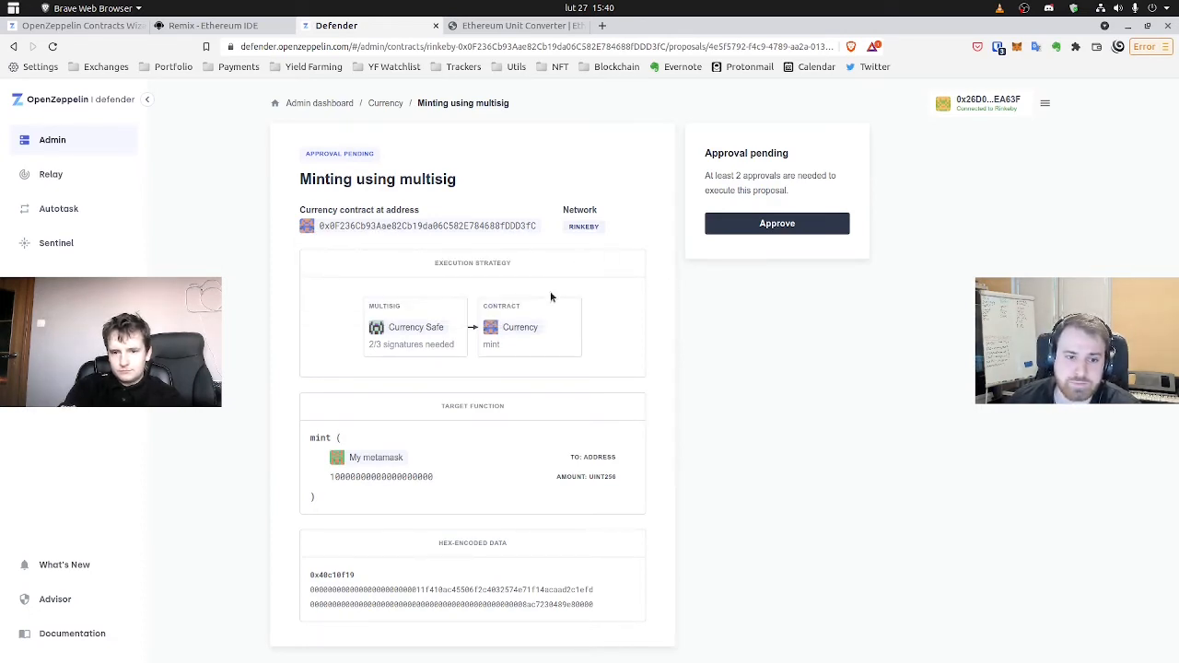
mouse_move(730, 406)
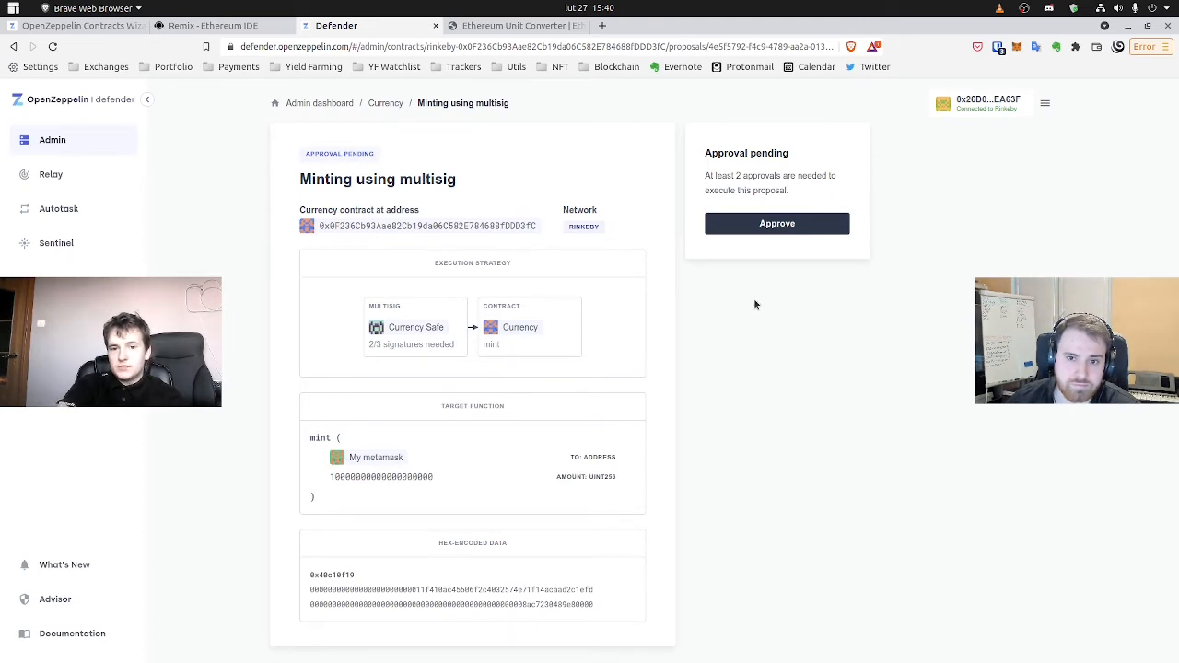
mouse_move(776, 222)
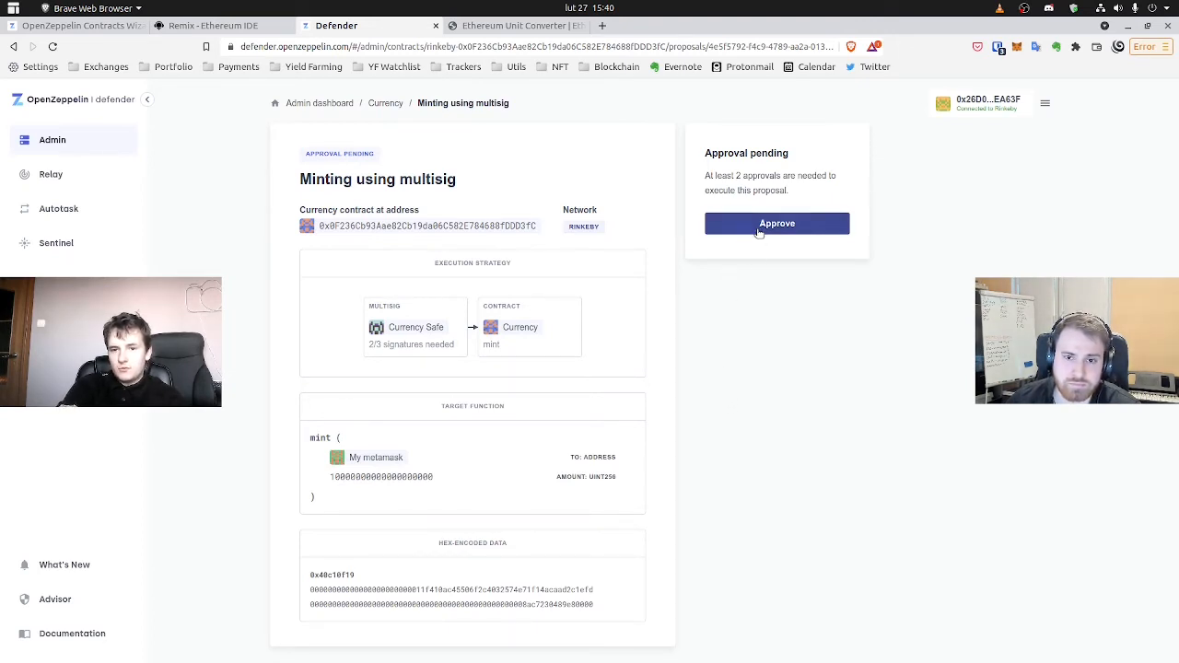
click(776, 223)
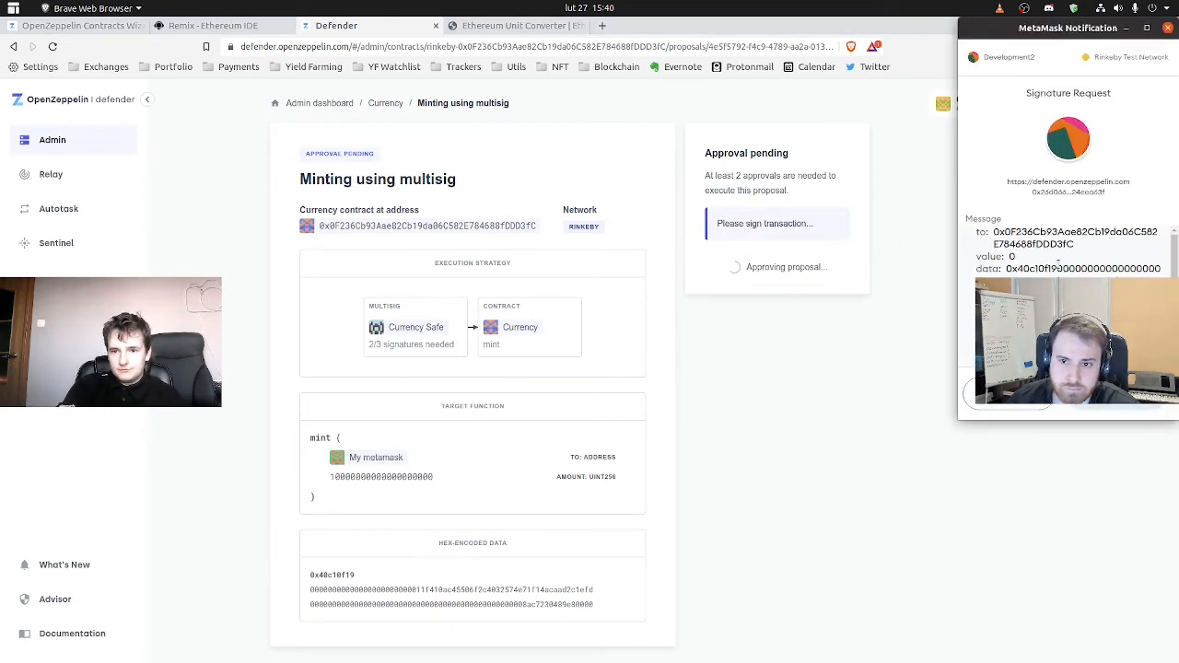
scroll(down, 3)
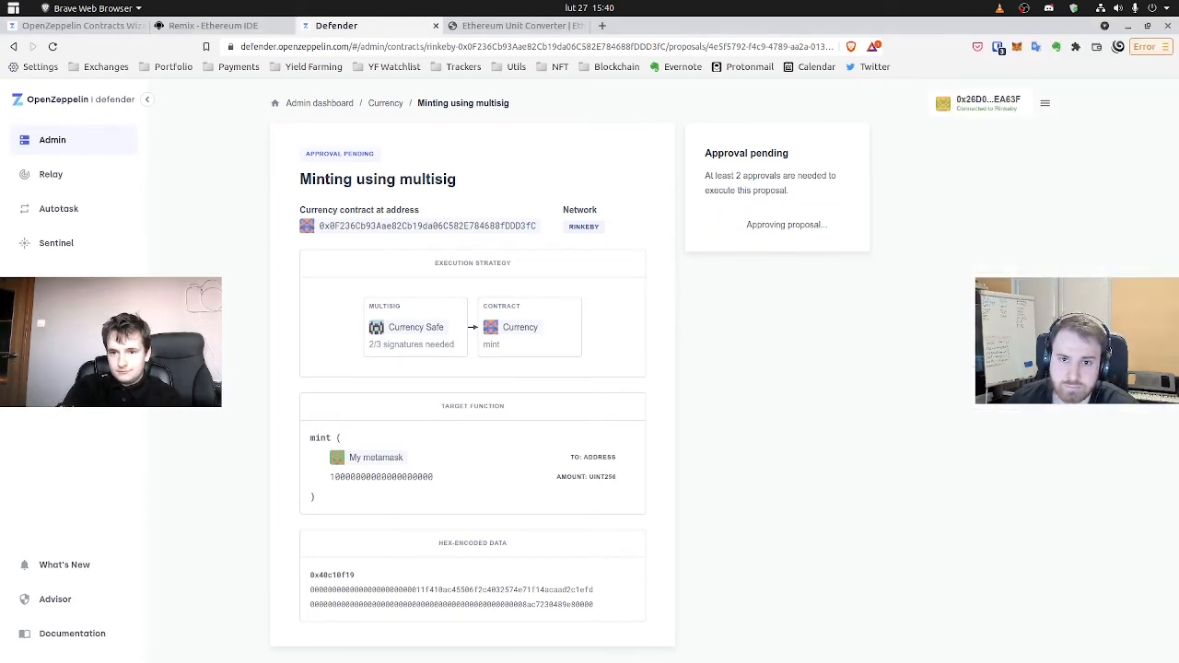
click(786, 224)
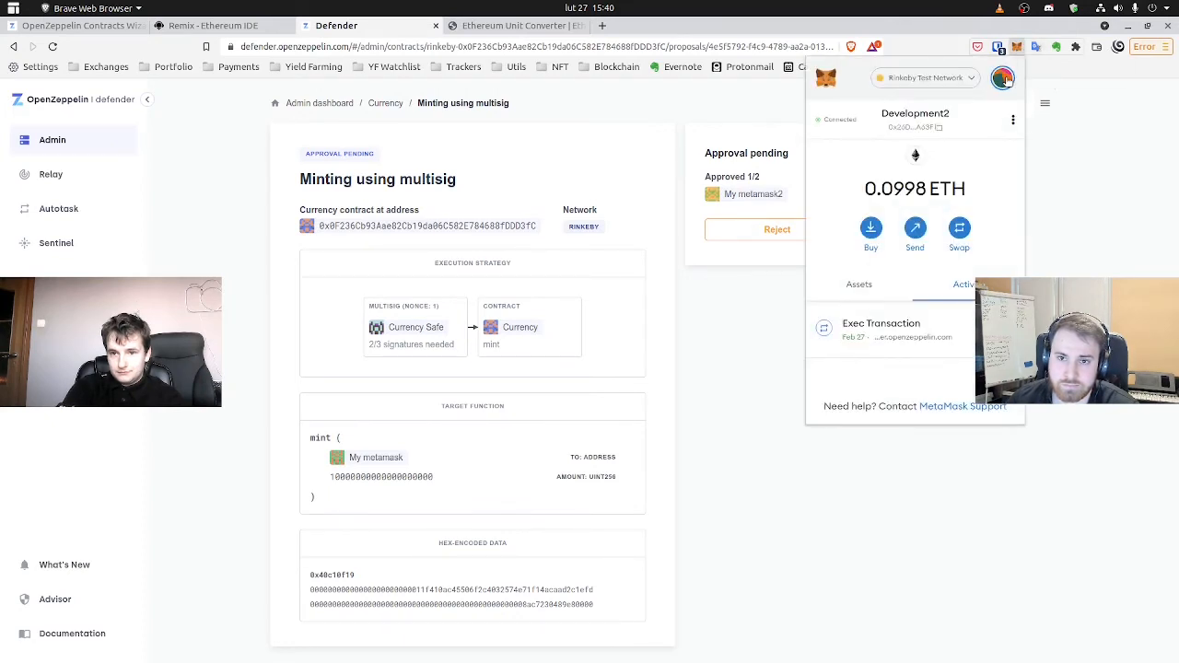
click(993, 78)
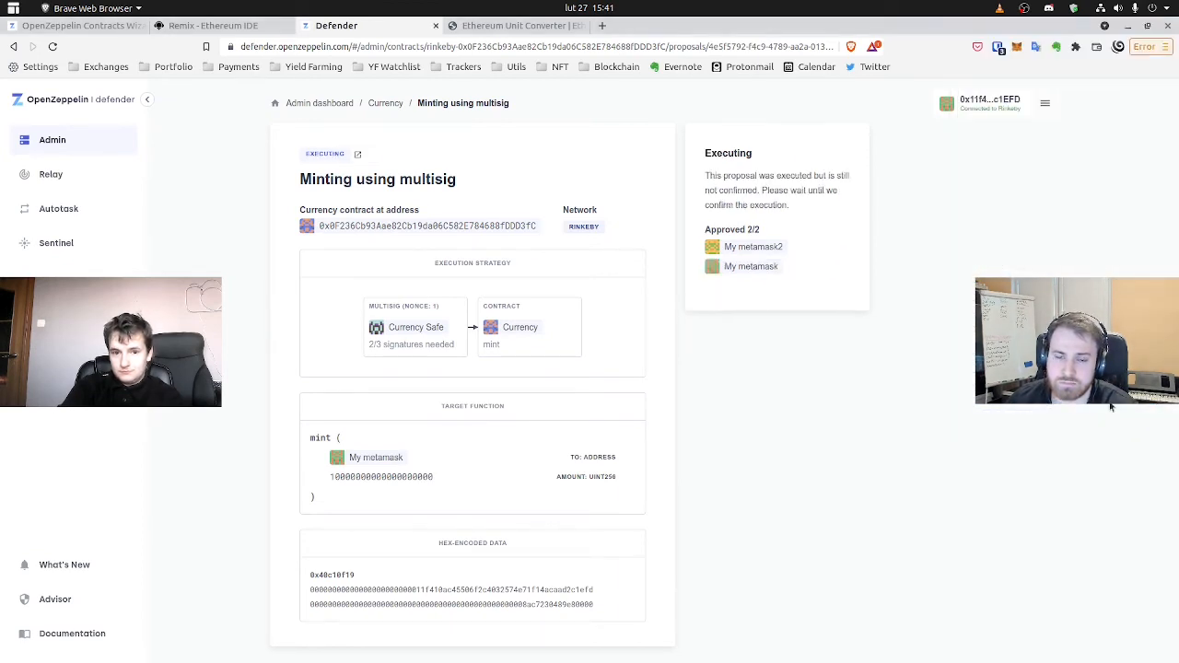
mouse_move(648, 268)
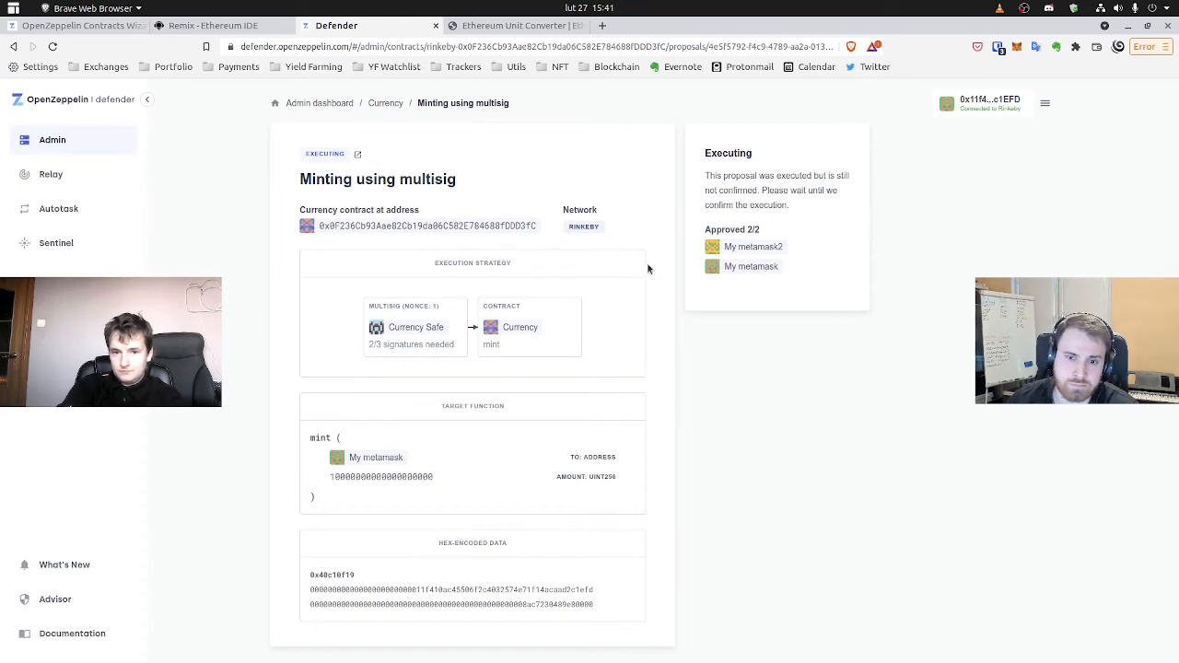
mouse_move(716, 200)
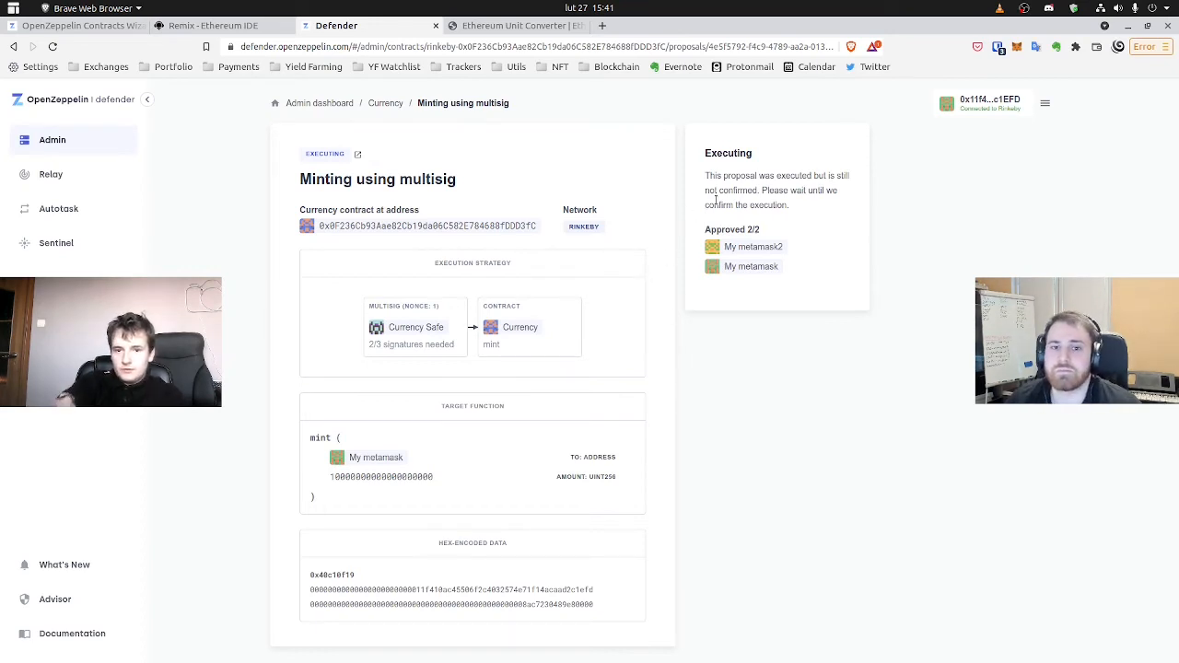
mouse_move(657, 208)
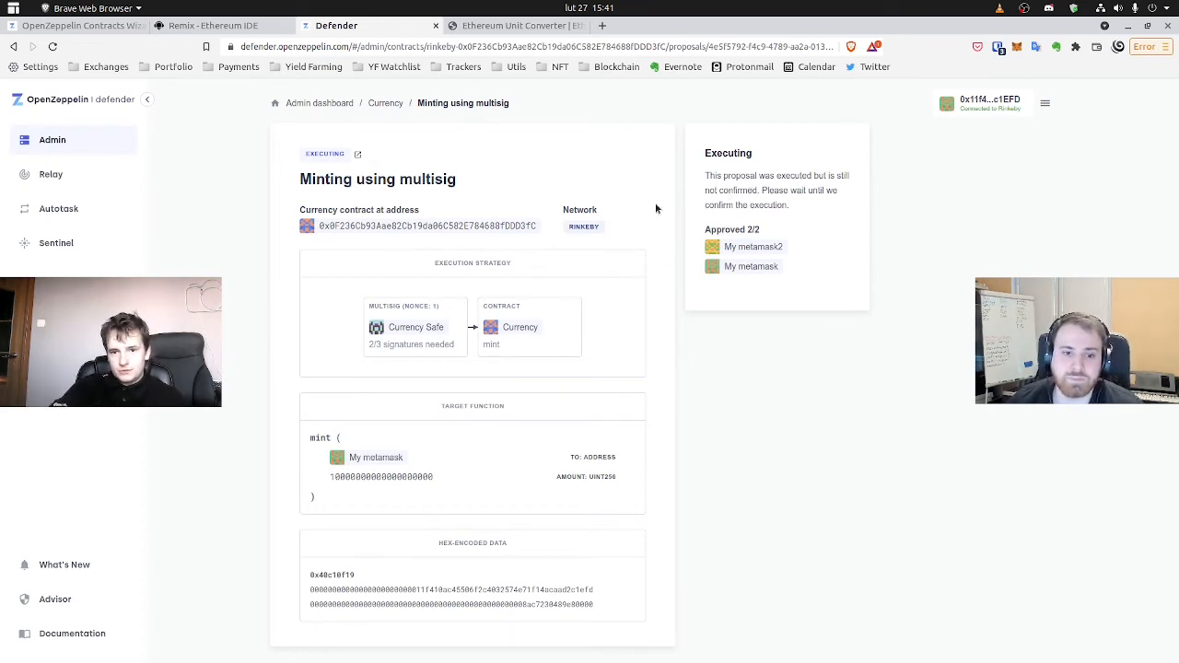
mouse_move(644, 219)
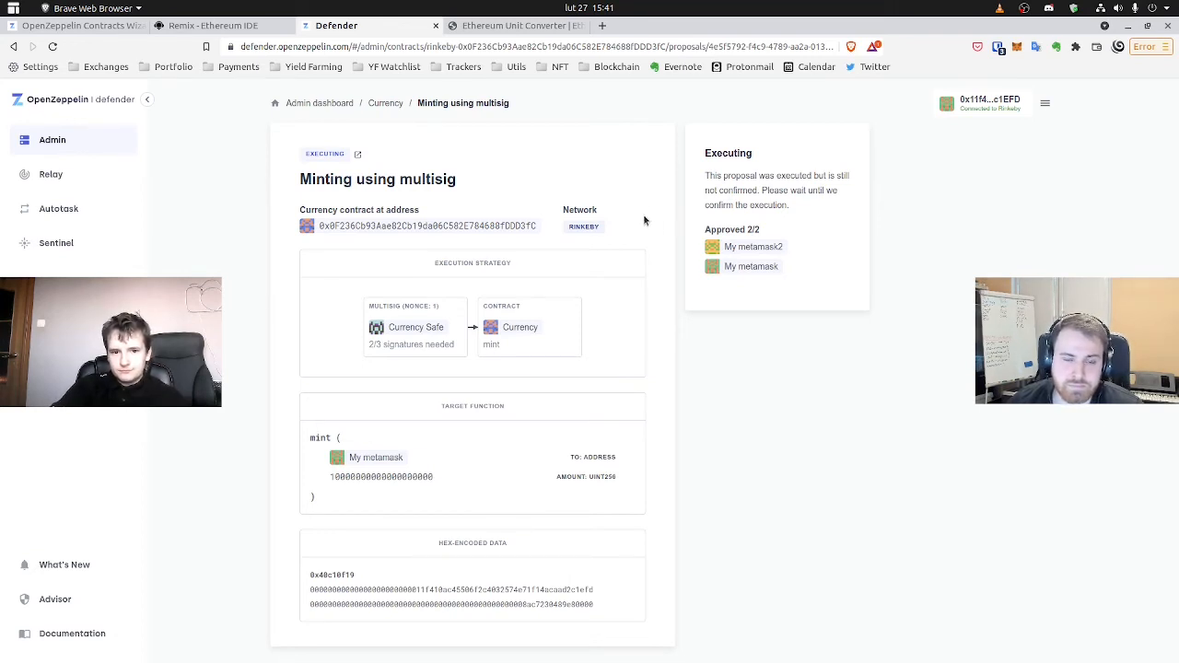
mouse_move(688, 188)
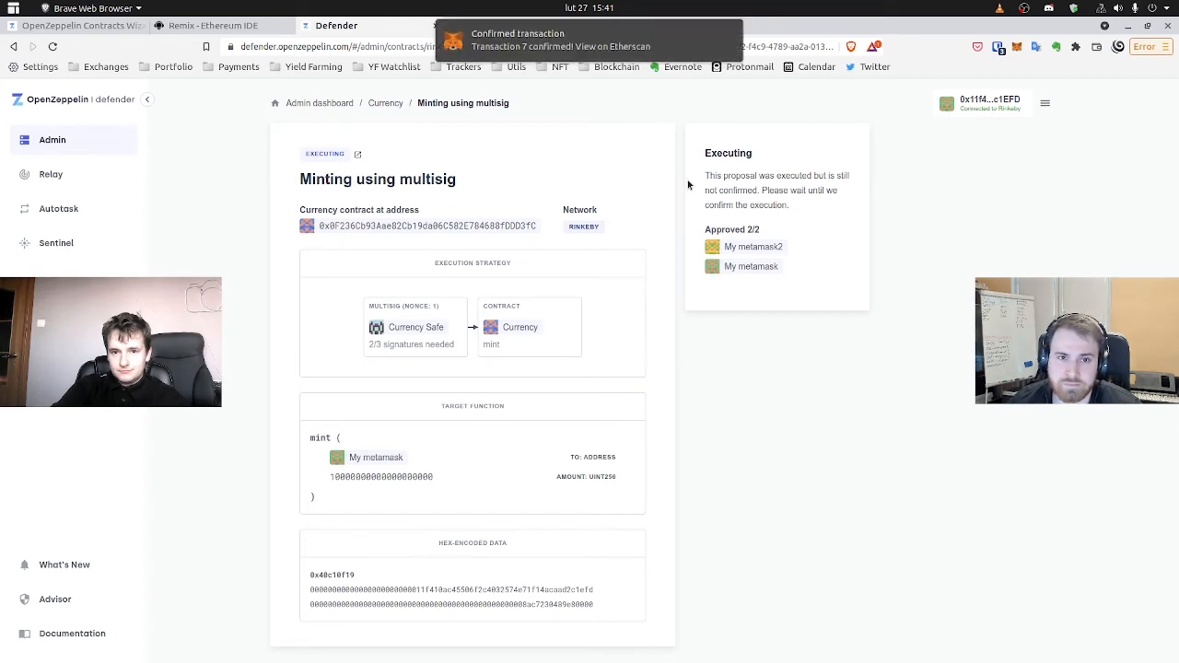
mouse_move(771, 164)
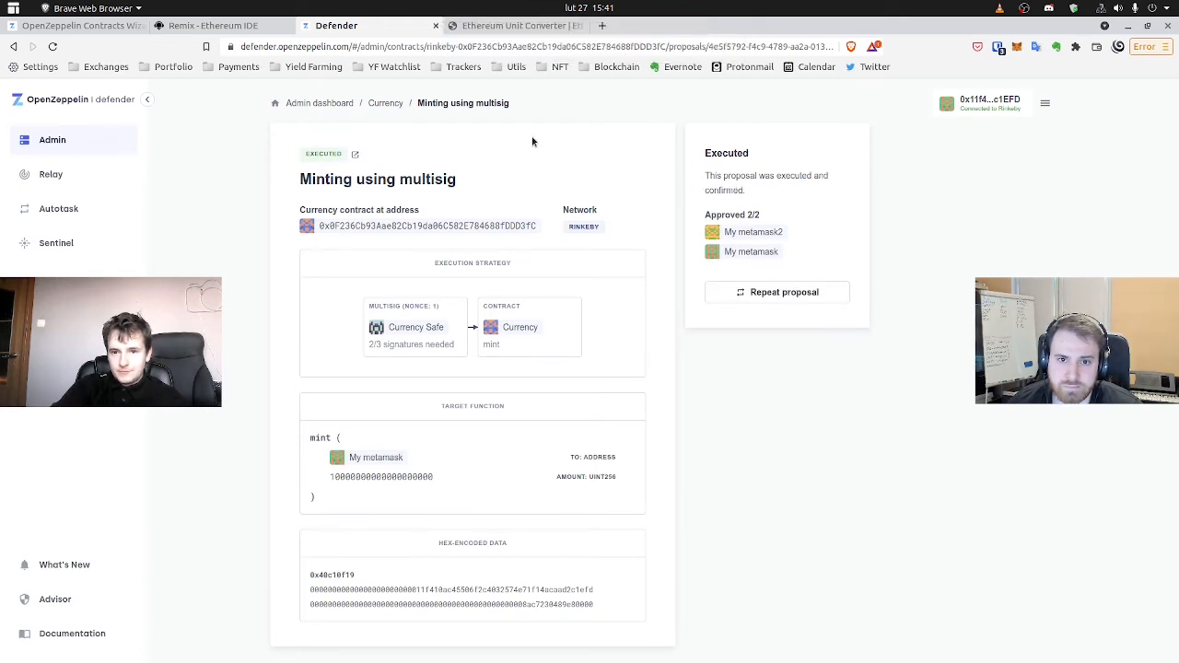
mouse_move(392, 203)
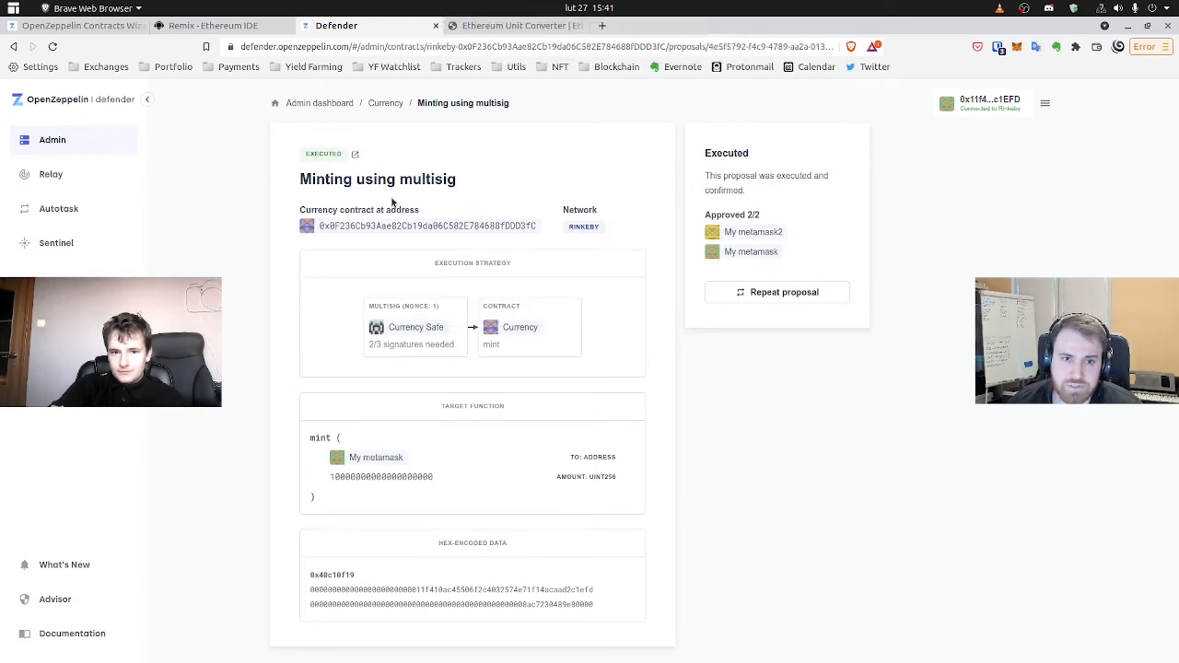
mouse_move(330, 198)
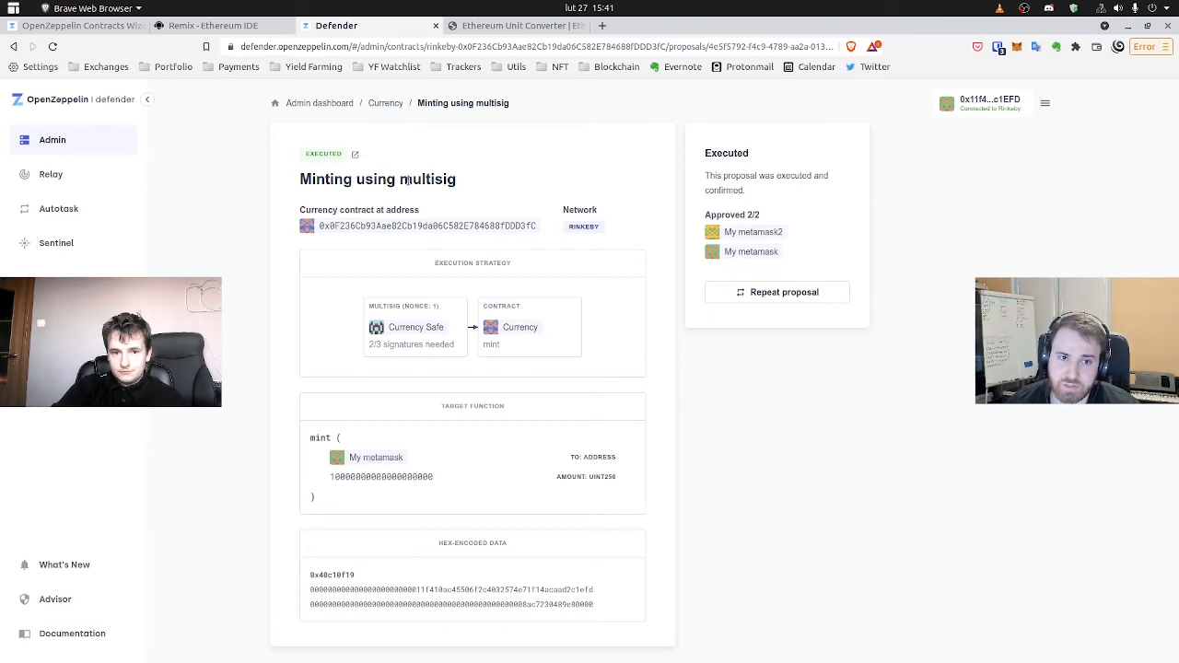
mouse_move(633, 188)
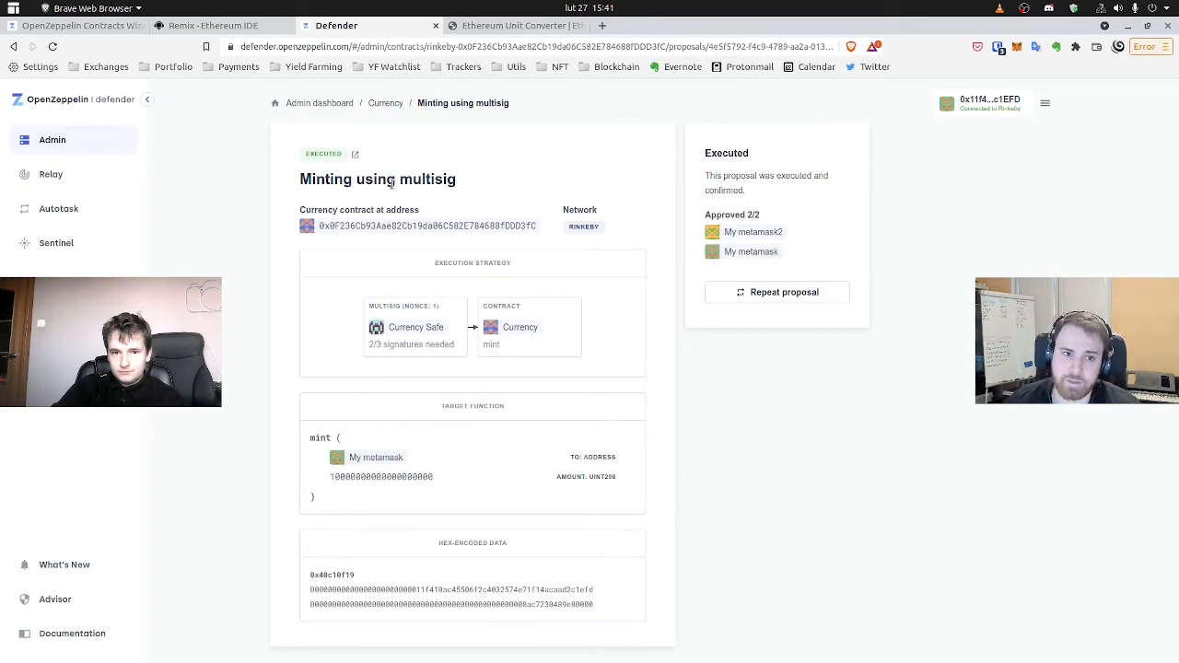
mouse_move(847, 231)
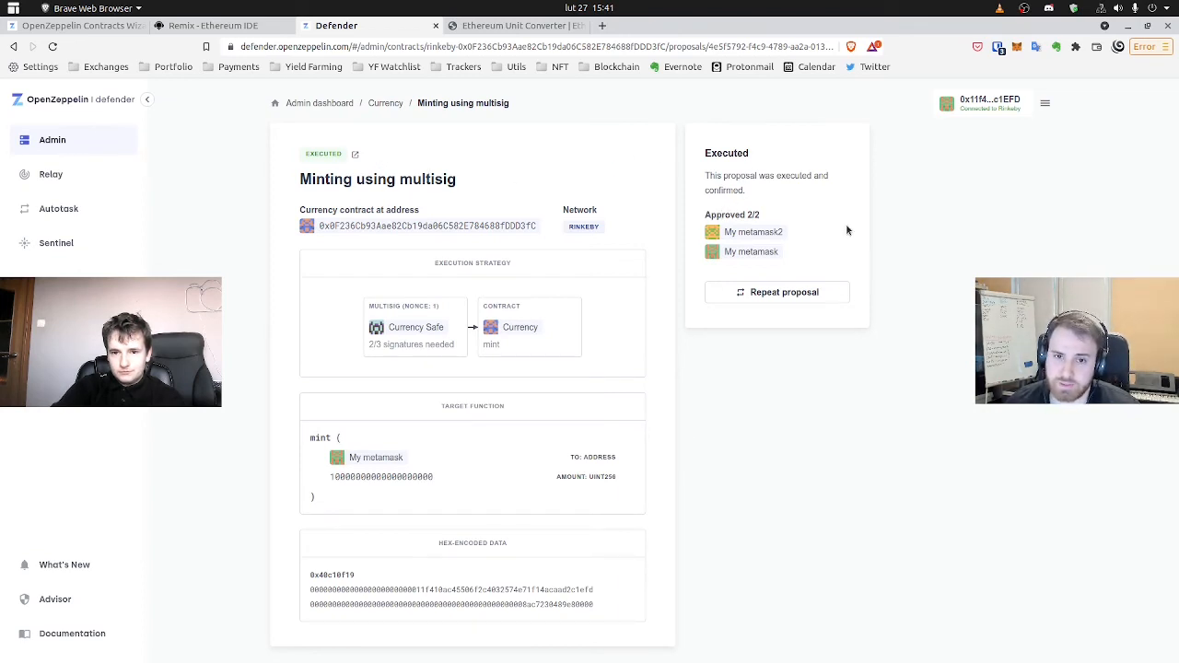
mouse_move(794, 236)
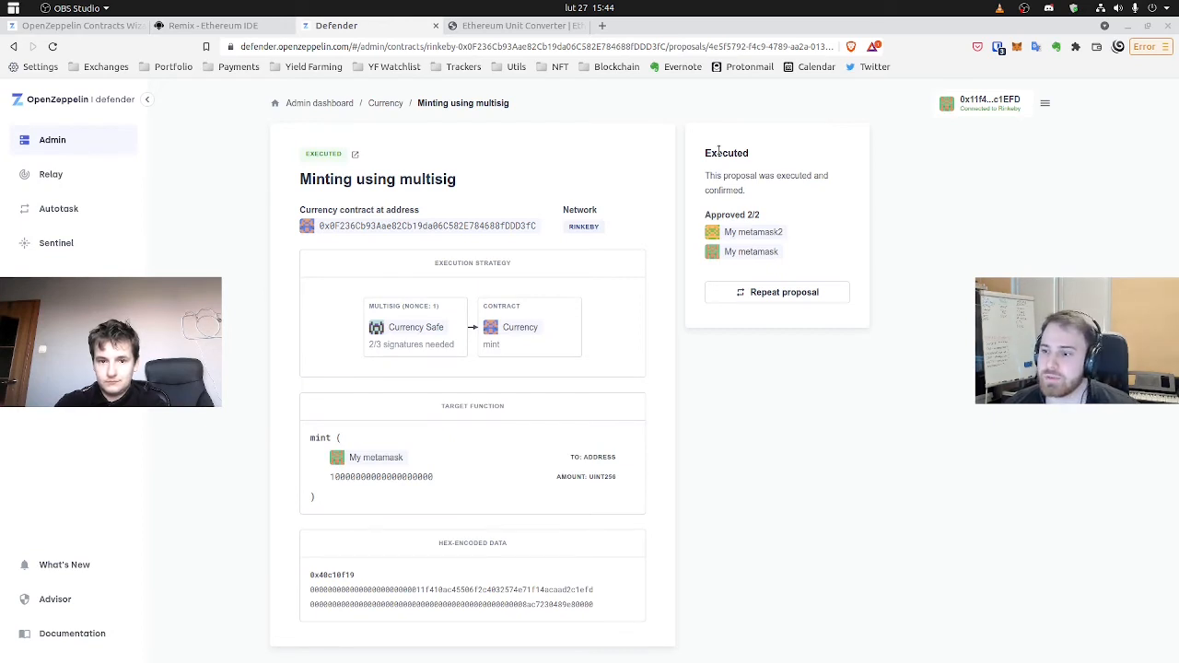
mouse_move(727, 147)
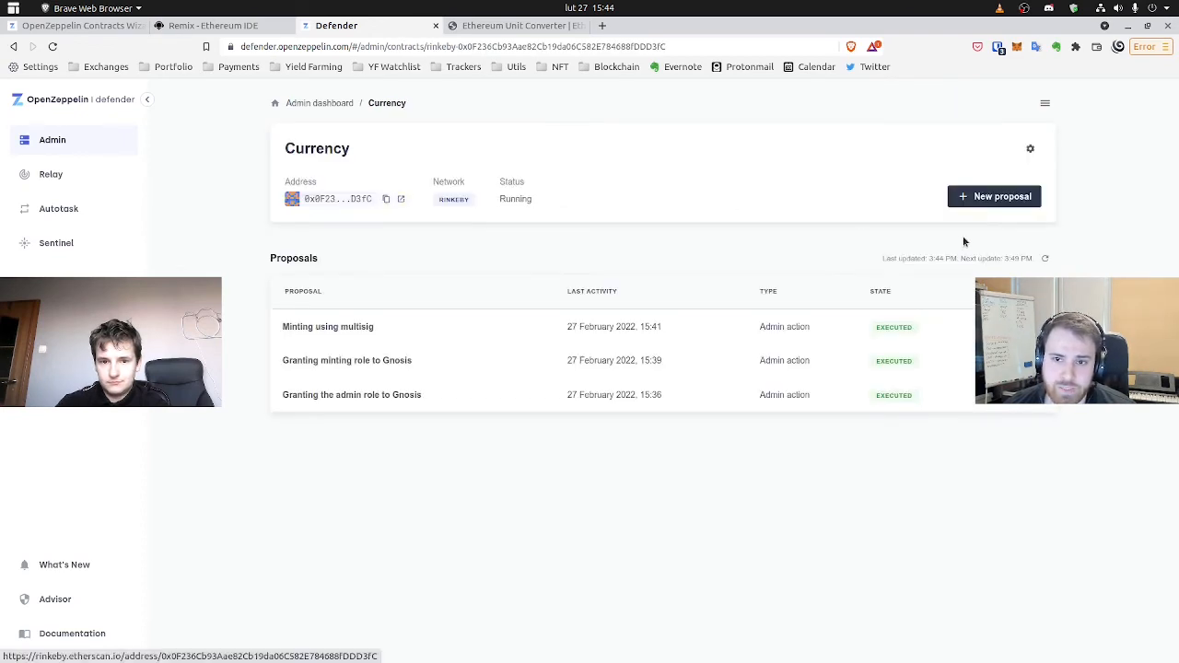
Start a revokeRole proposal with the MINTER_ROLE hash and My metamask as the account
click(994, 196)
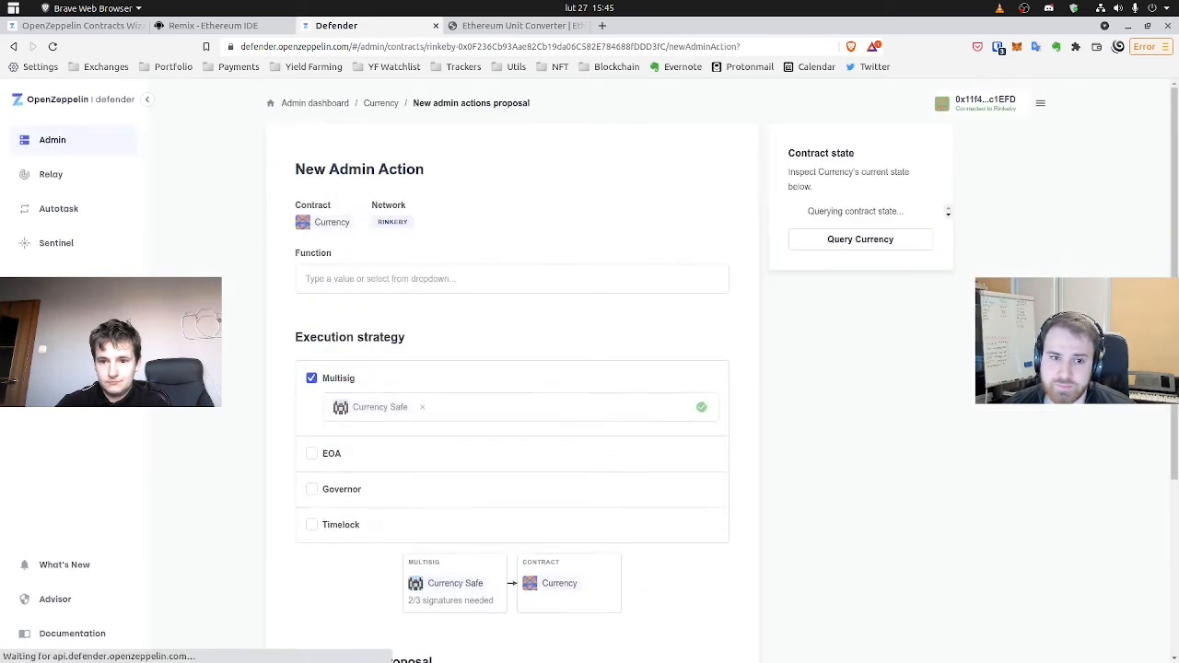
click(511, 279)
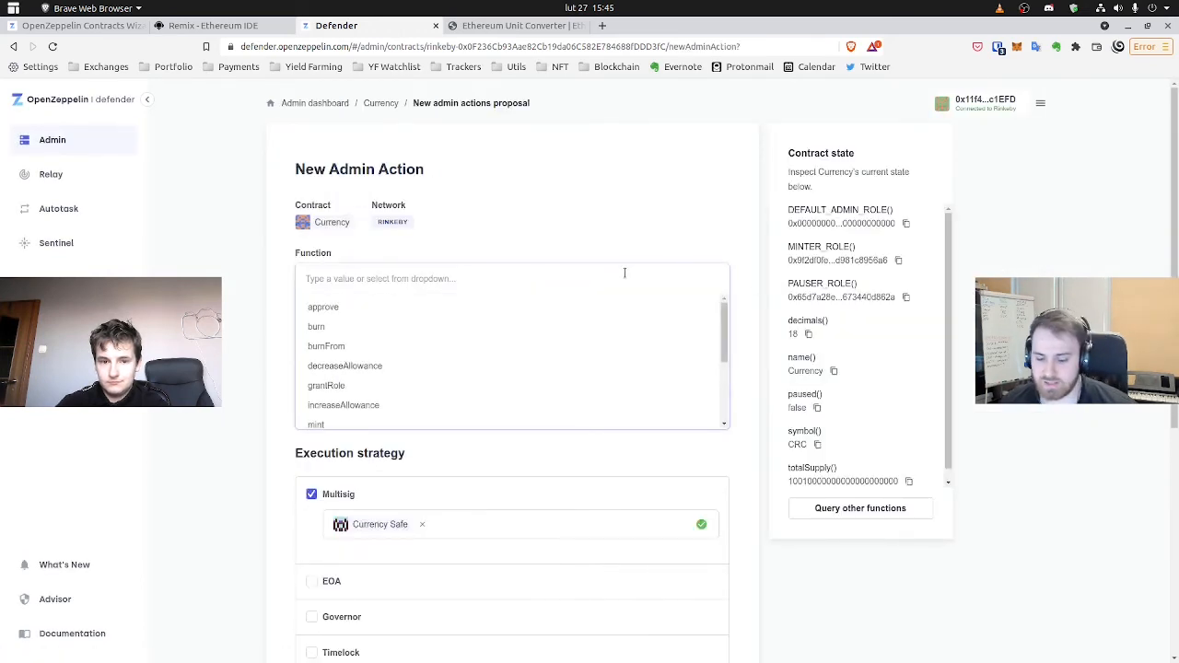
text(rev)
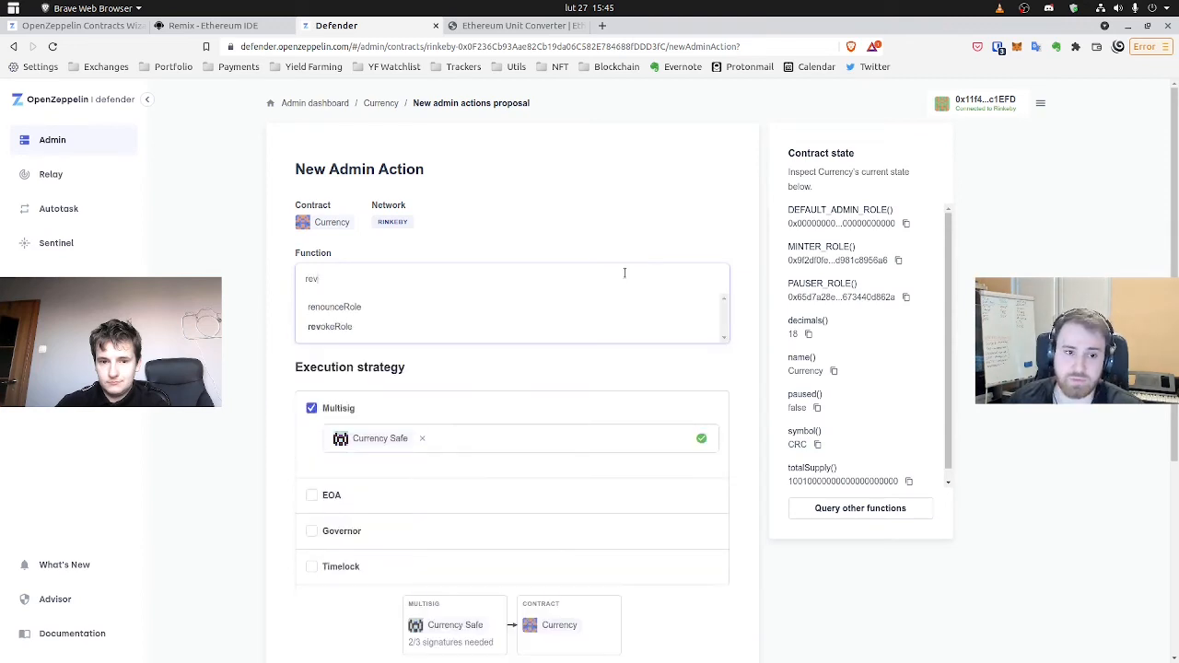
click(329, 326)
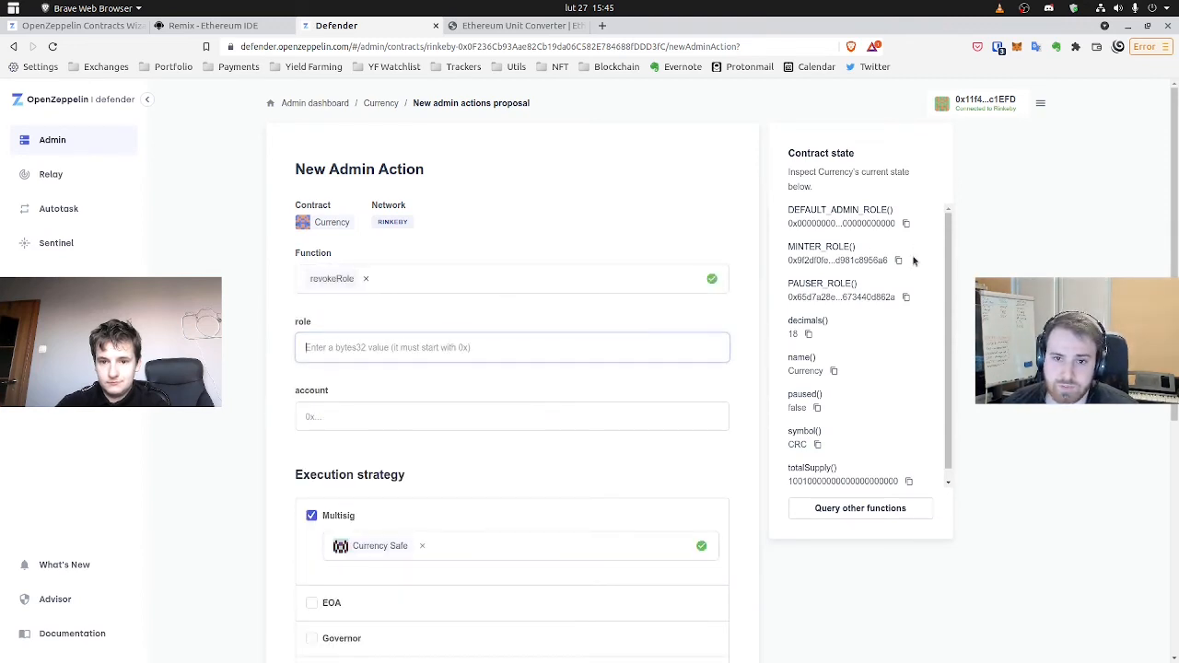
text(0x9f2df0fed2c77648de5860a4cc508cd818c85b8b8a1ab4ceeef8d981c8956a6)
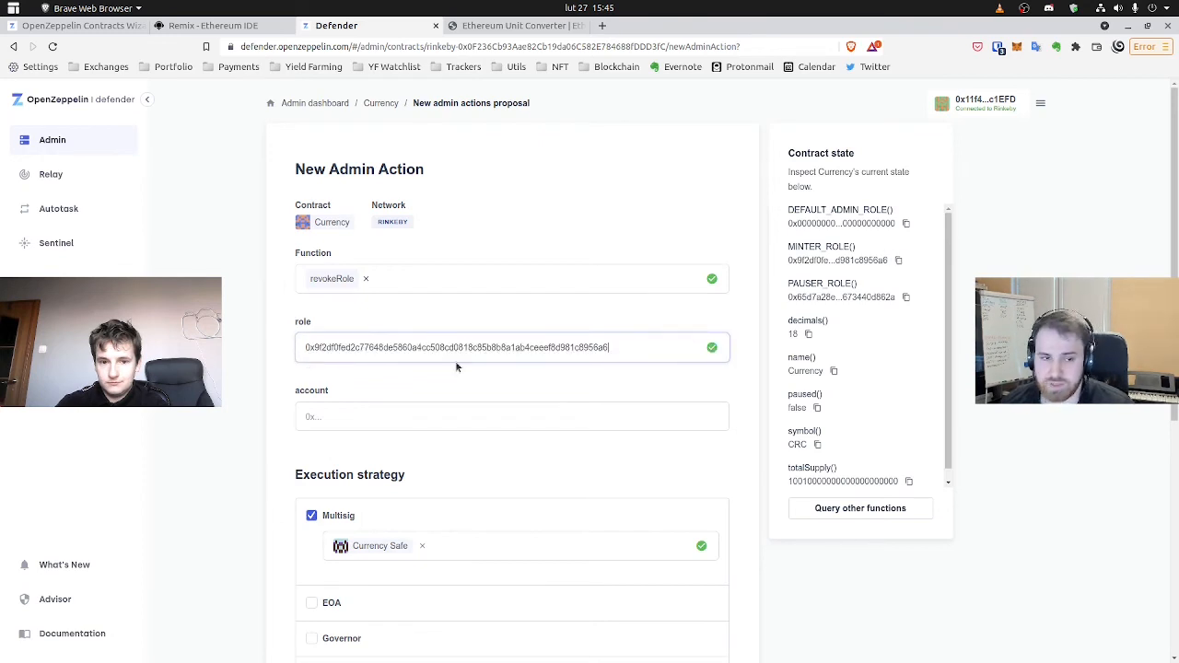
click(512, 416)
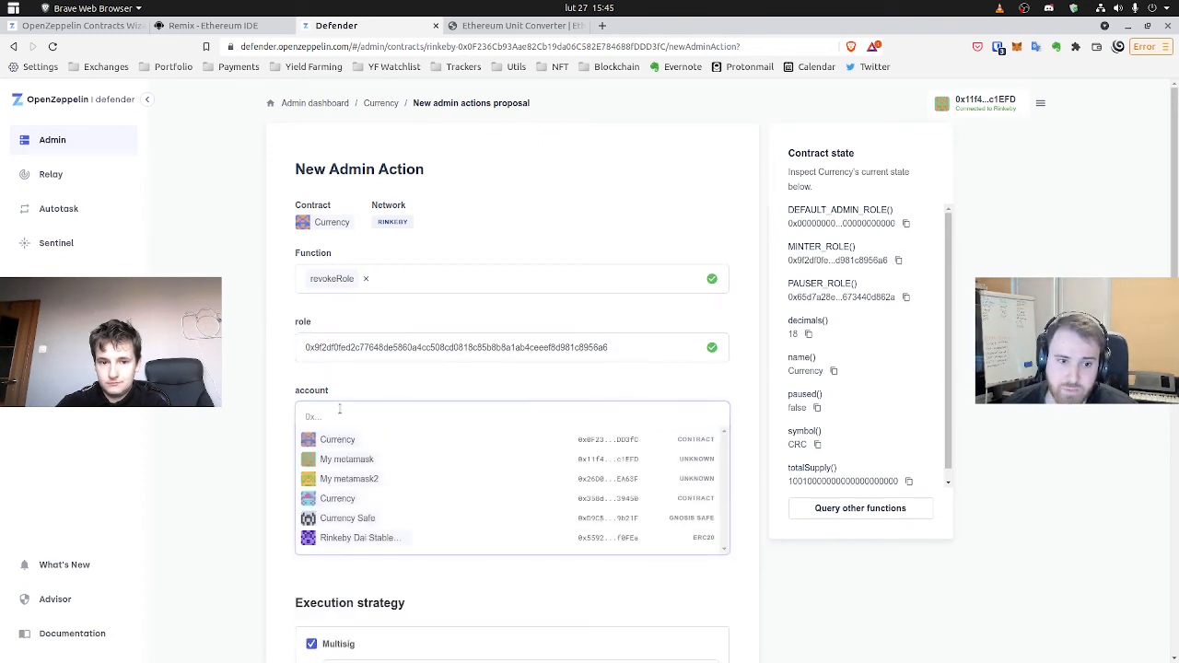
click(347, 459)
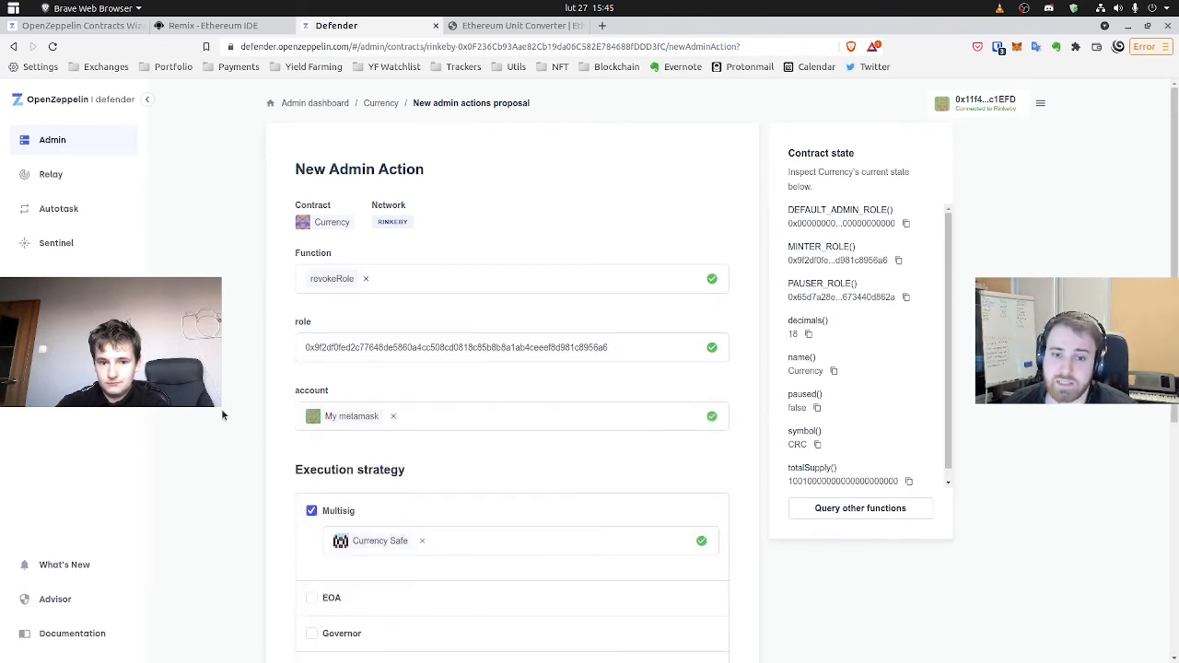
Title the proposal 'Revoking minter role from the original acc'
scroll(down, 3)
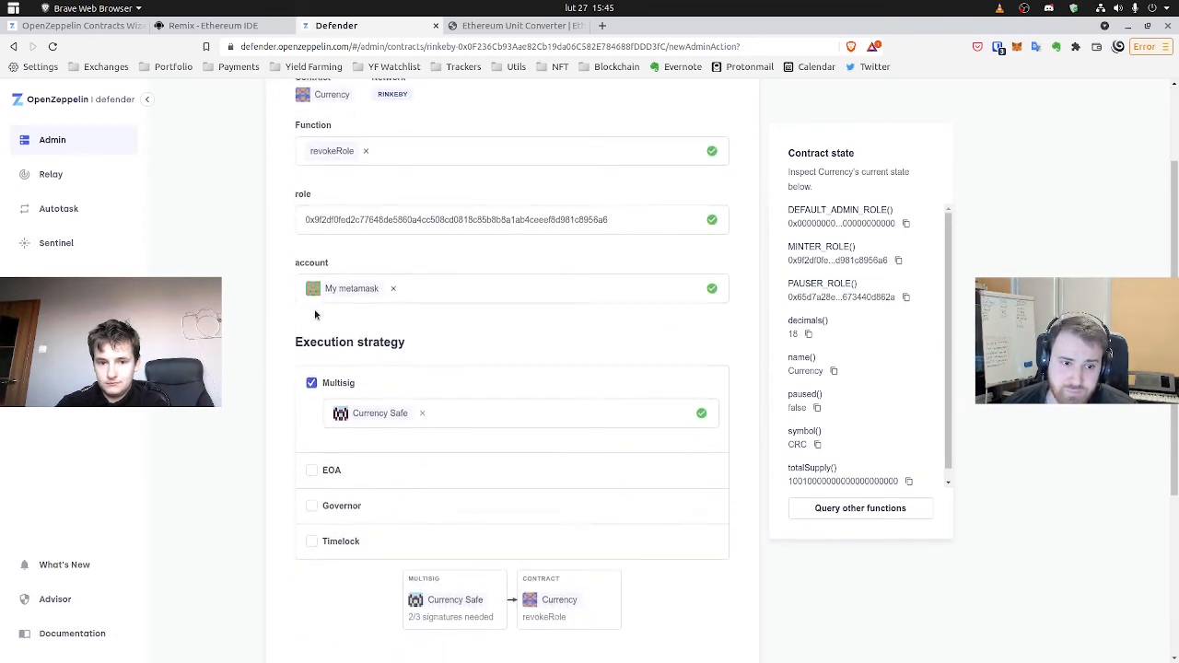
scroll(down, 3)
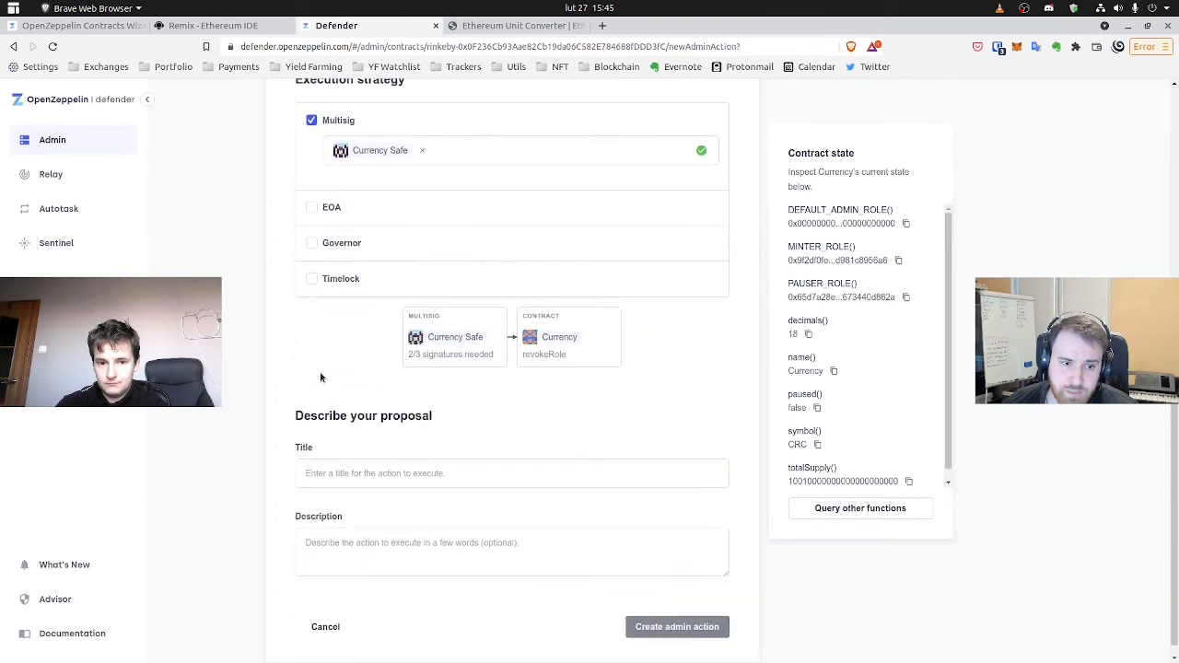
text(Re)
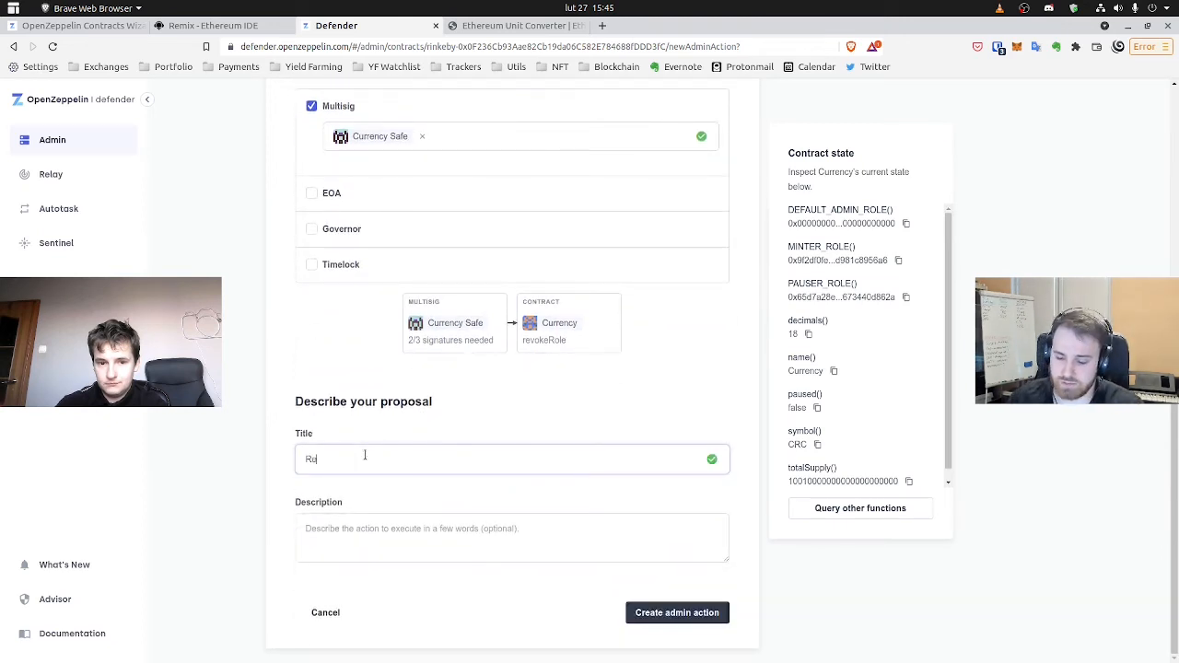
text(voking)
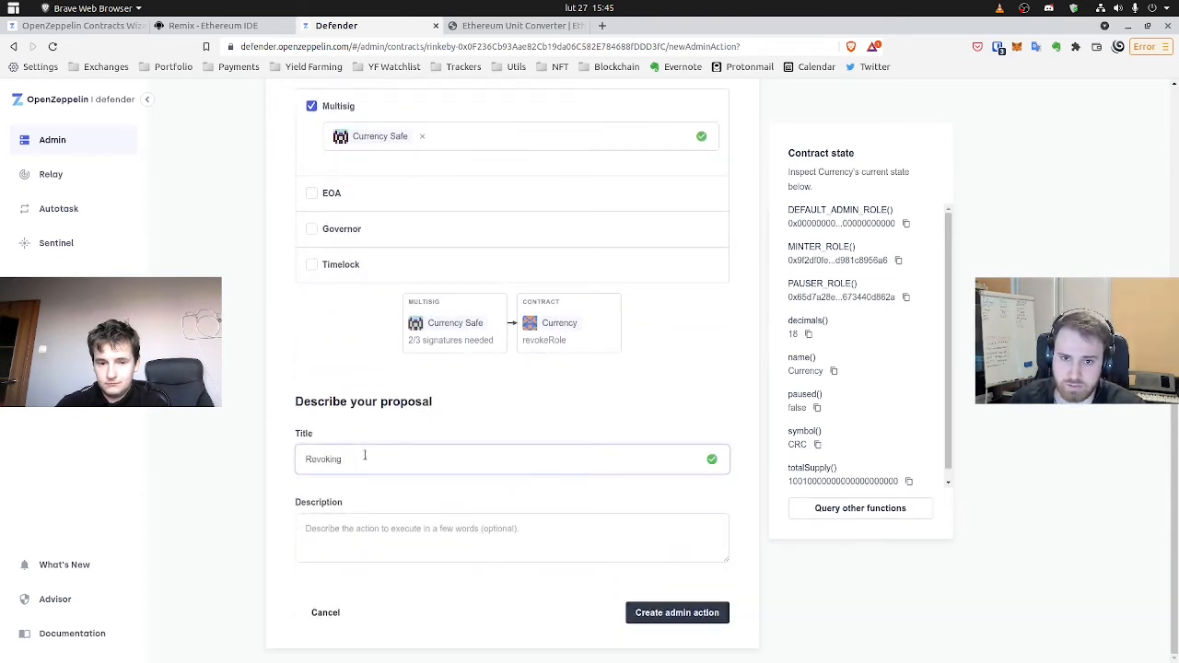
text(minter role from)
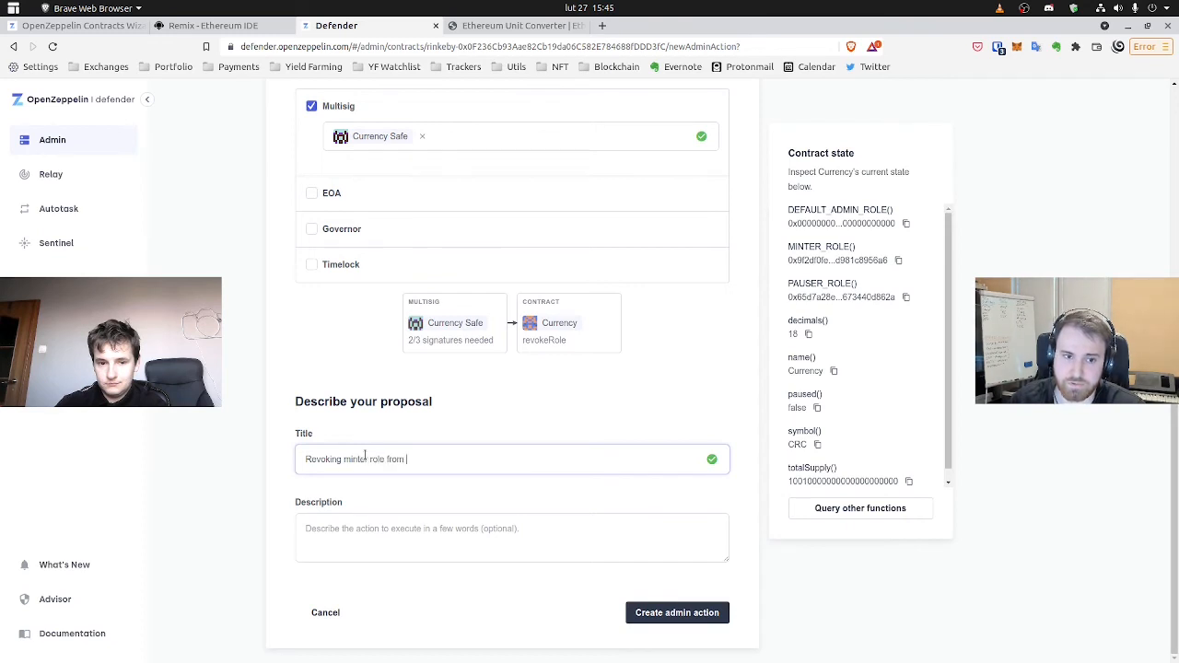
text(the original ac)
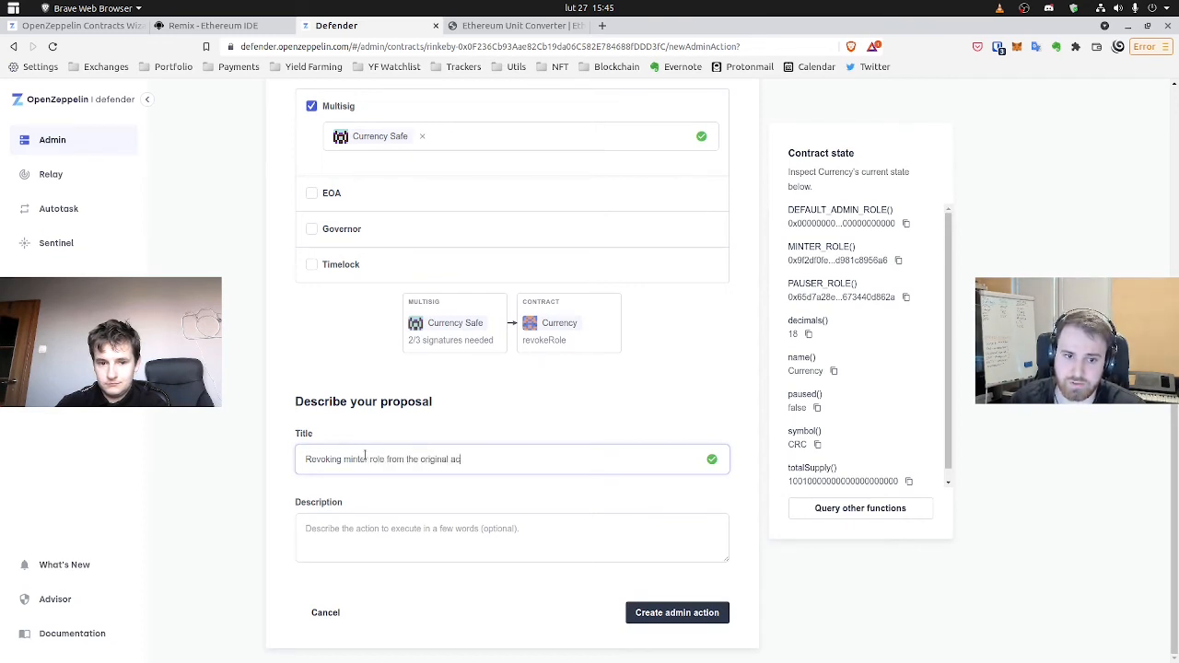
mouse_move(677, 612)
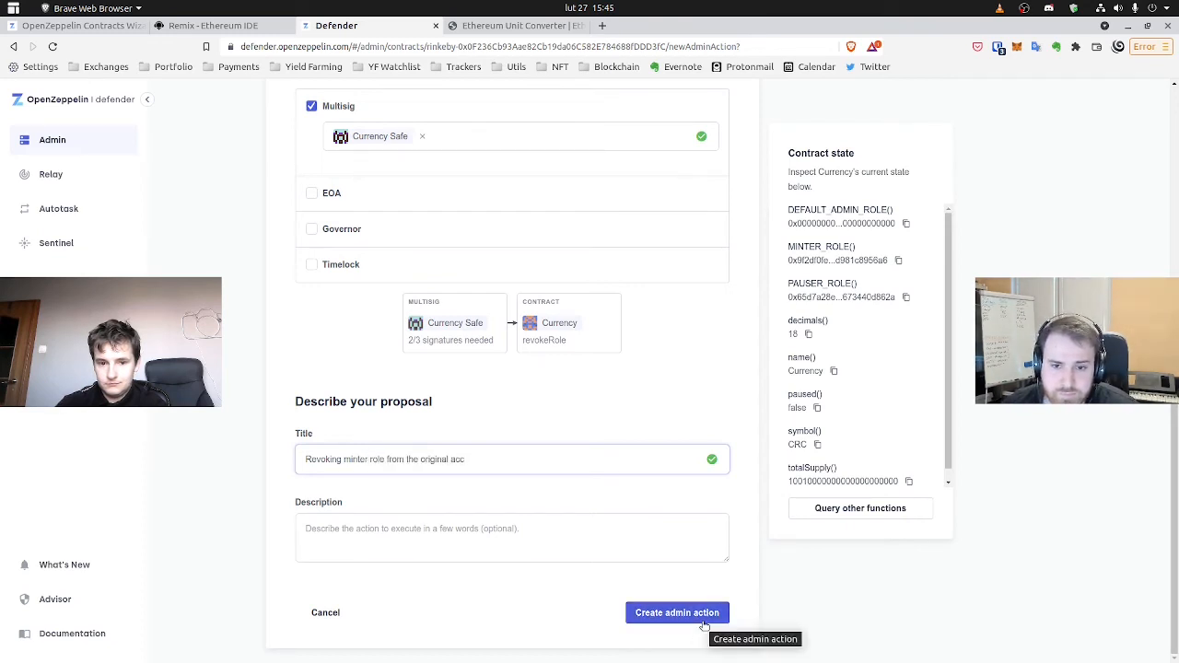
scroll(up, 3)
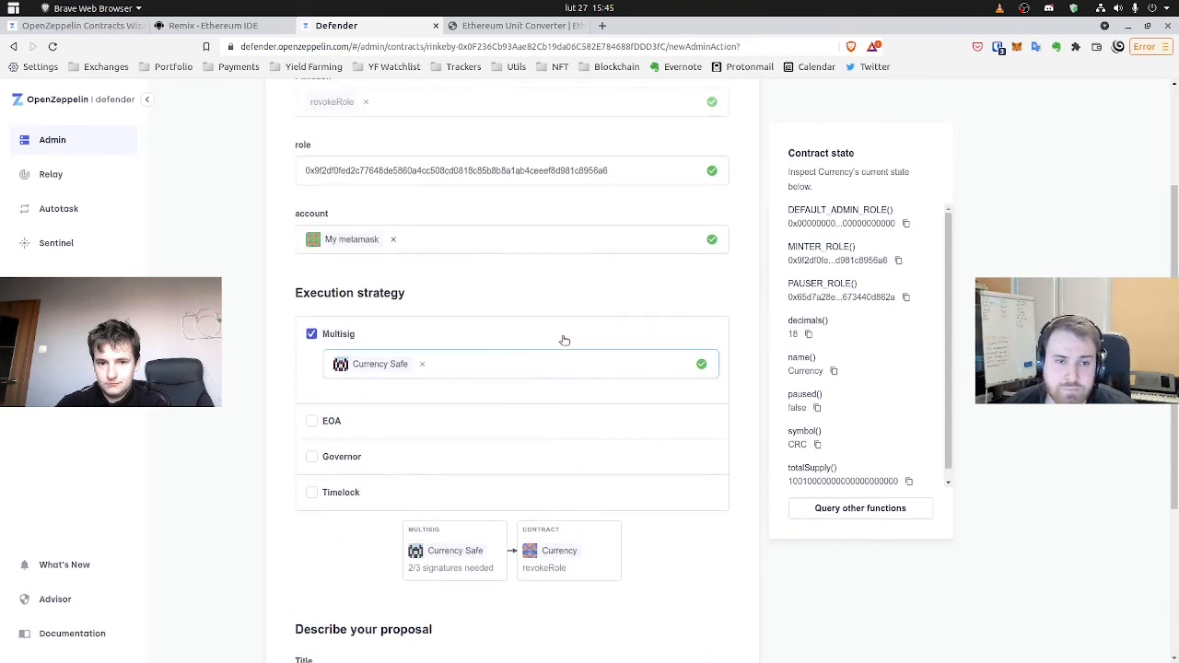
scroll(down, 3)
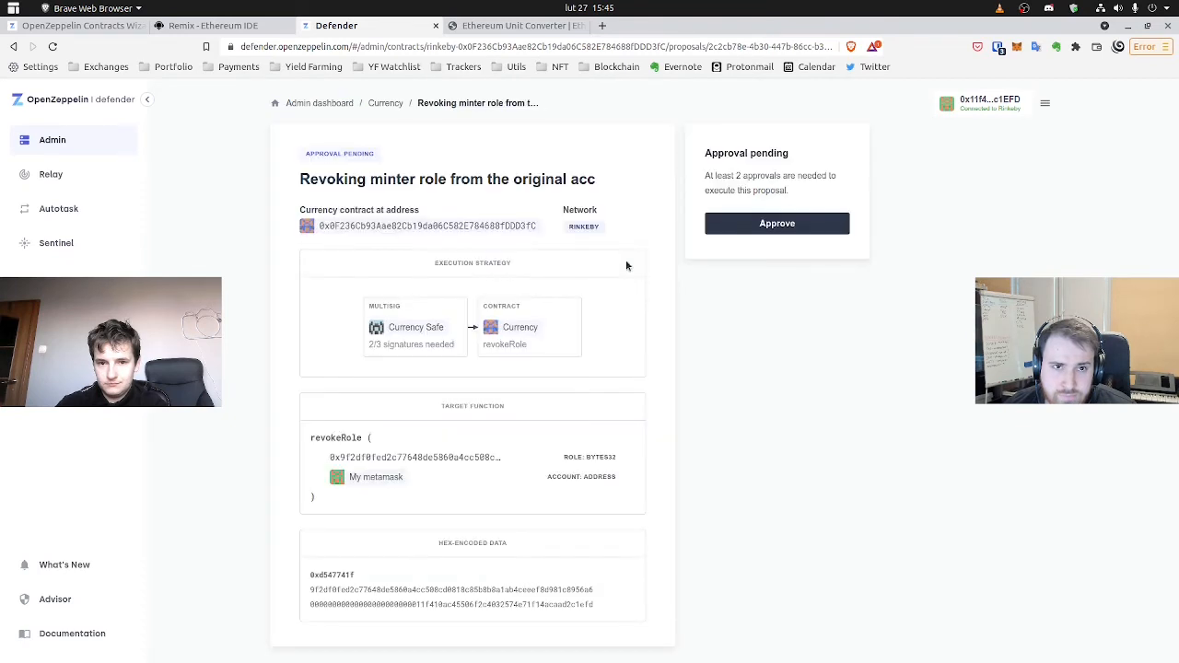
mouse_move(491, 170)
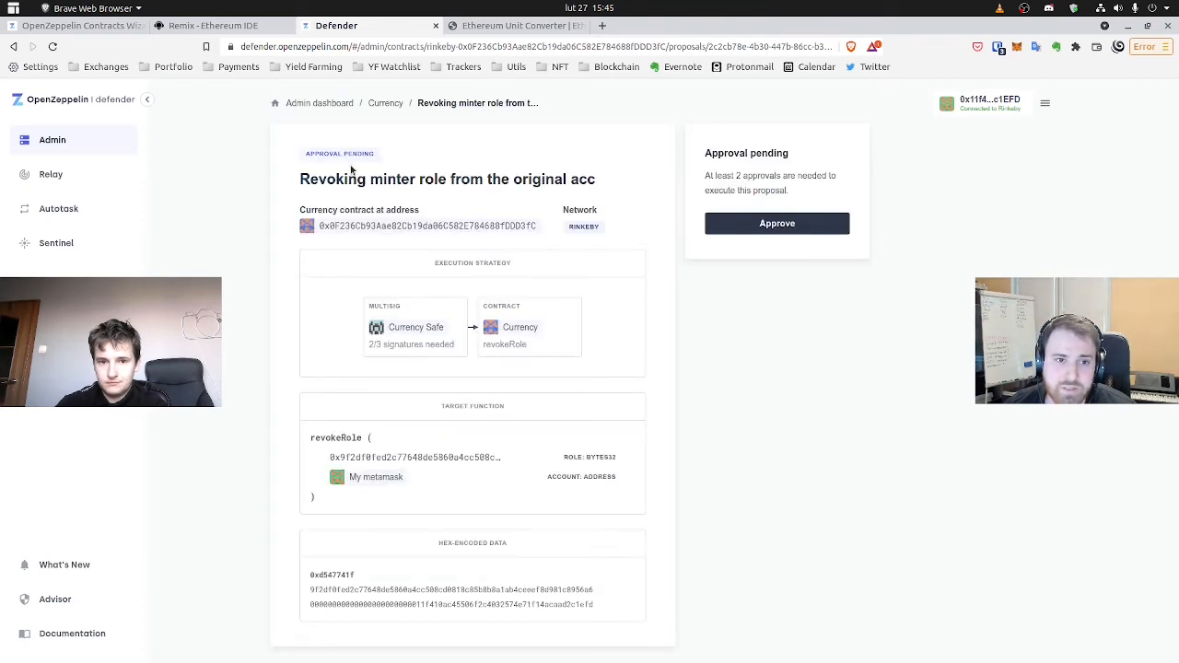
Approve the minter-role revocation proposal and sign the approval in MetaMask
click(428, 226)
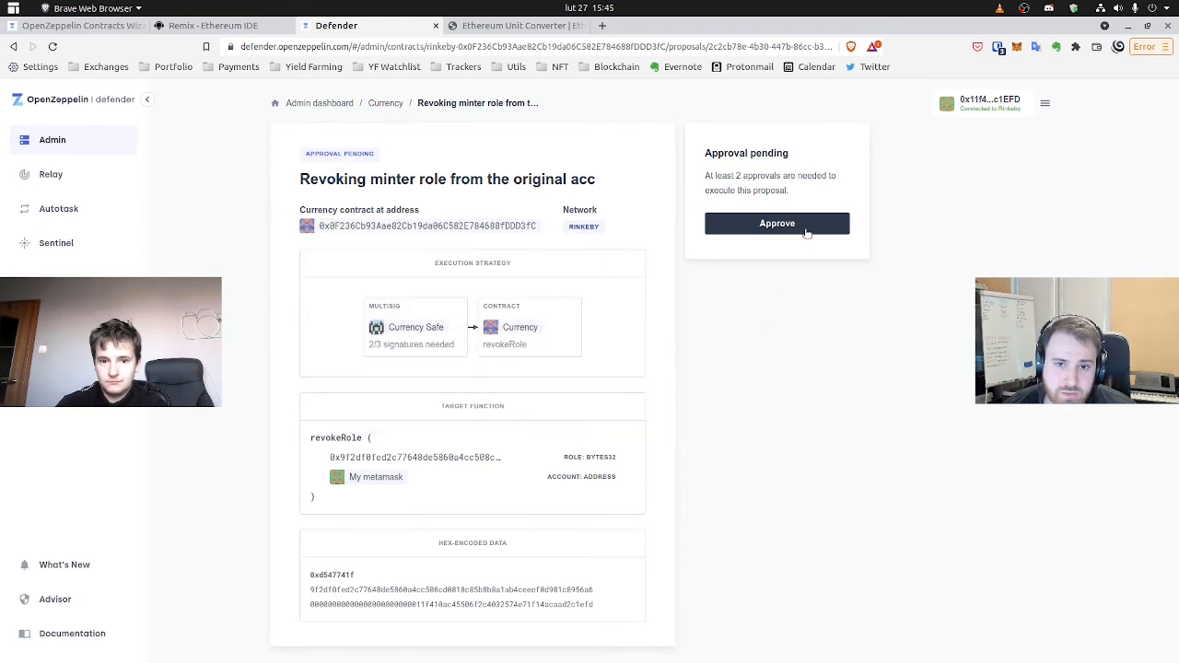
click(777, 223)
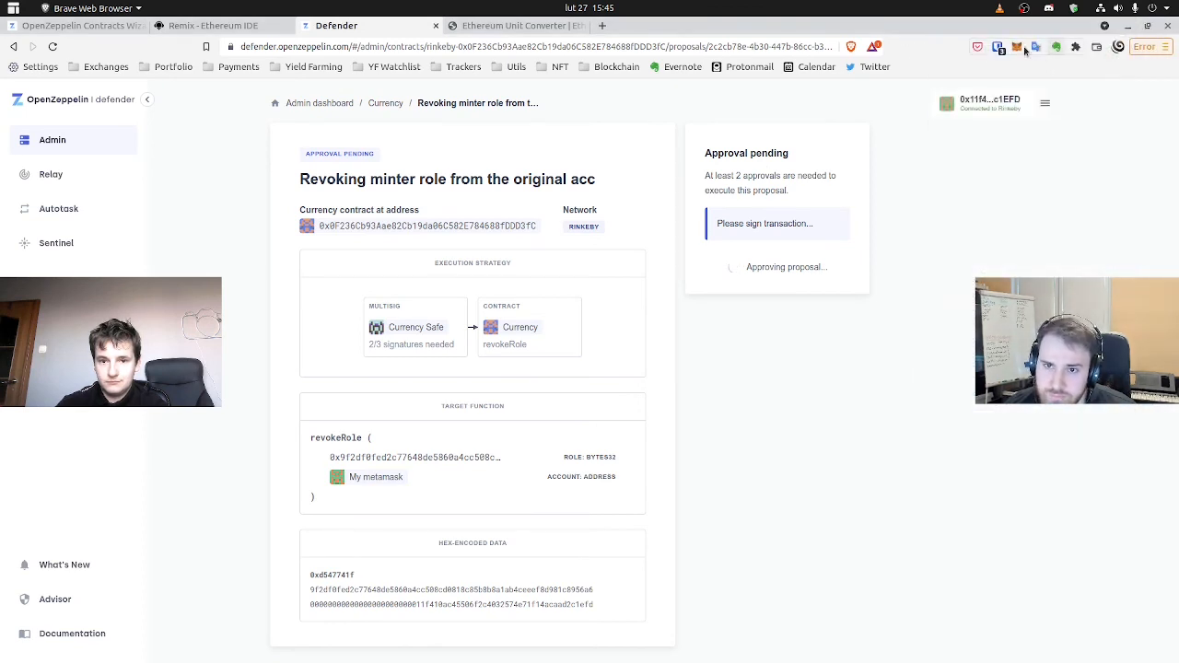
click(1017, 47)
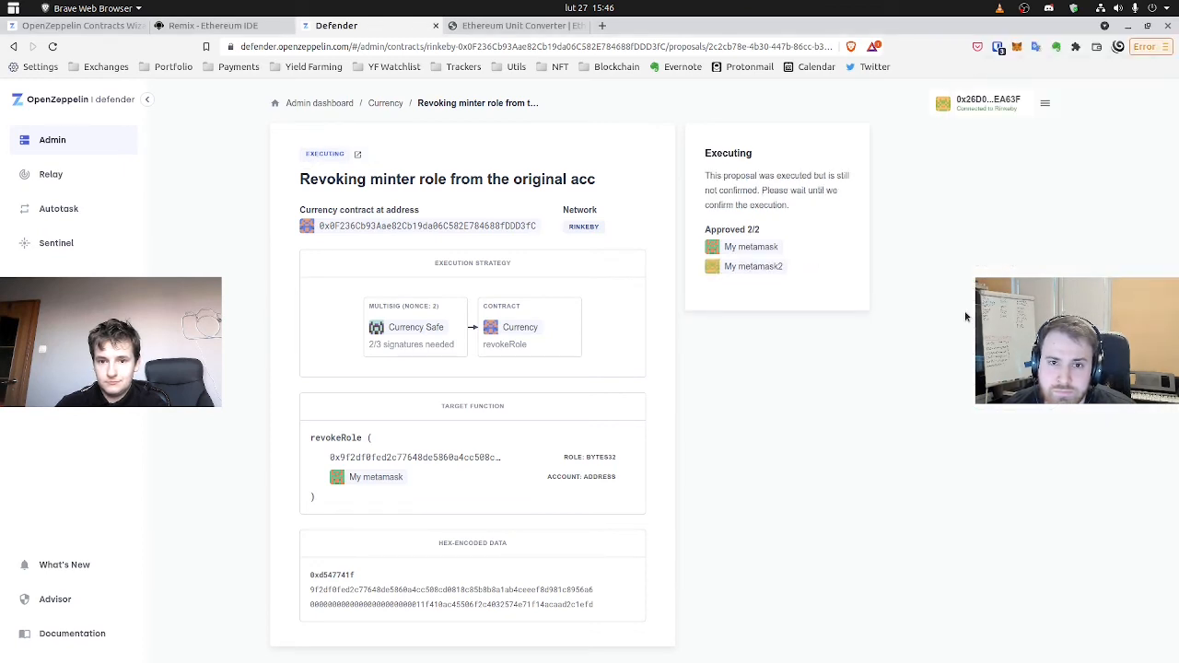
mouse_move(956, 297)
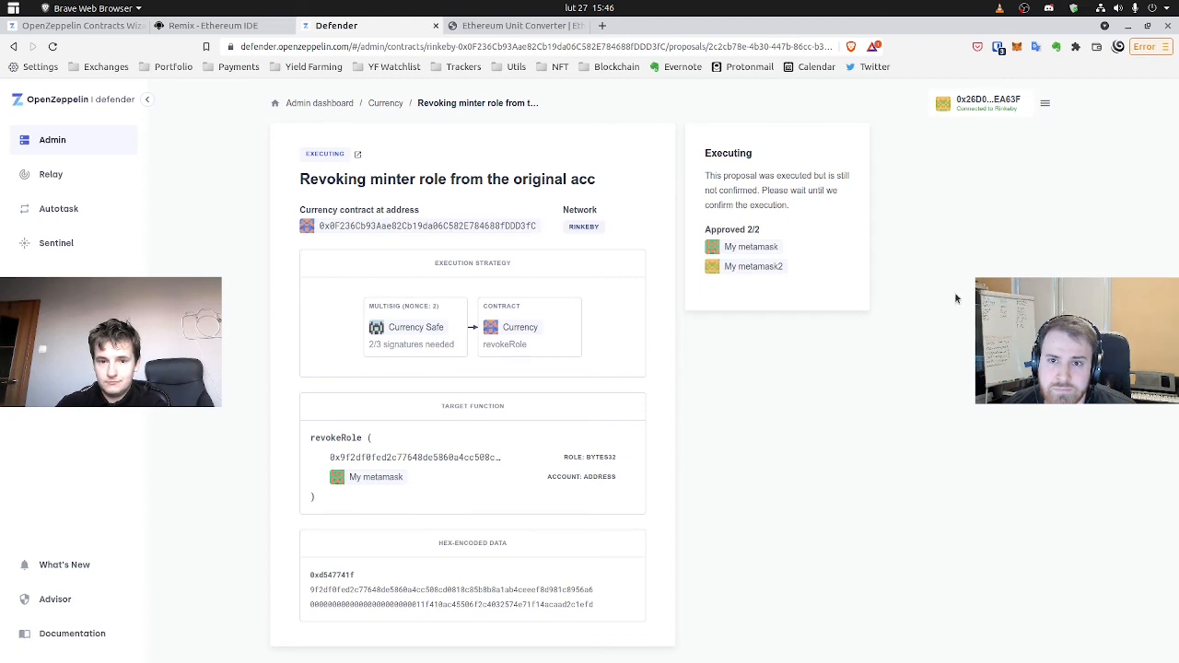
mouse_move(911, 260)
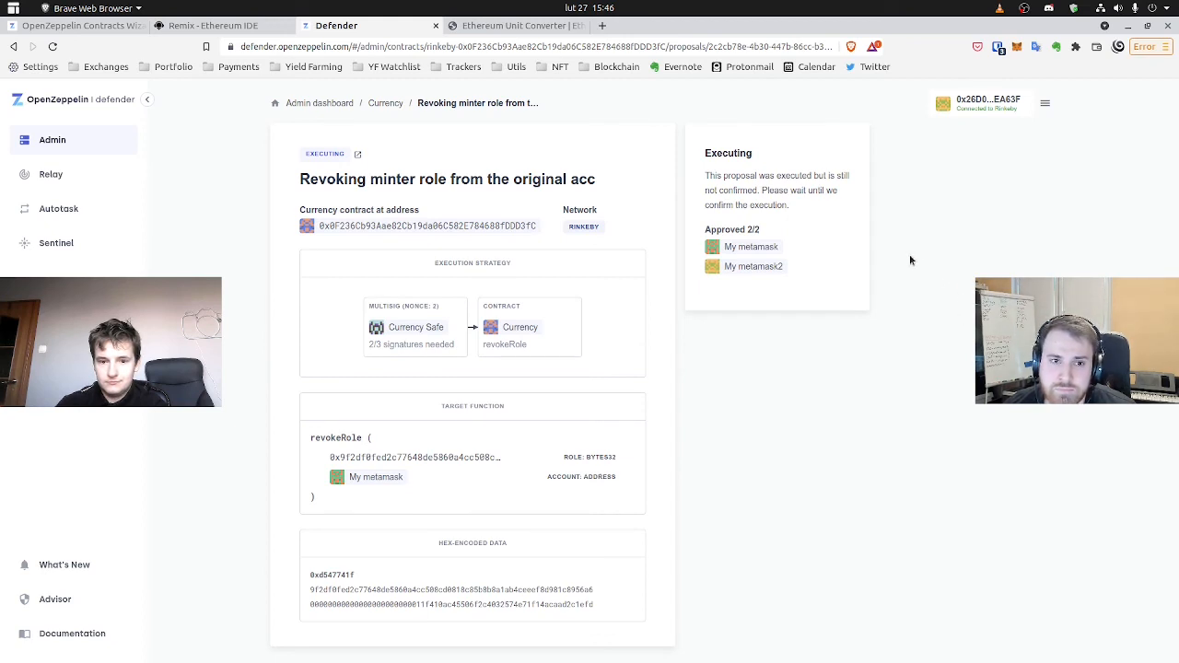
mouse_move(894, 263)
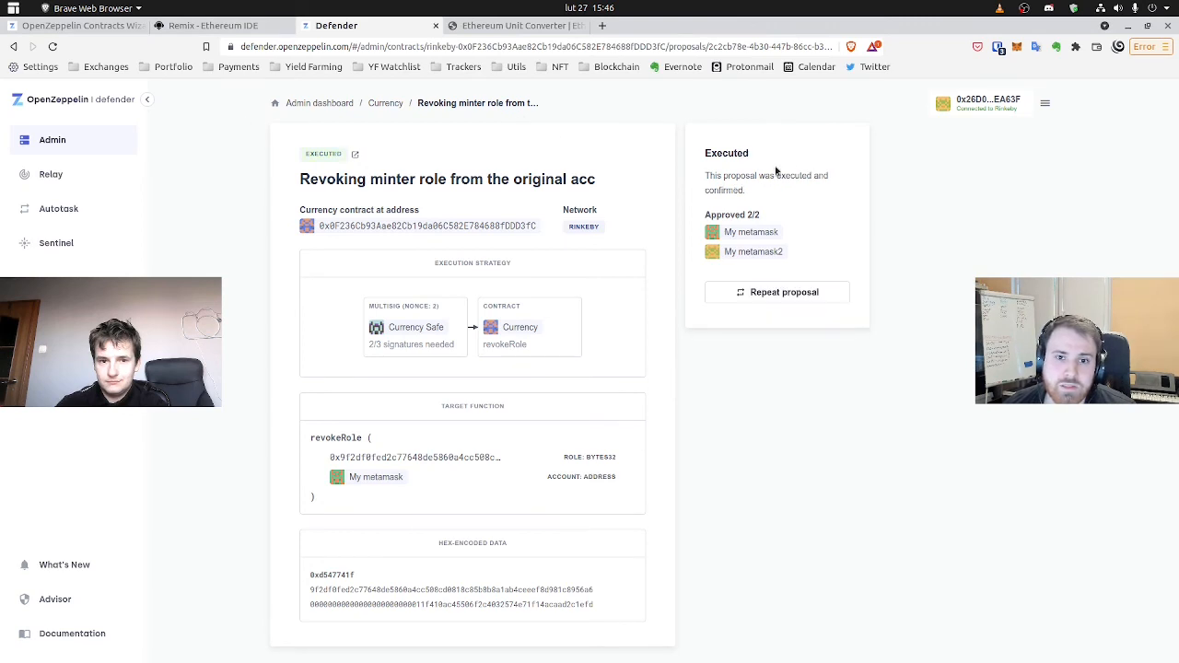
mouse_move(89, 142)
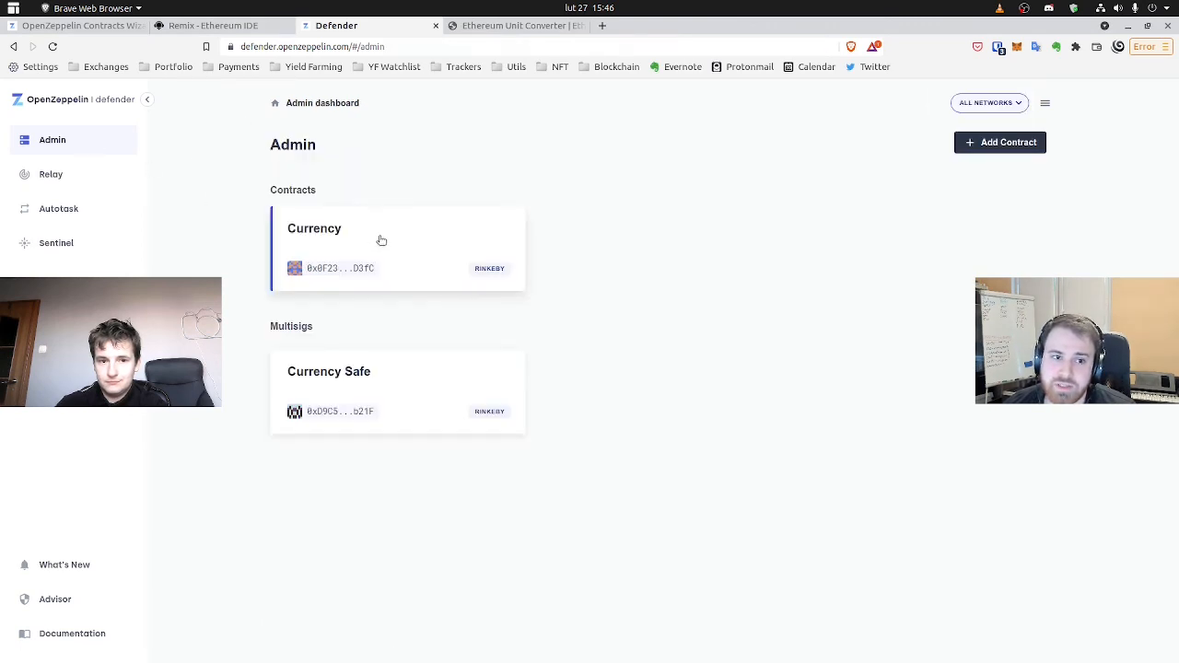
Set up a Currency mint action of 100 to My metamask
click(314, 228)
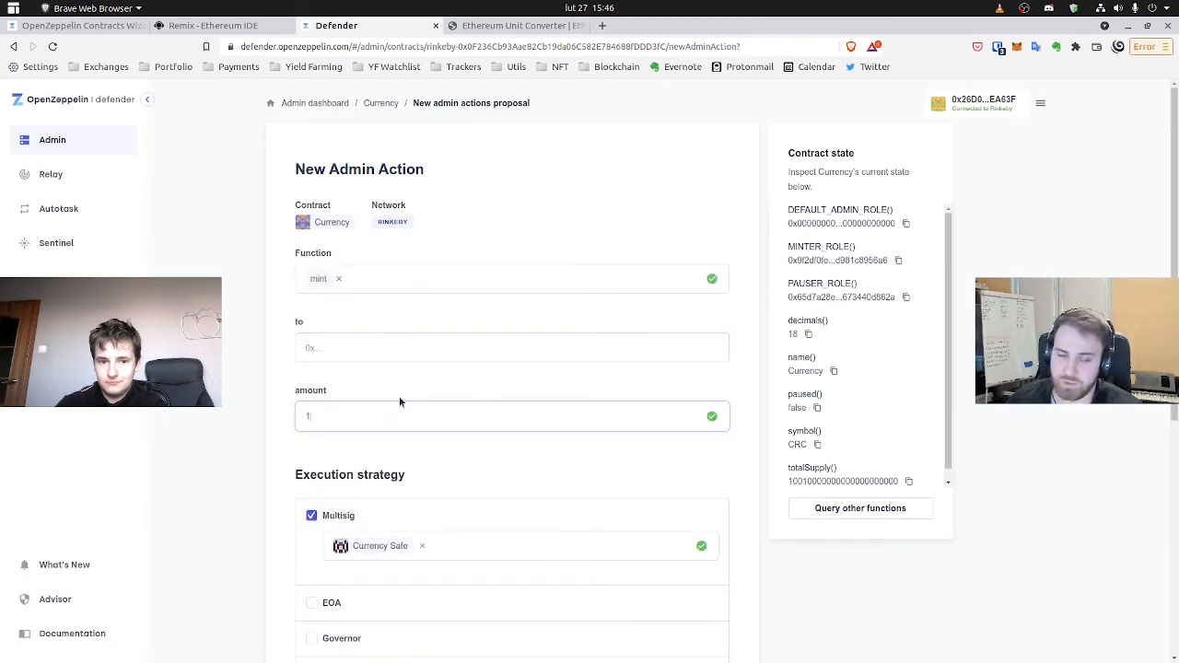
text(00)
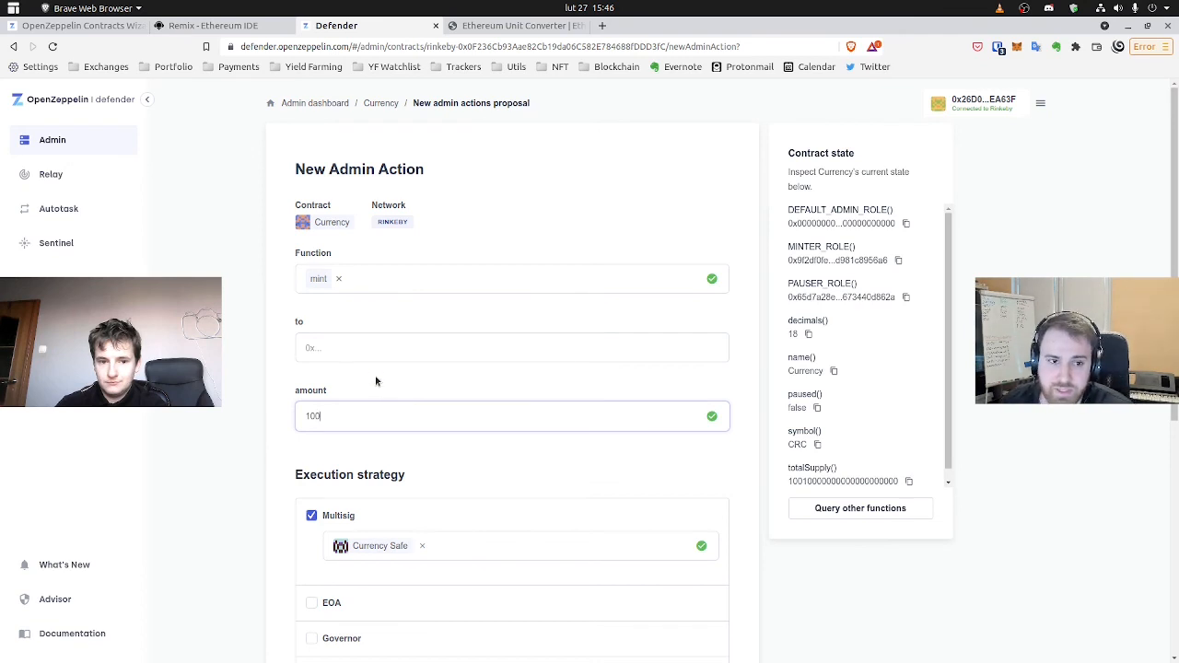
click(511, 347)
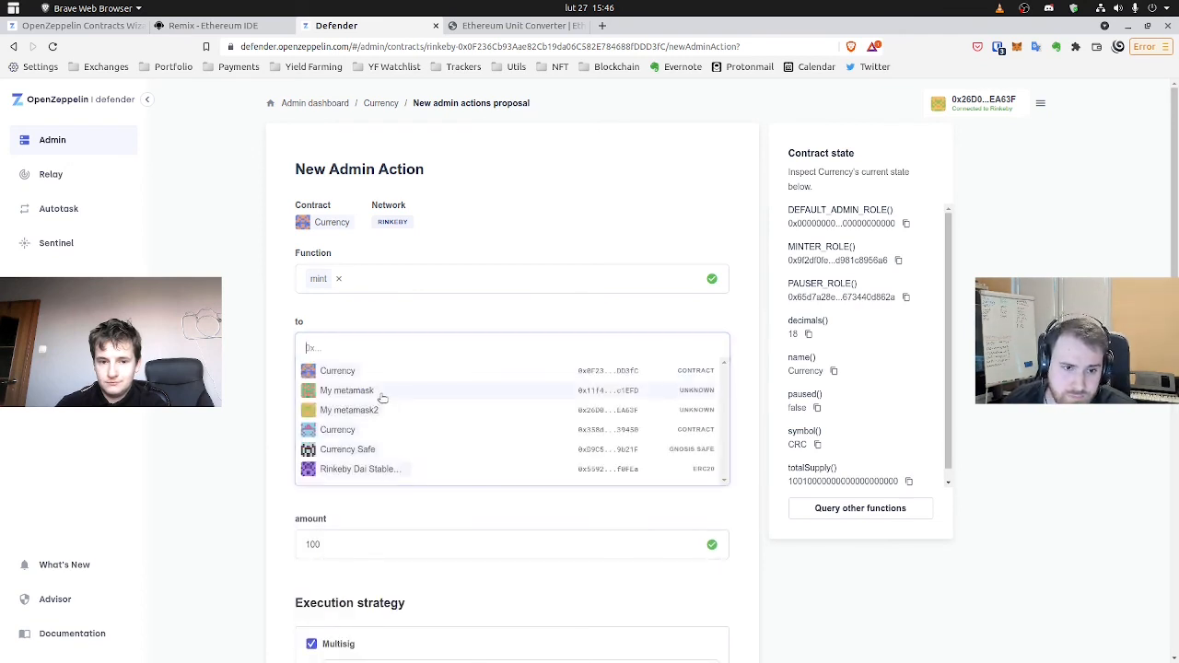
click(347, 390)
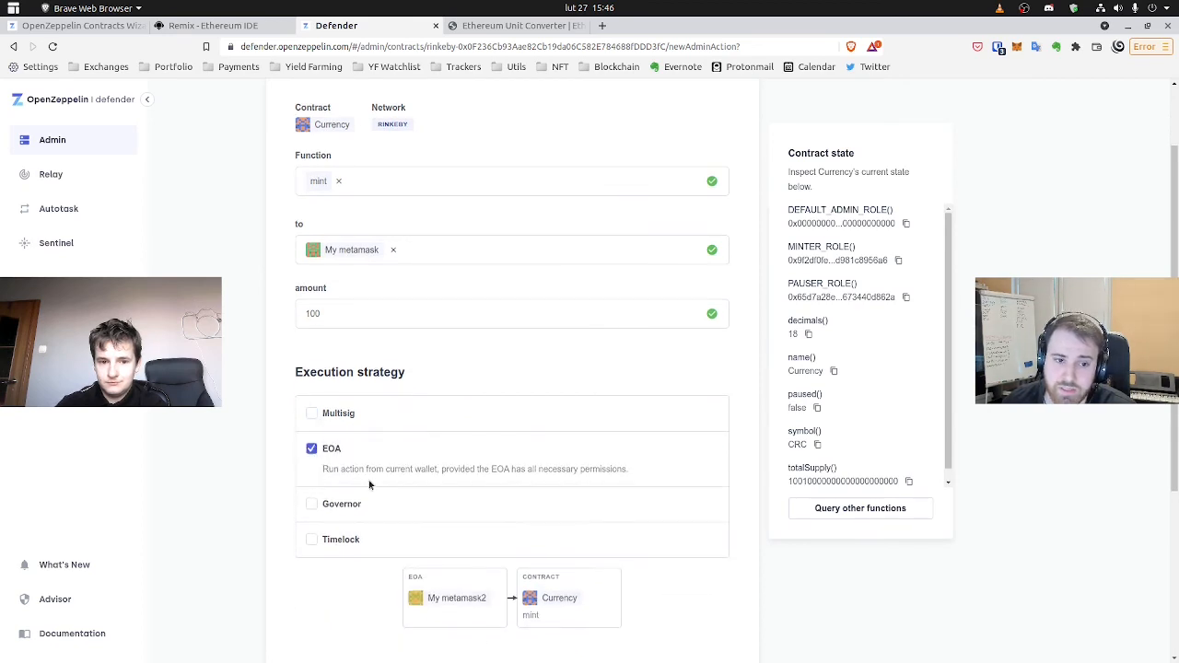
scroll(down, 3)
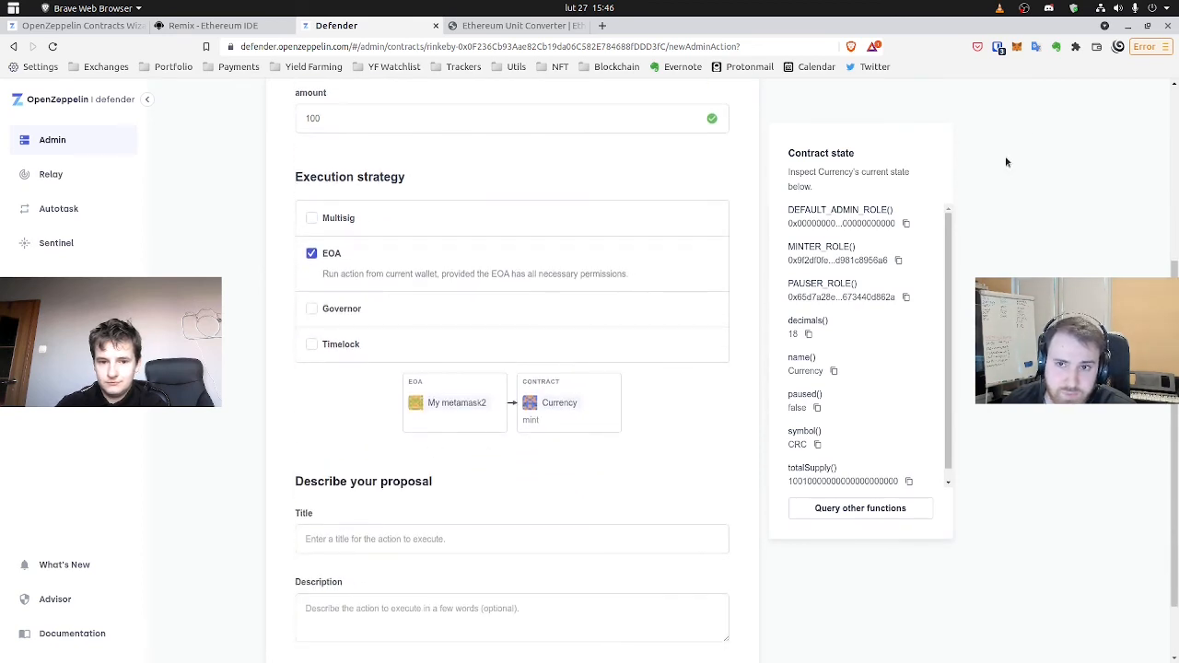
Switch MetaMask to the My metamask account and title the action 'Trying to mint without the permission'
click(457, 403)
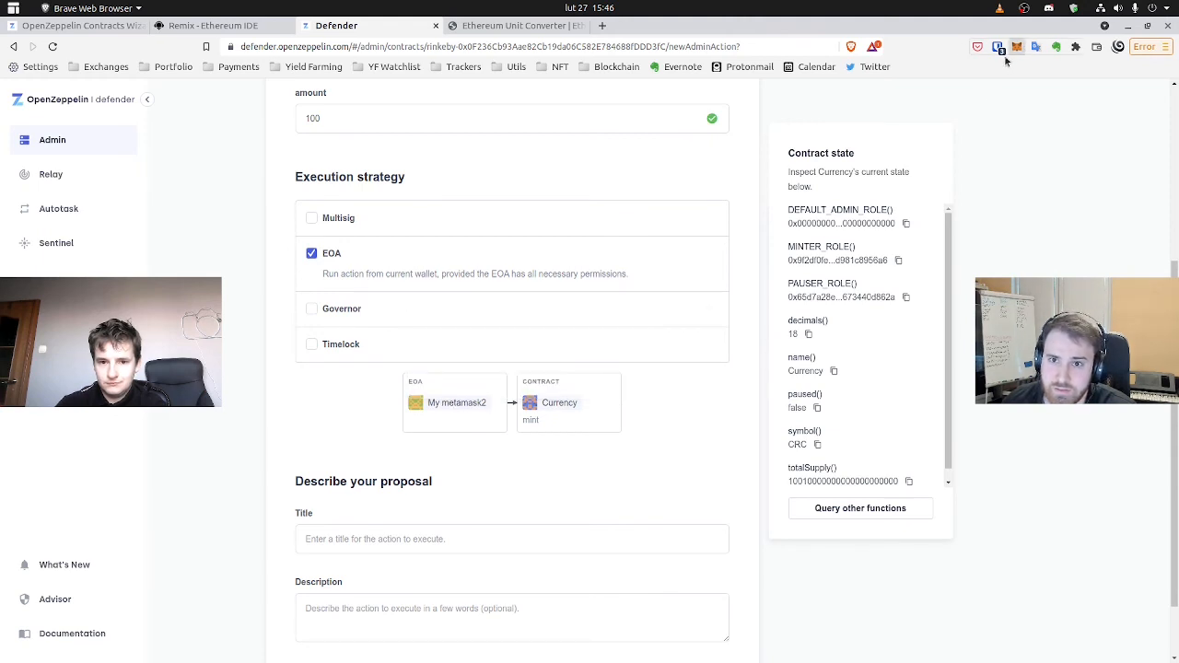
click(1017, 46)
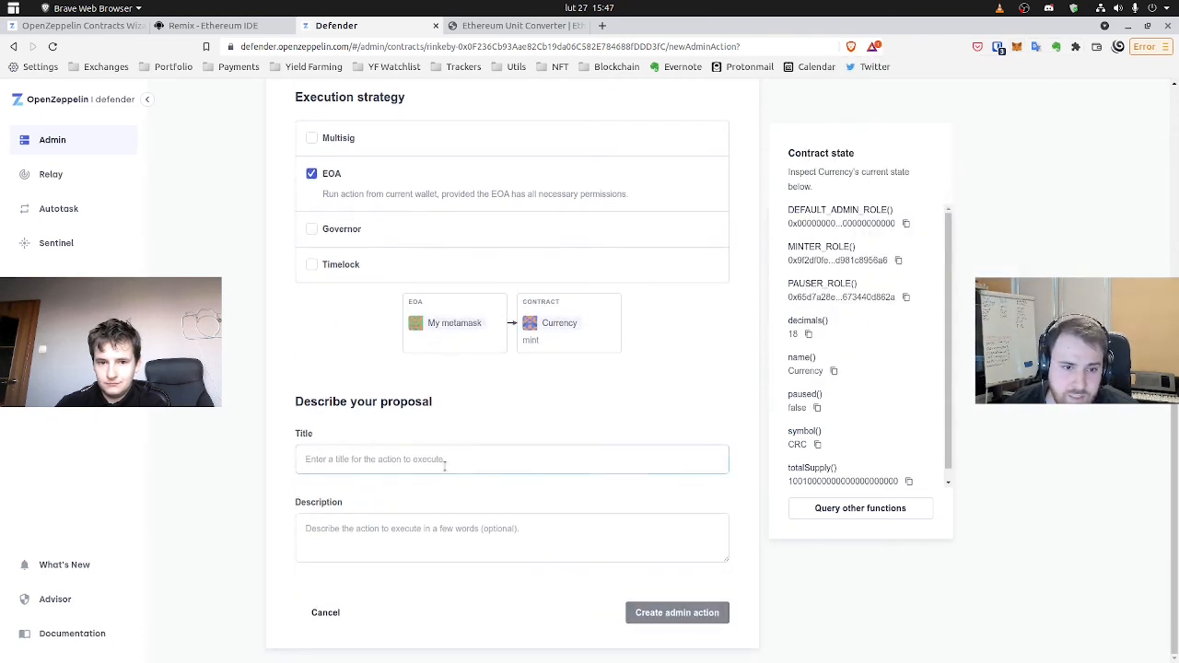
text(Trying)
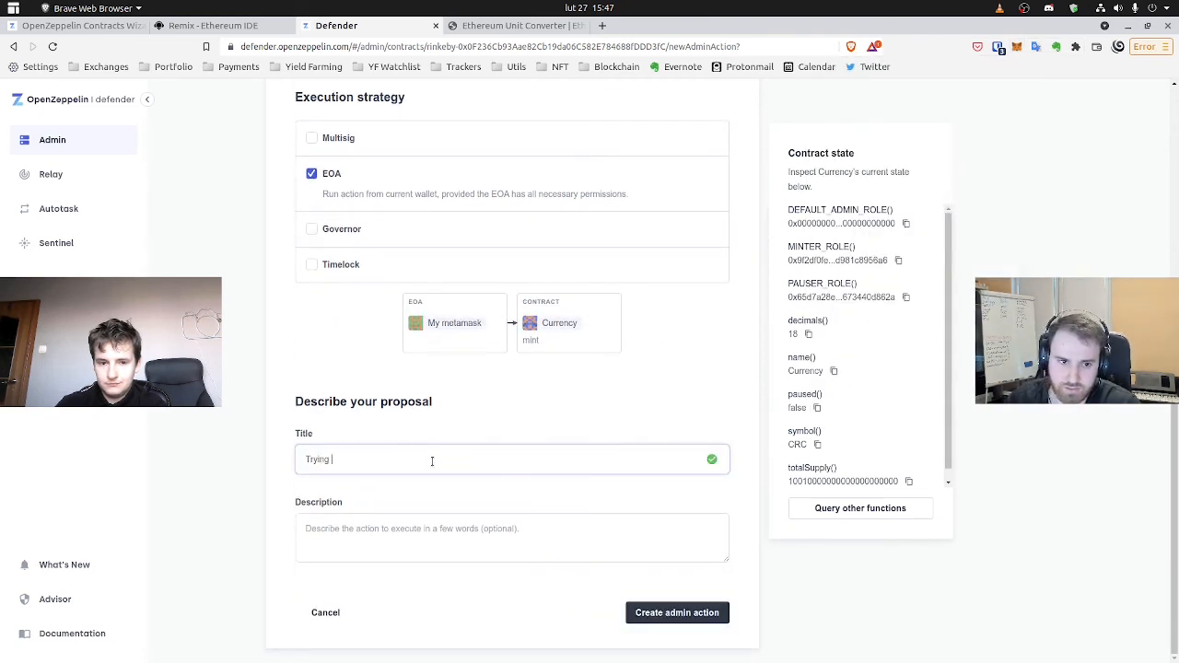
text(to mint with)
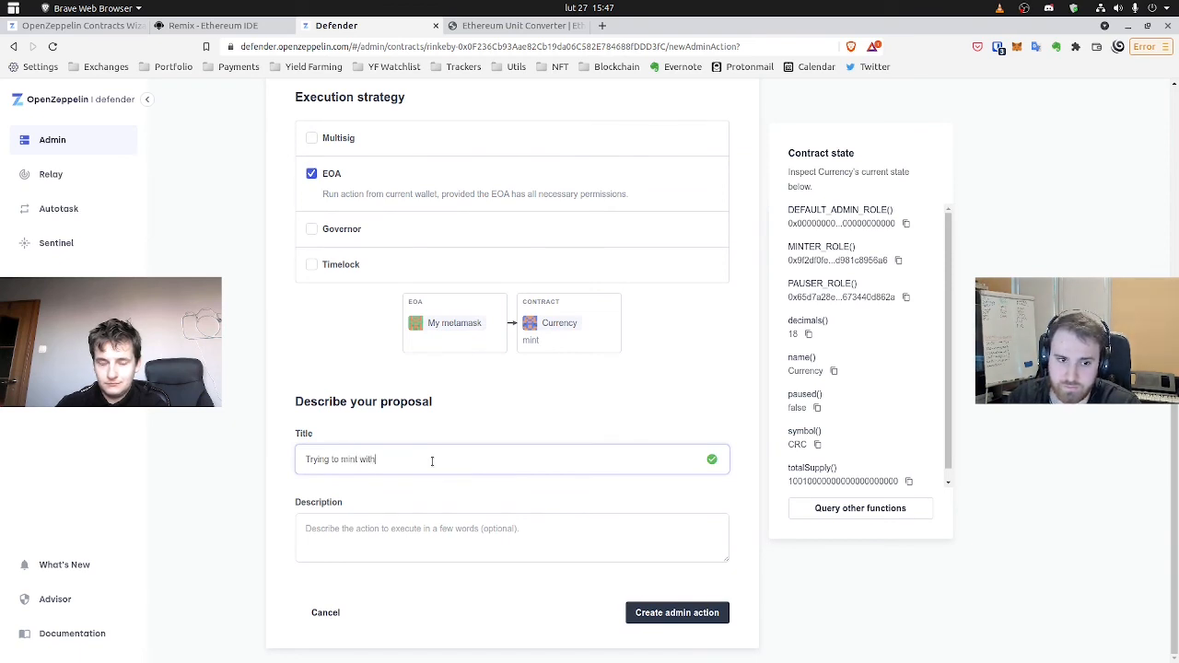
text(out the permission)
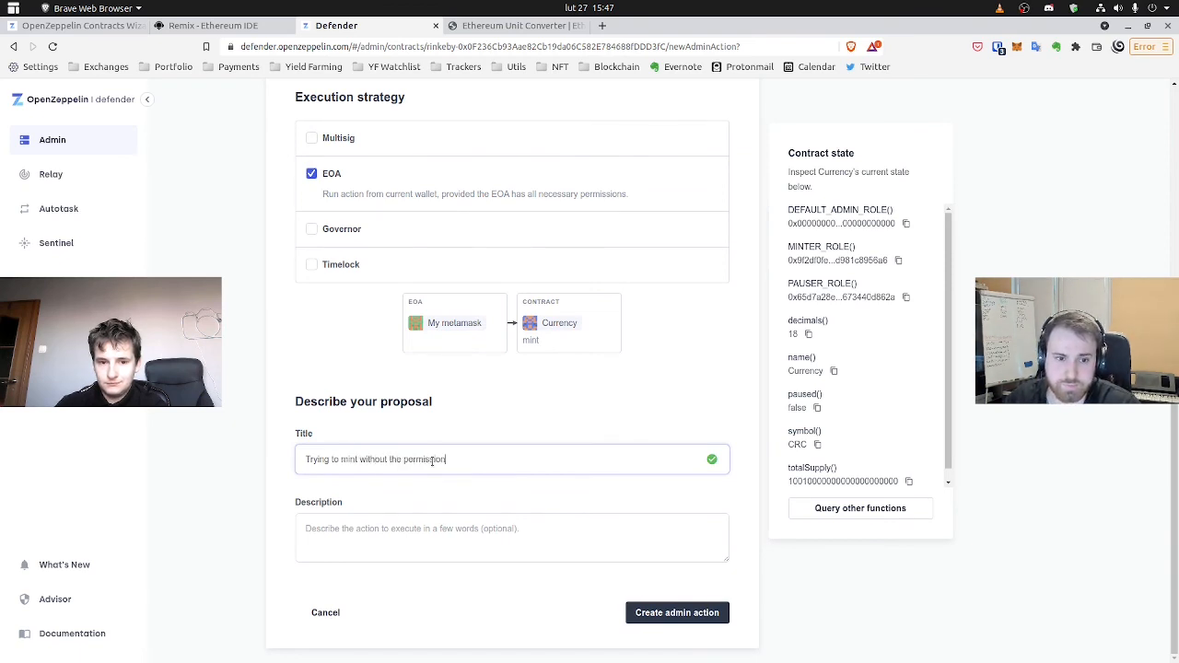
click(677, 612)
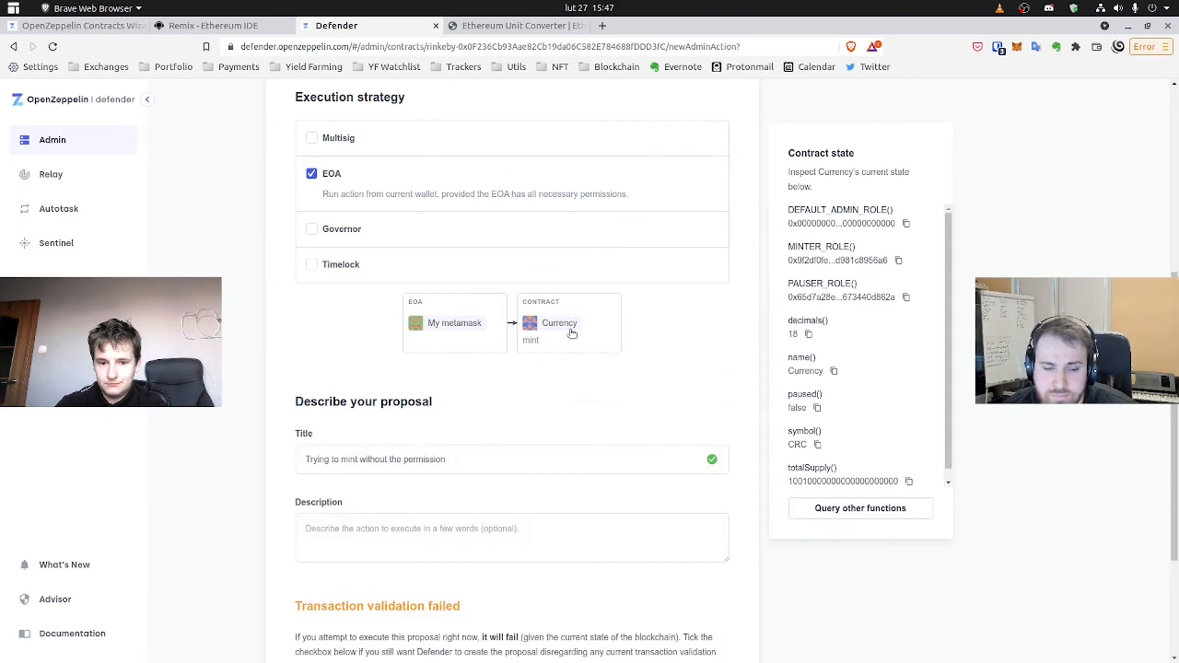
scroll(up, 3)
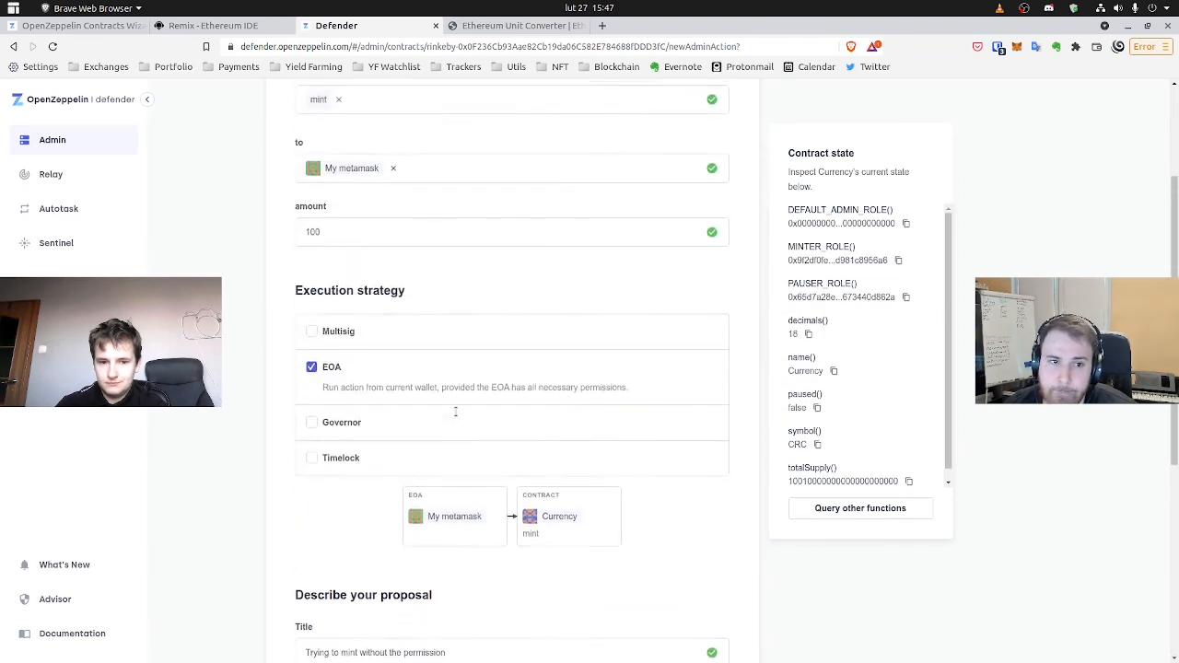
scroll(up, 3)
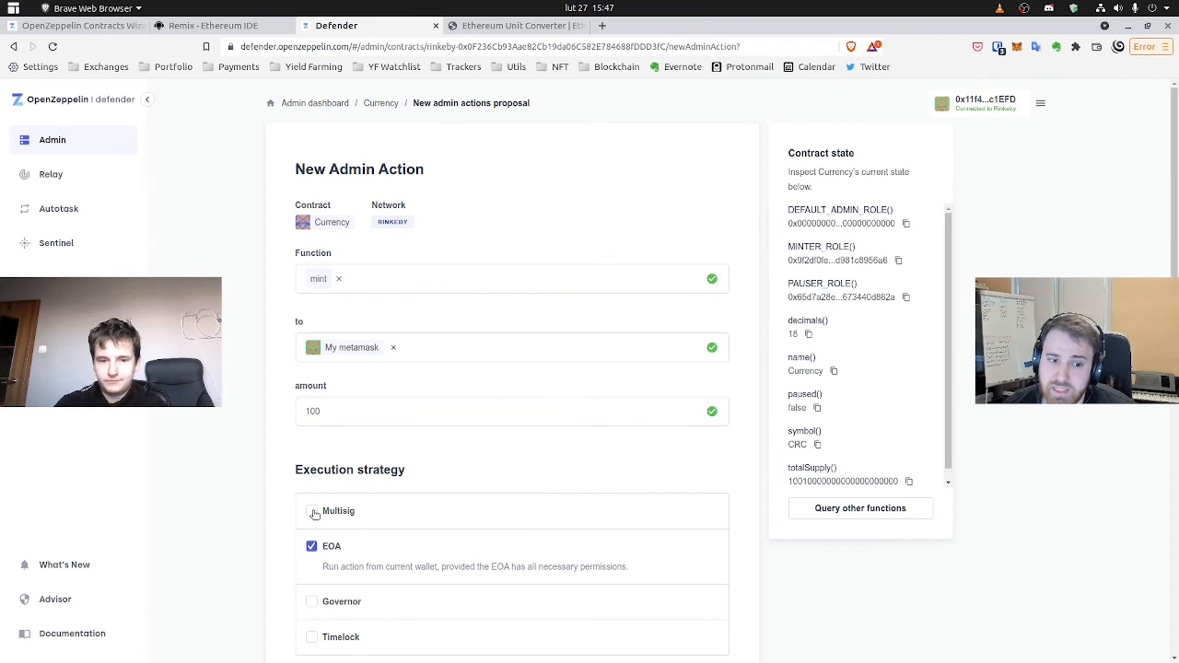
Route the mint through the Currency Safe multisig and create the admin action
click(313, 510)
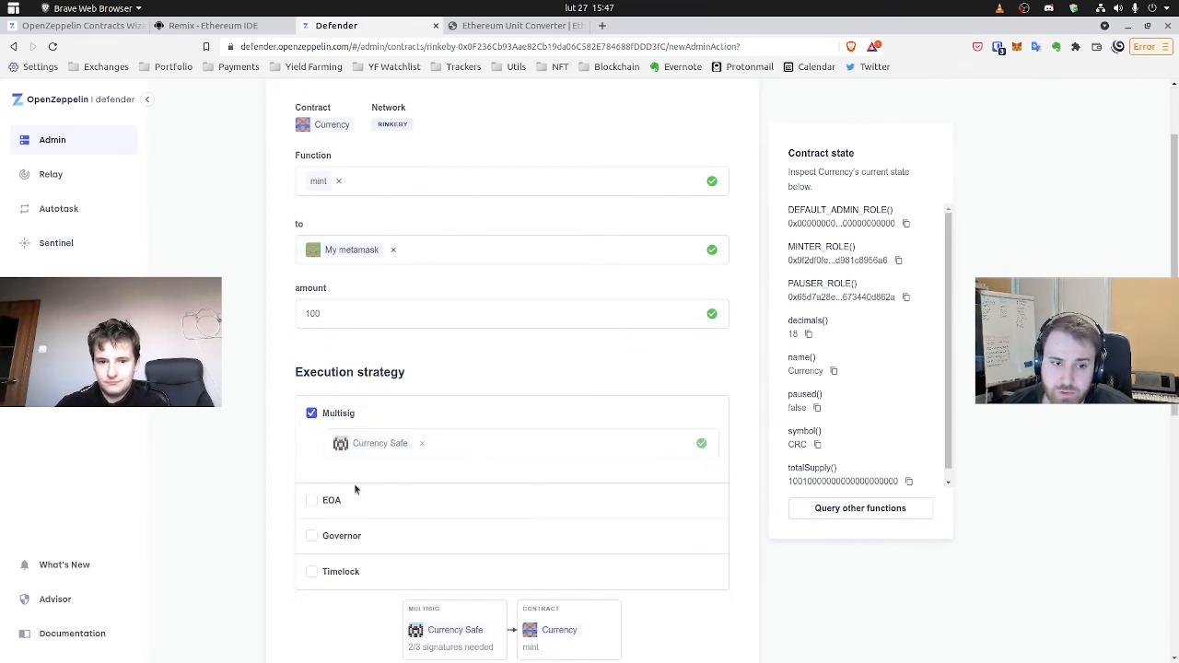
scroll(down, 3)
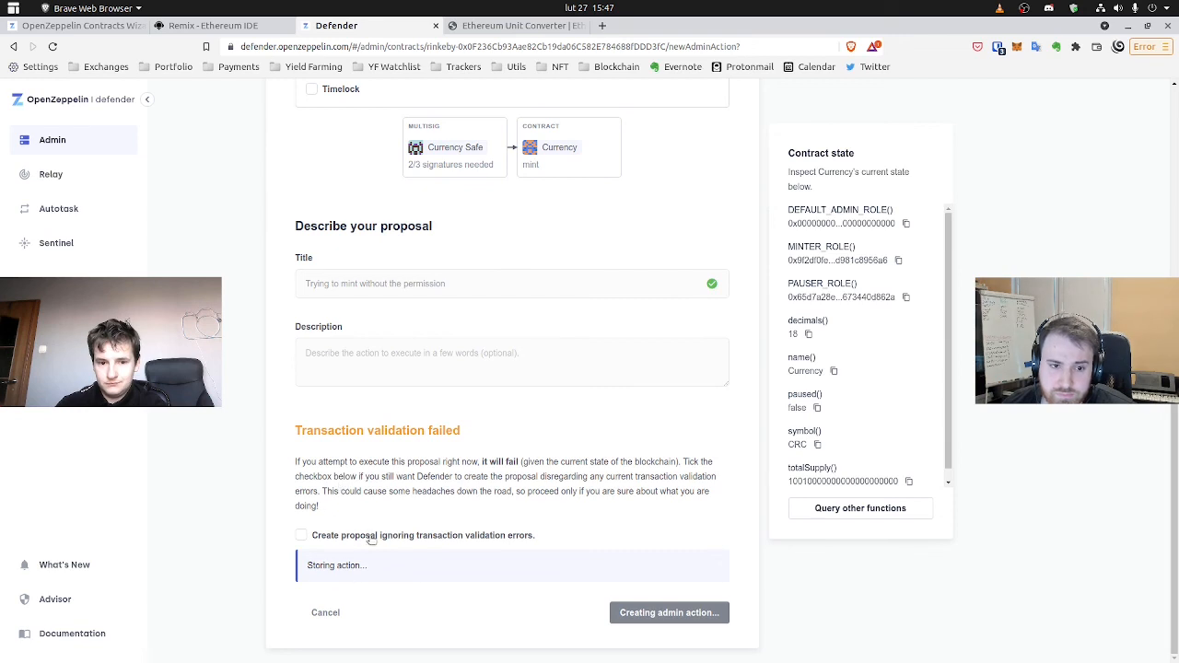
click(669, 613)
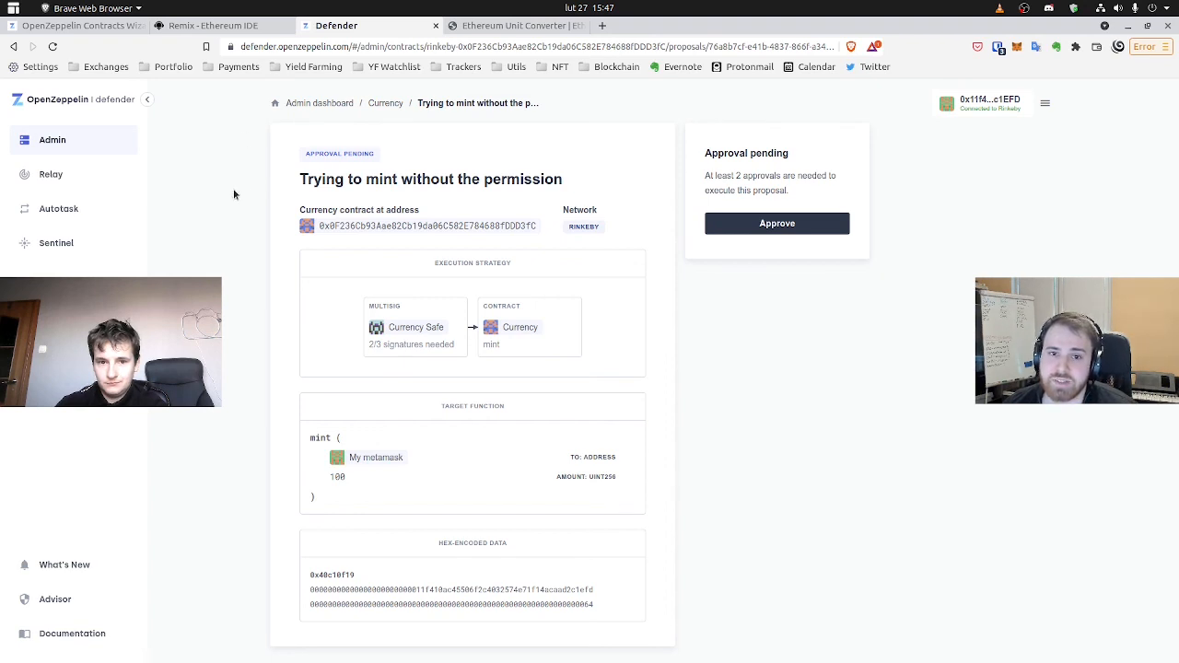
mouse_move(297, 277)
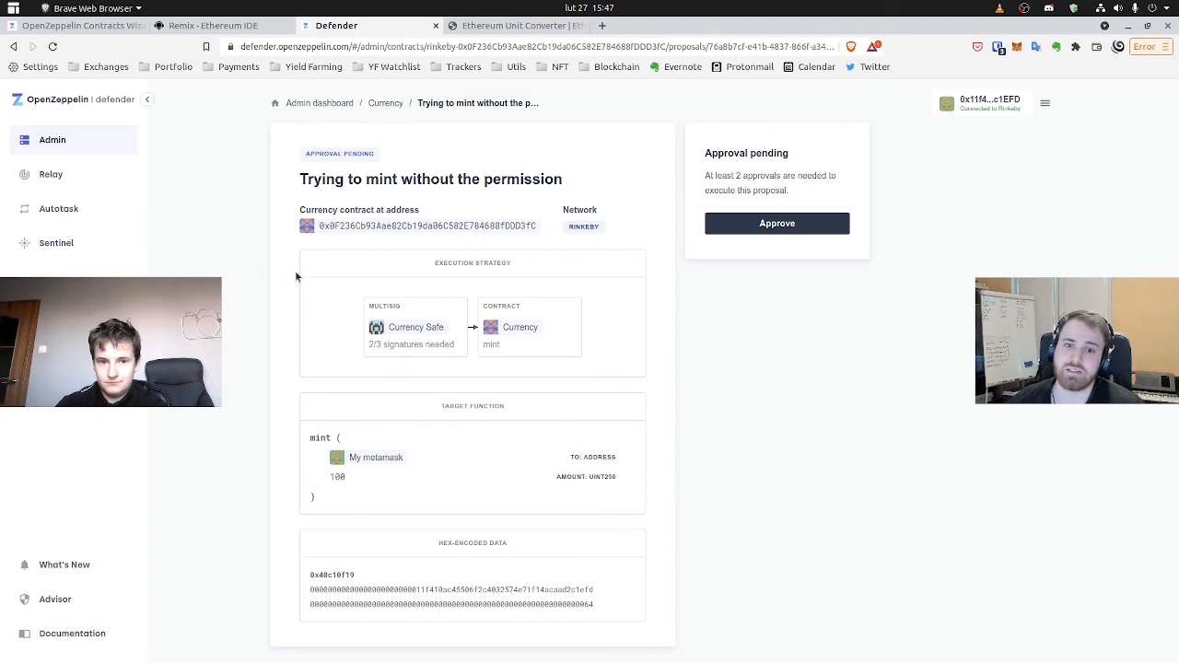
mouse_move(471, 246)
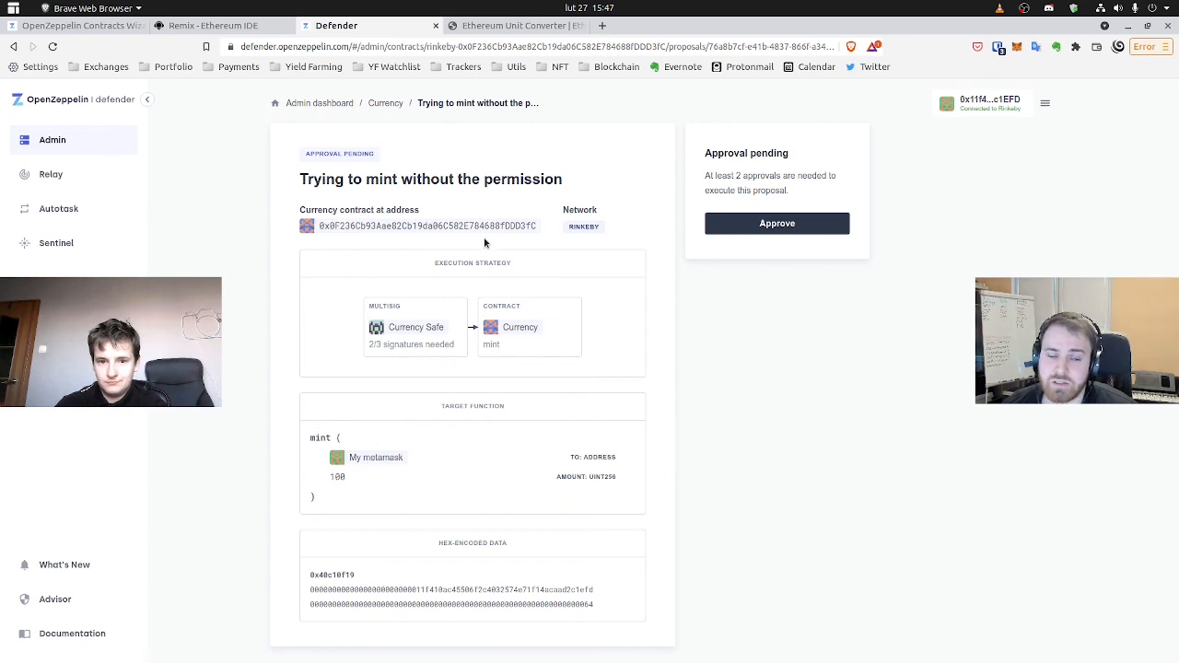
mouse_move(435, 324)
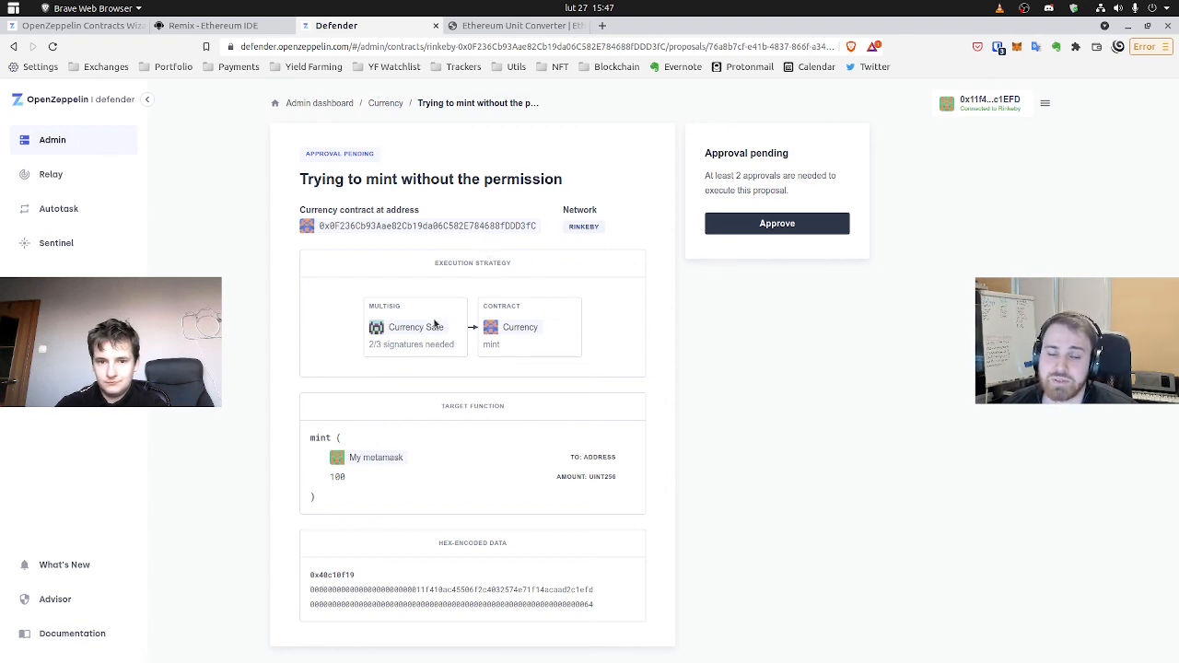
click(415, 327)
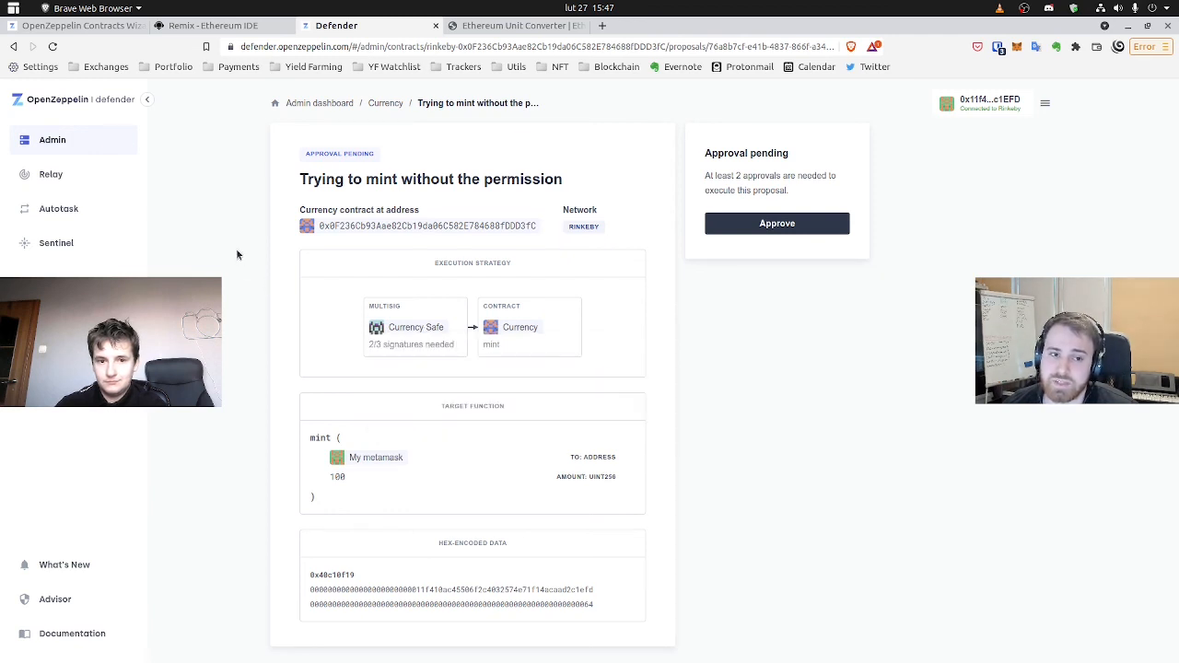
mouse_move(247, 234)
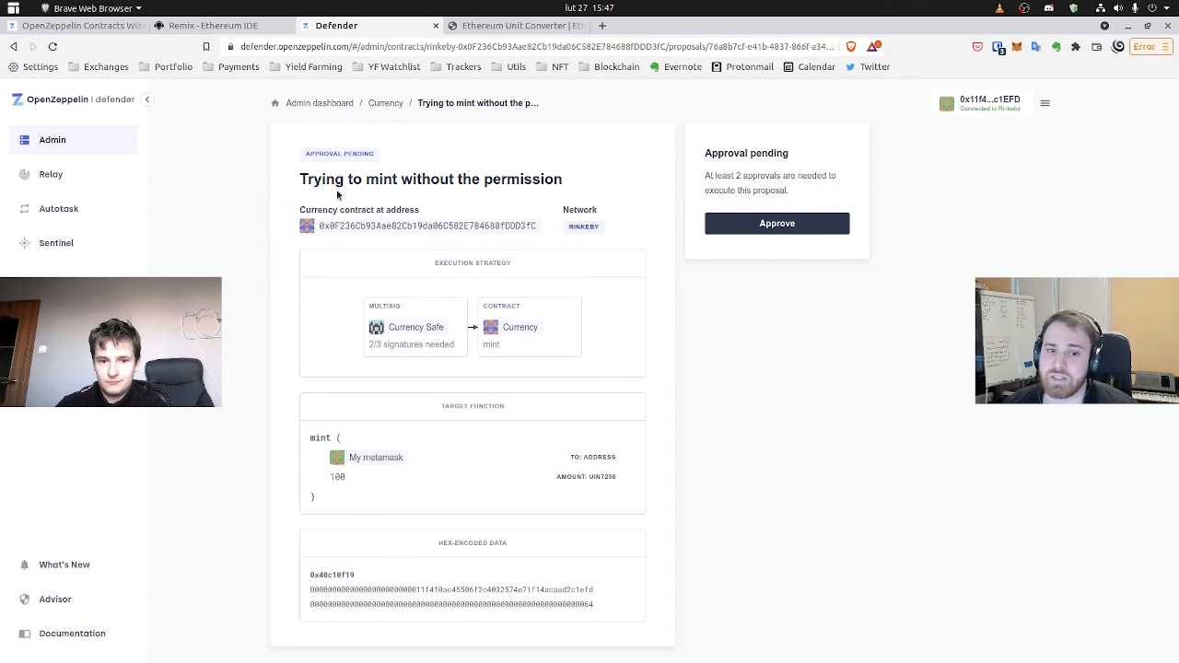
click(428, 225)
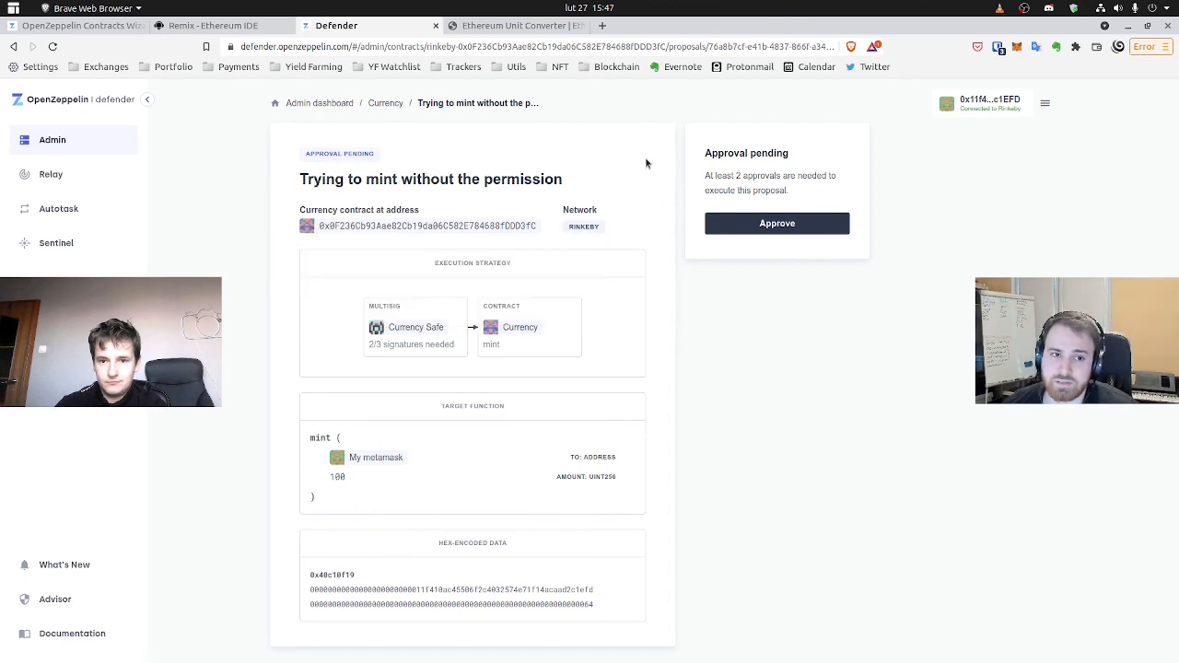
mouse_move(607, 172)
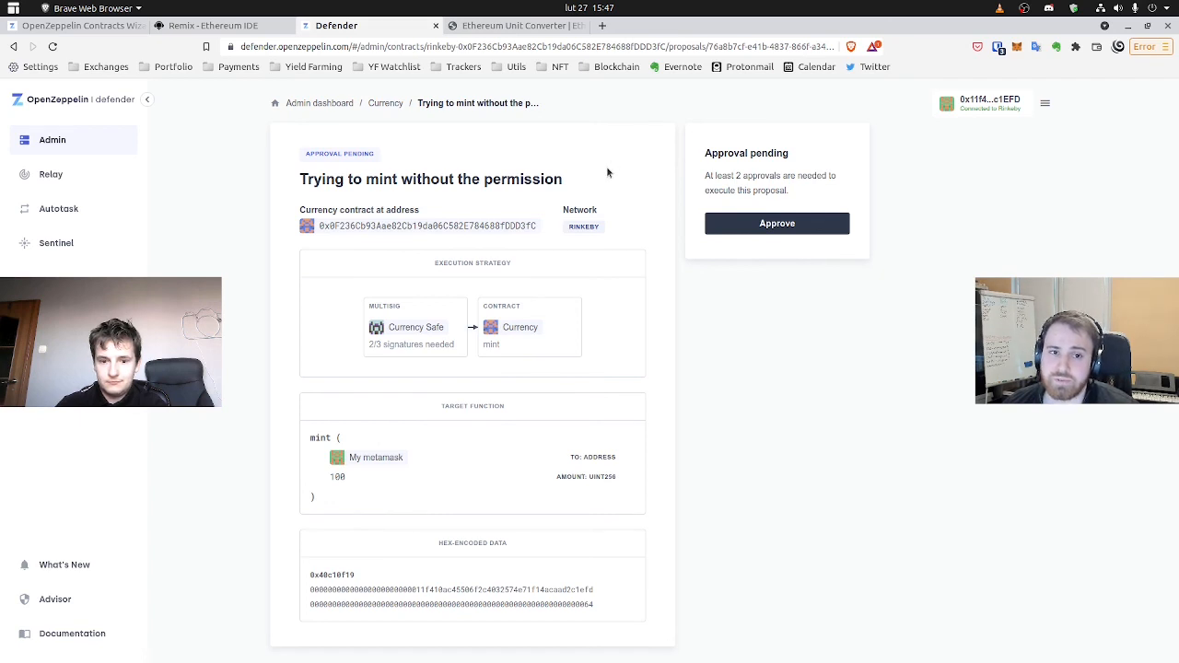